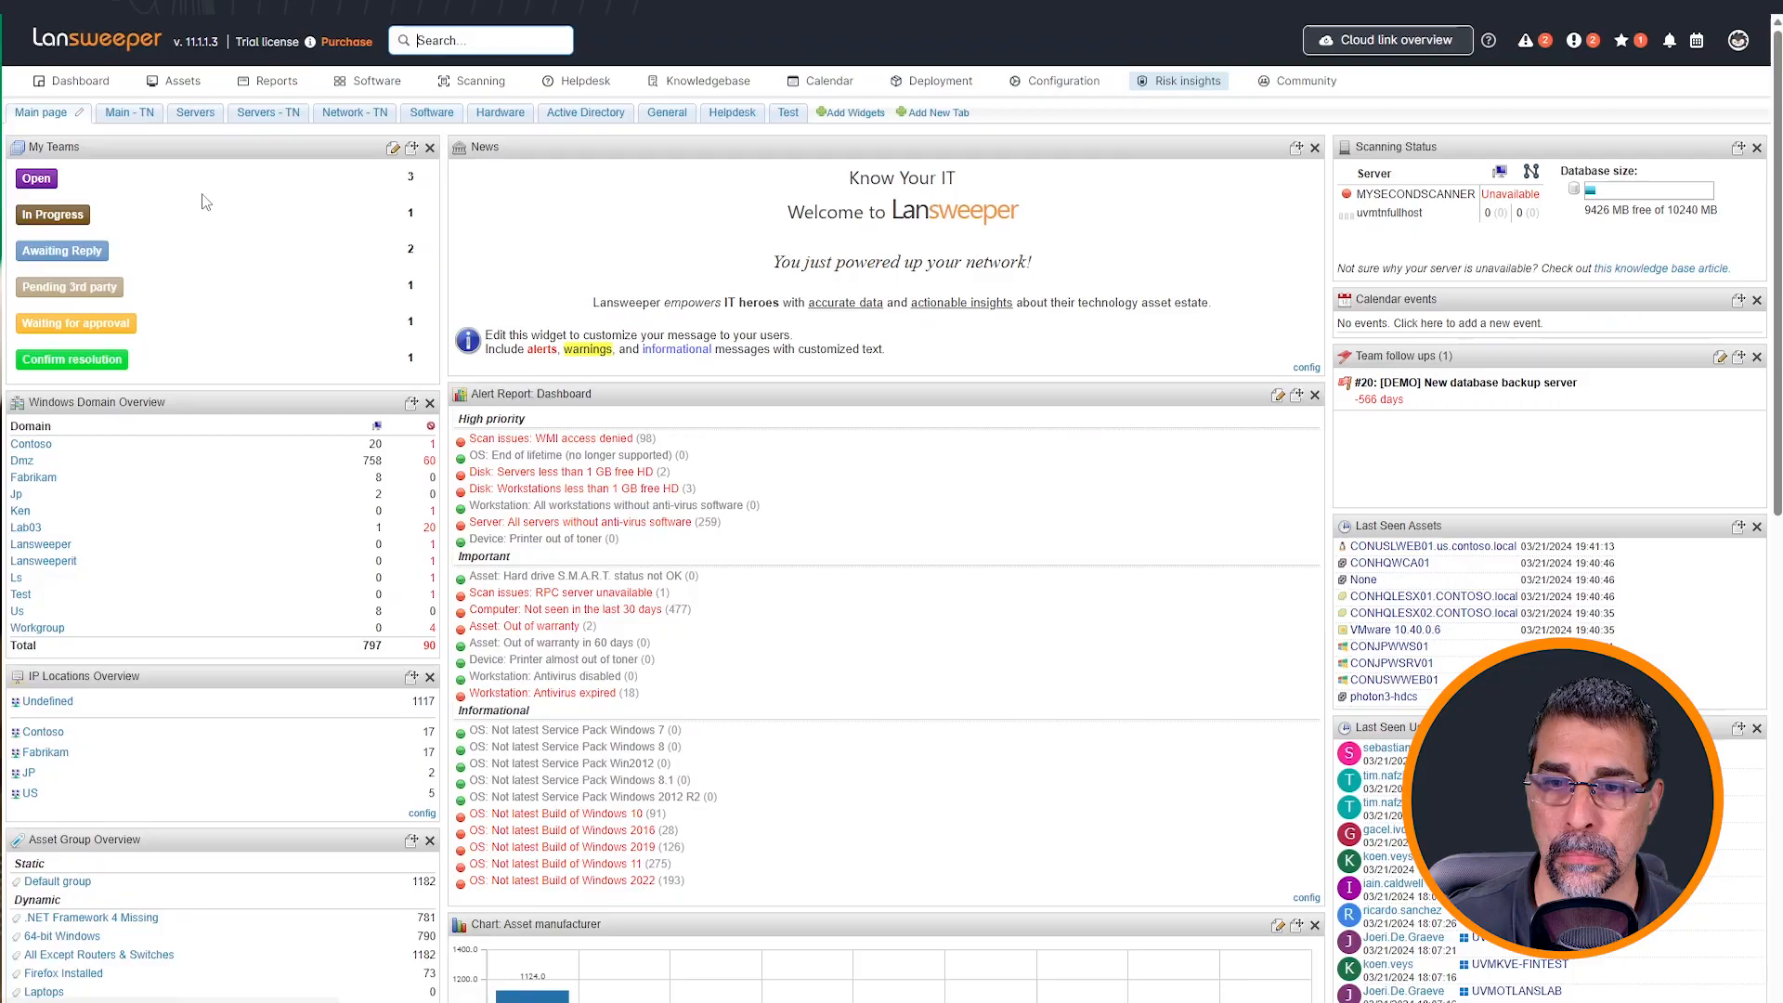
mouse_move(325, 212)
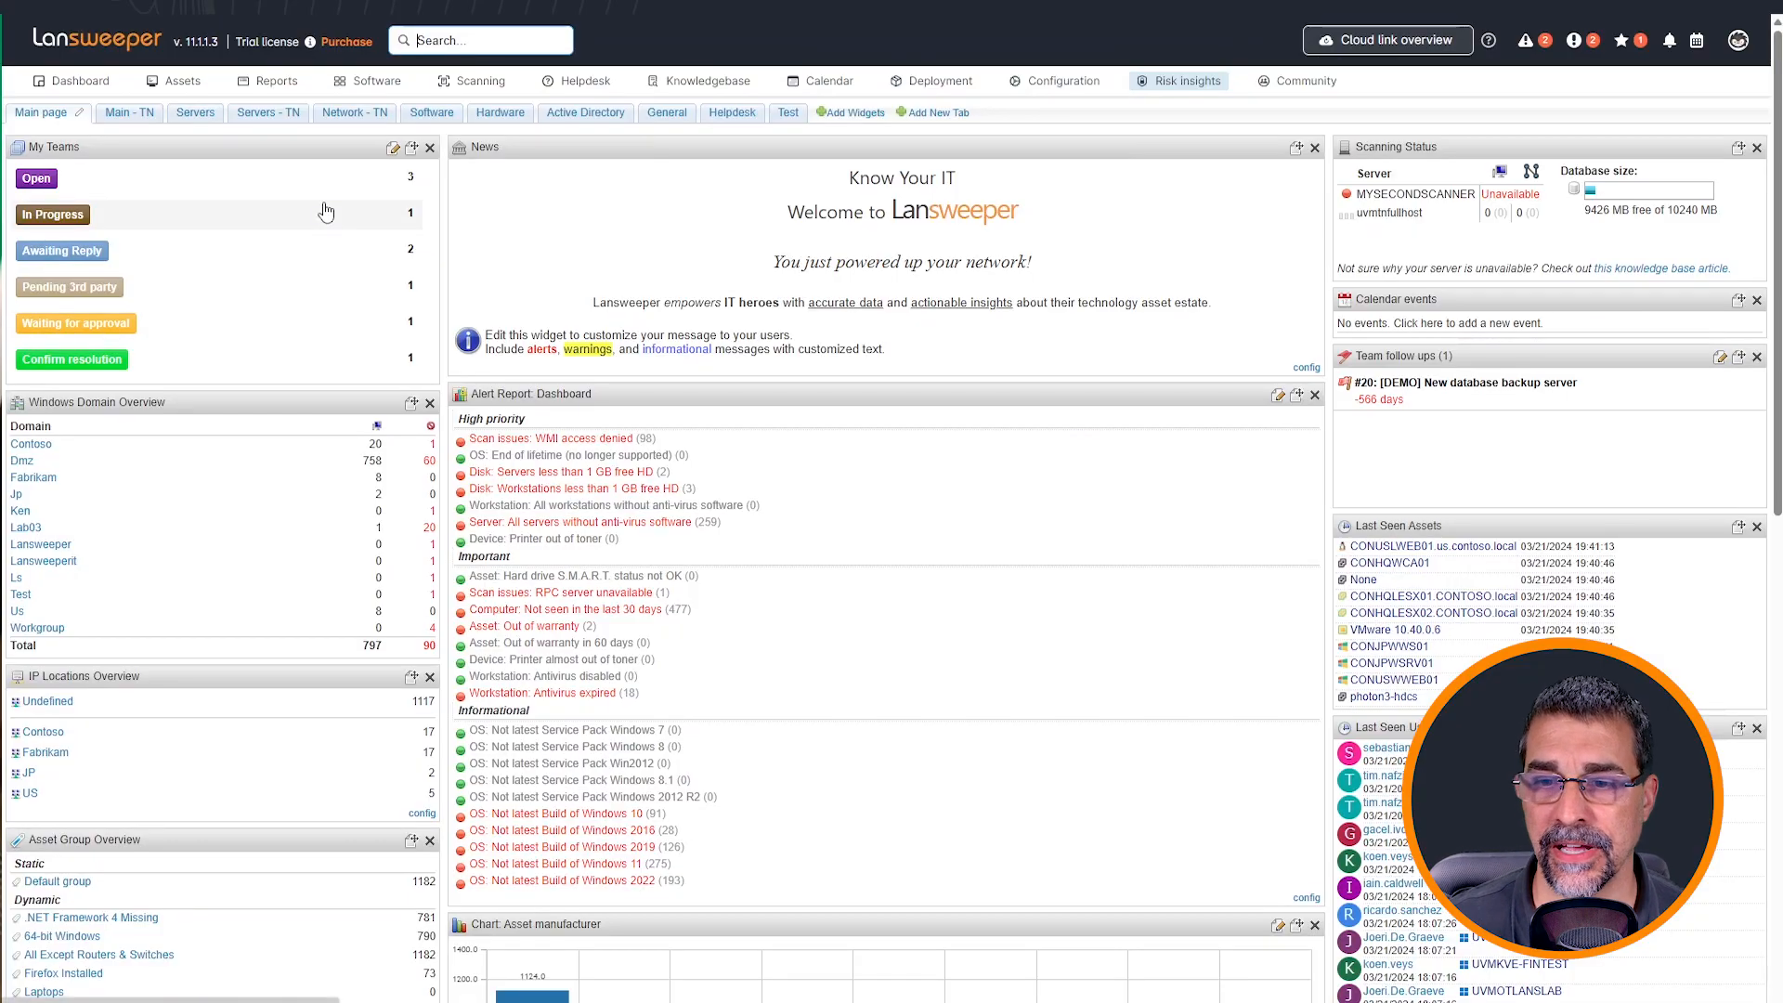
- Go to the Scanning targets page from the Scanning menu
left_click(470, 80)
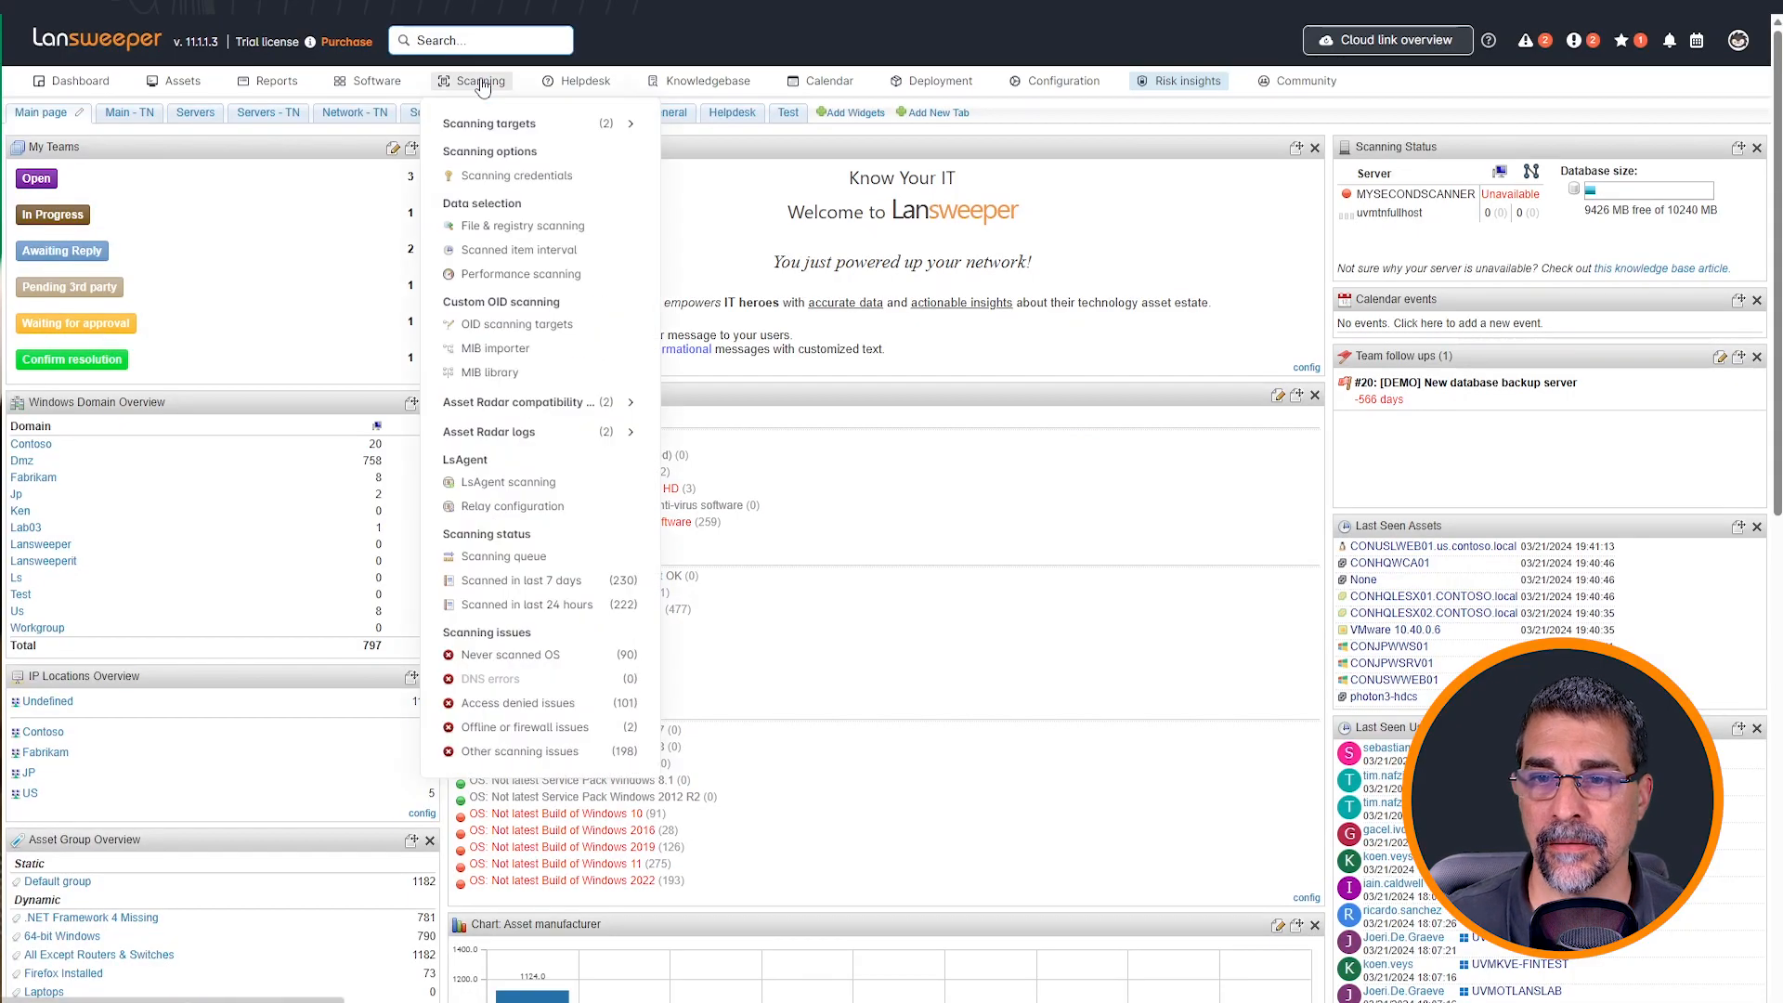
left_click(490, 122)
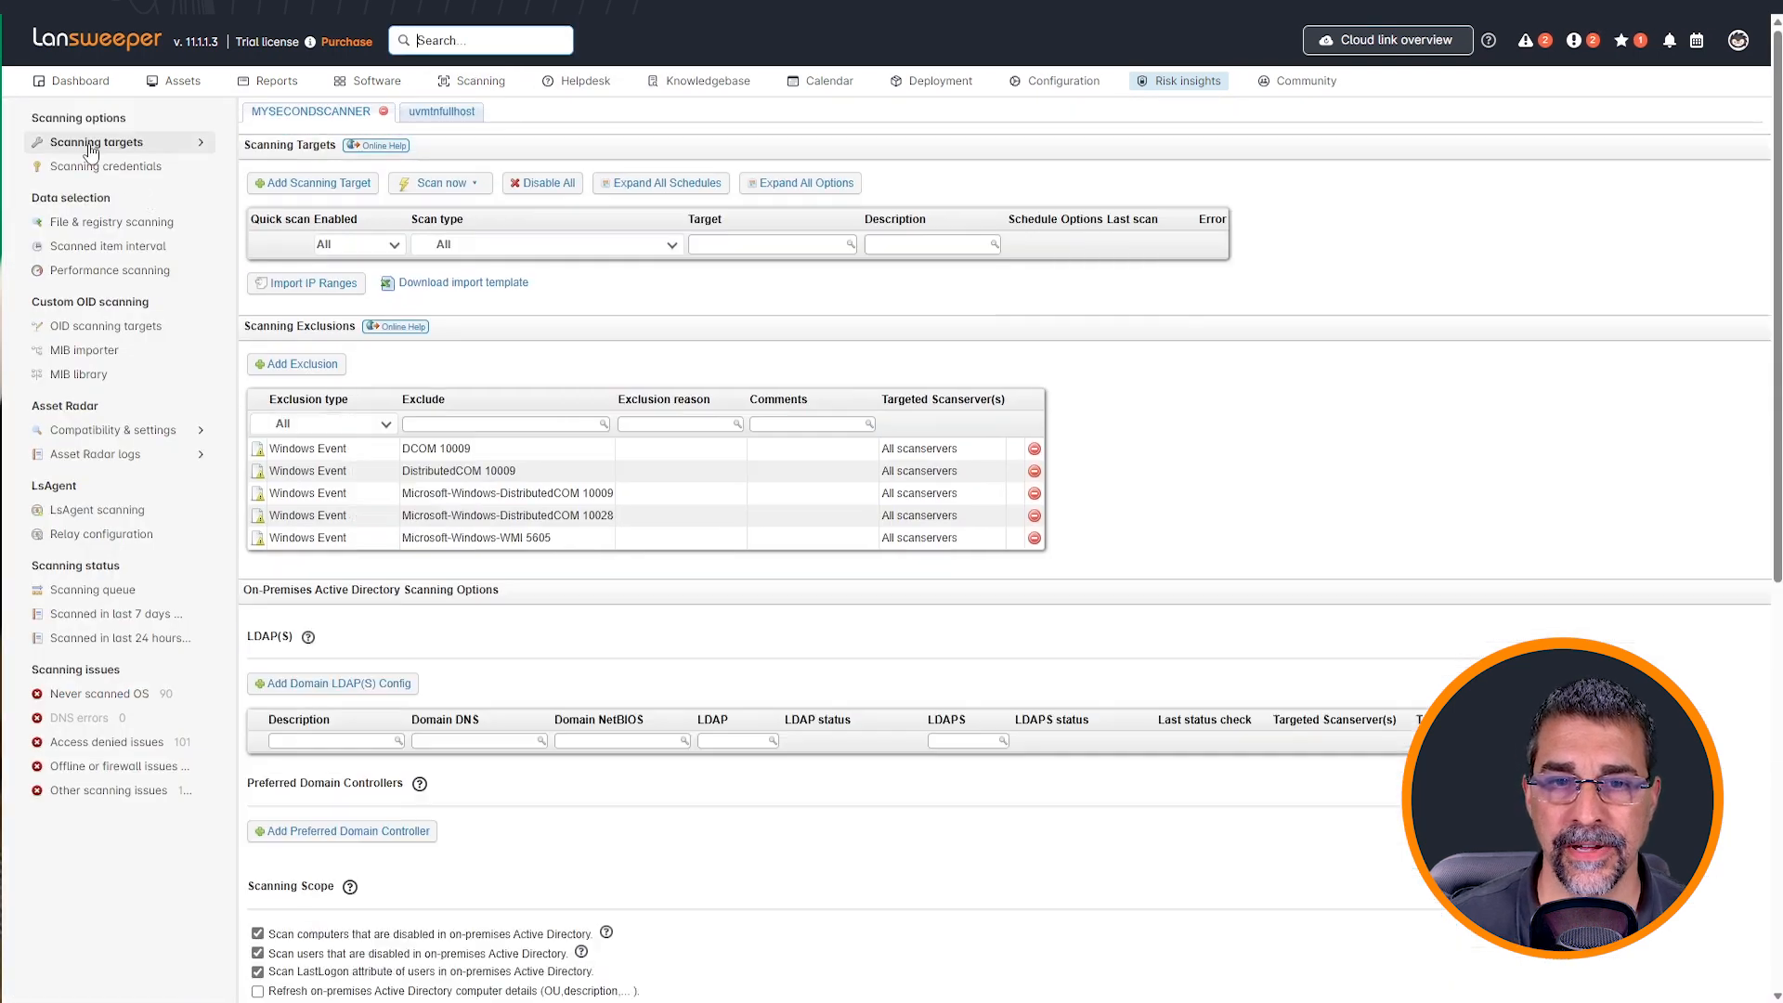
mouse_move(381, 125)
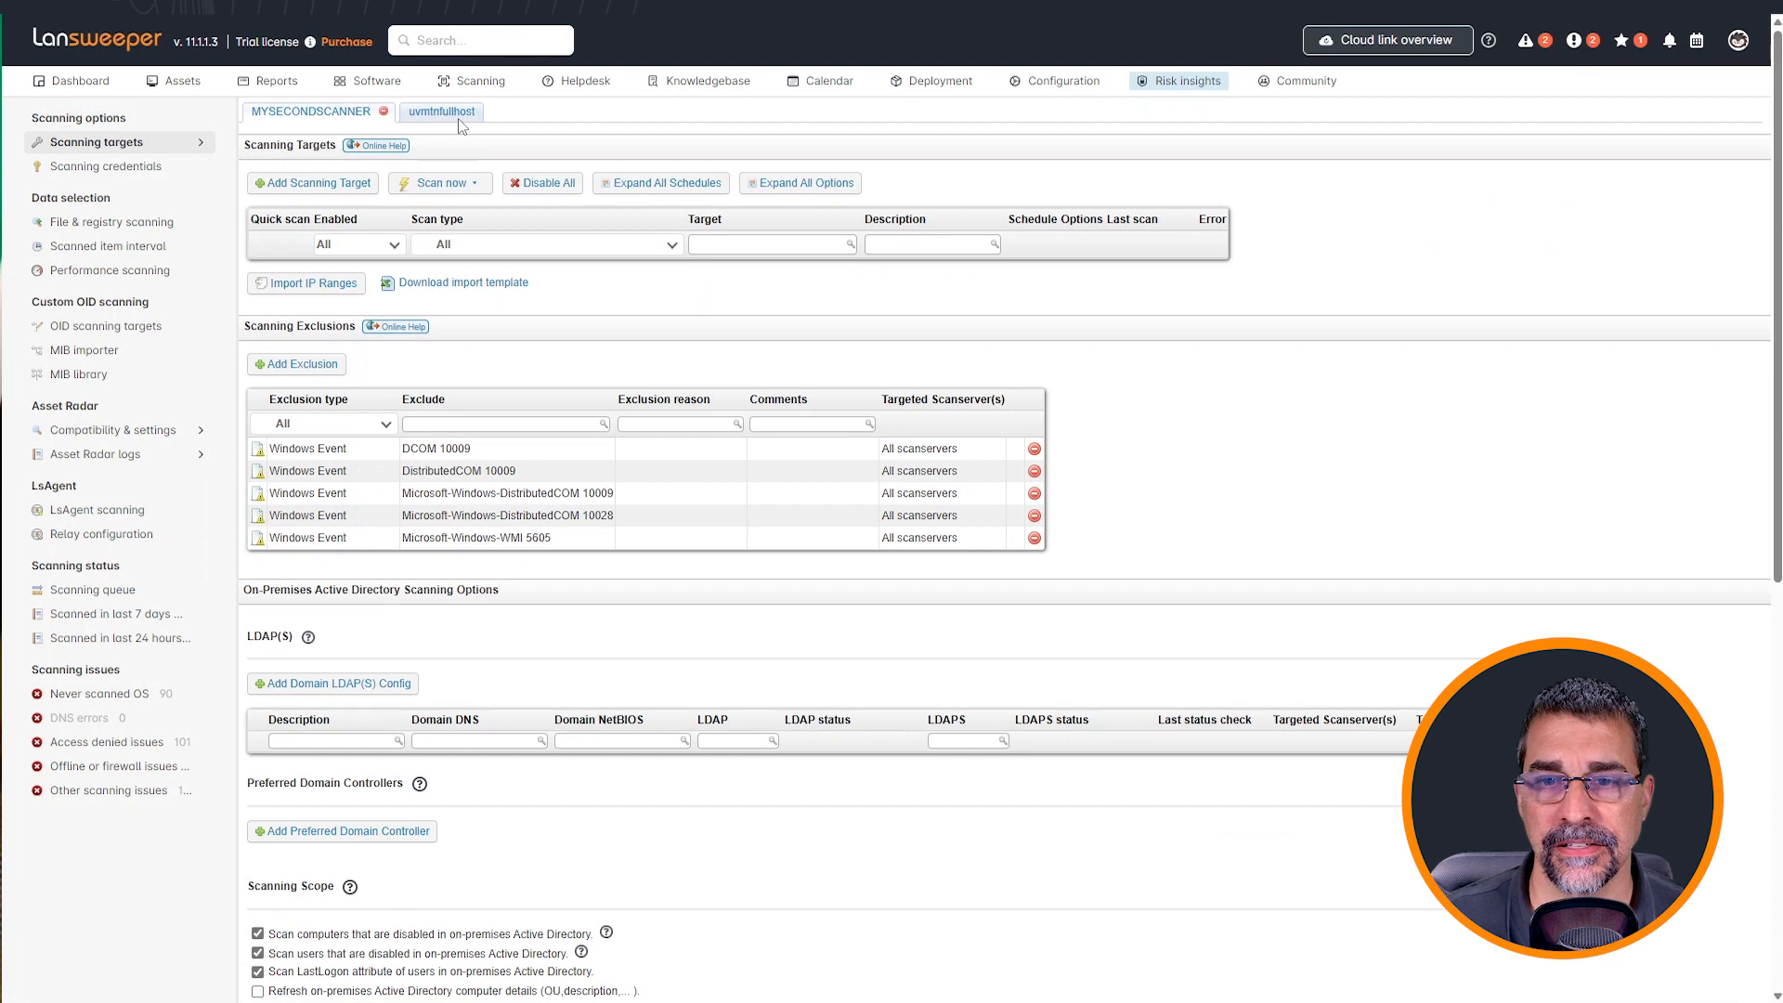
- Show the uvmtnfullhost scan server's targets: AD domains, user paths, IP ranges and SCCM
left_click(437, 111)
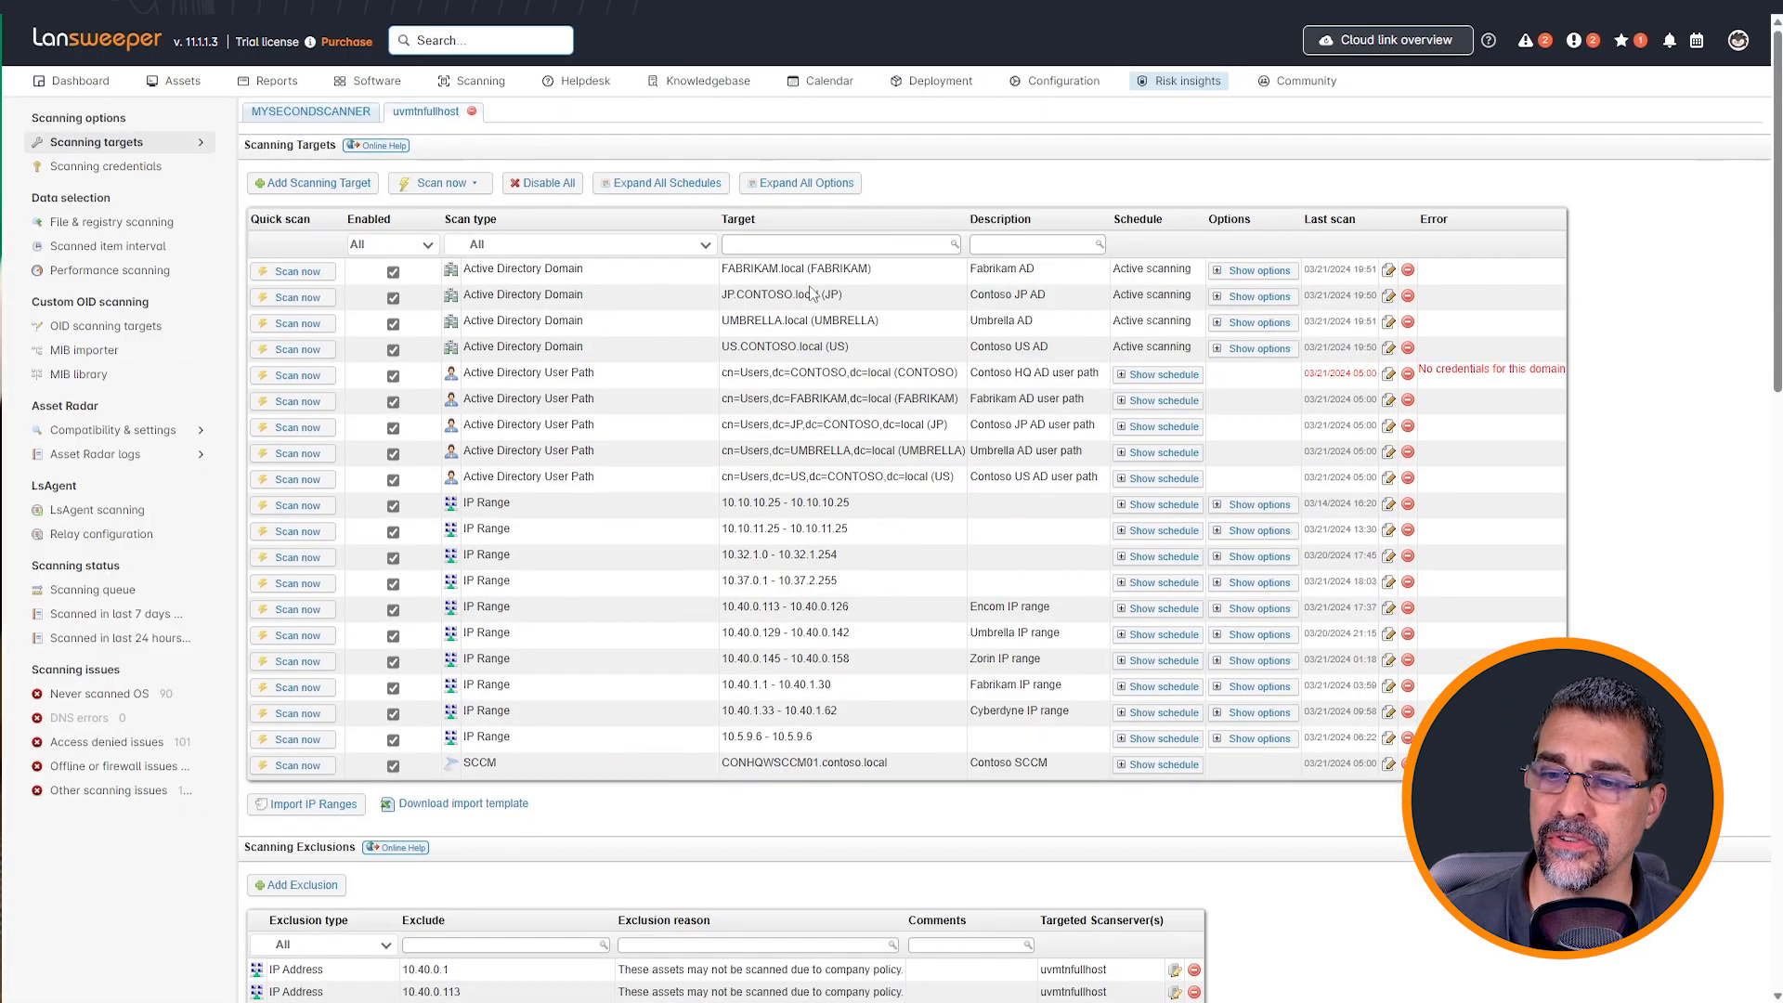
mouse_move(791, 362)
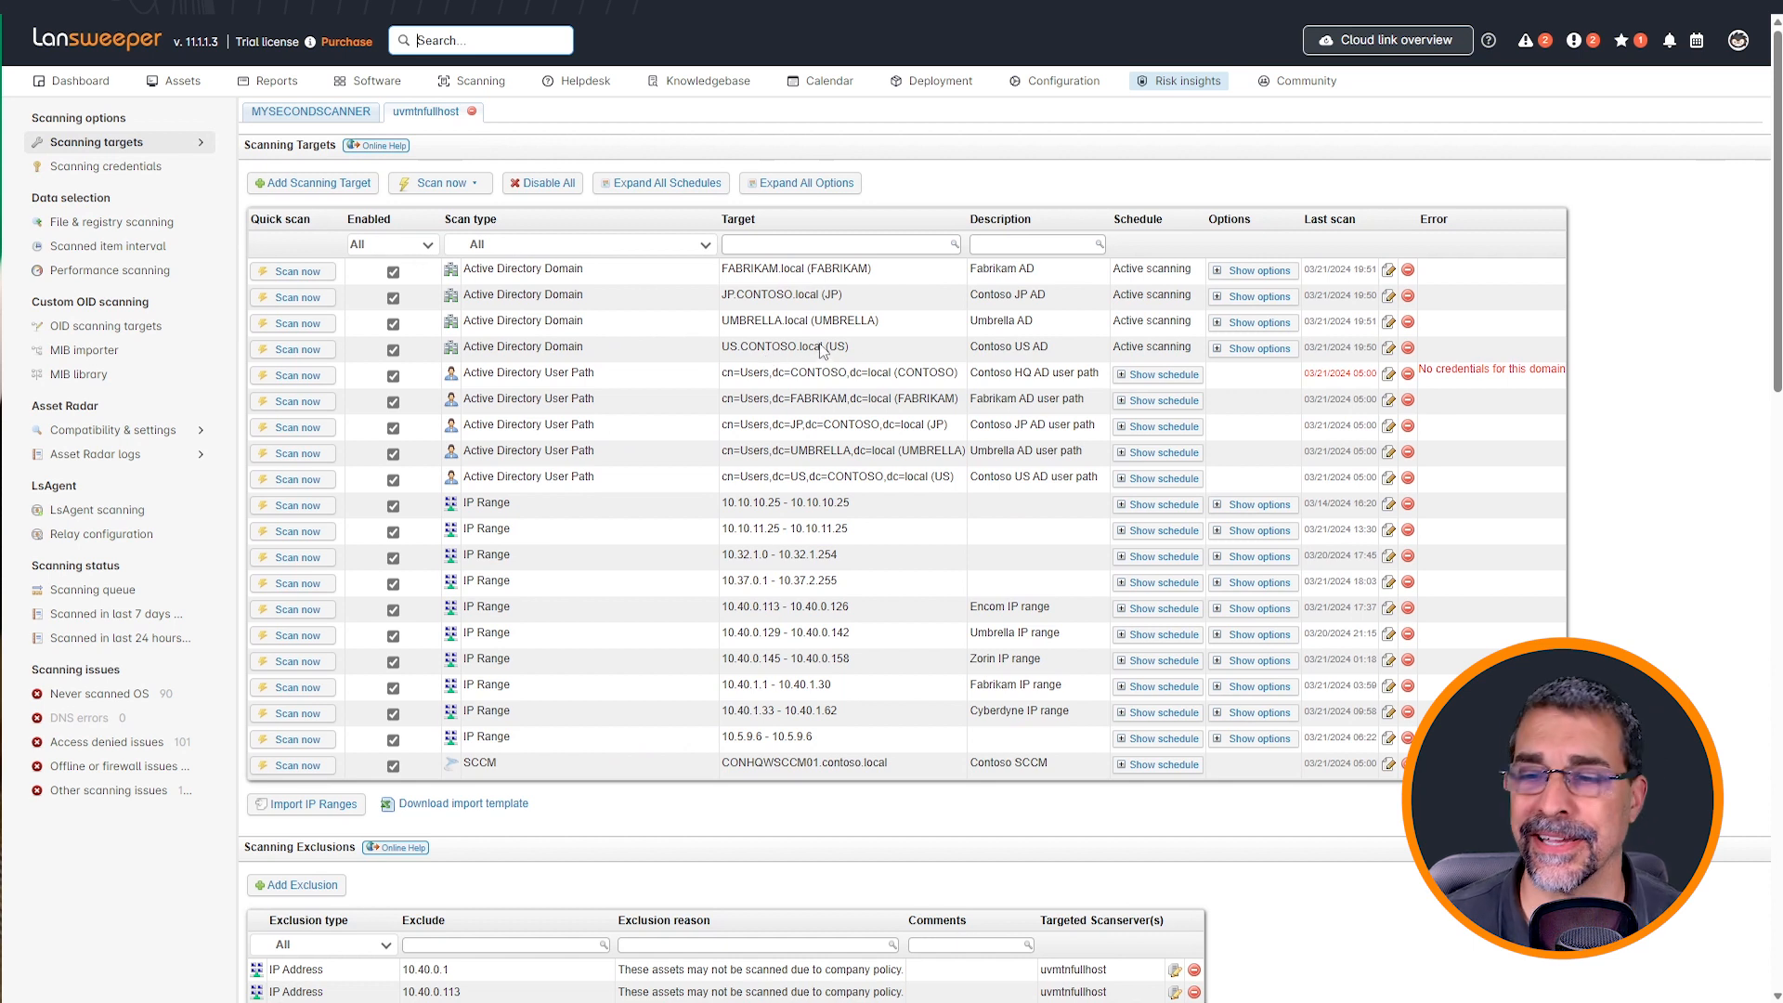
mouse_move(737, 358)
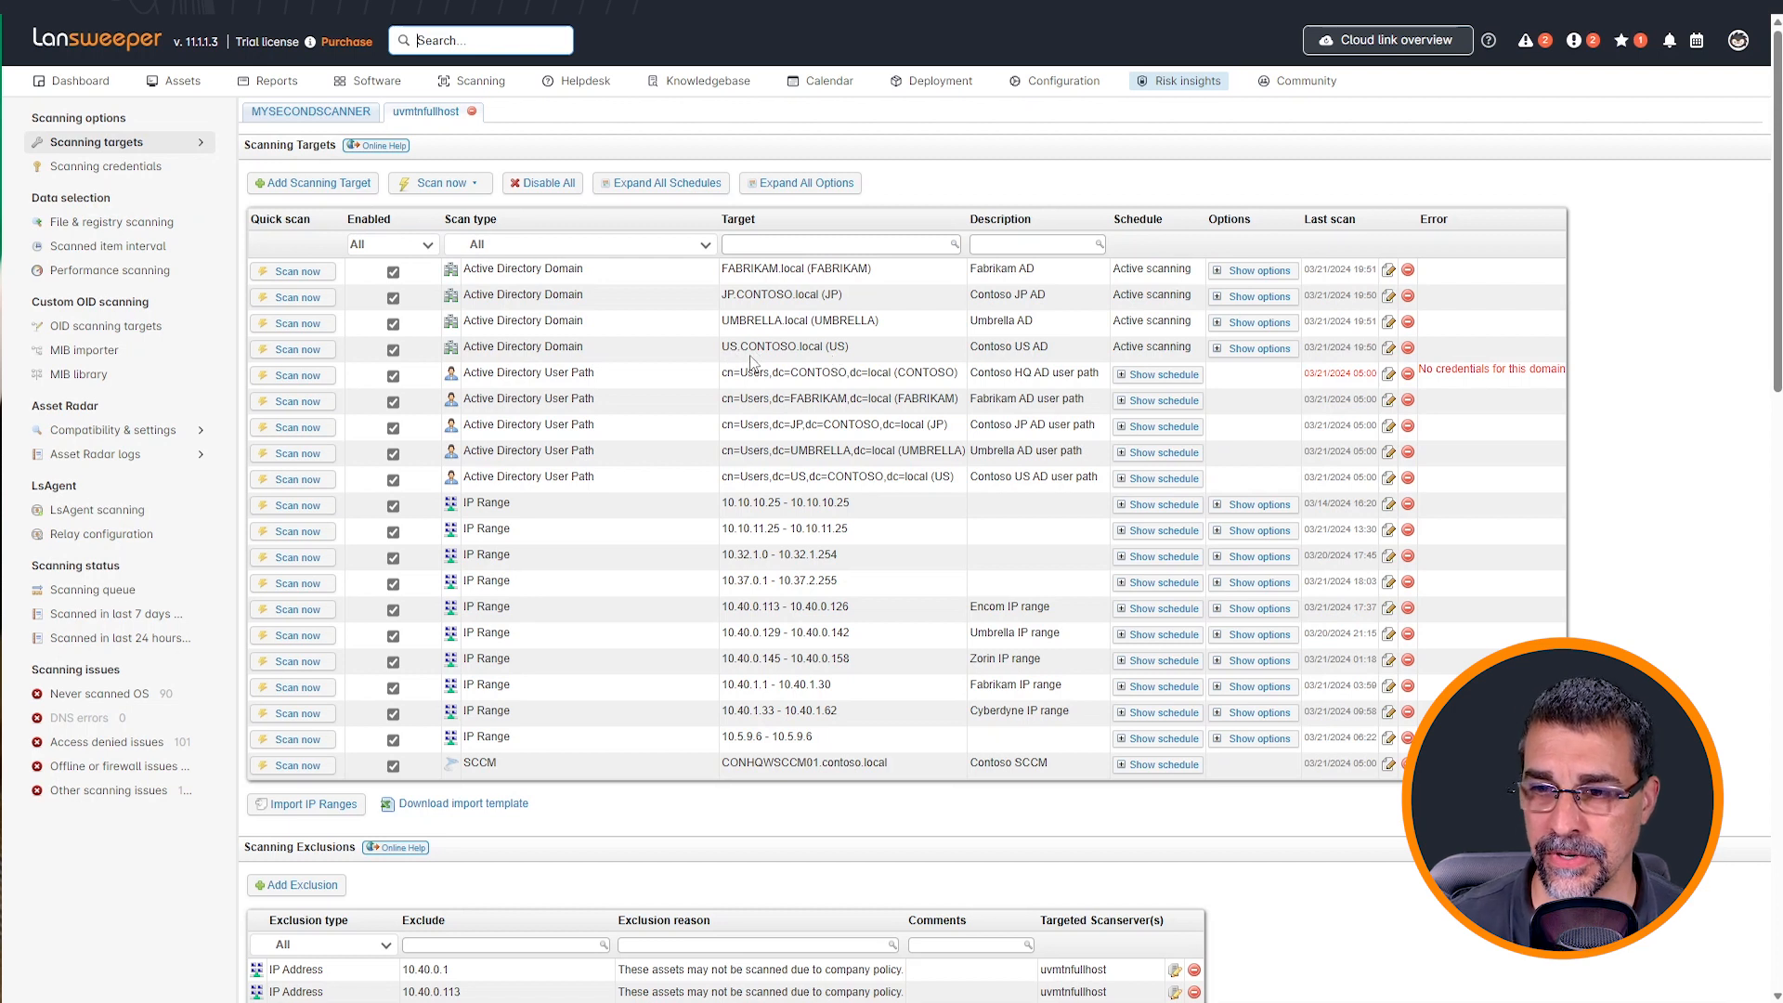
mouse_move(605, 521)
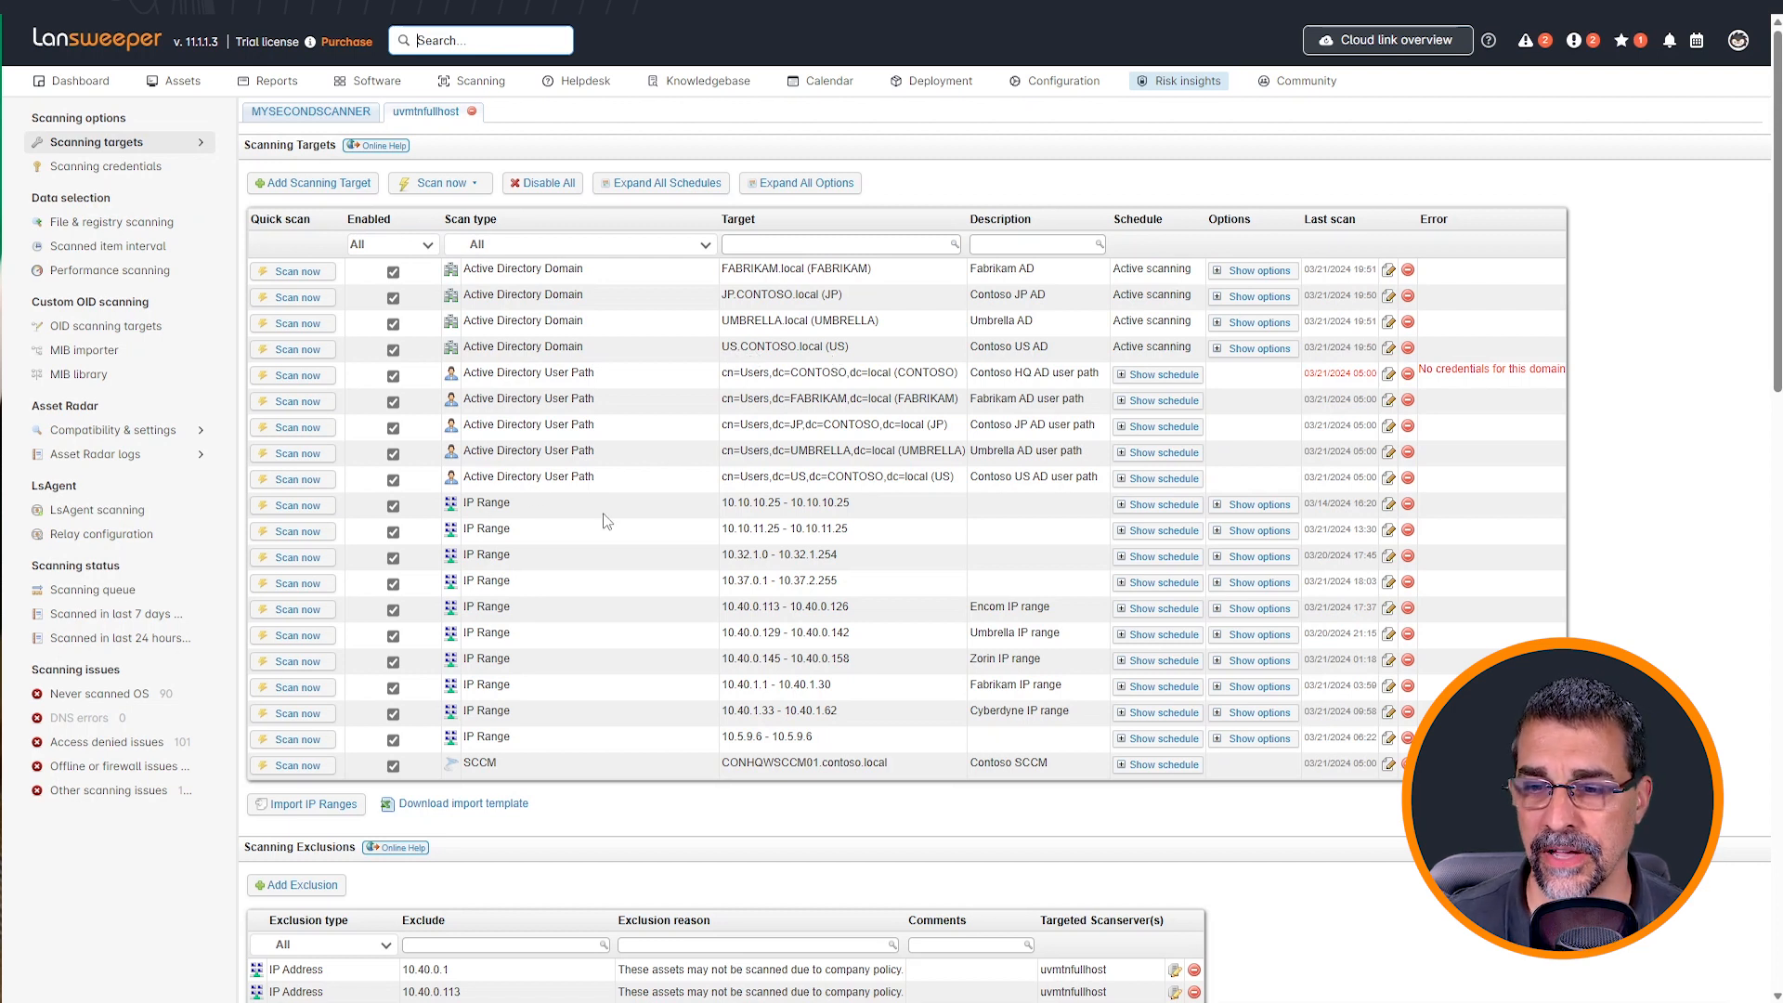
mouse_move(745, 518)
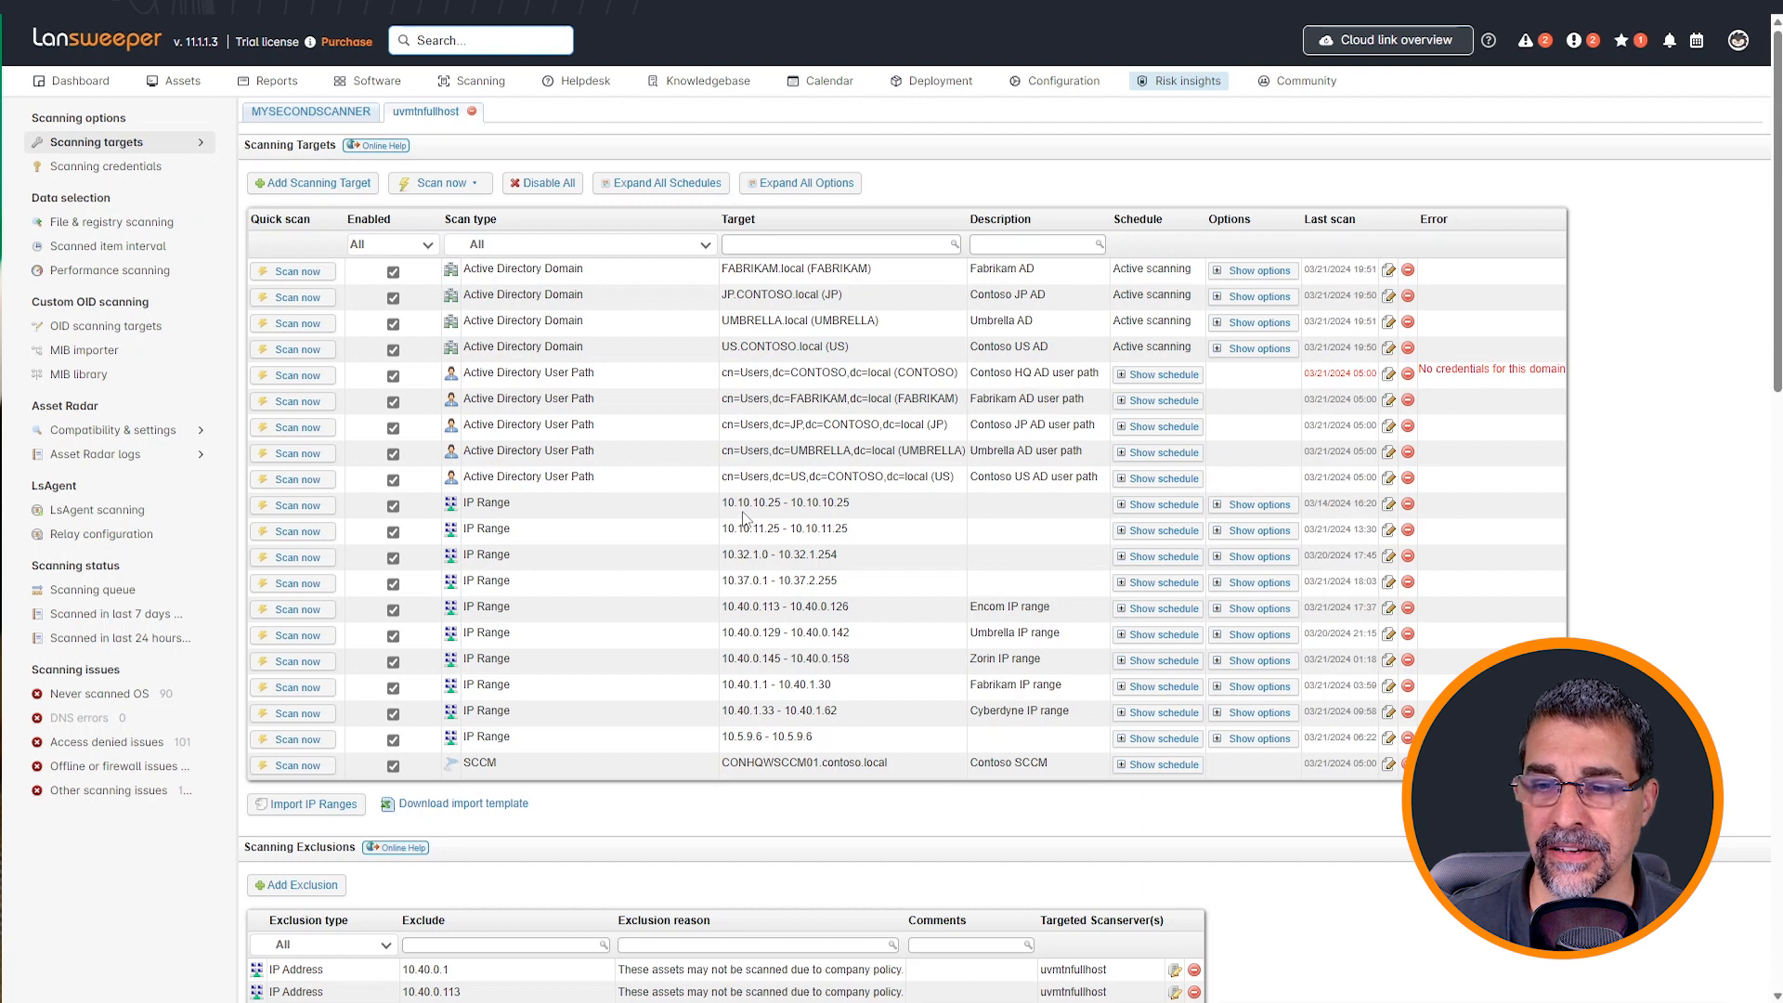
mouse_move(762, 611)
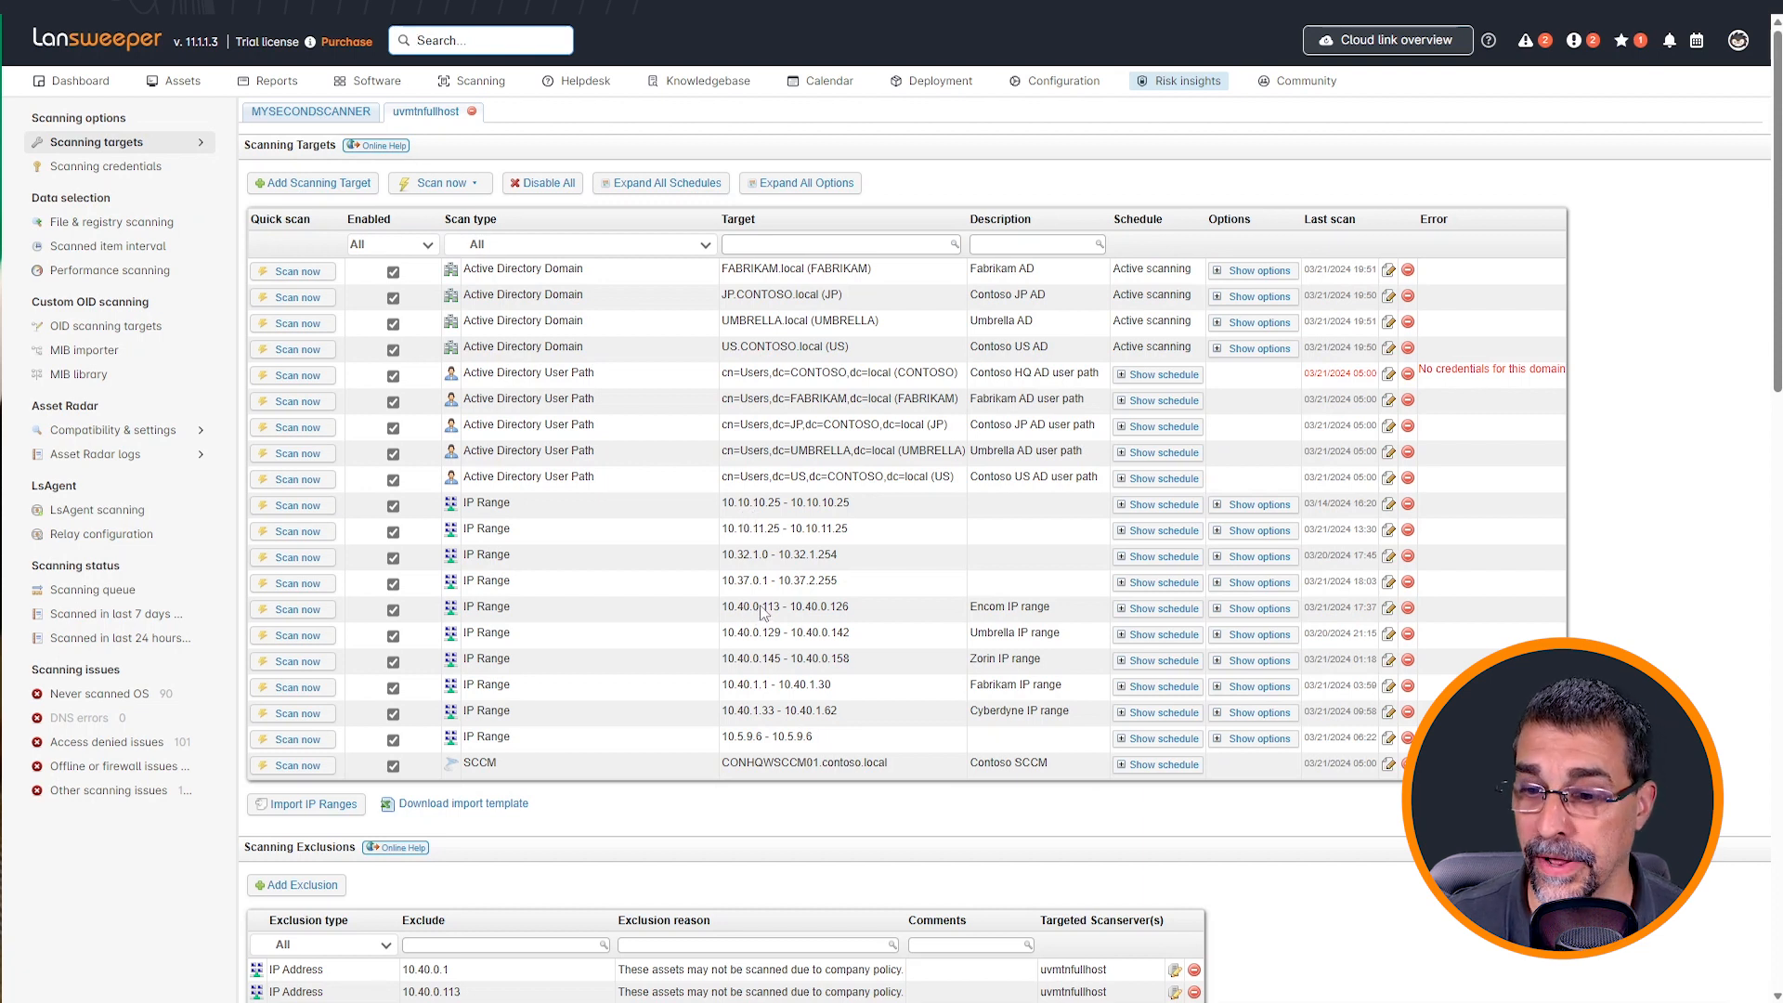
mouse_move(768, 606)
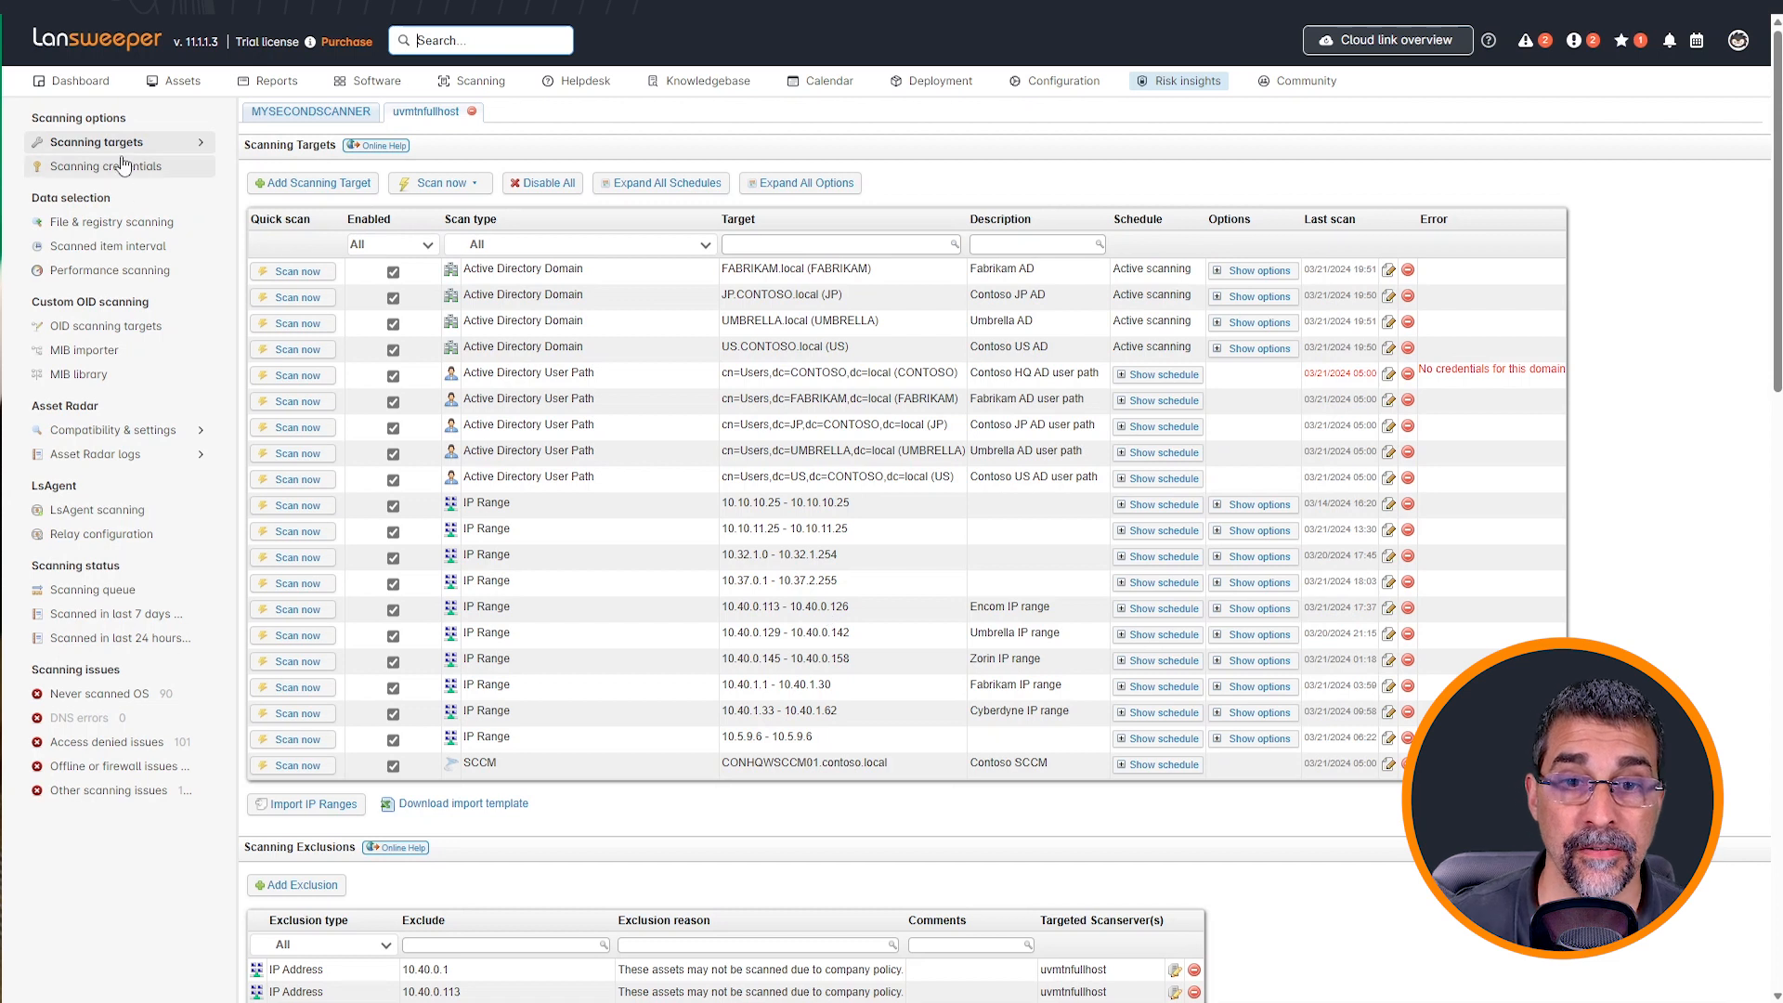
- Review the scanning credentials and their Credential Mapping to IP ranges, then head back to scanning targets
left_click(108, 165)
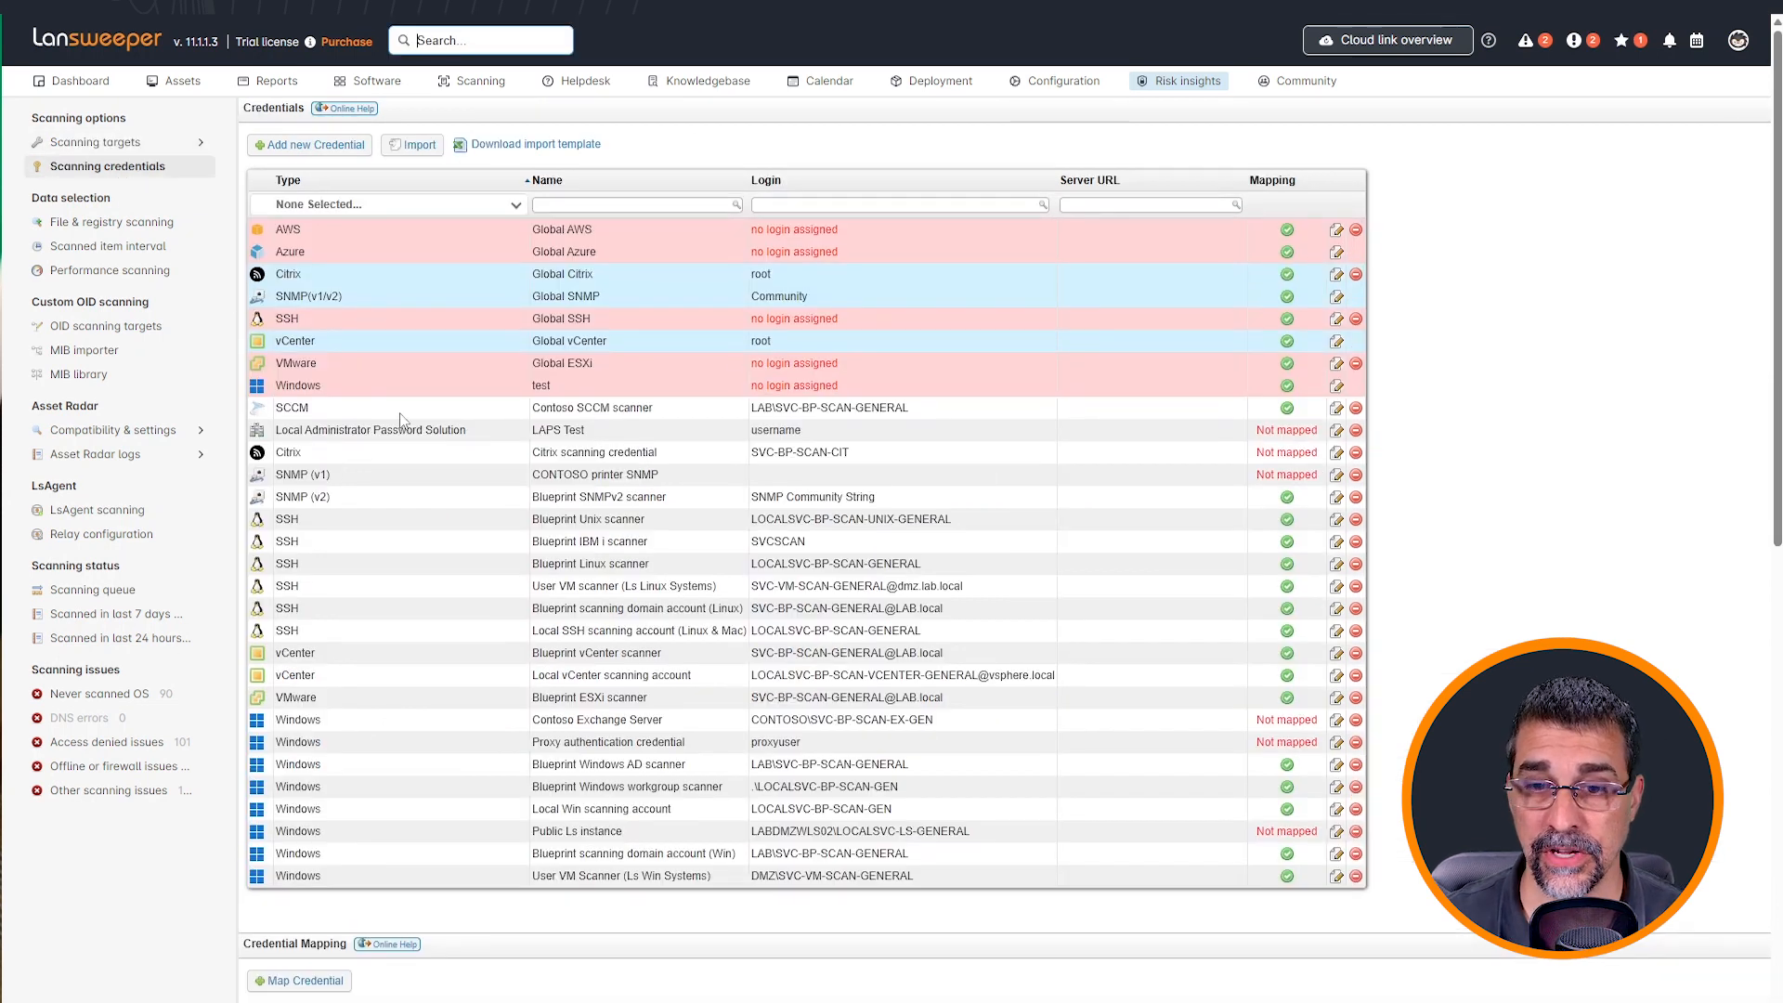
mouse_move(722, 520)
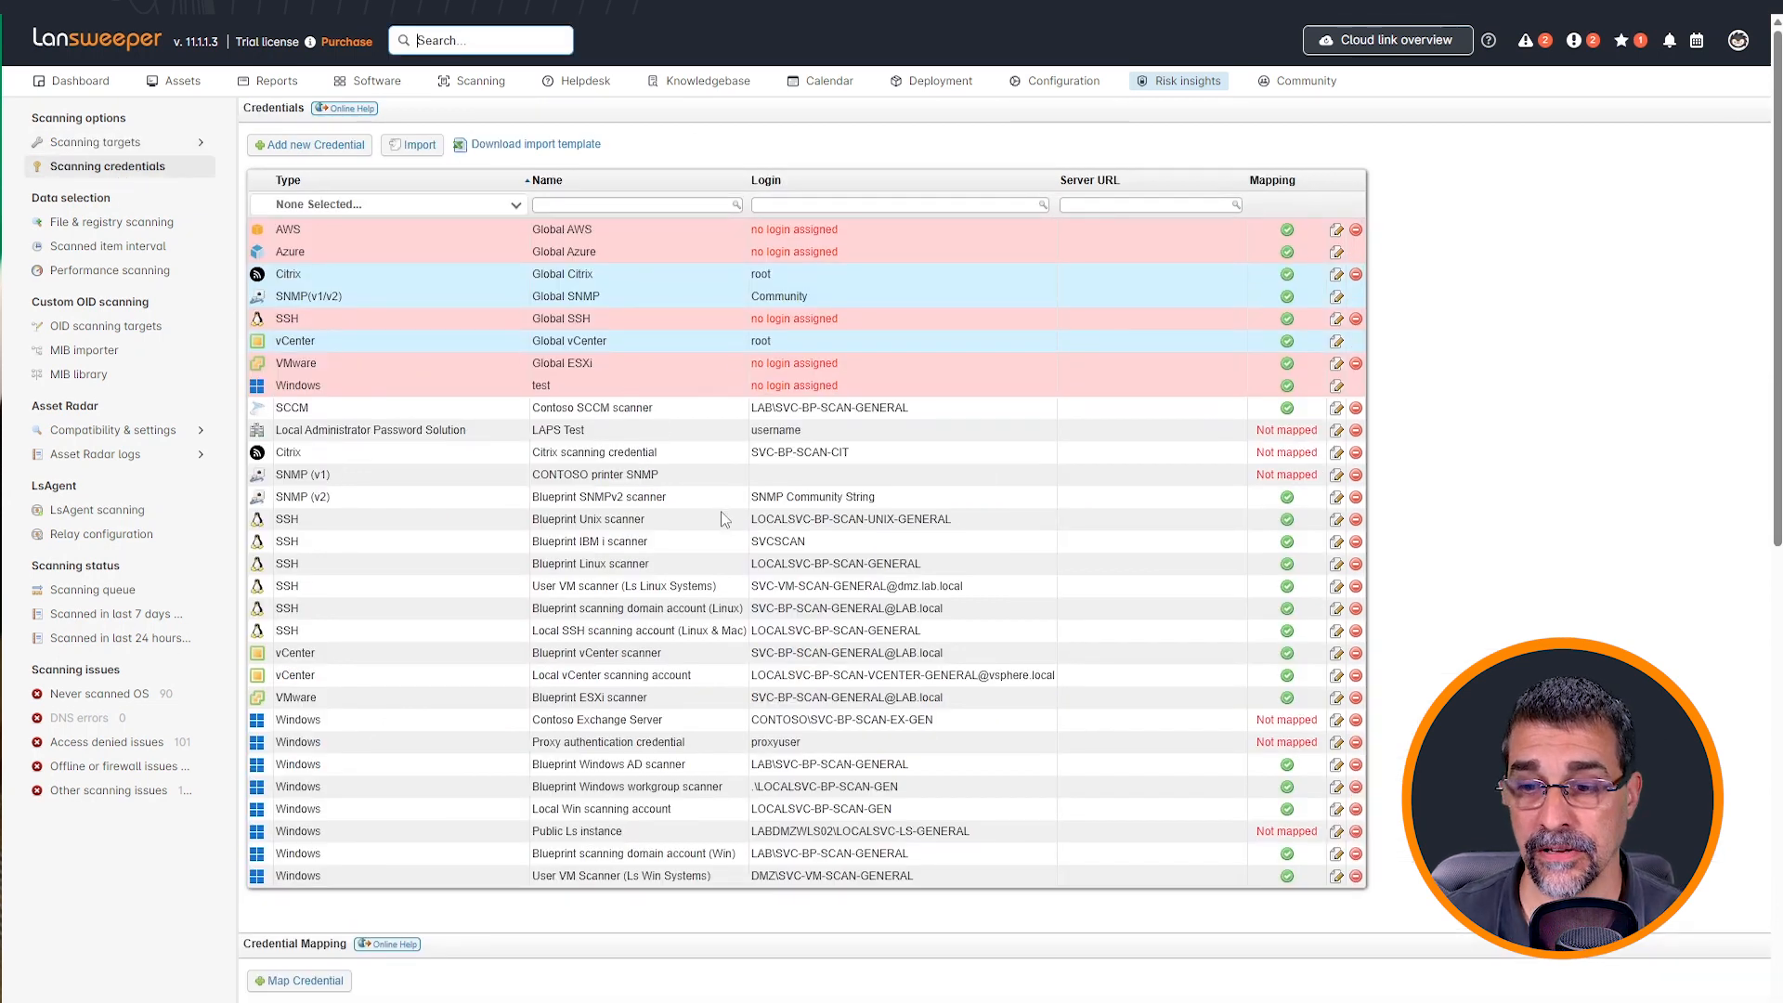
scroll("down", 3)
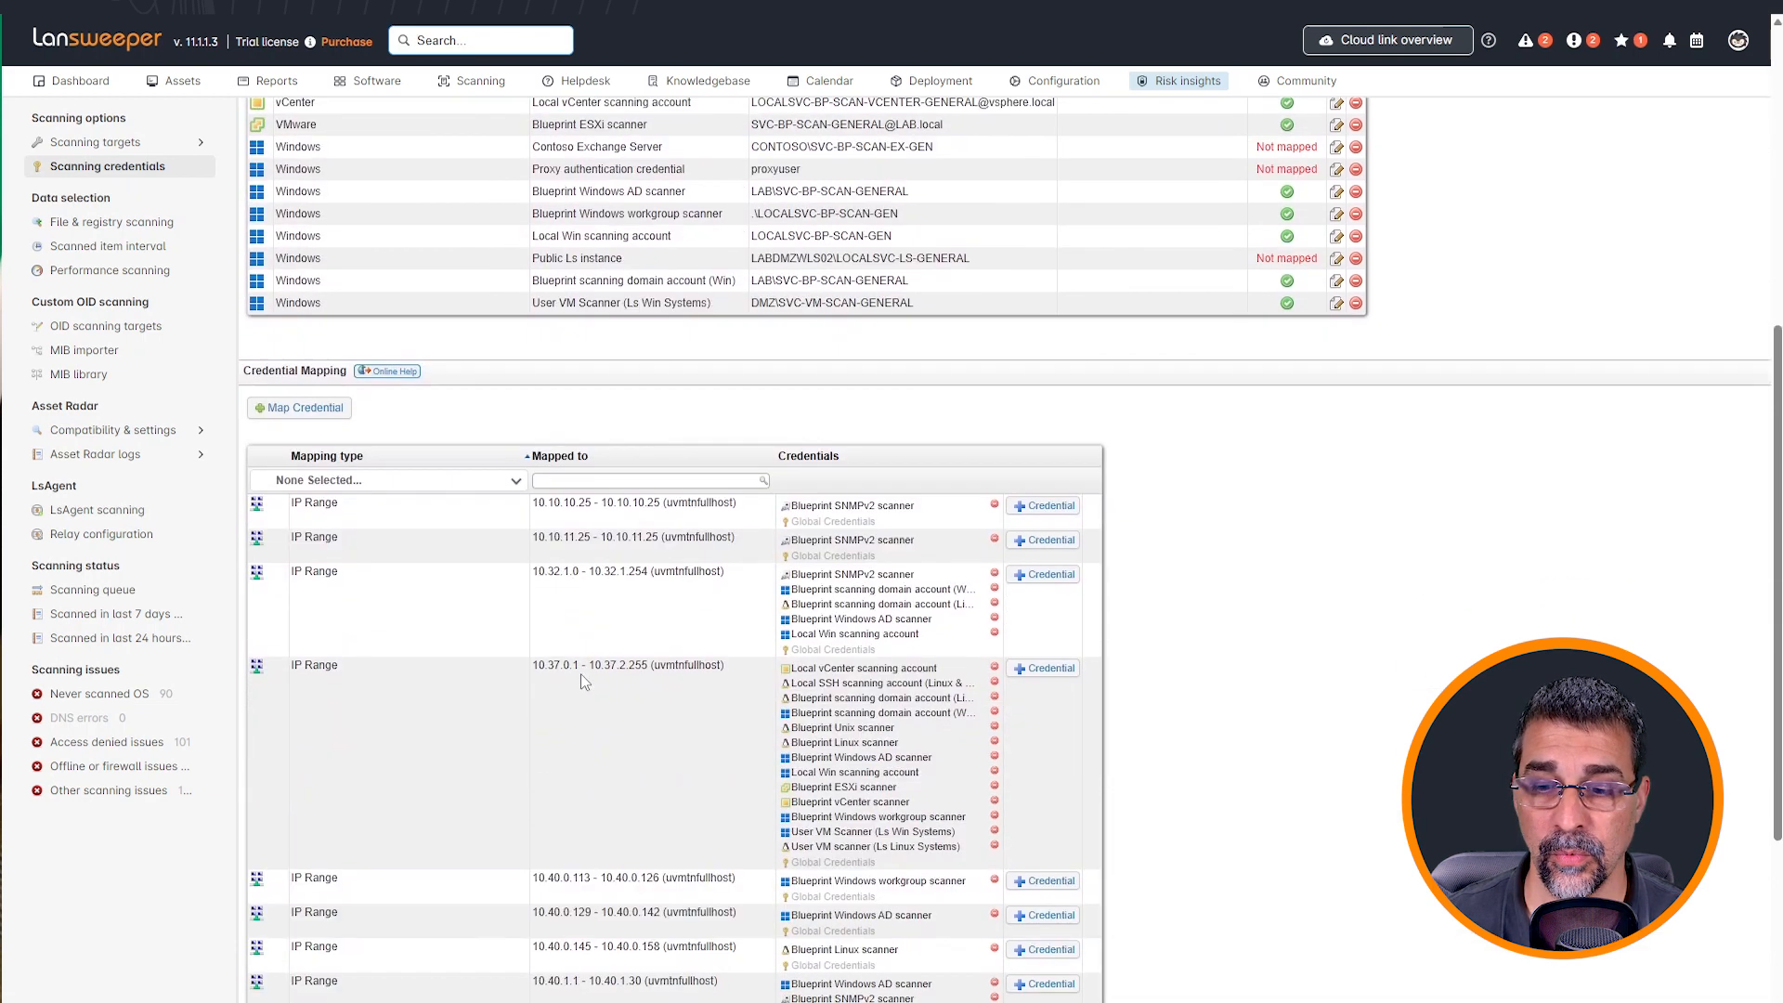
scroll("down", 3)
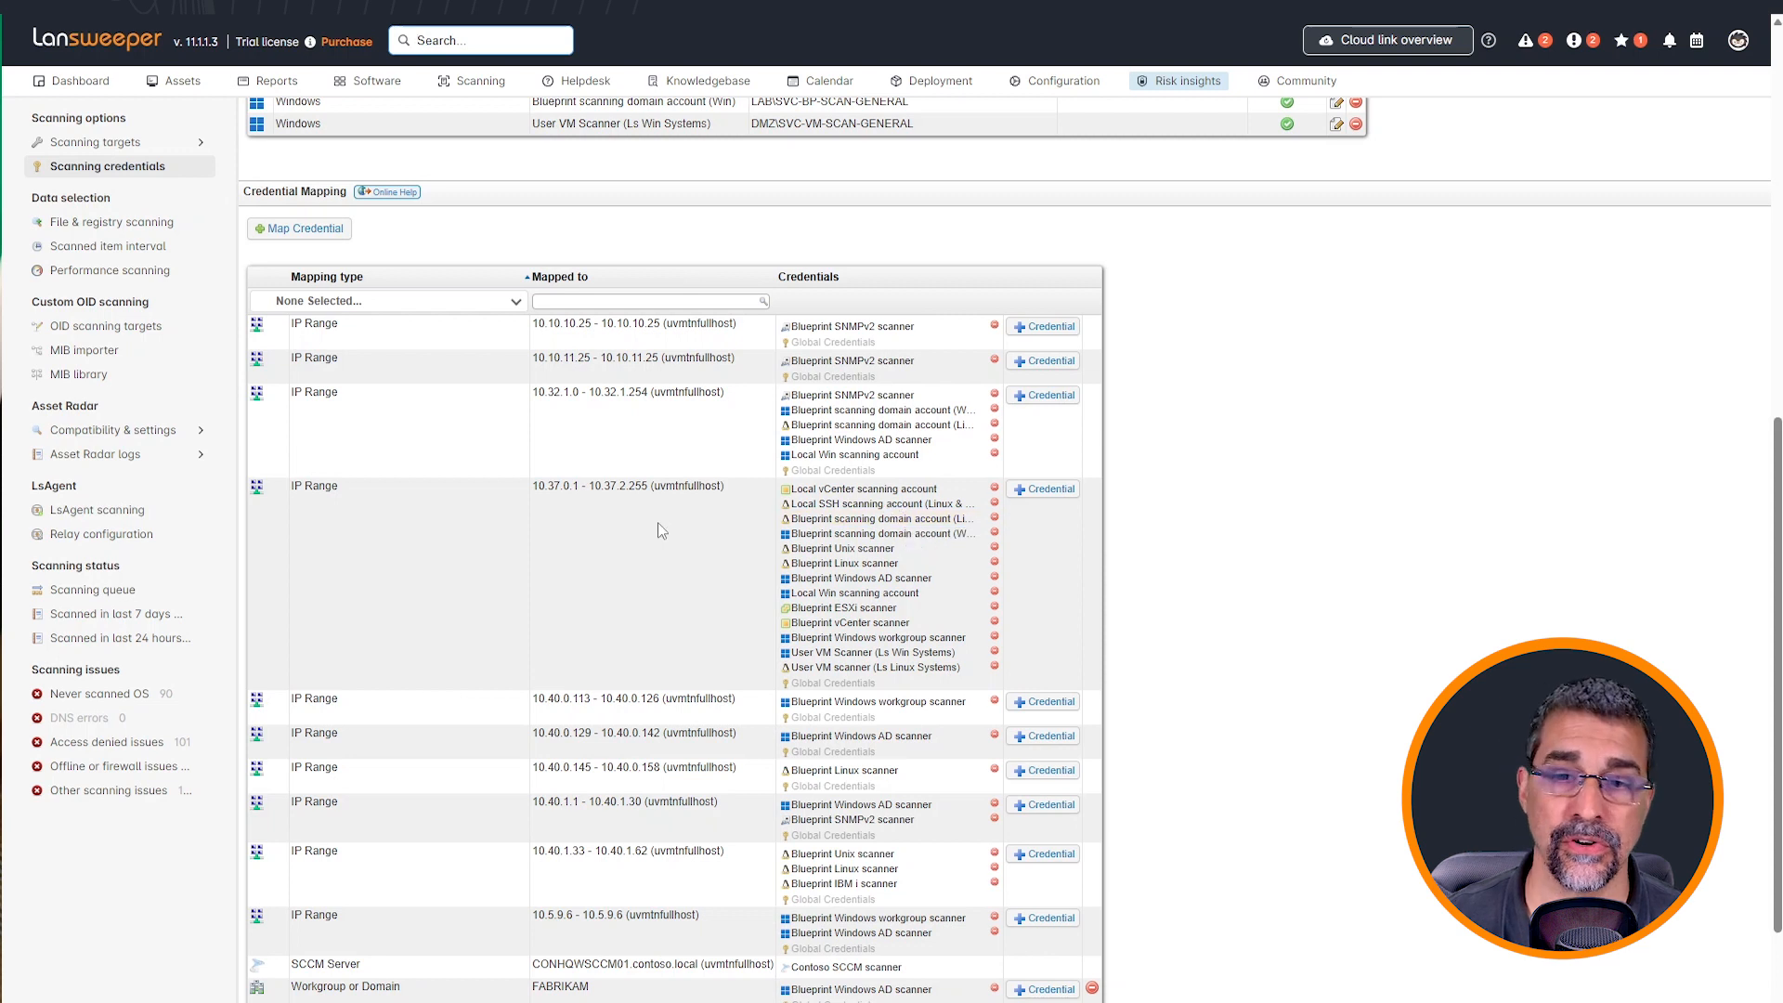
scroll("up", 3)
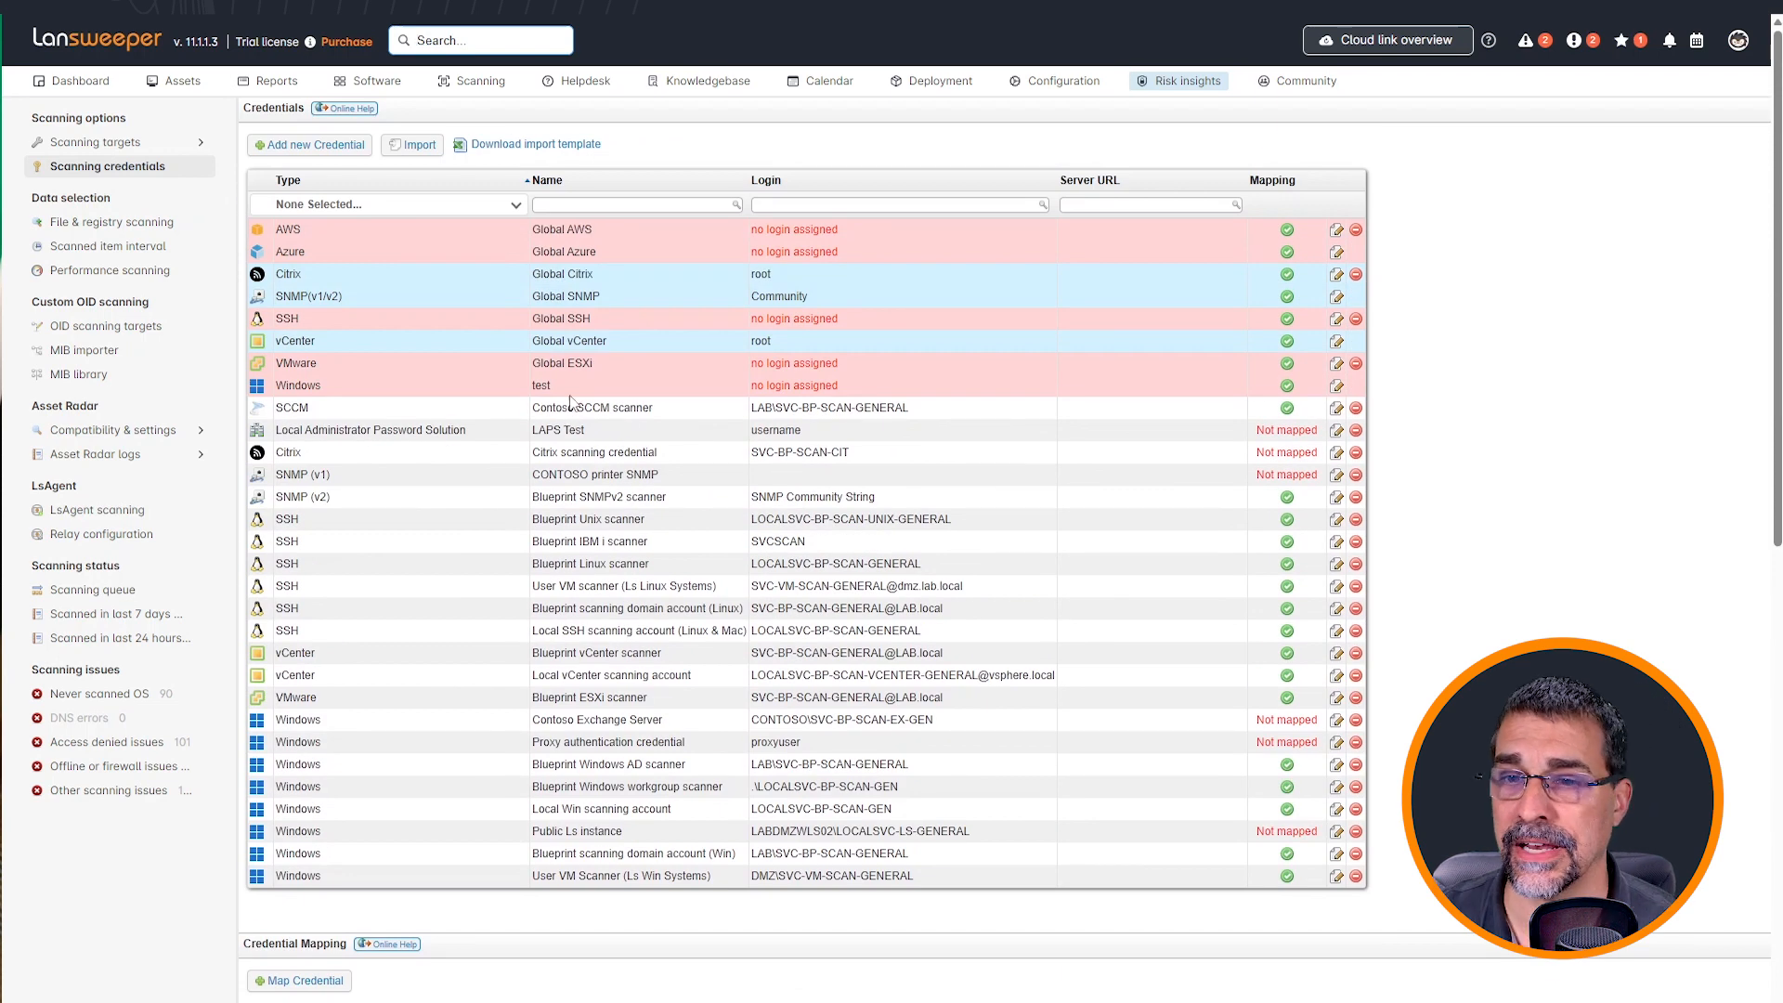
left_click(477, 80)
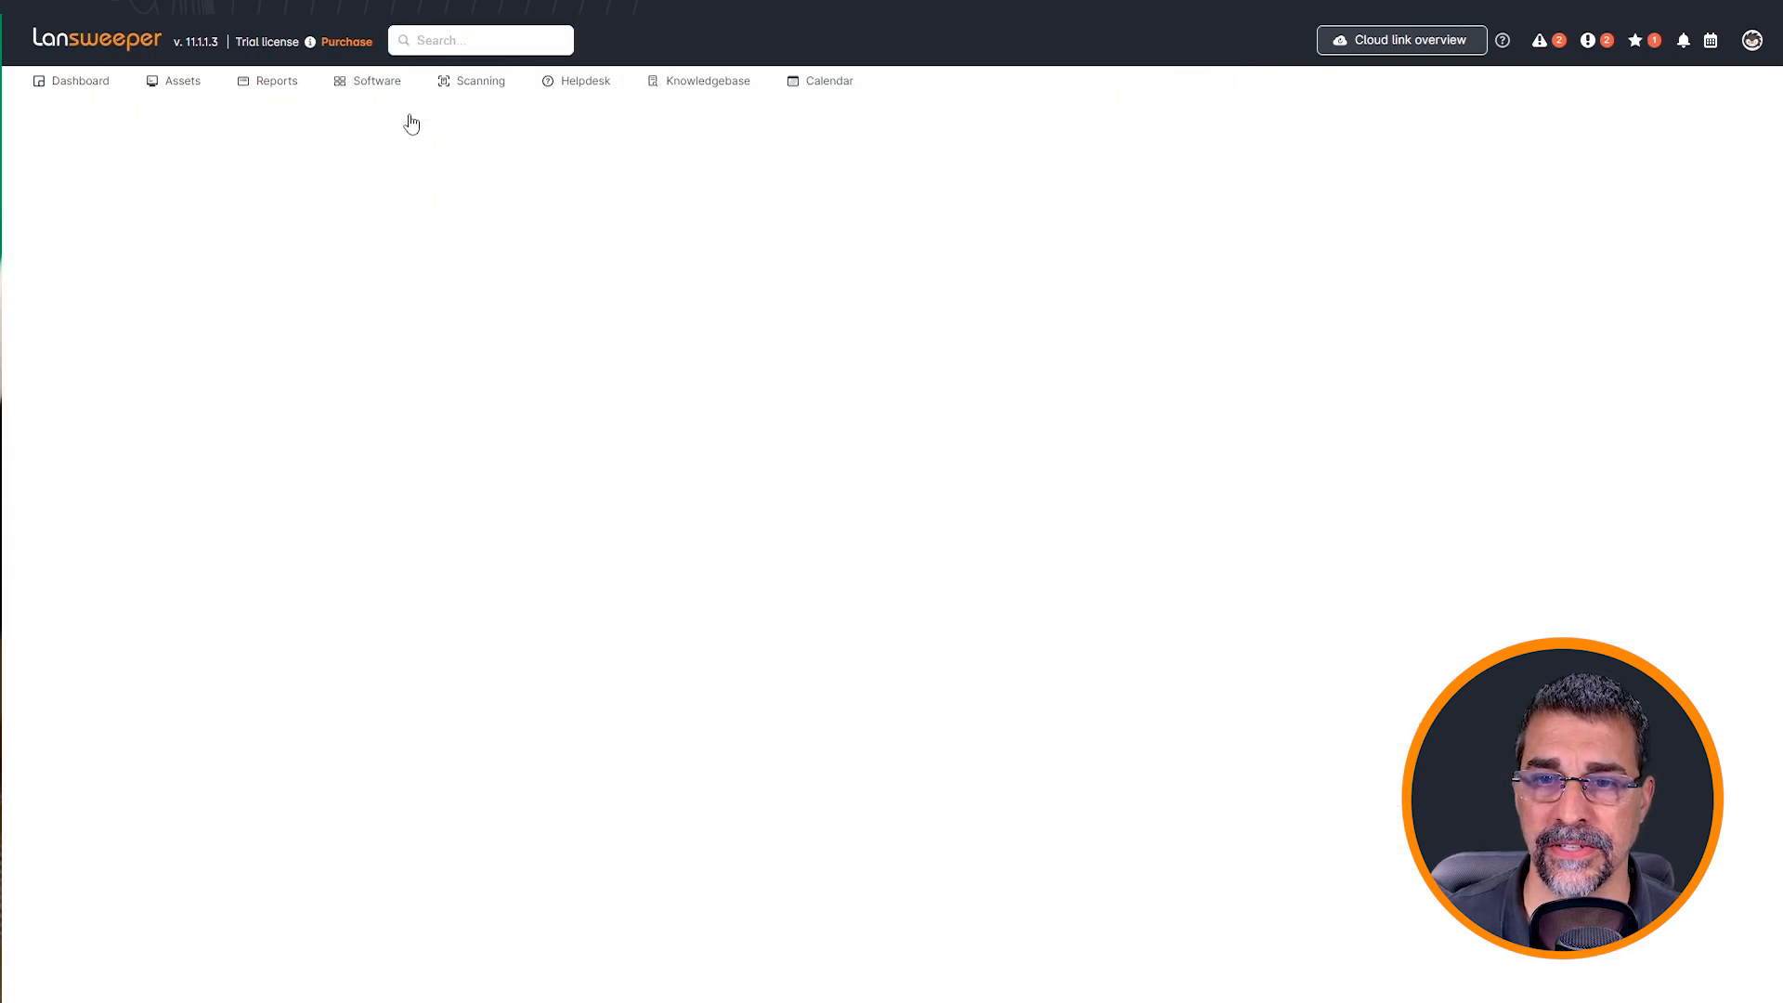
- Start a new scanning target and choose Active Directory Domain from the target type list
left_click(479, 80)
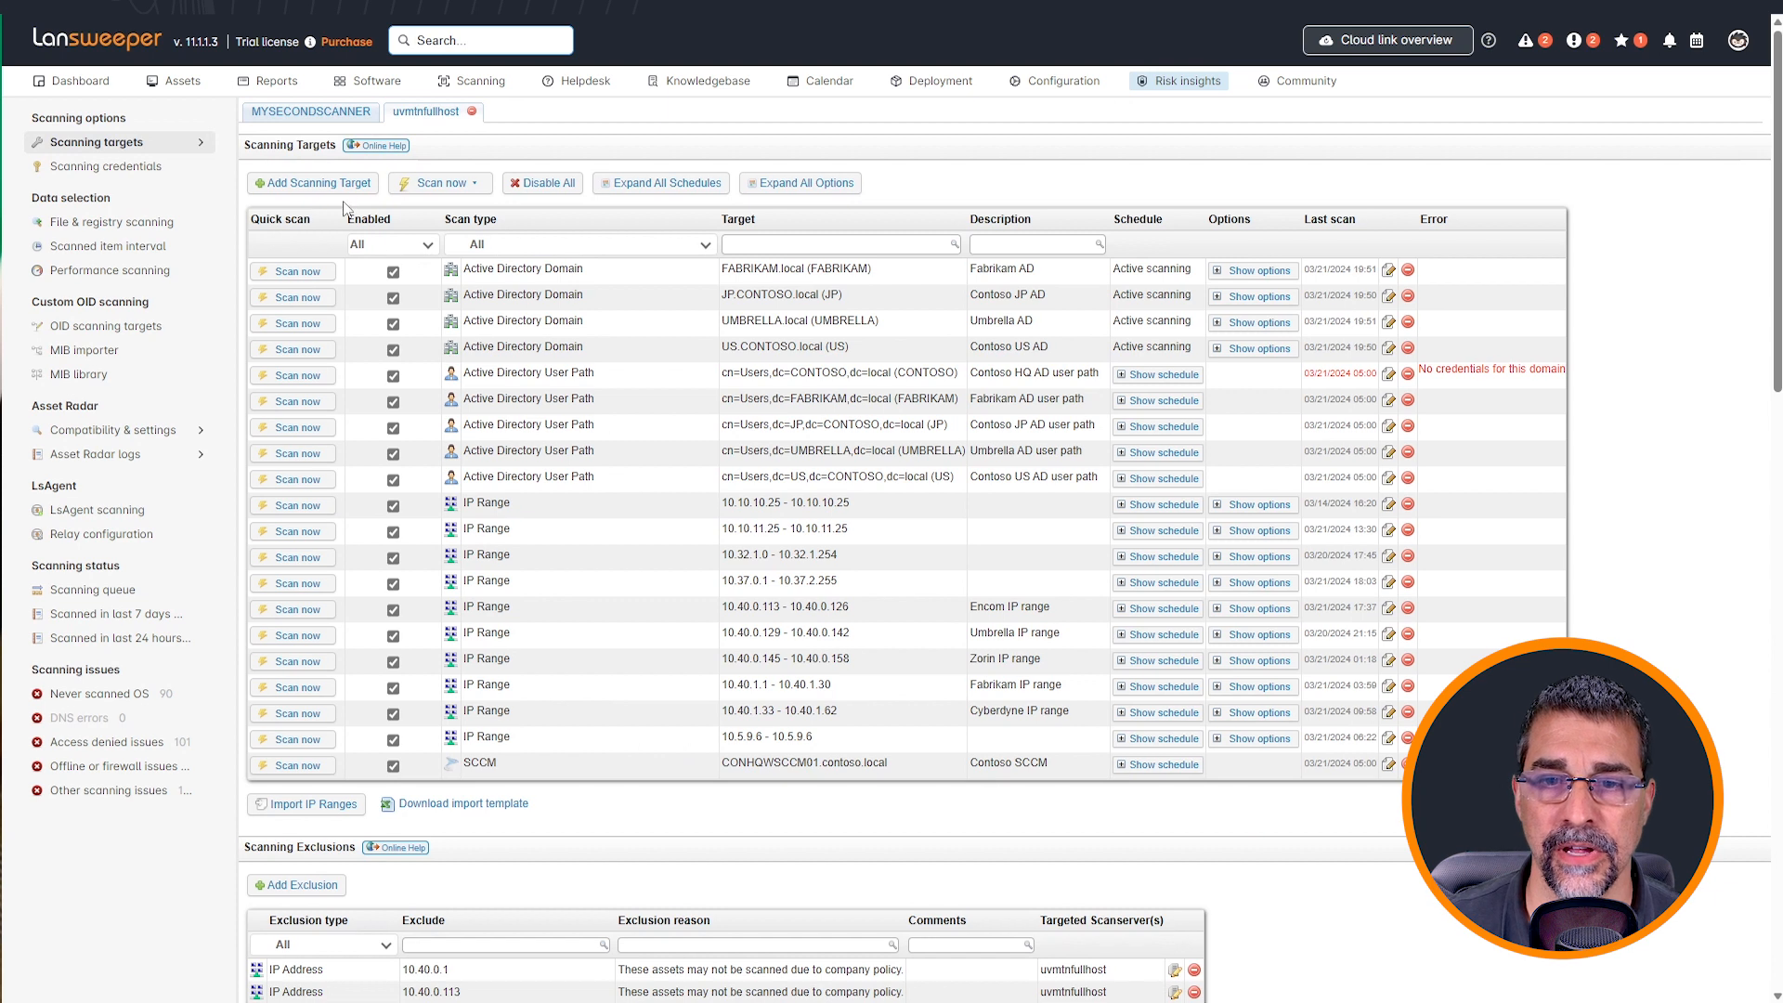
left_click(312, 184)
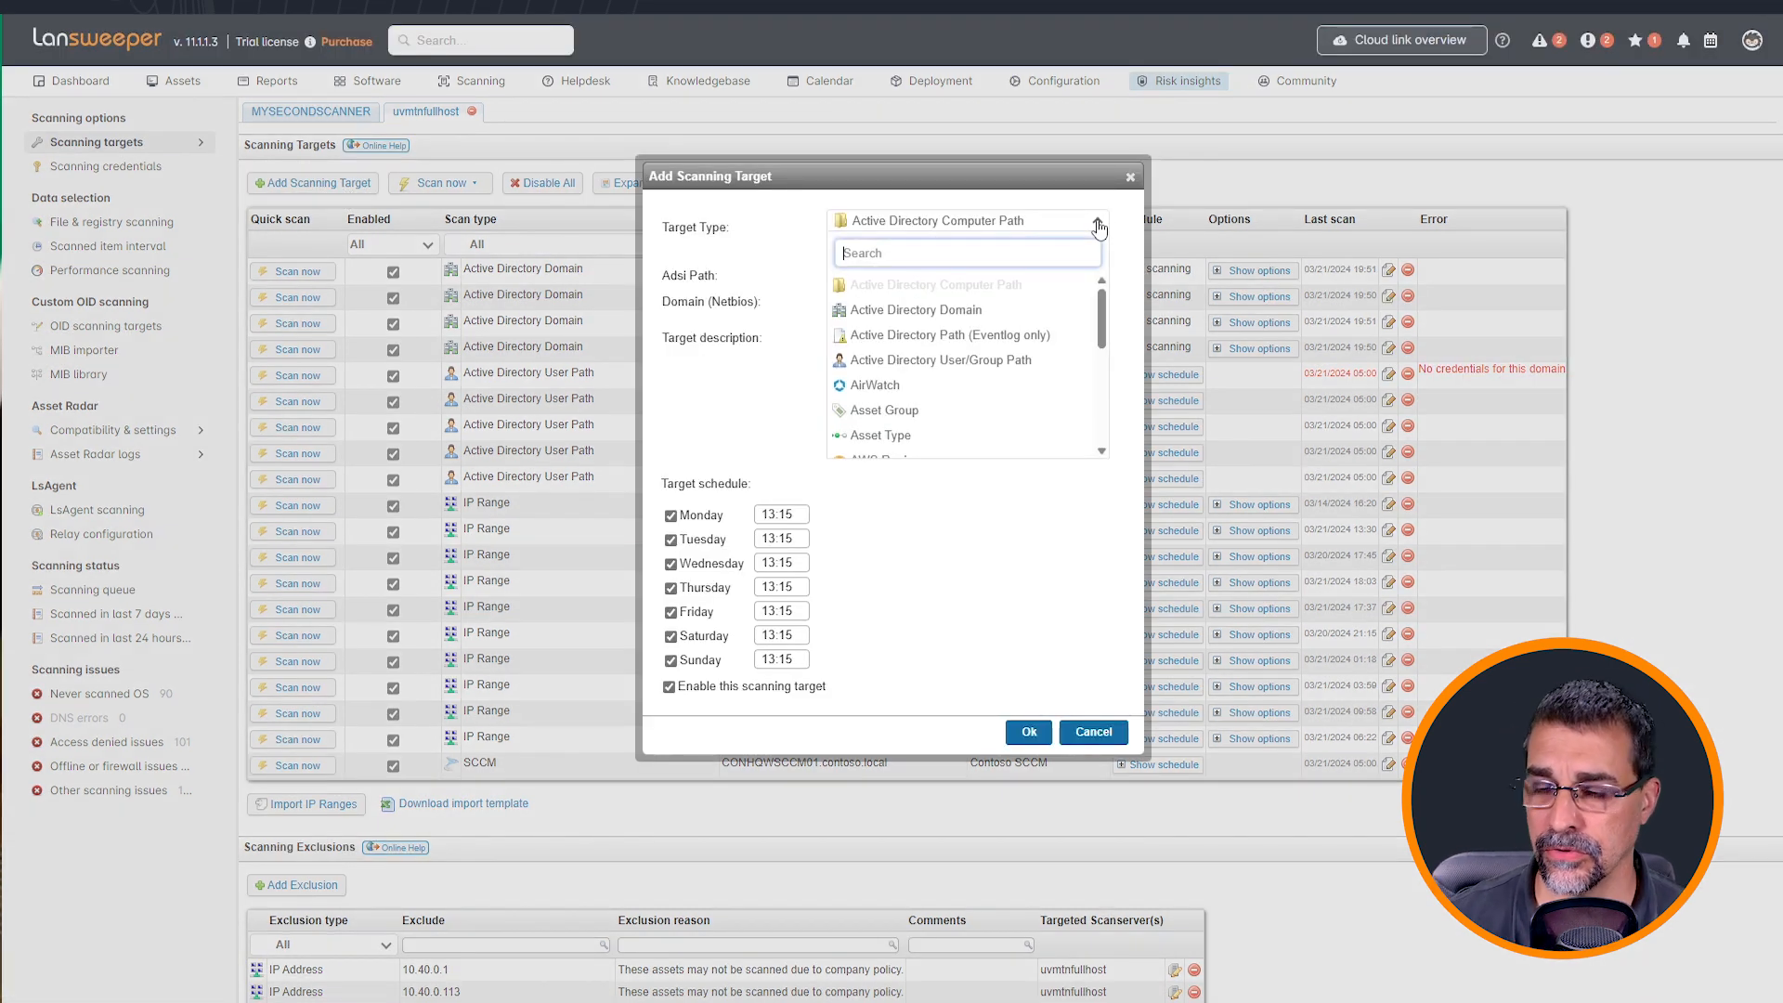
scroll("down", 3)
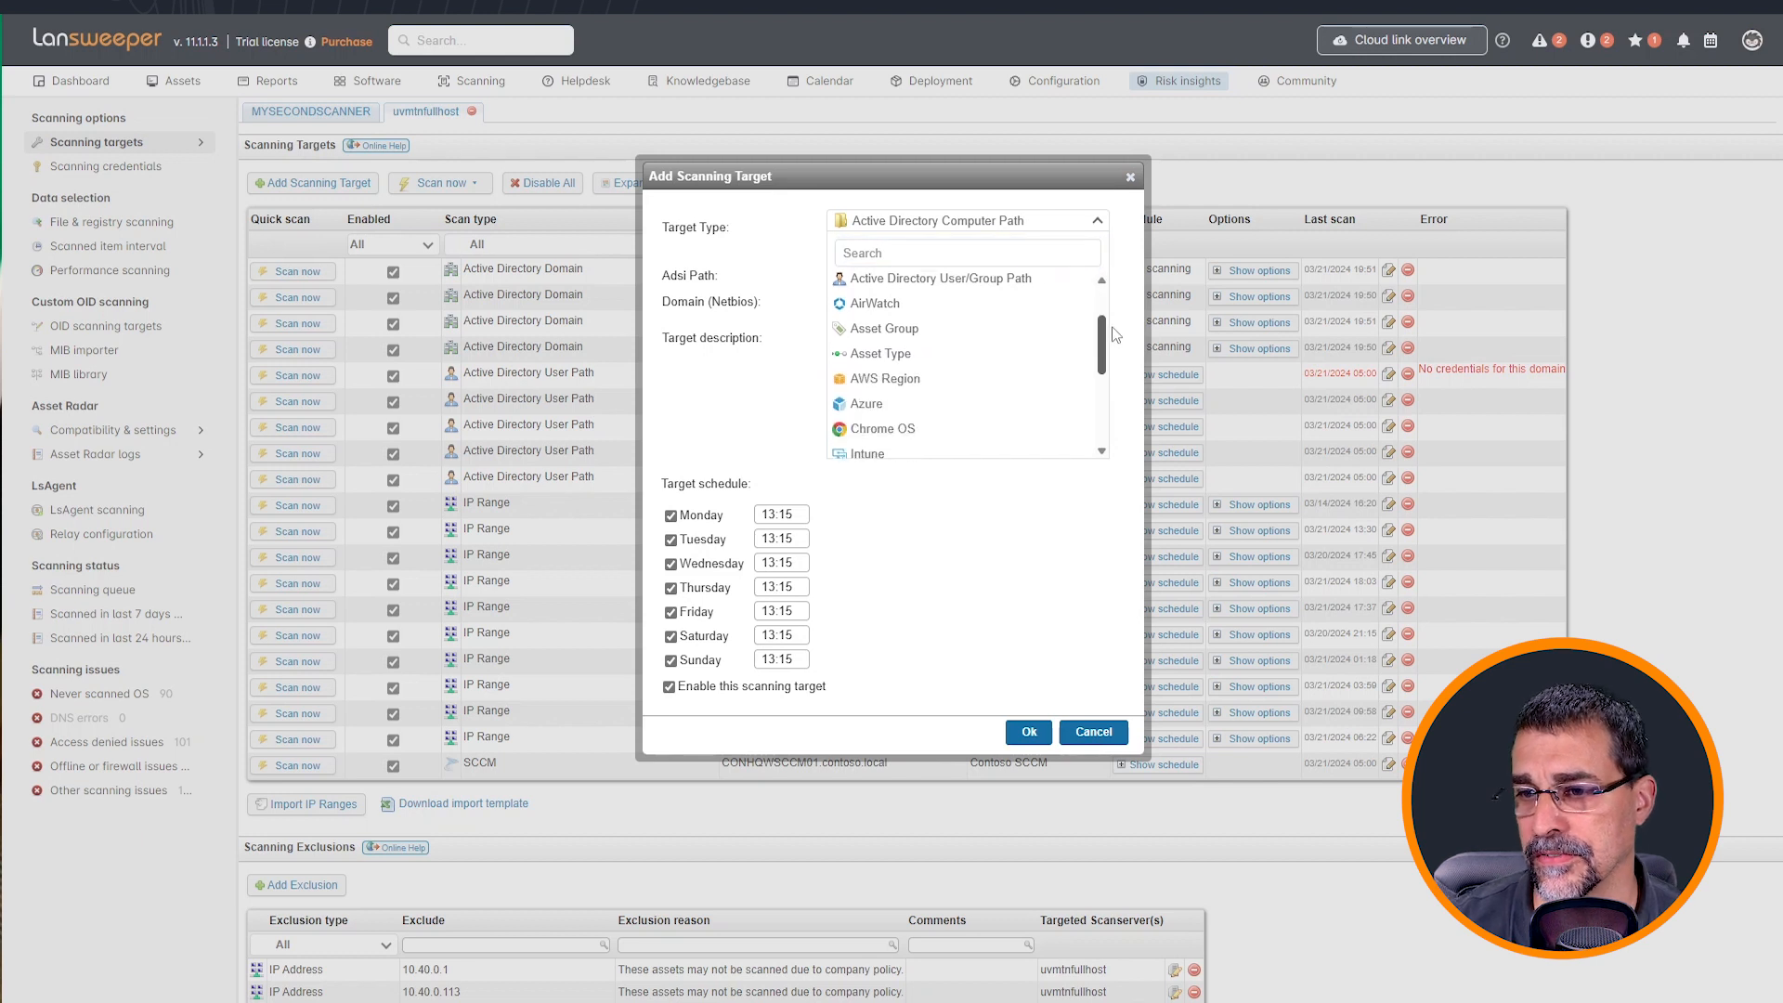
scroll("down", 3)
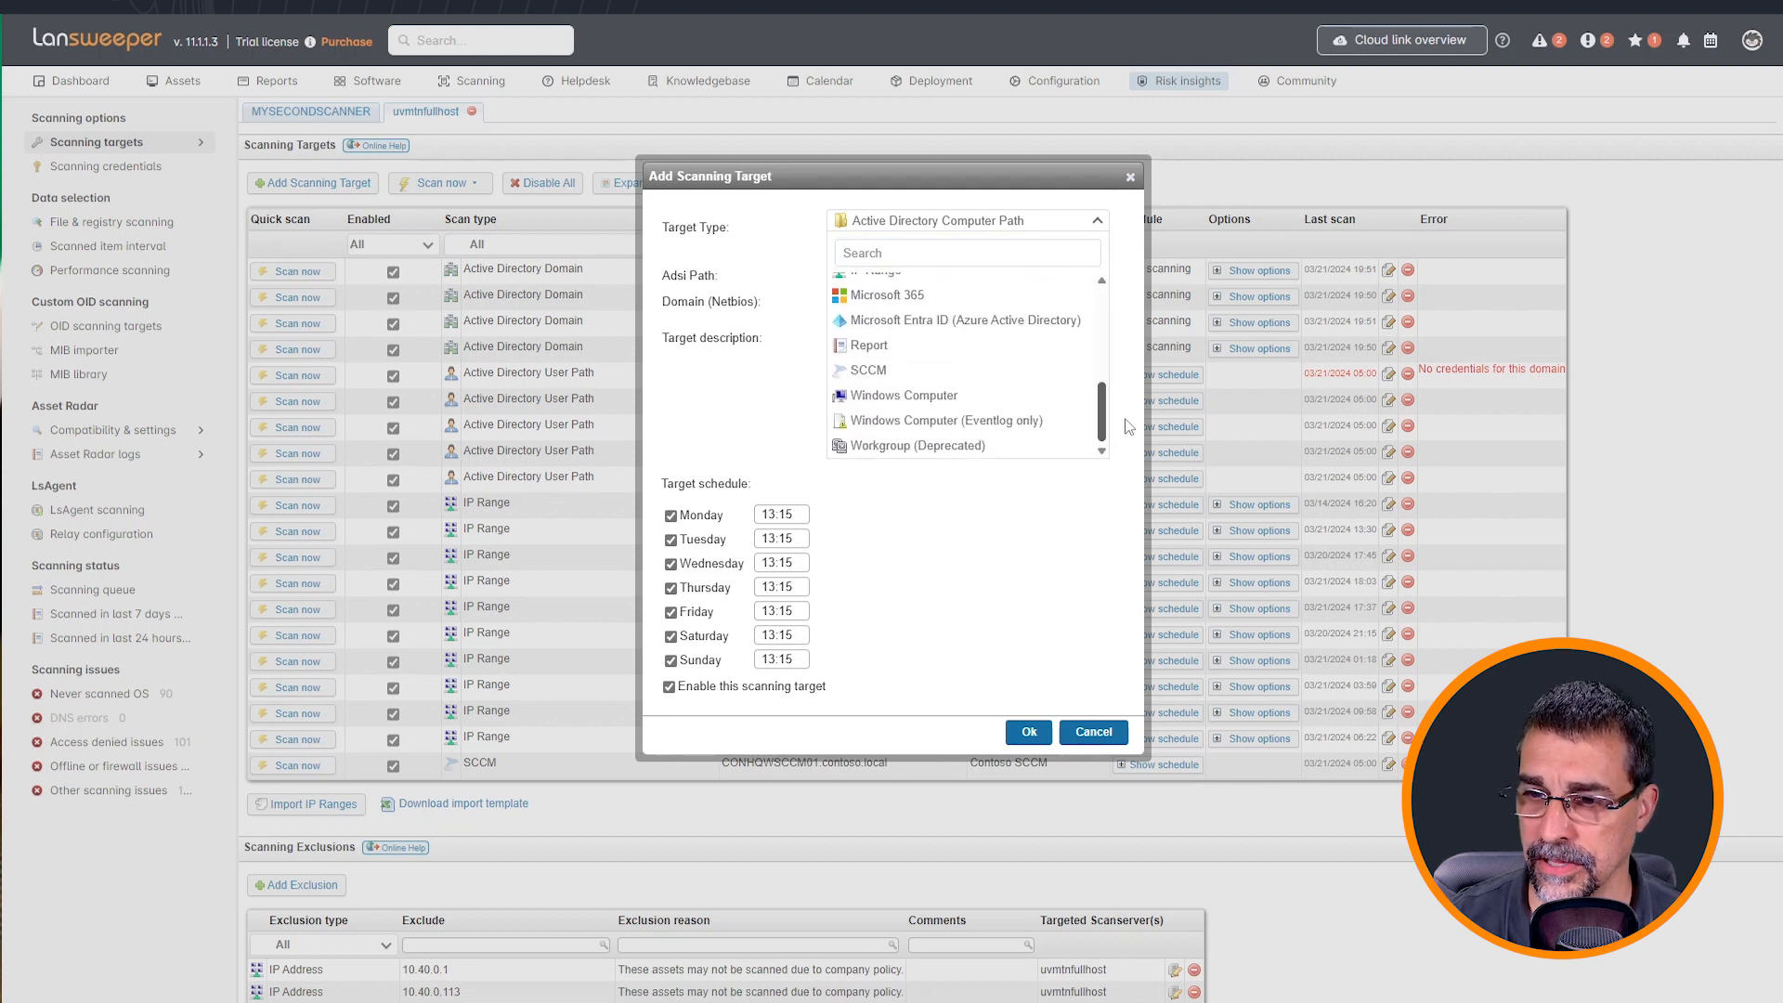
scroll("up", 3)
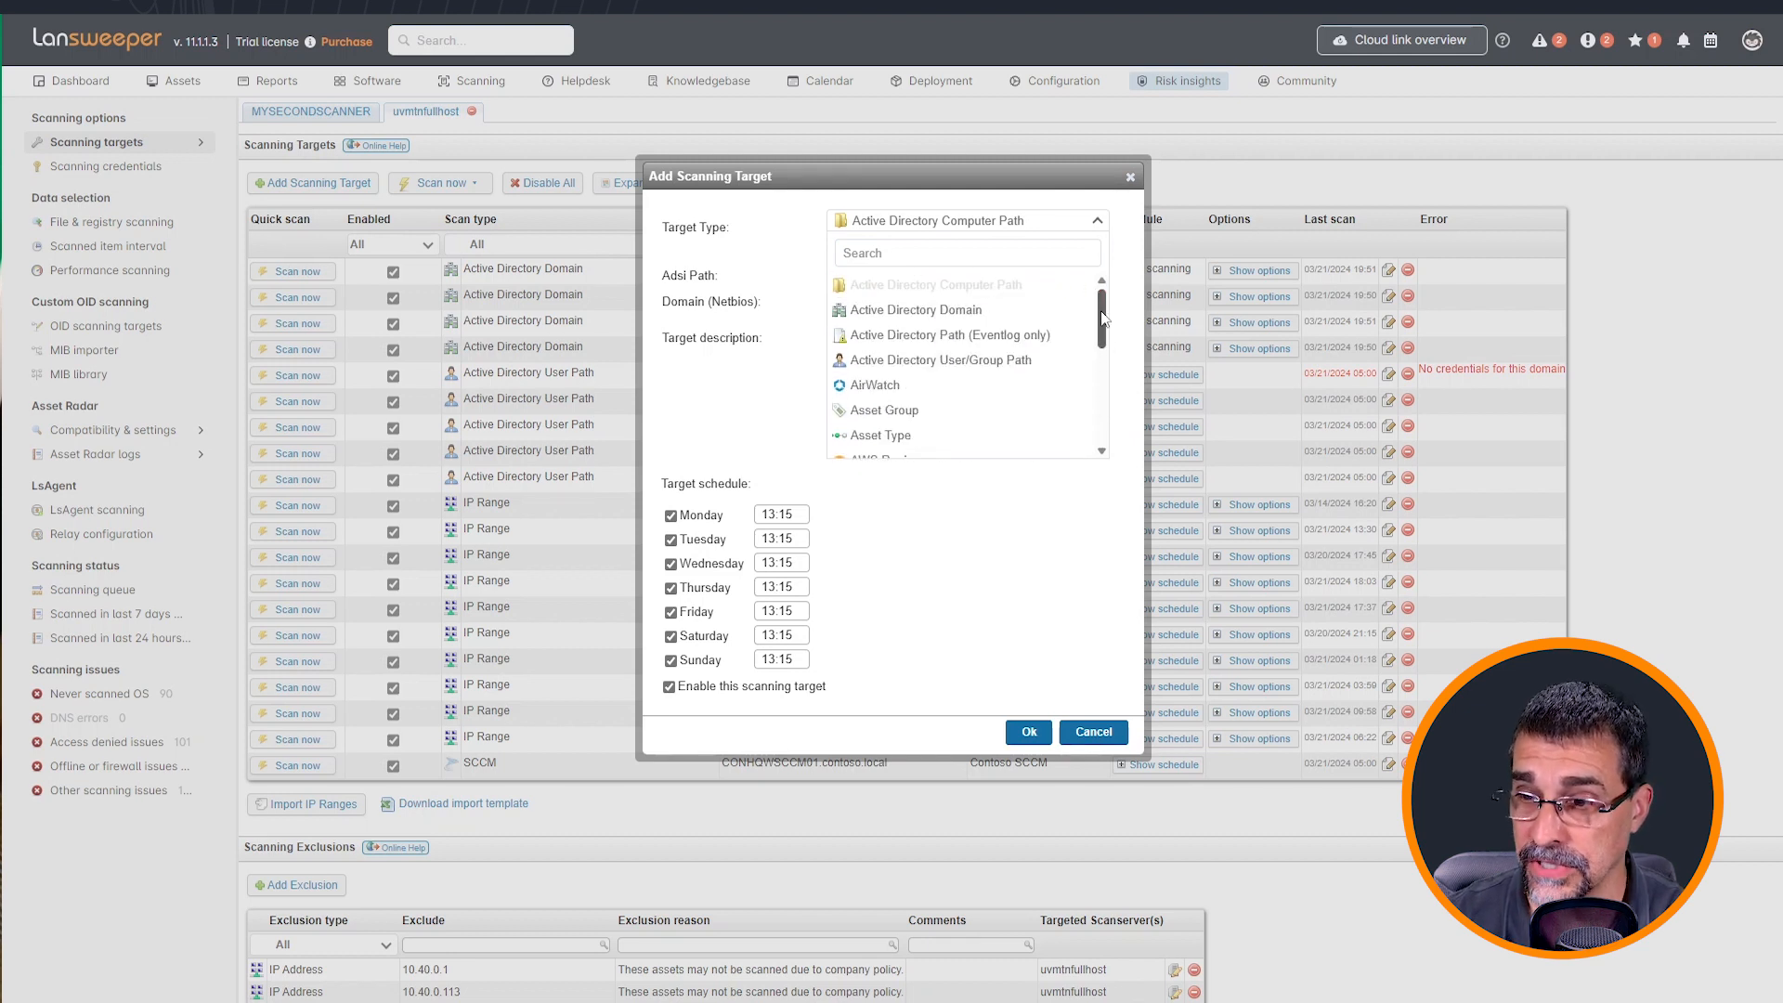
scroll("down", 3)
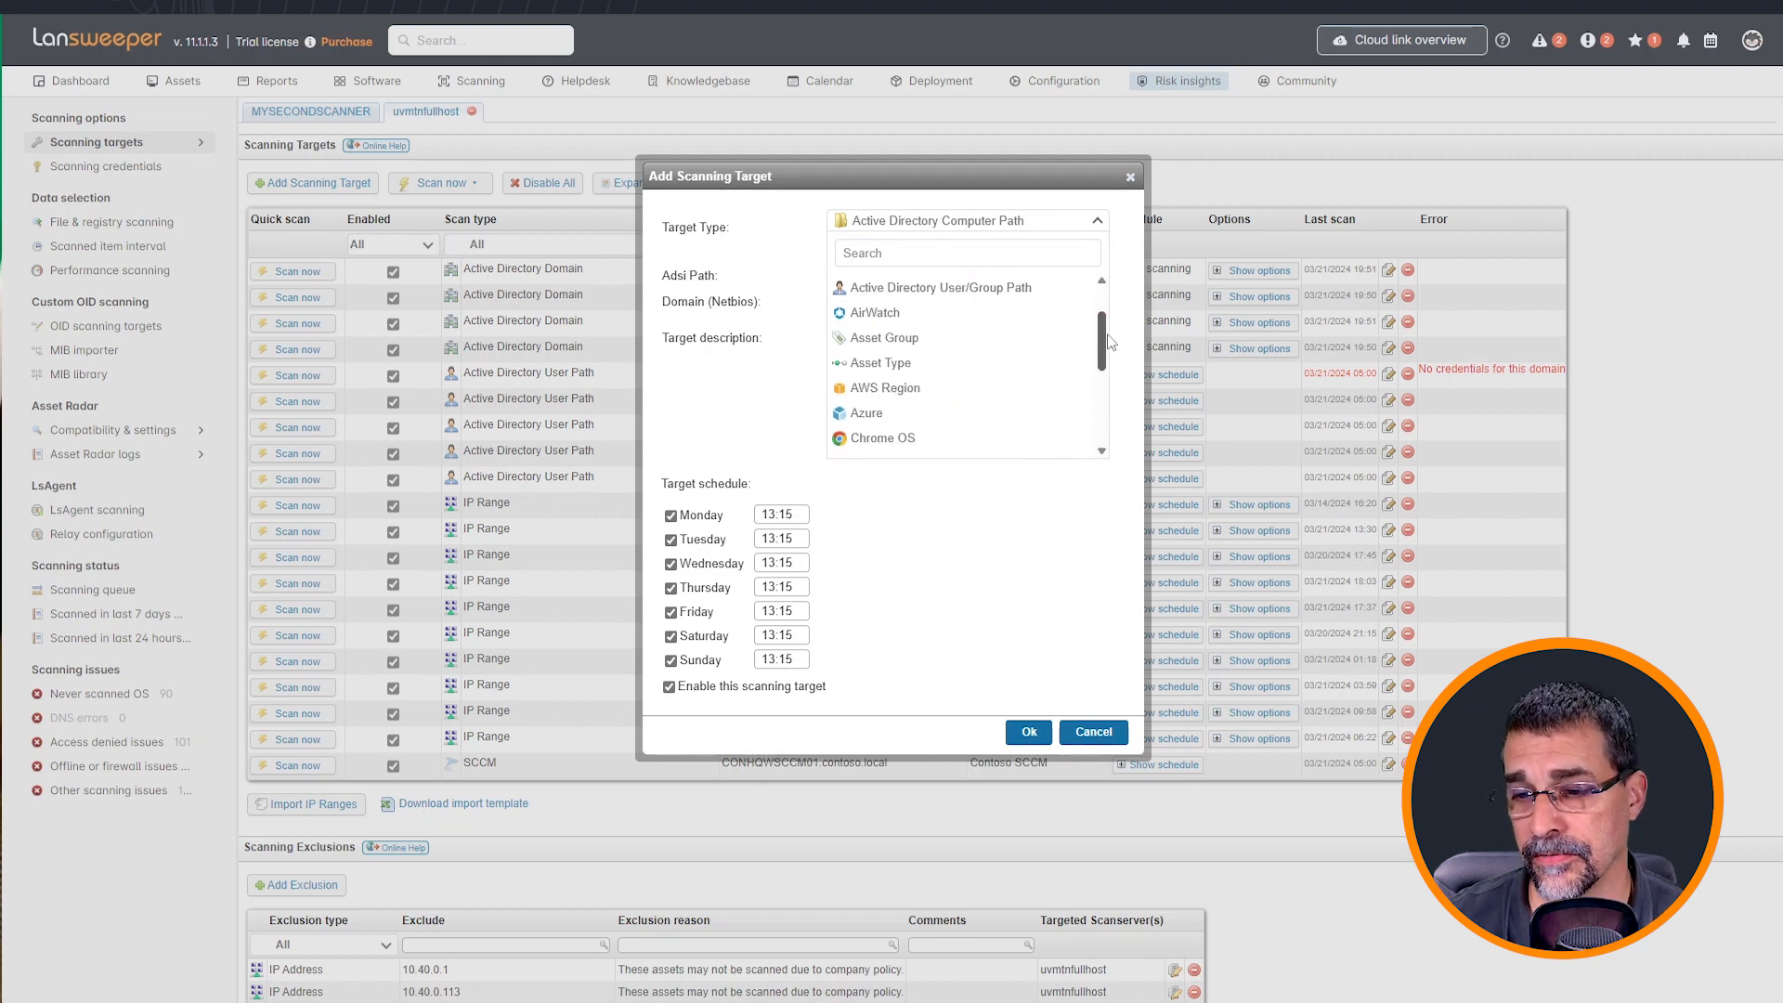
scroll("down", 3)
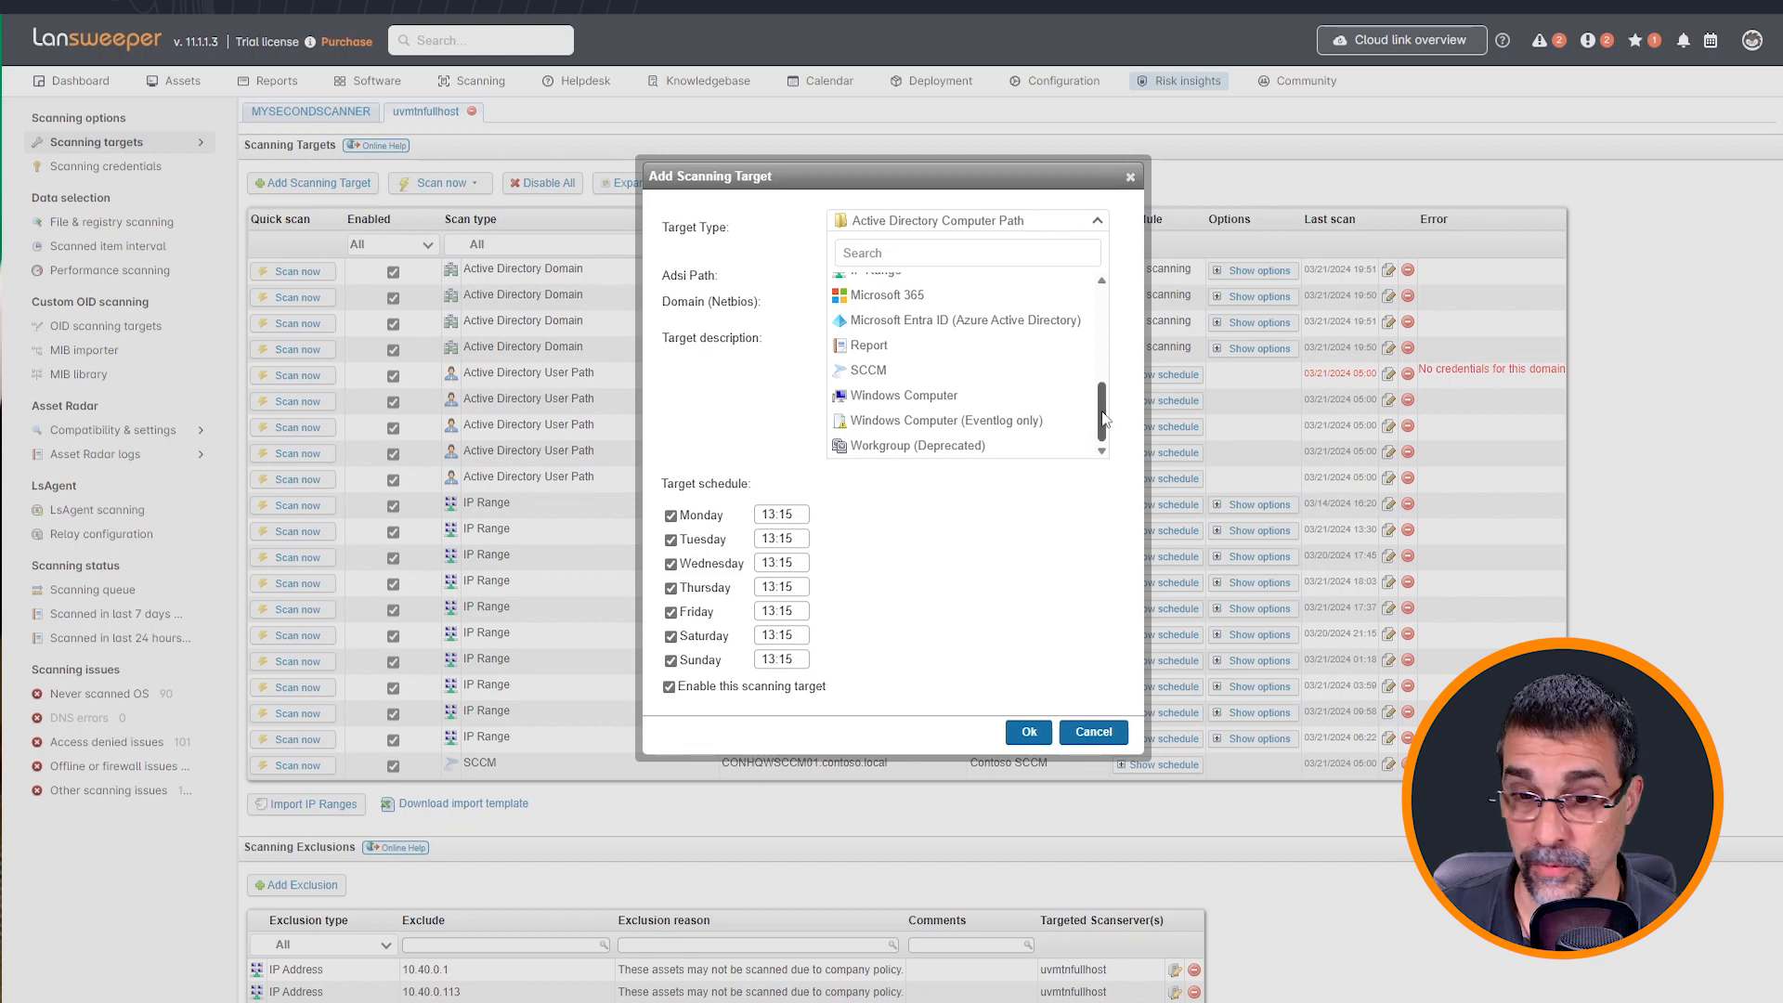
scroll("up", 3)
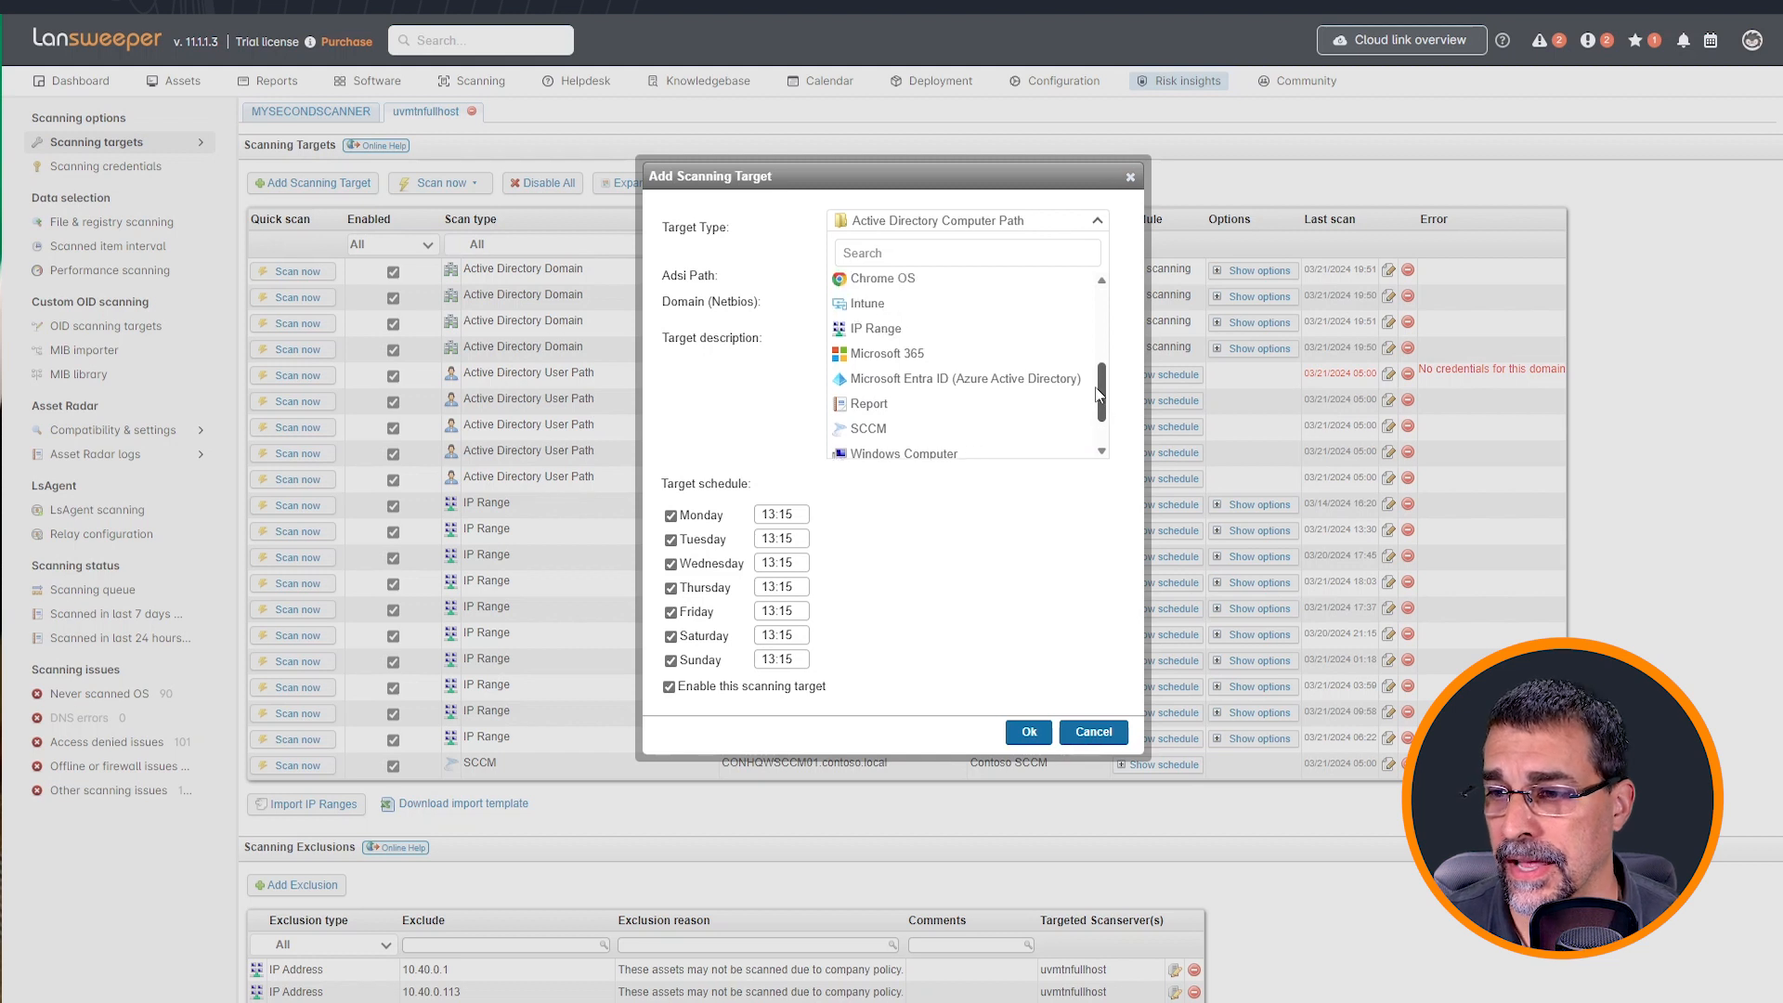
scroll("up", 3)
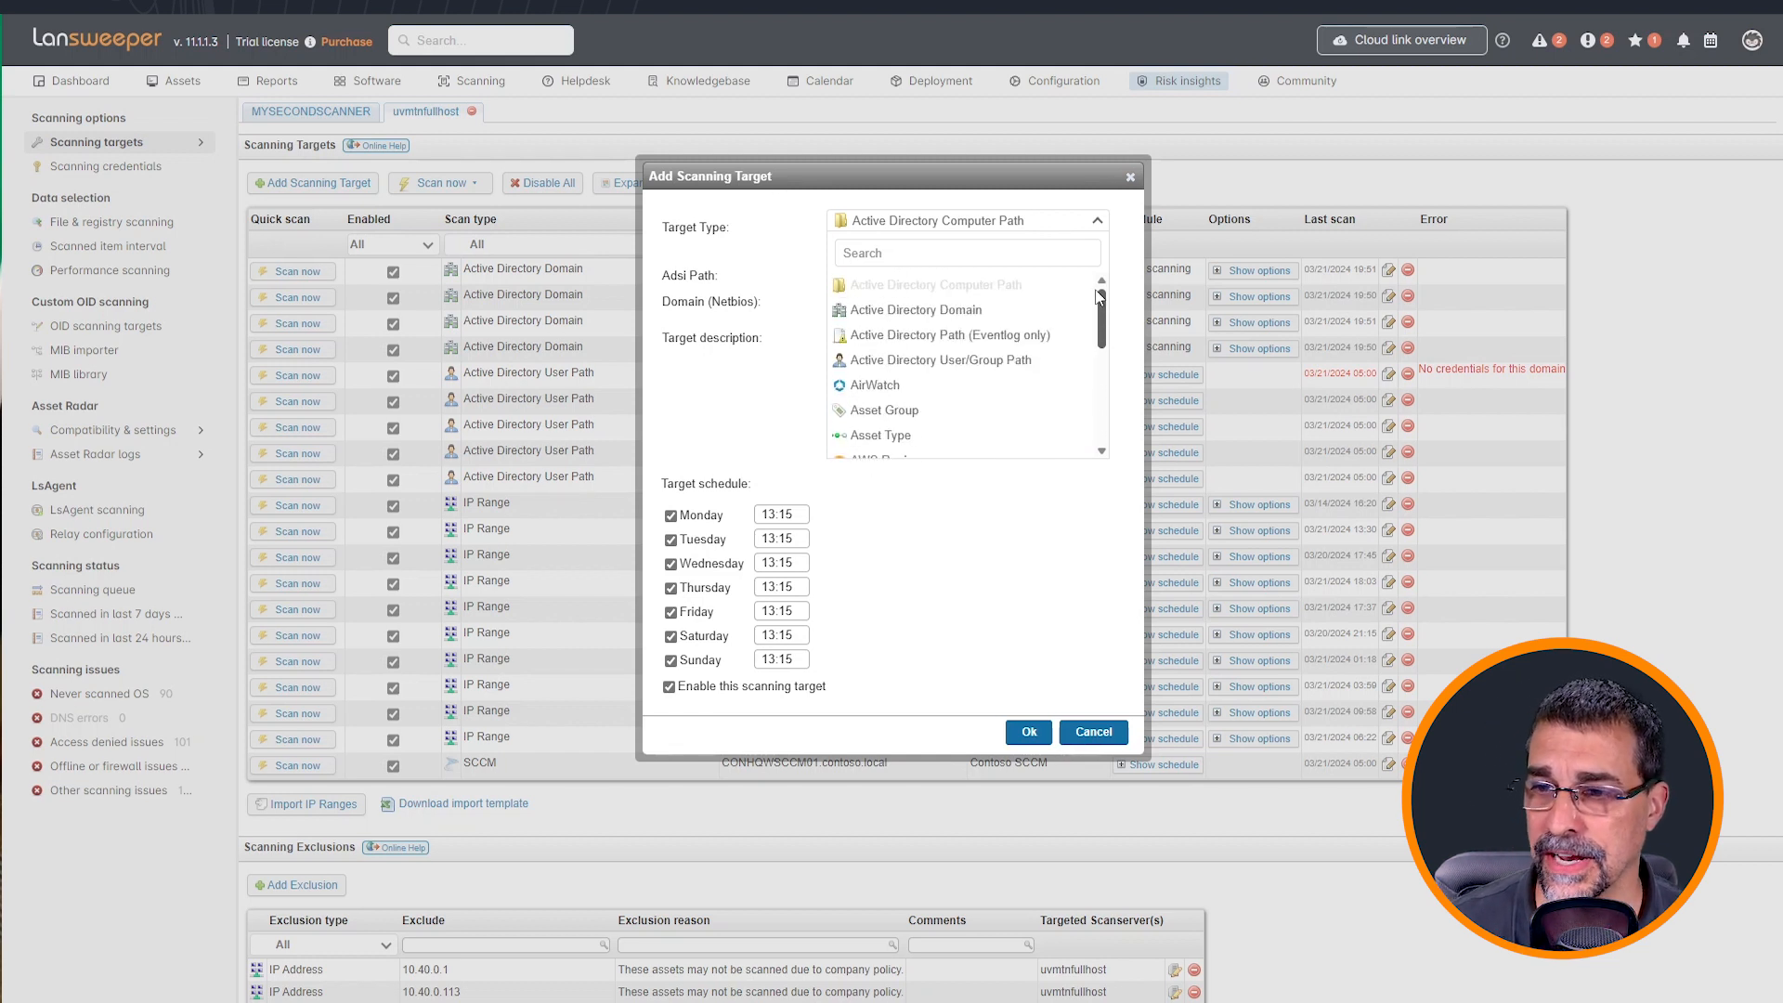
left_click(912, 310)
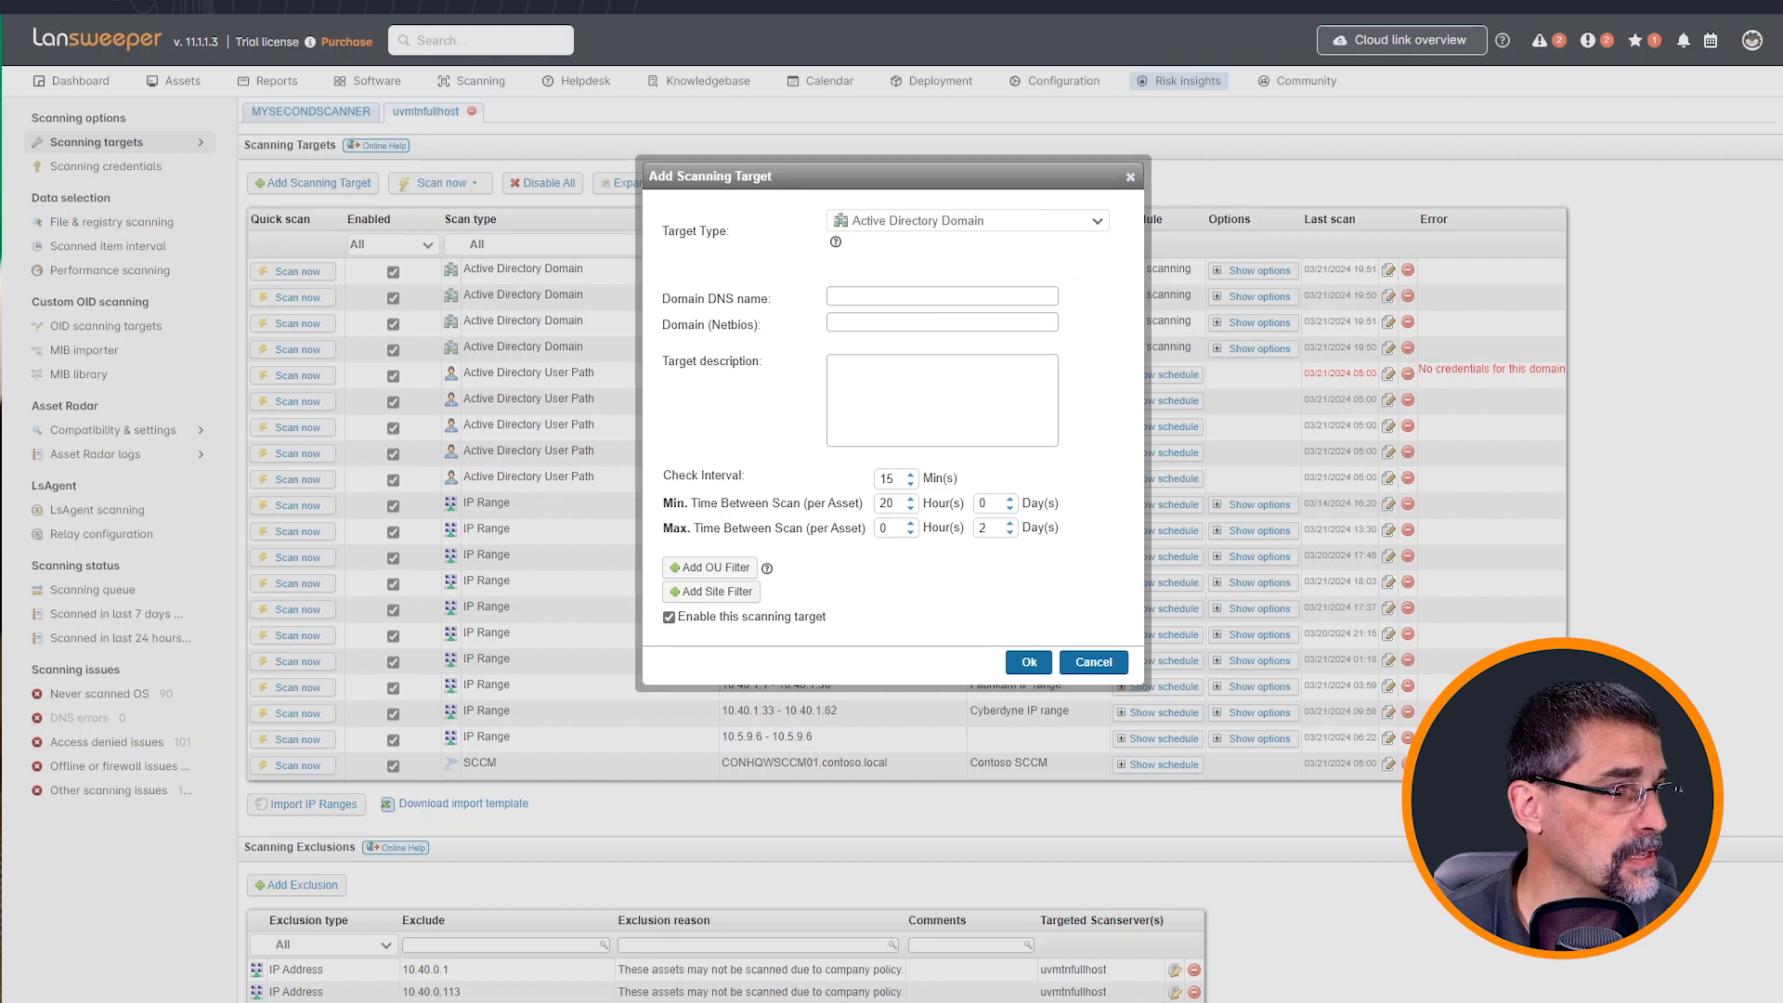
- Enter CONTOSO.local as the domain DNS name and CONTOSO as the NetBIOS name
left_click(942, 297)
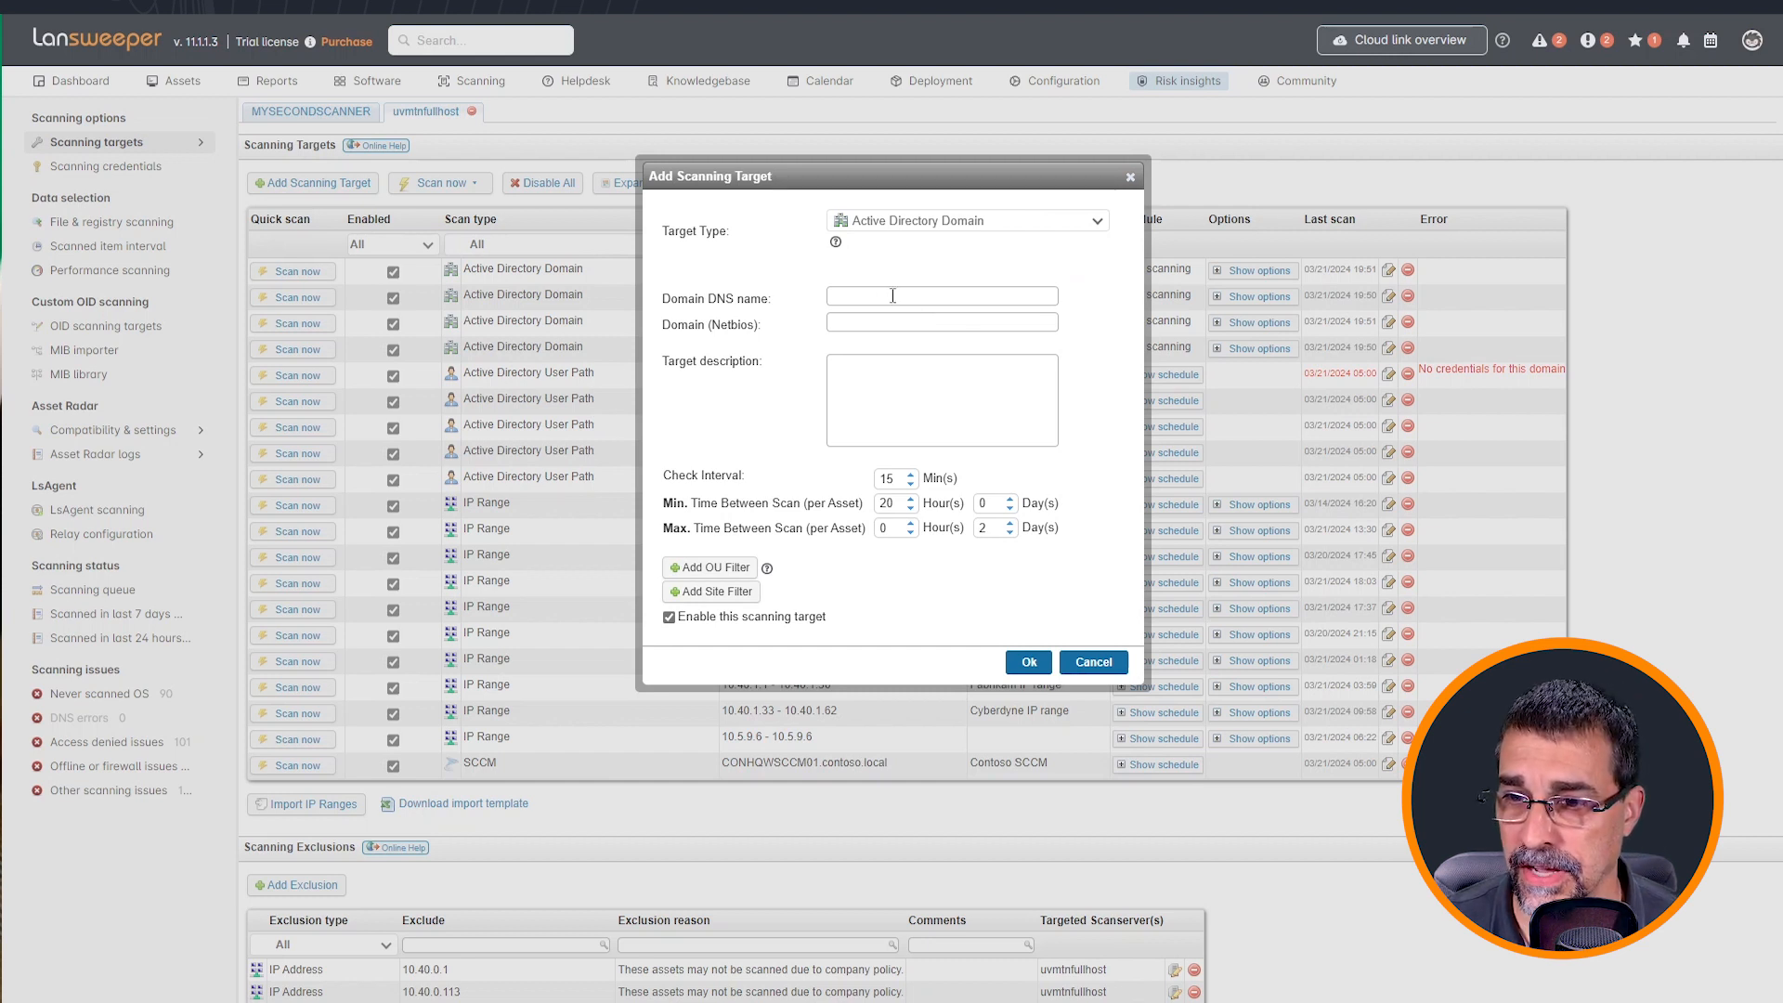
left_click(939, 295)
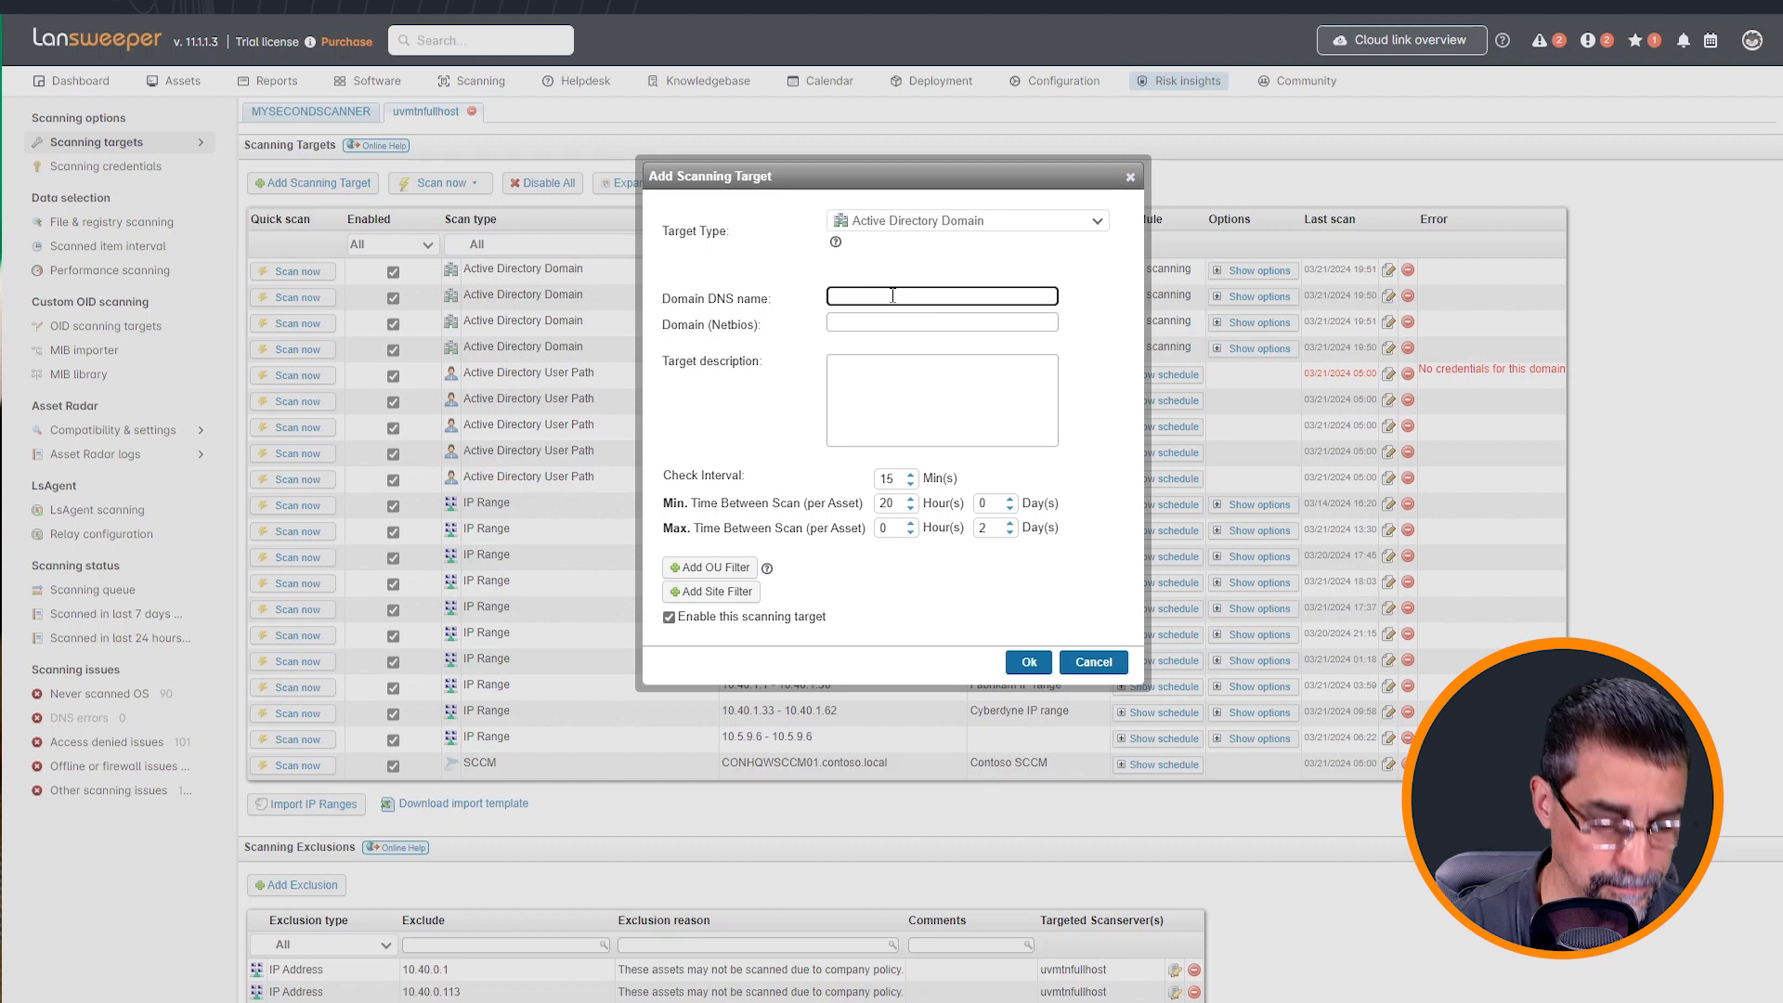
type("CONTOSO")
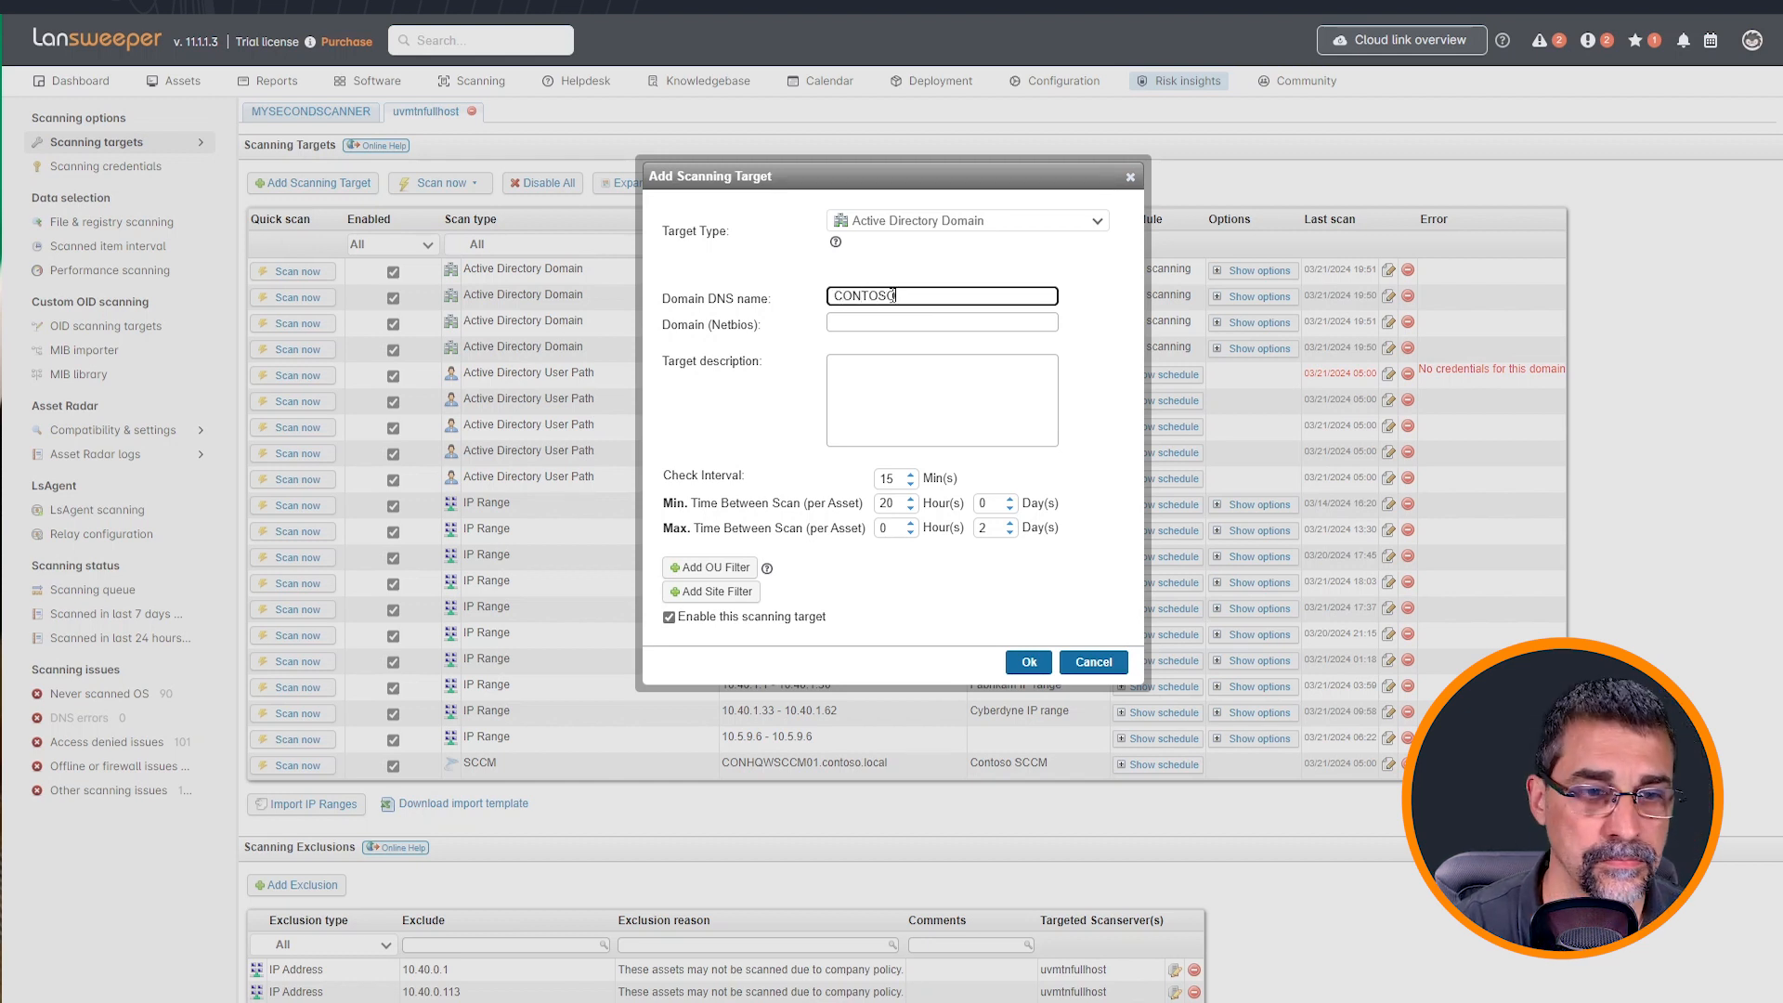
type(".local")
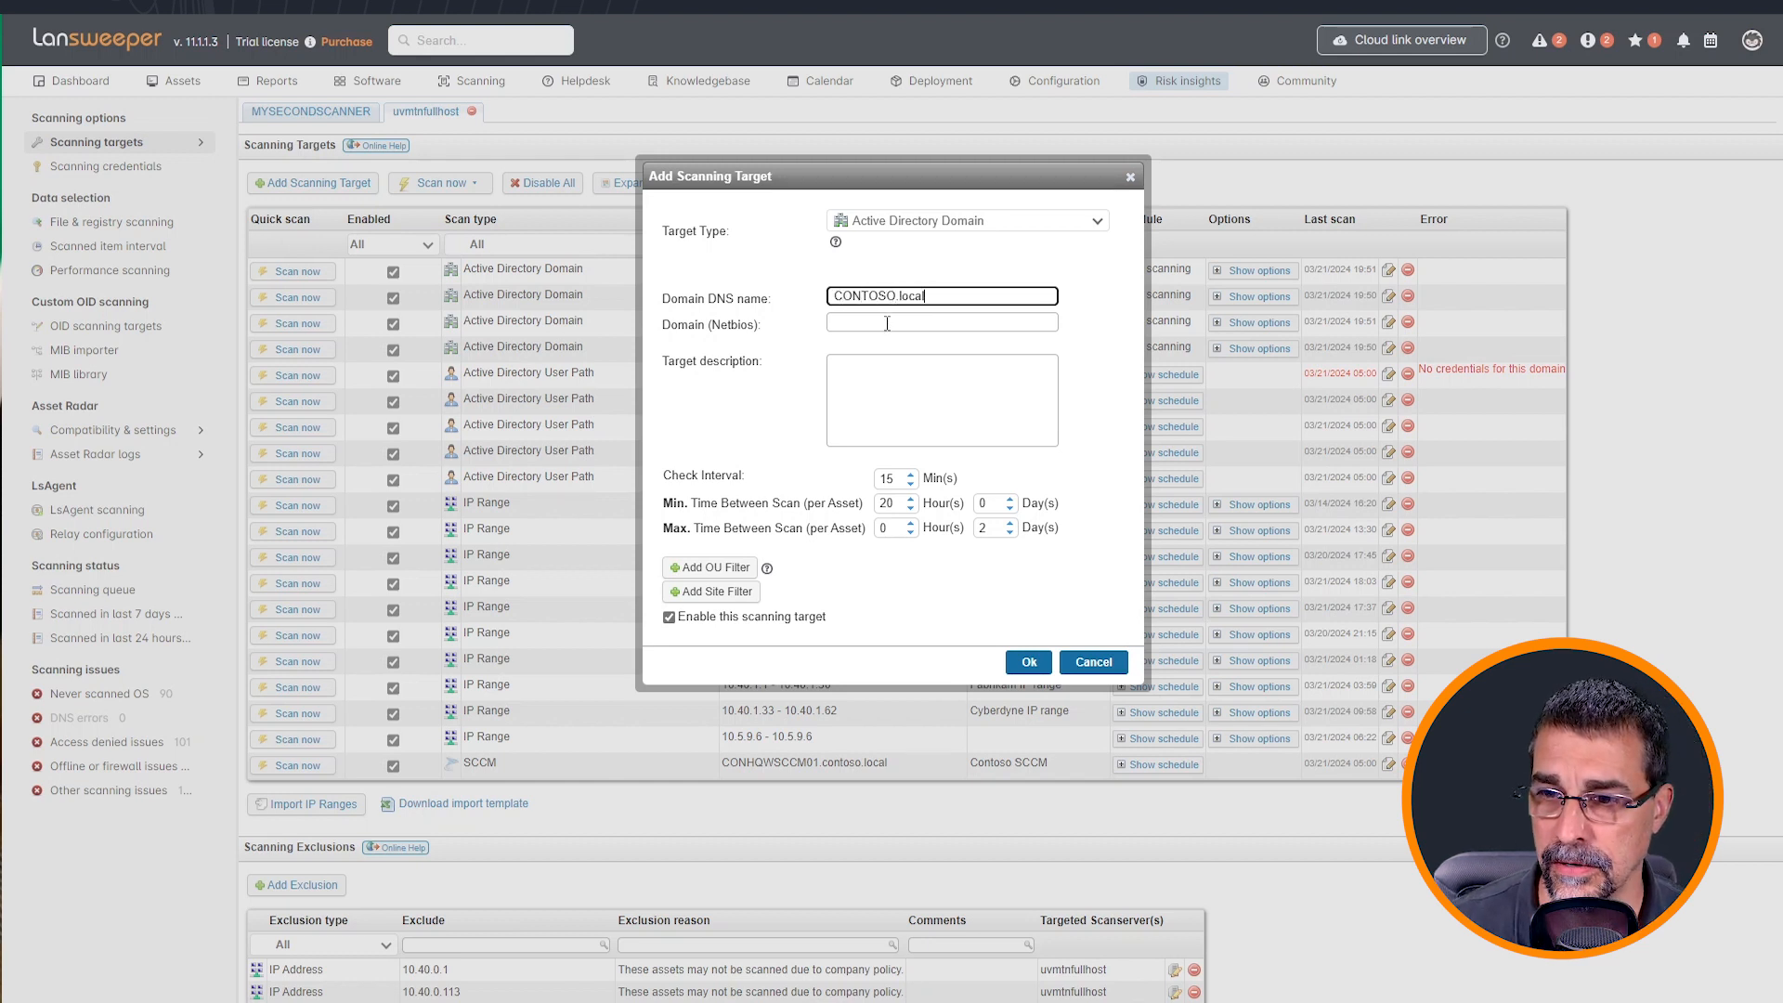
type("CONTOS")
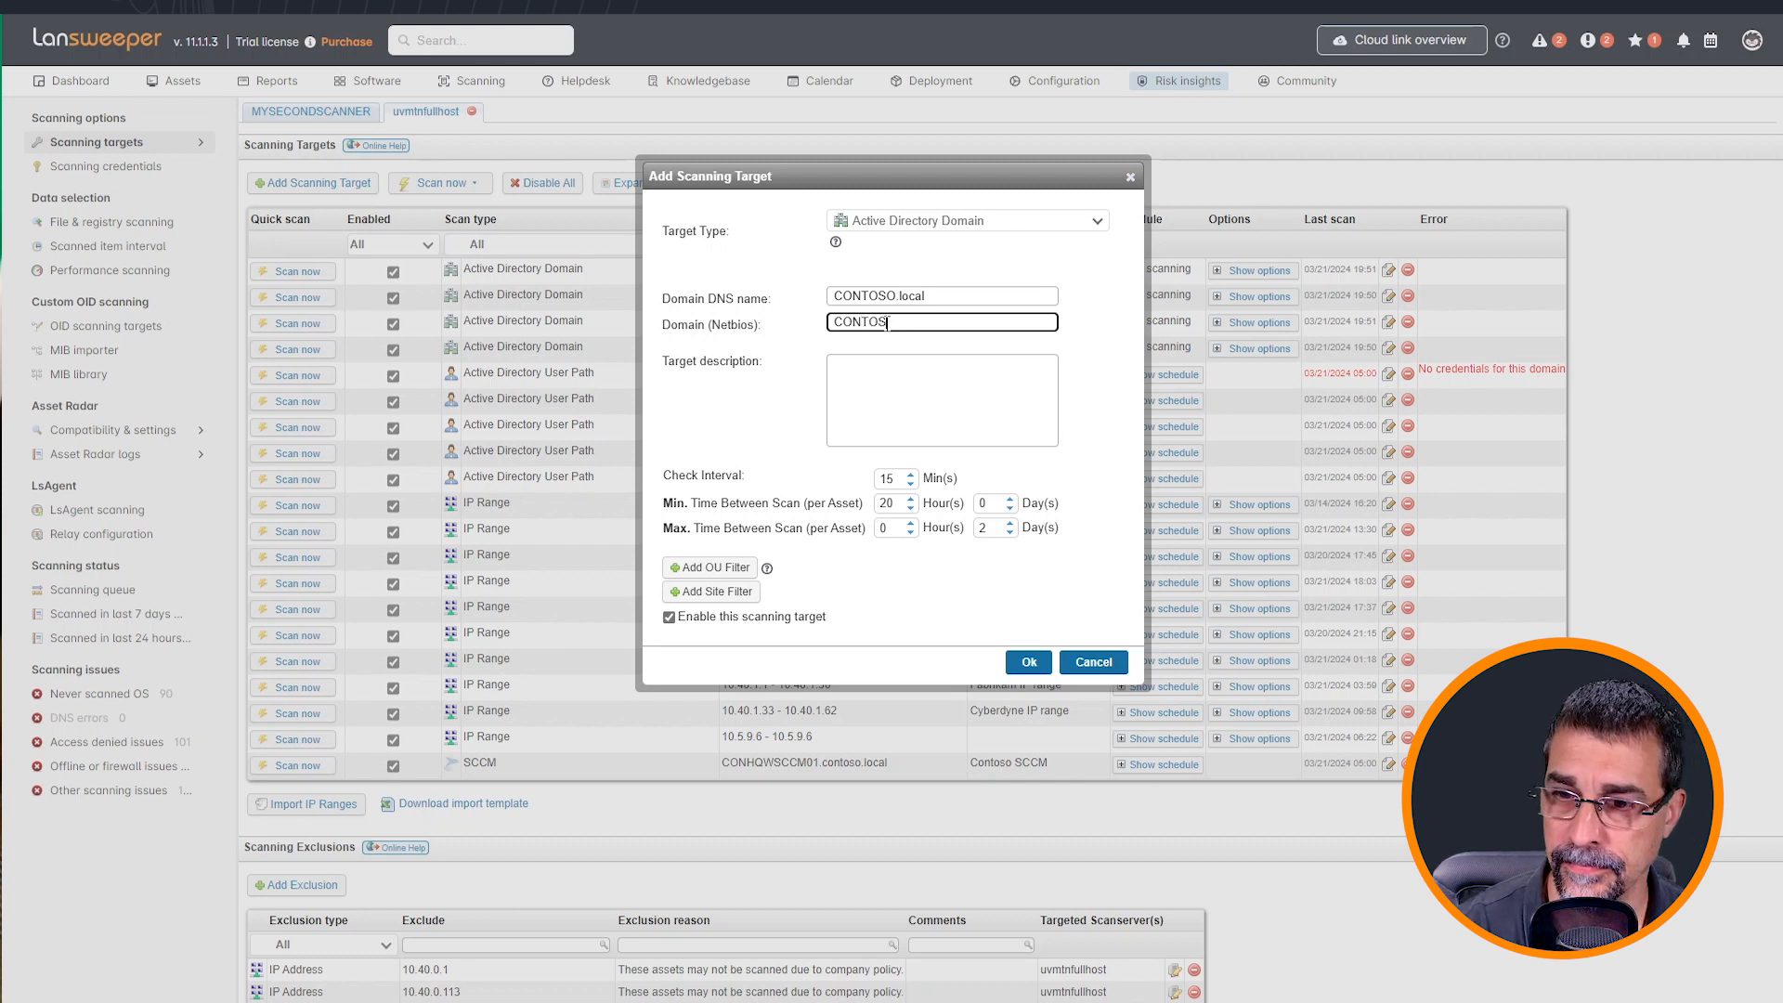
- Describe the target as 'Contoso HQ AD'
left_click(940, 399)
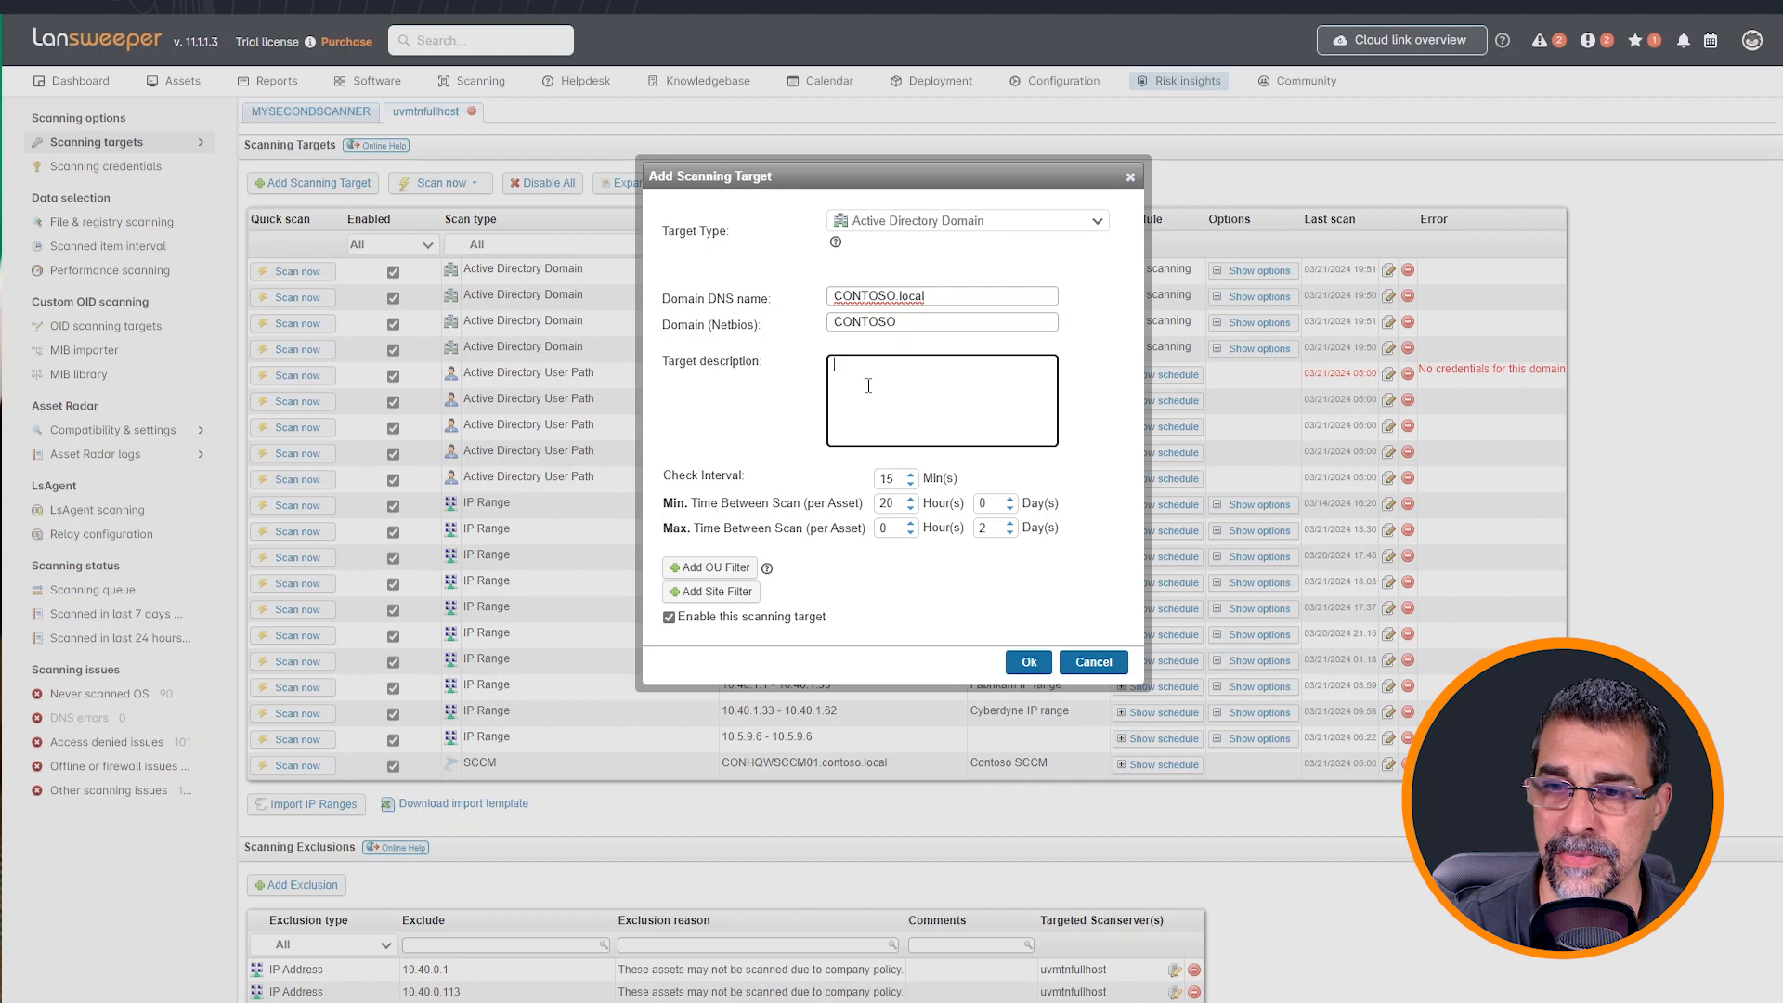
type("Conto")
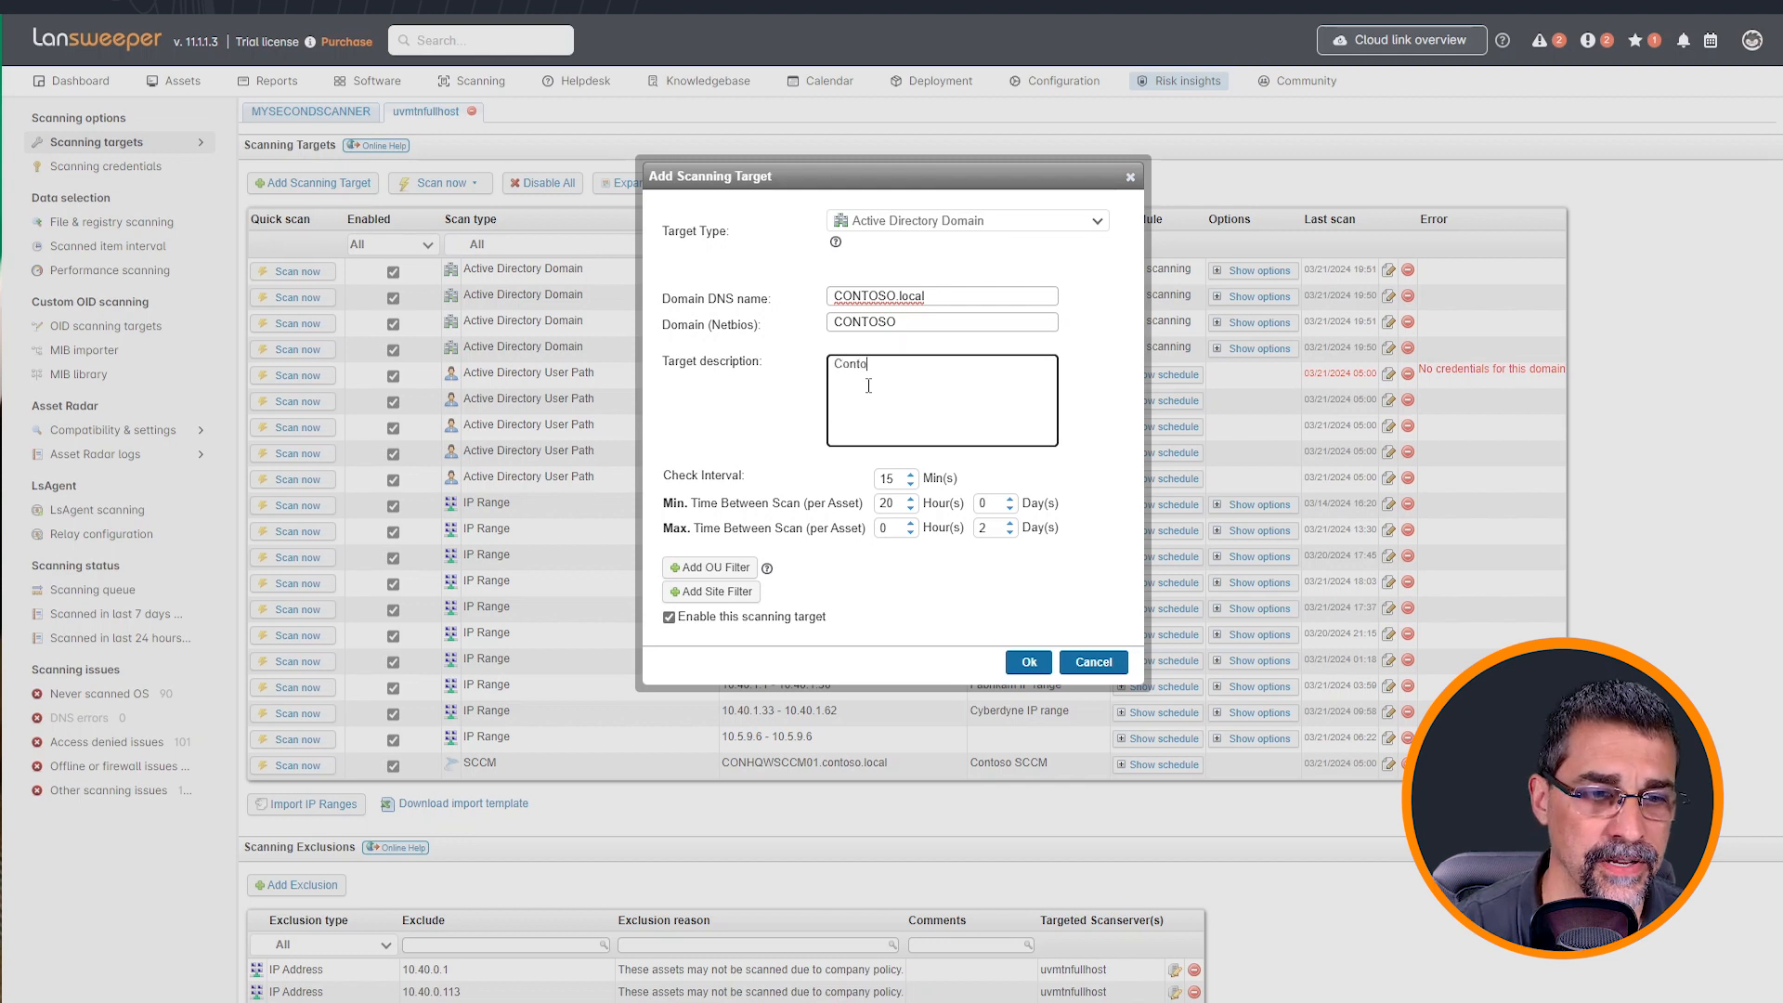
type("so H")
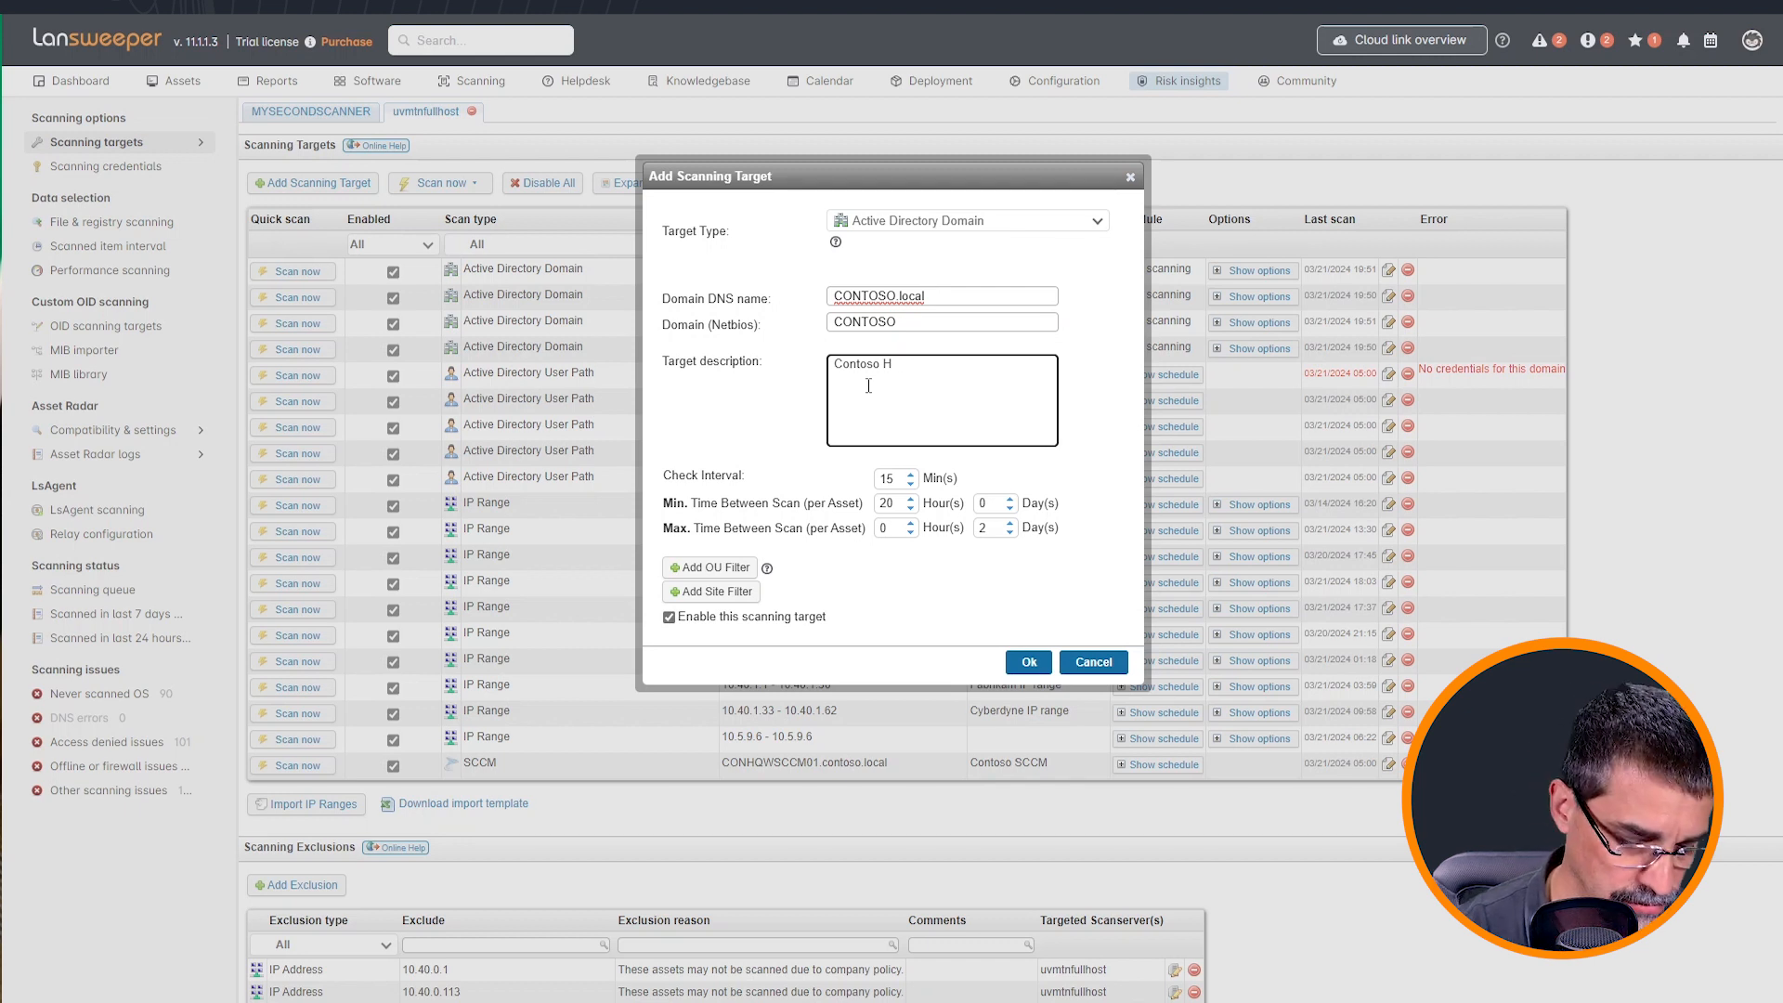
type("QAD")
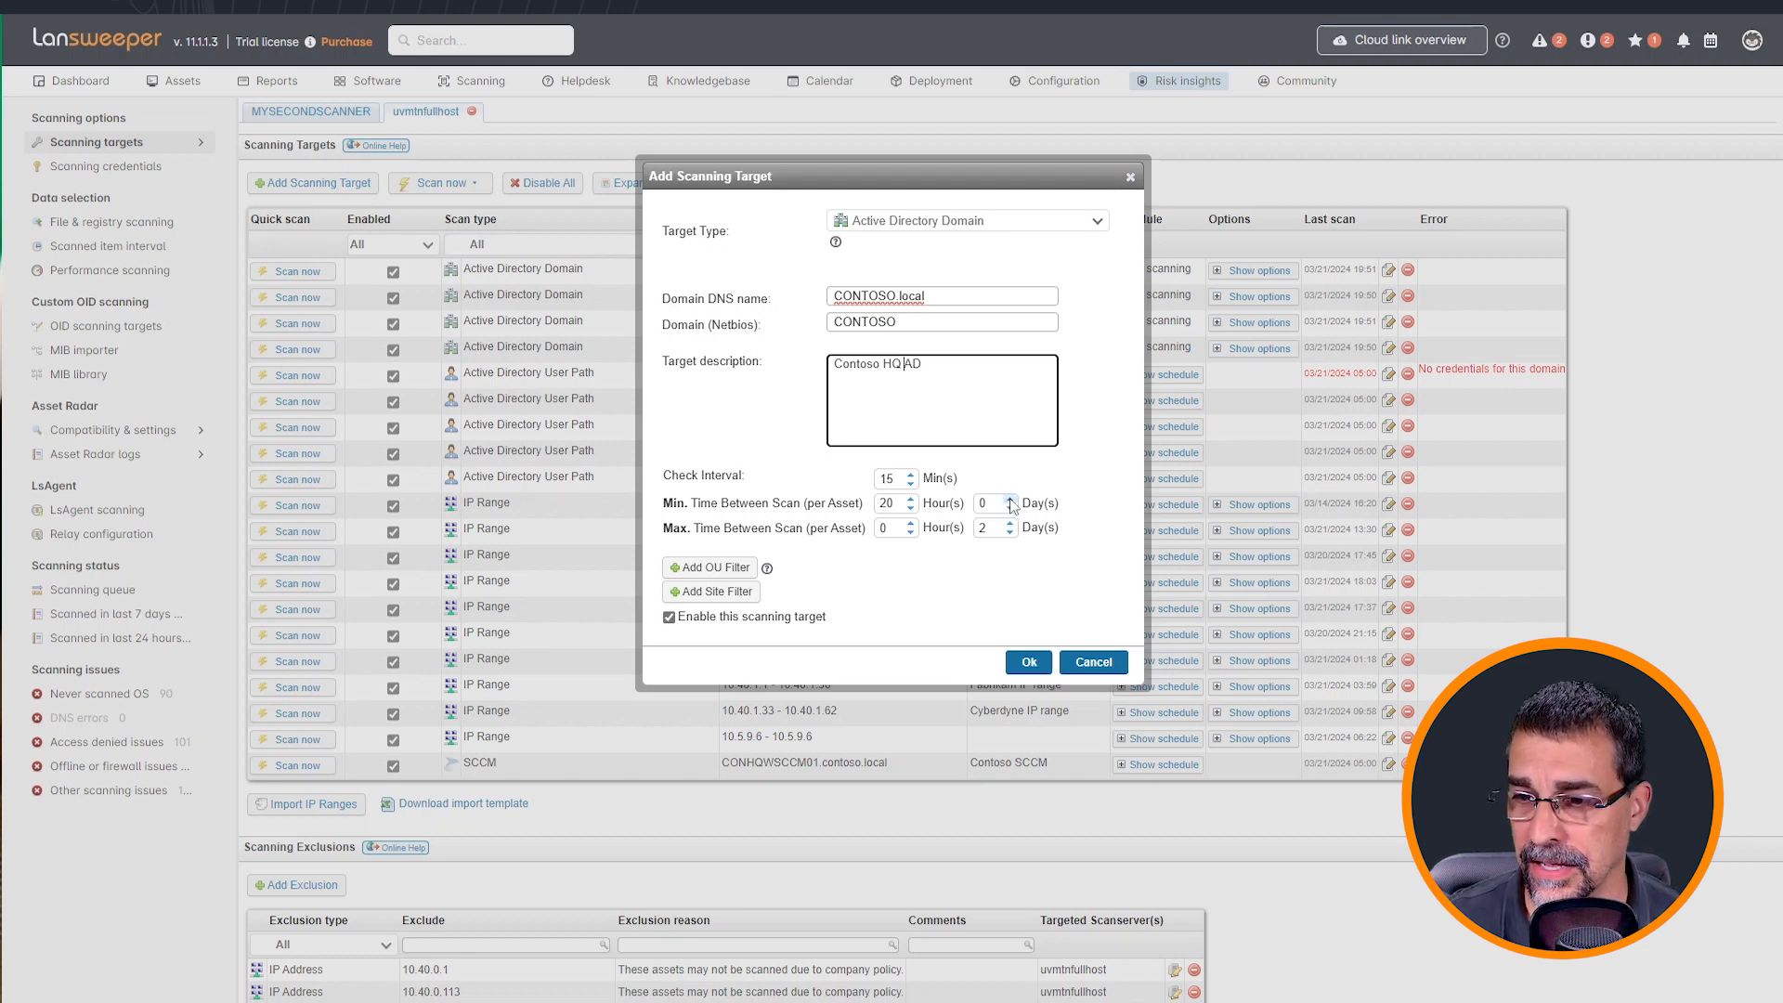
- Set the minimum time between scans per asset to 0 hours and 1 day
left_click(1007, 497)
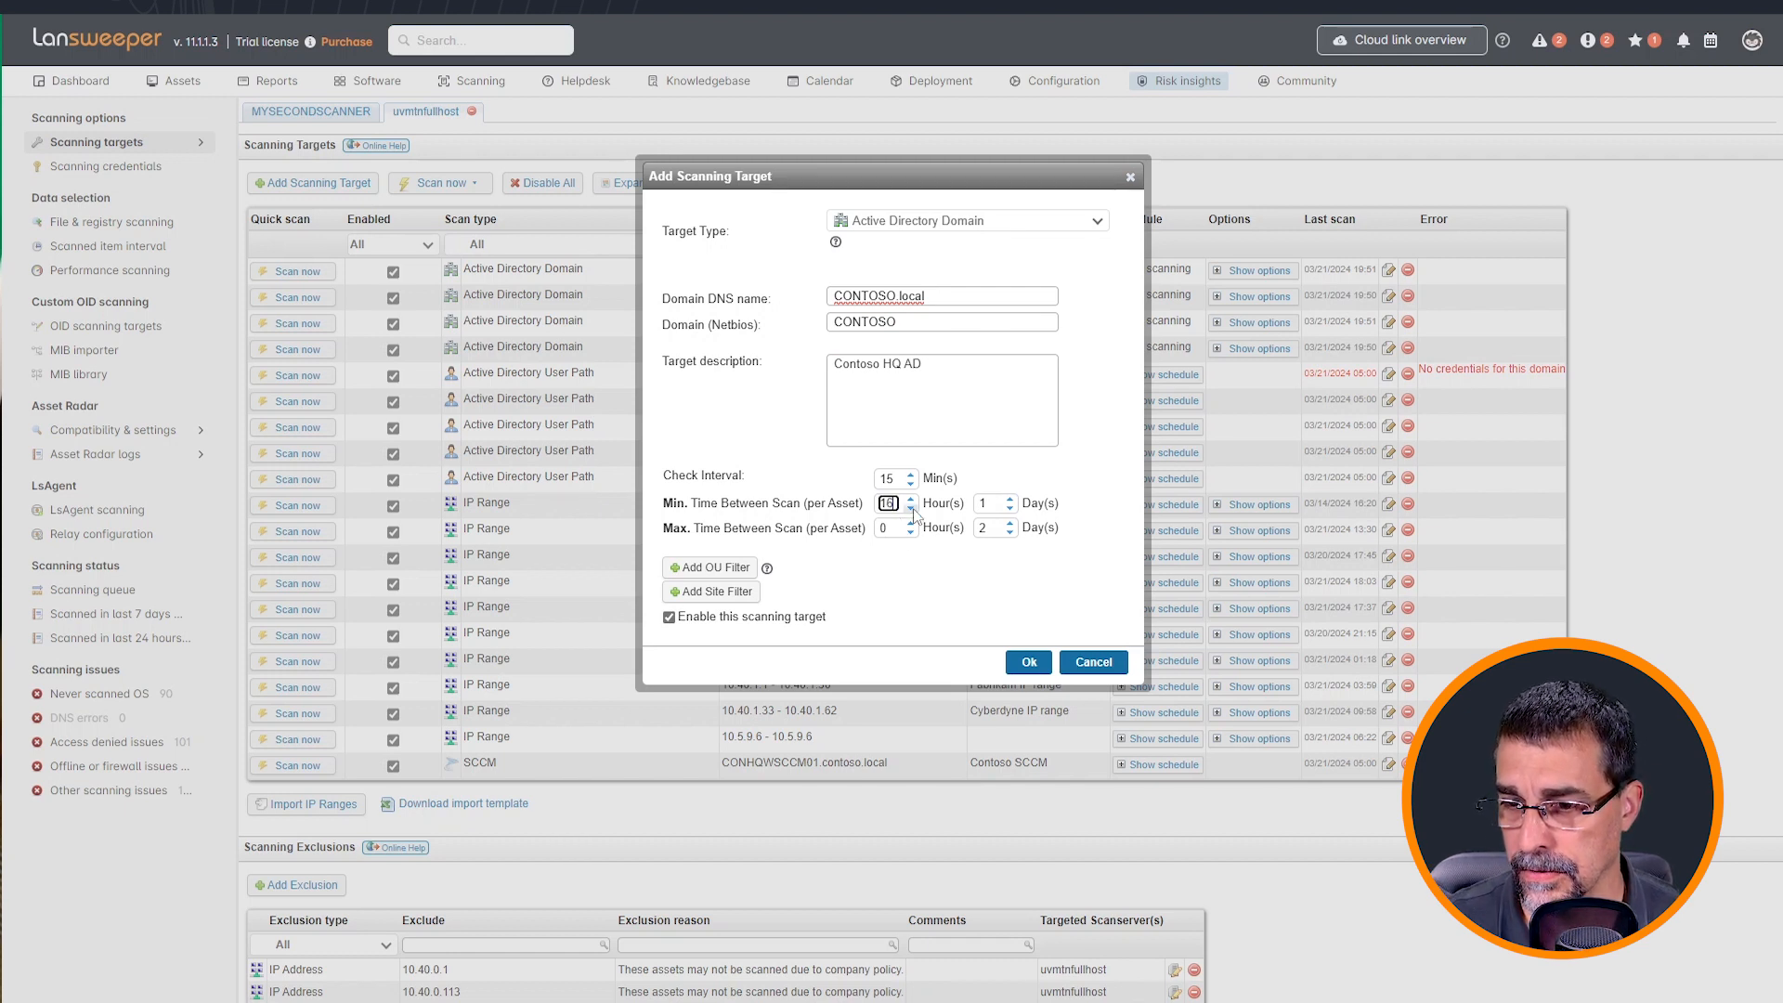
left_click(890, 503)
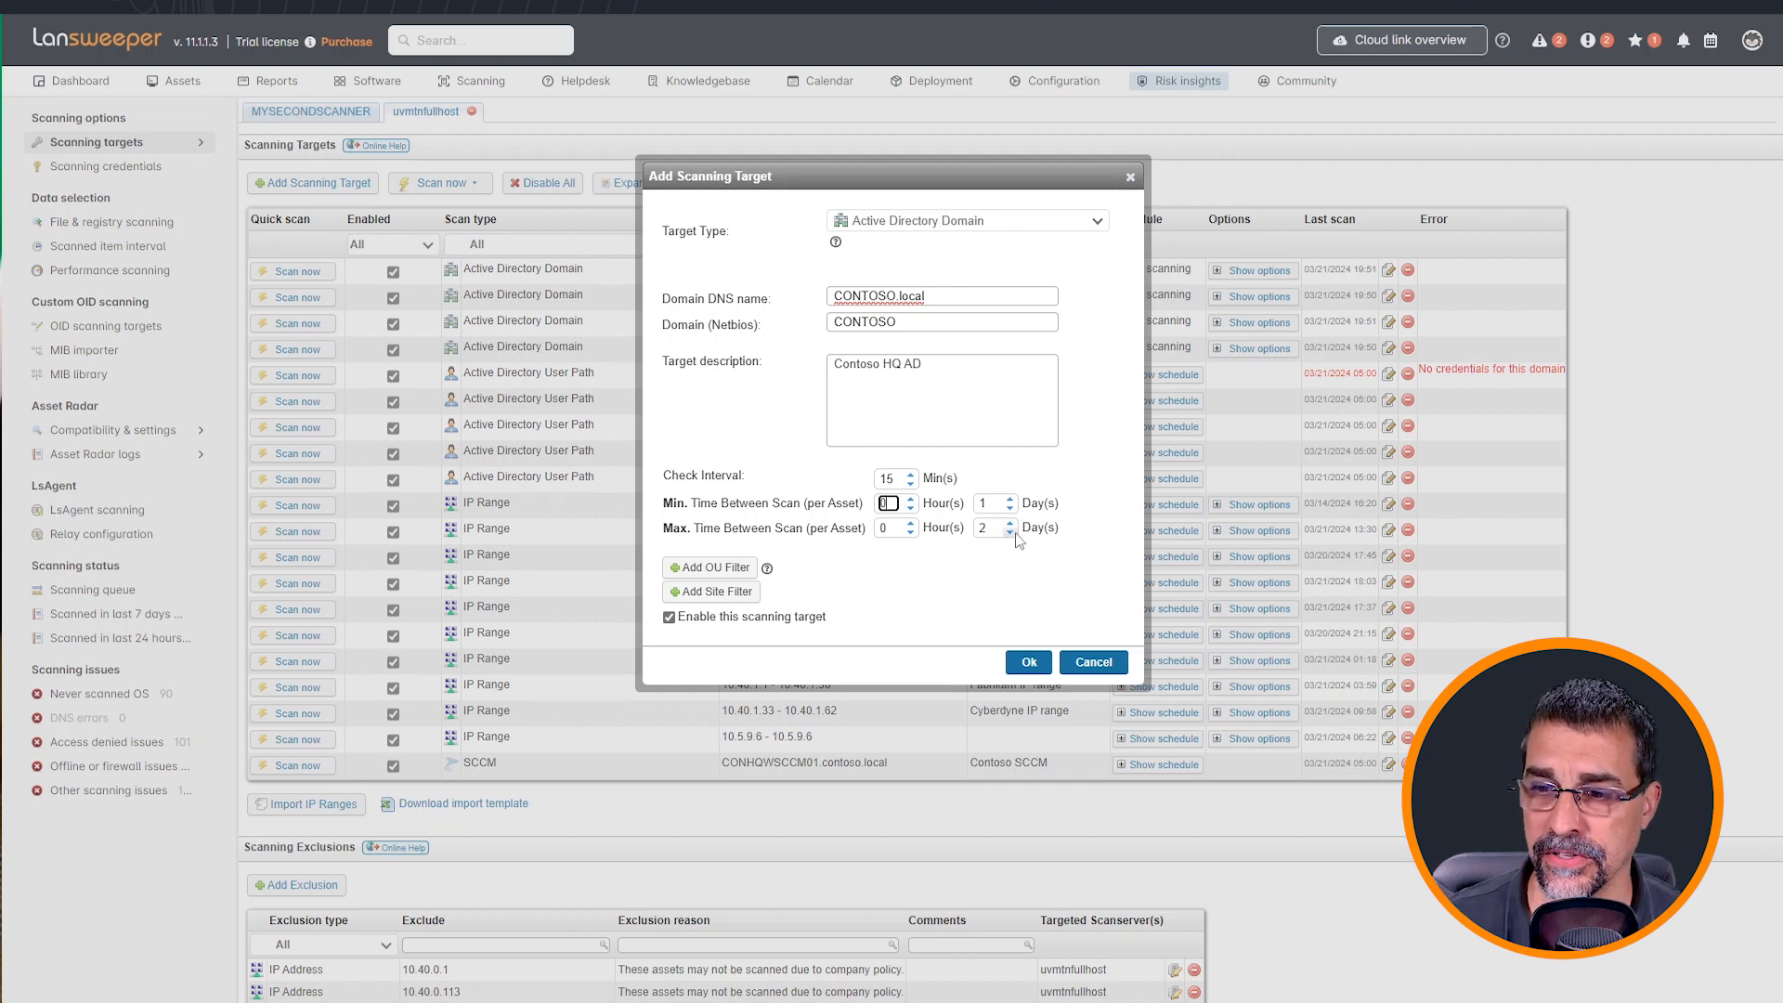
mouse_move(982, 554)
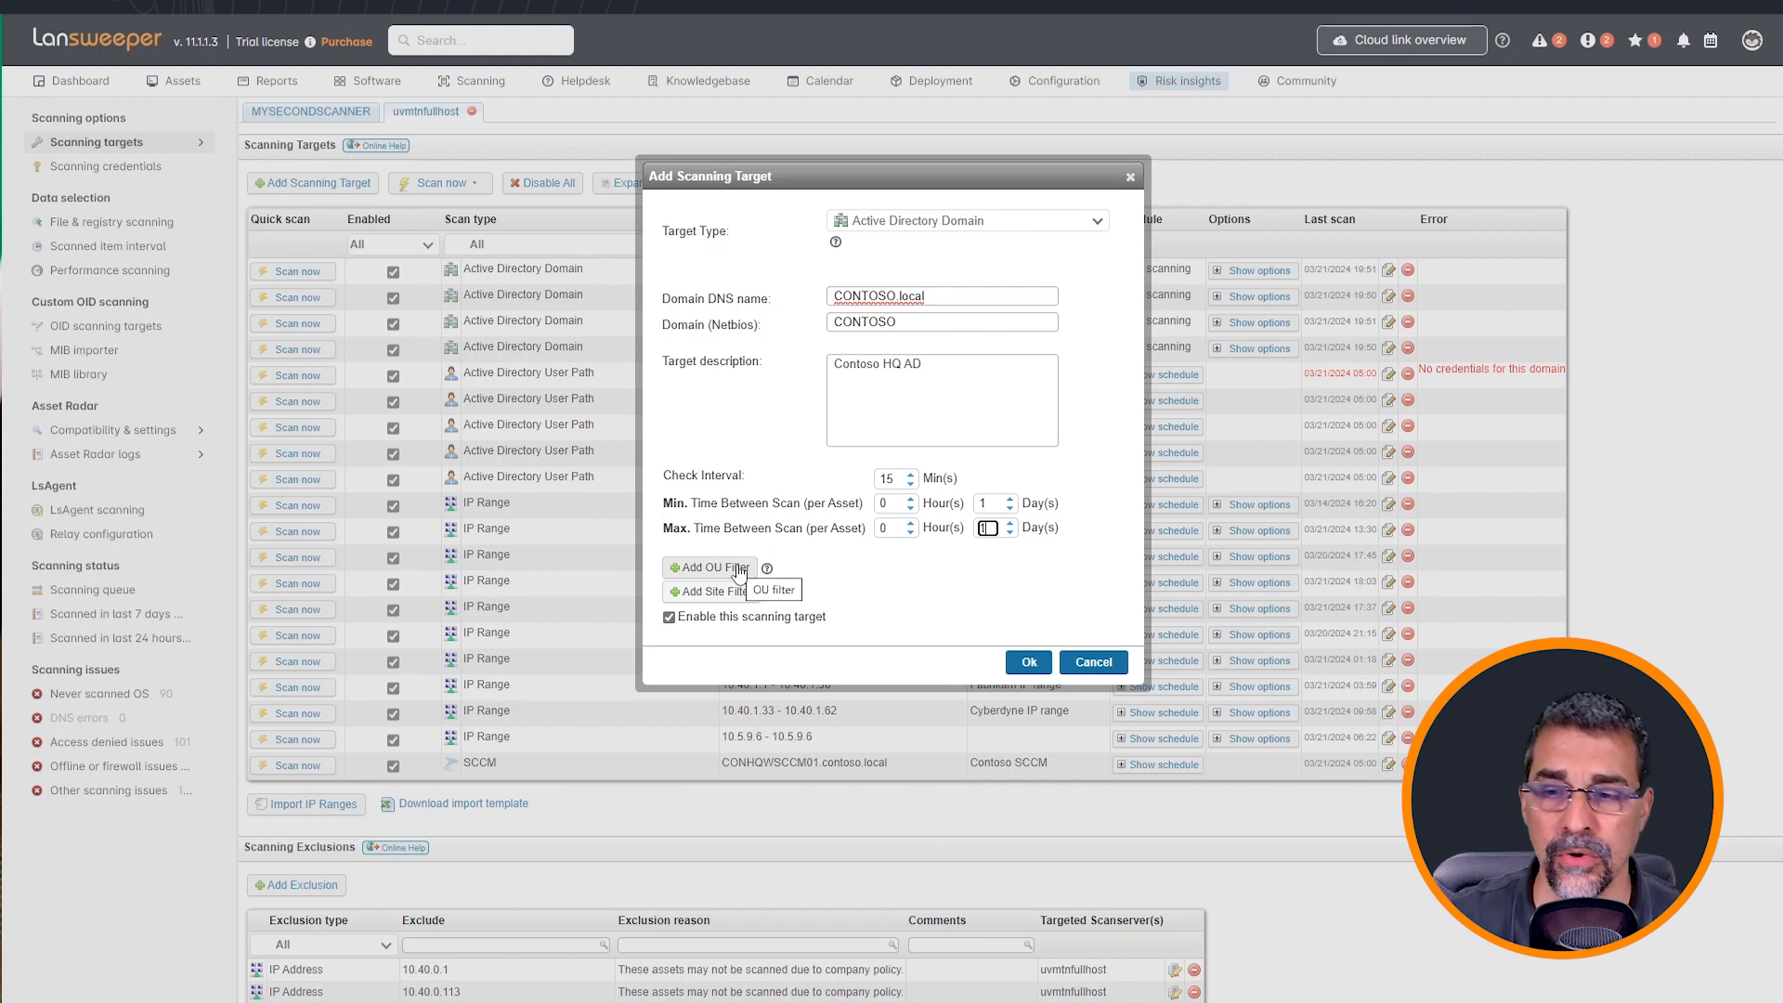
mouse_move(927, 234)
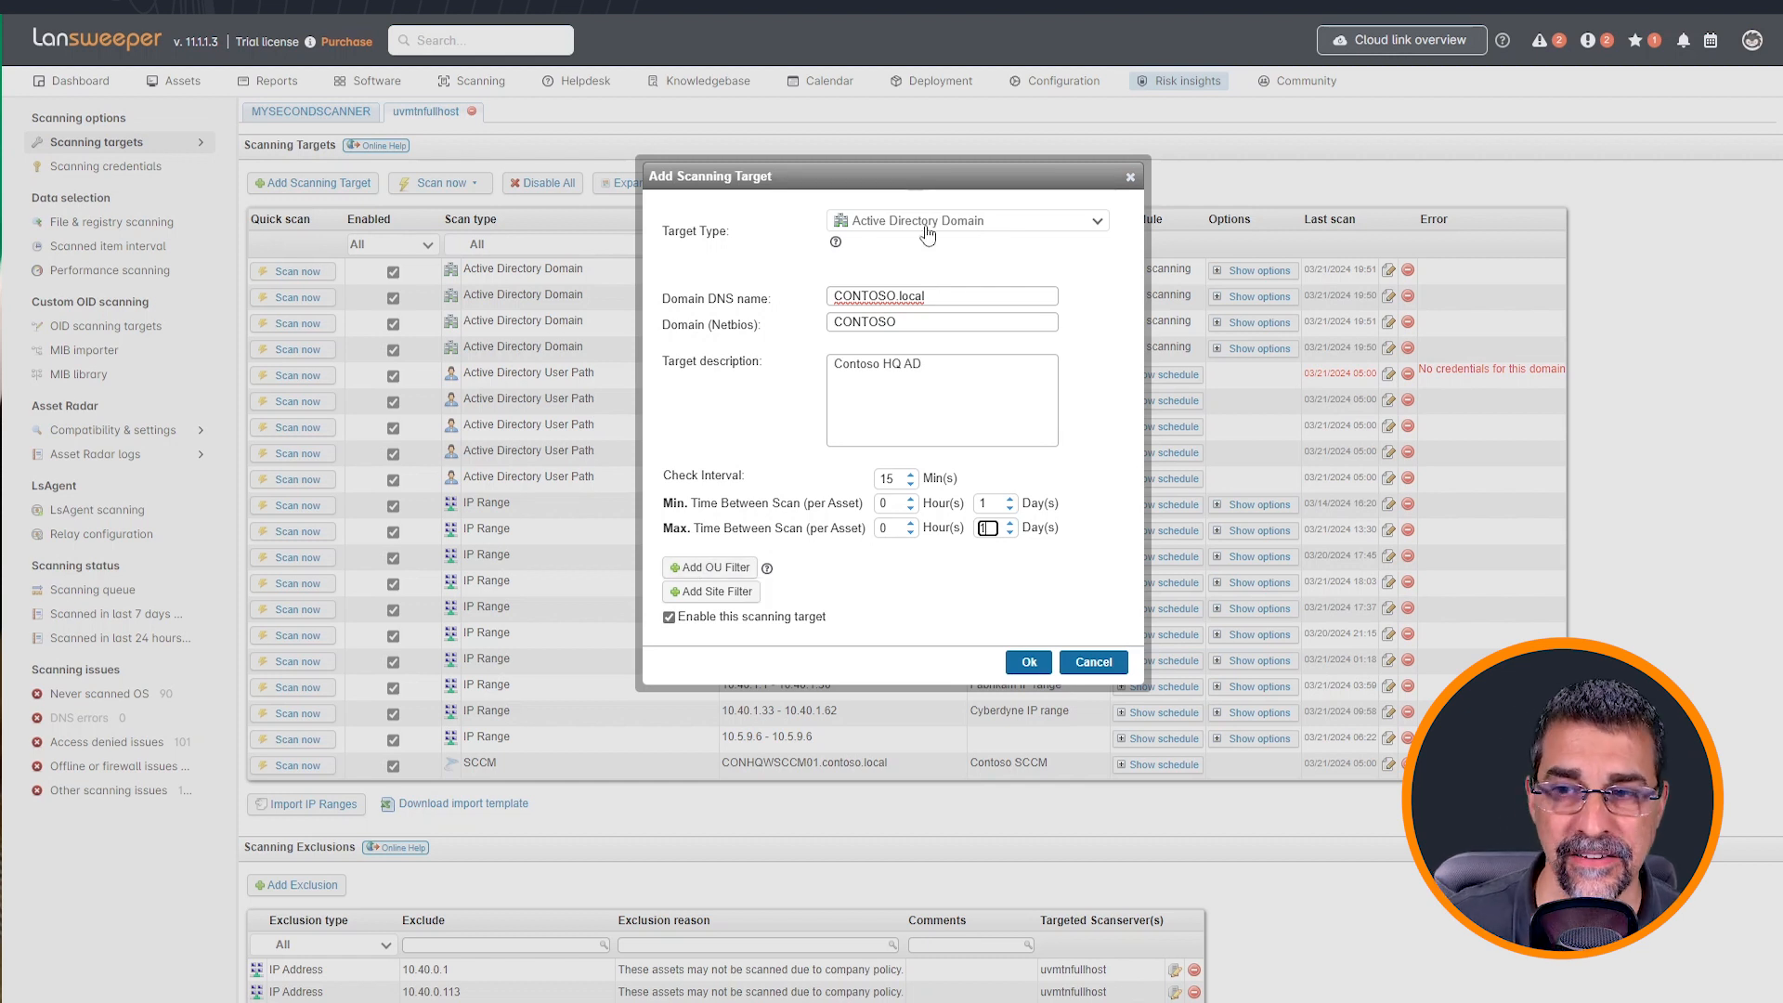
mouse_move(709, 568)
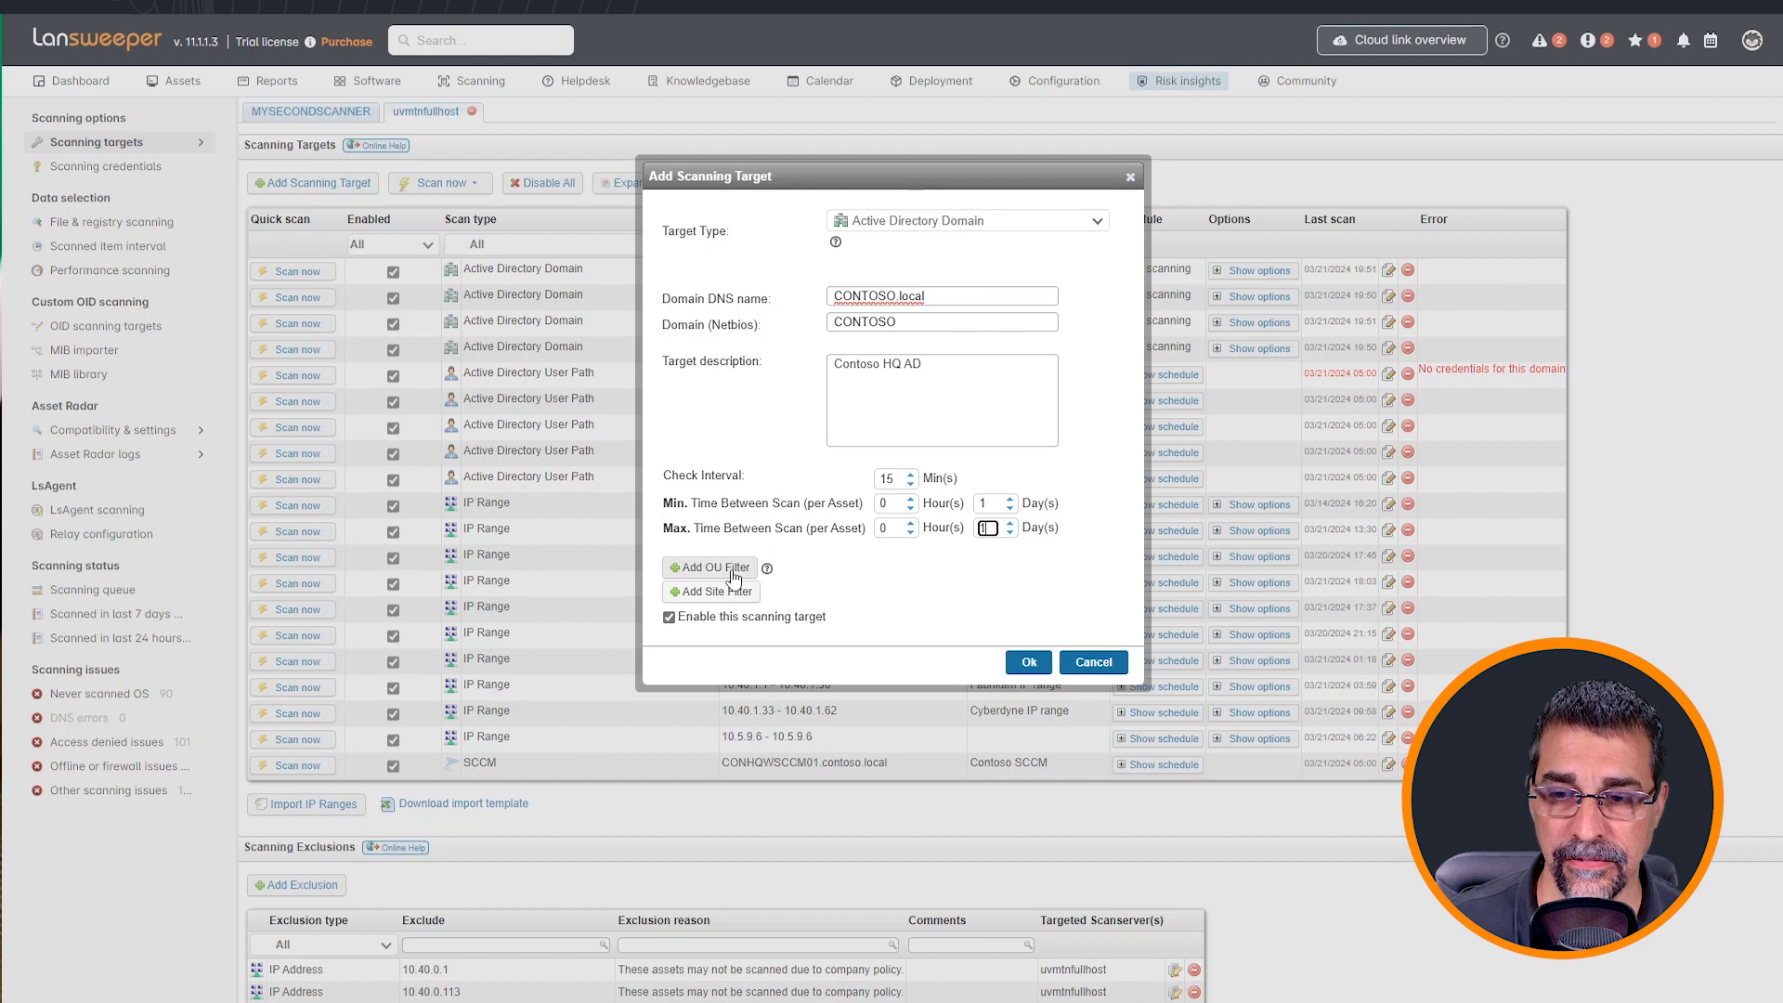
mouse_move(769, 570)
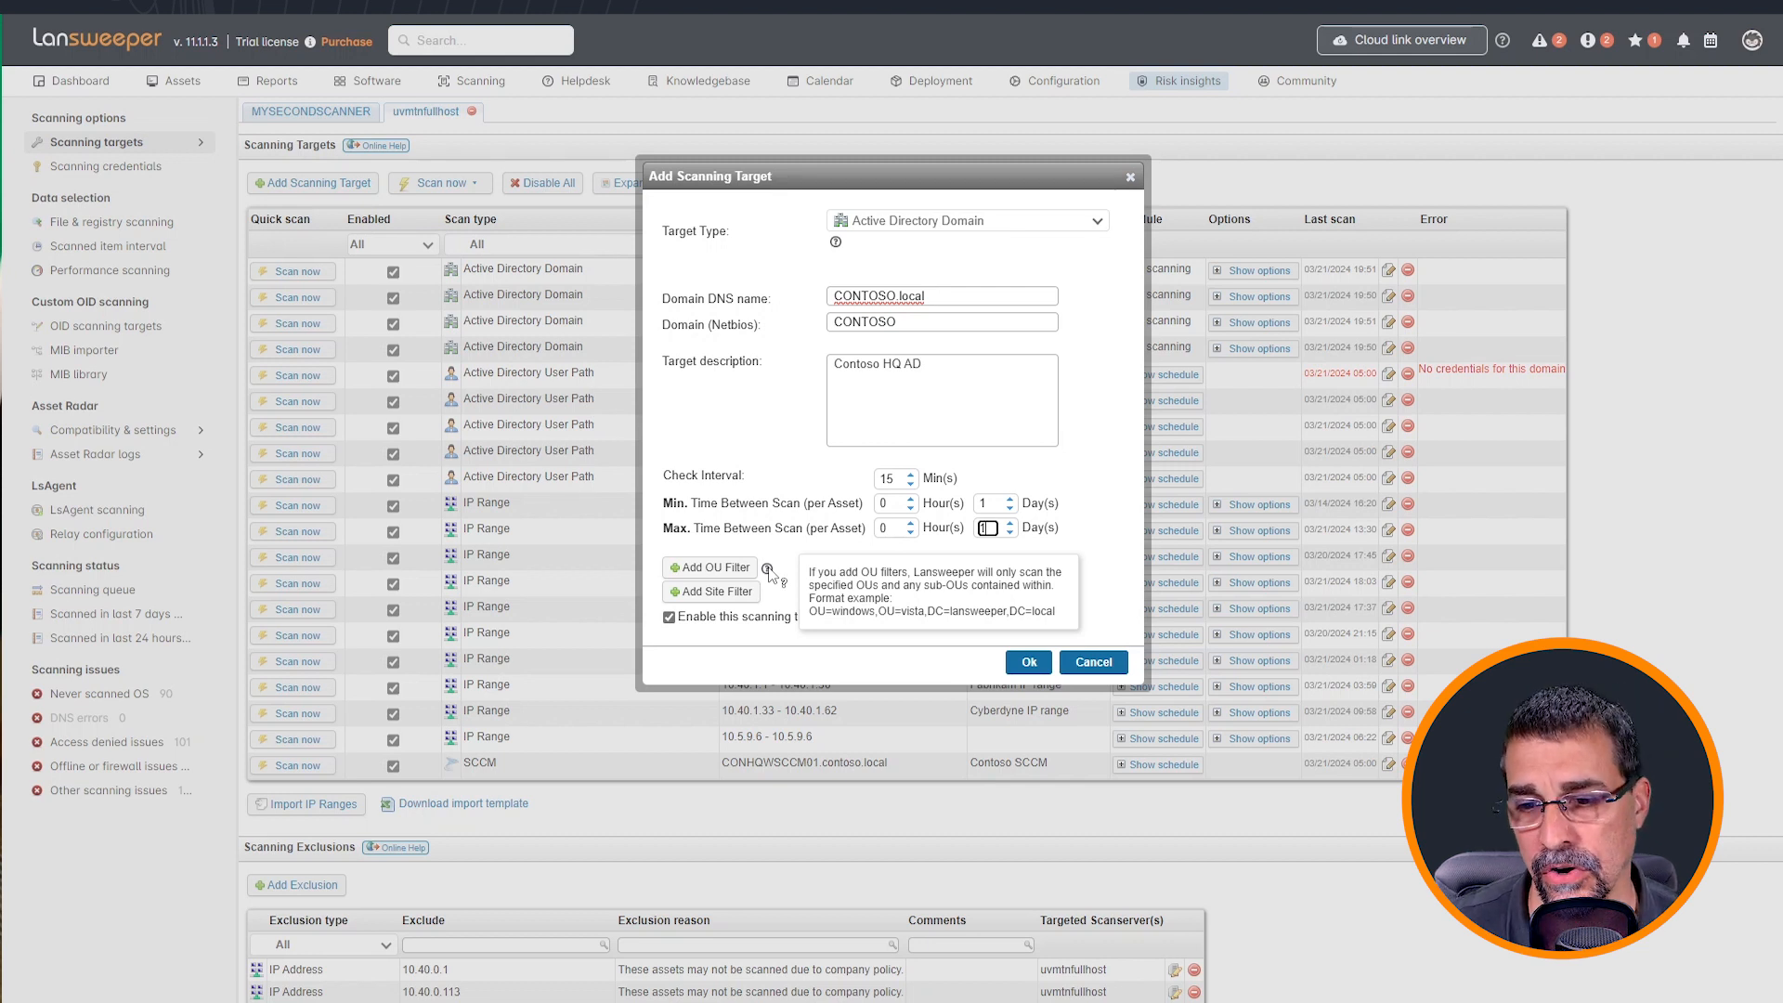
mouse_move(825, 594)
type("1")
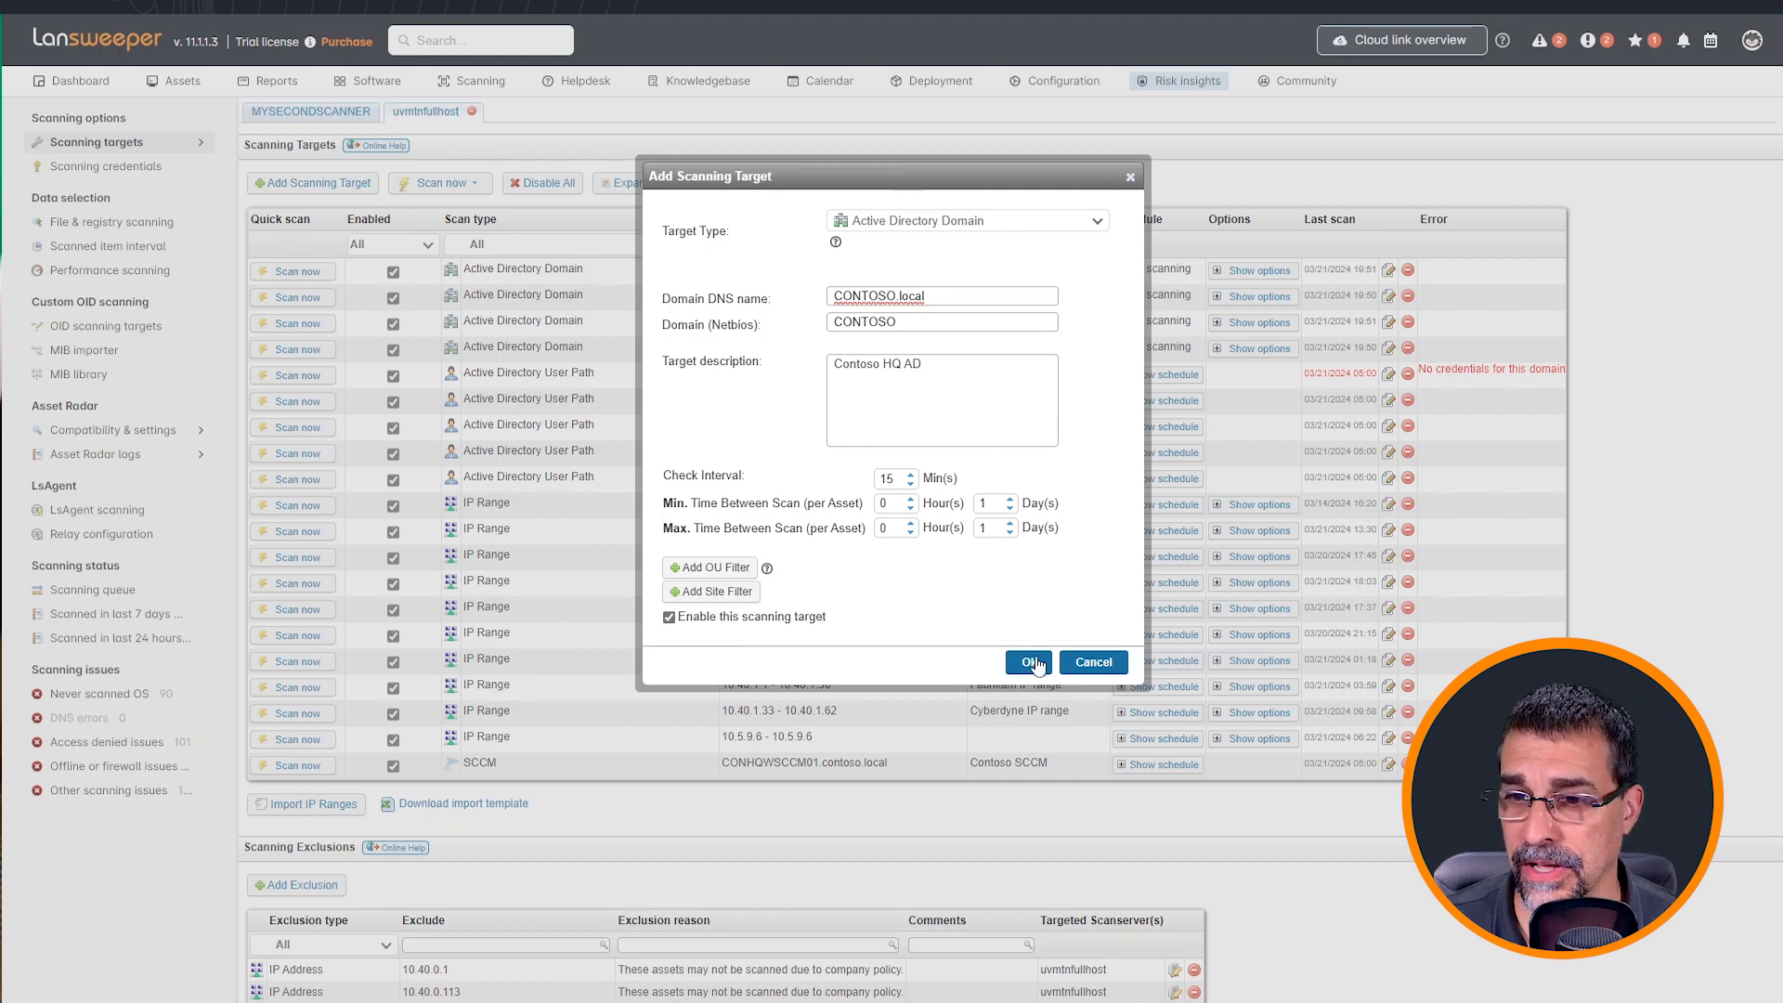
- Save the CONTOSO.local domain target so it is listed among the scanning targets
left_click(1025, 661)
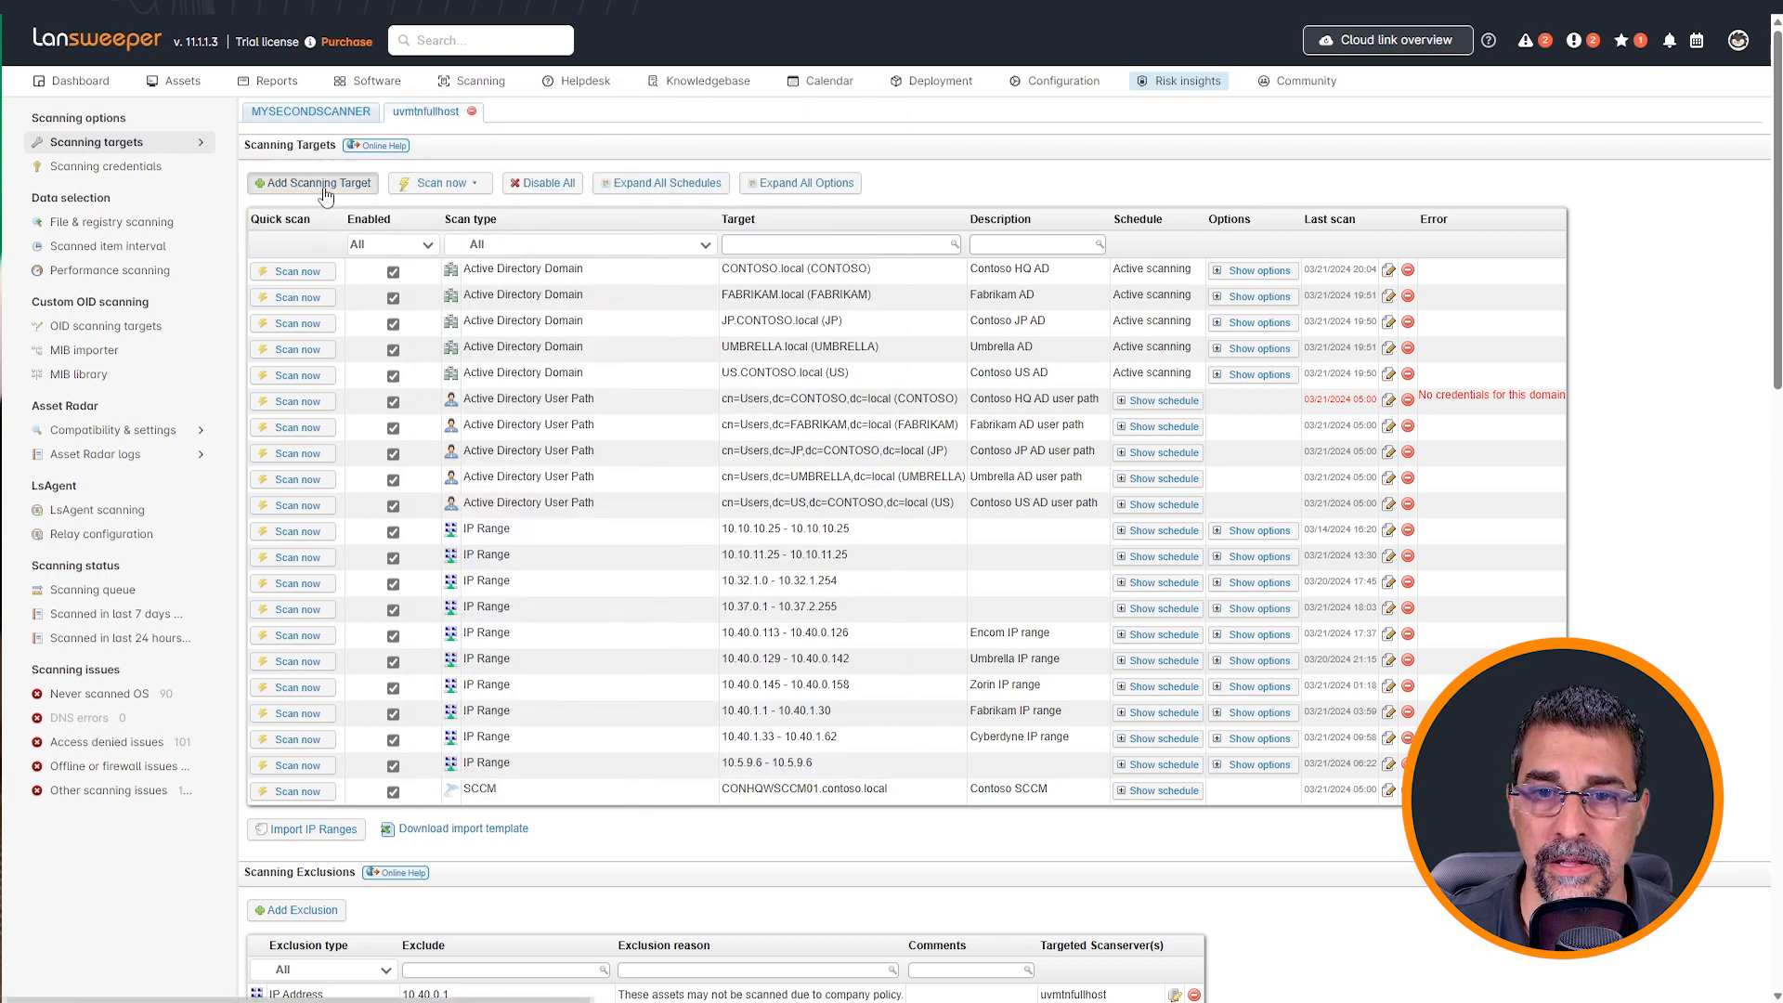
- Start another scanning target with IP Range as its type
left_click(312, 184)
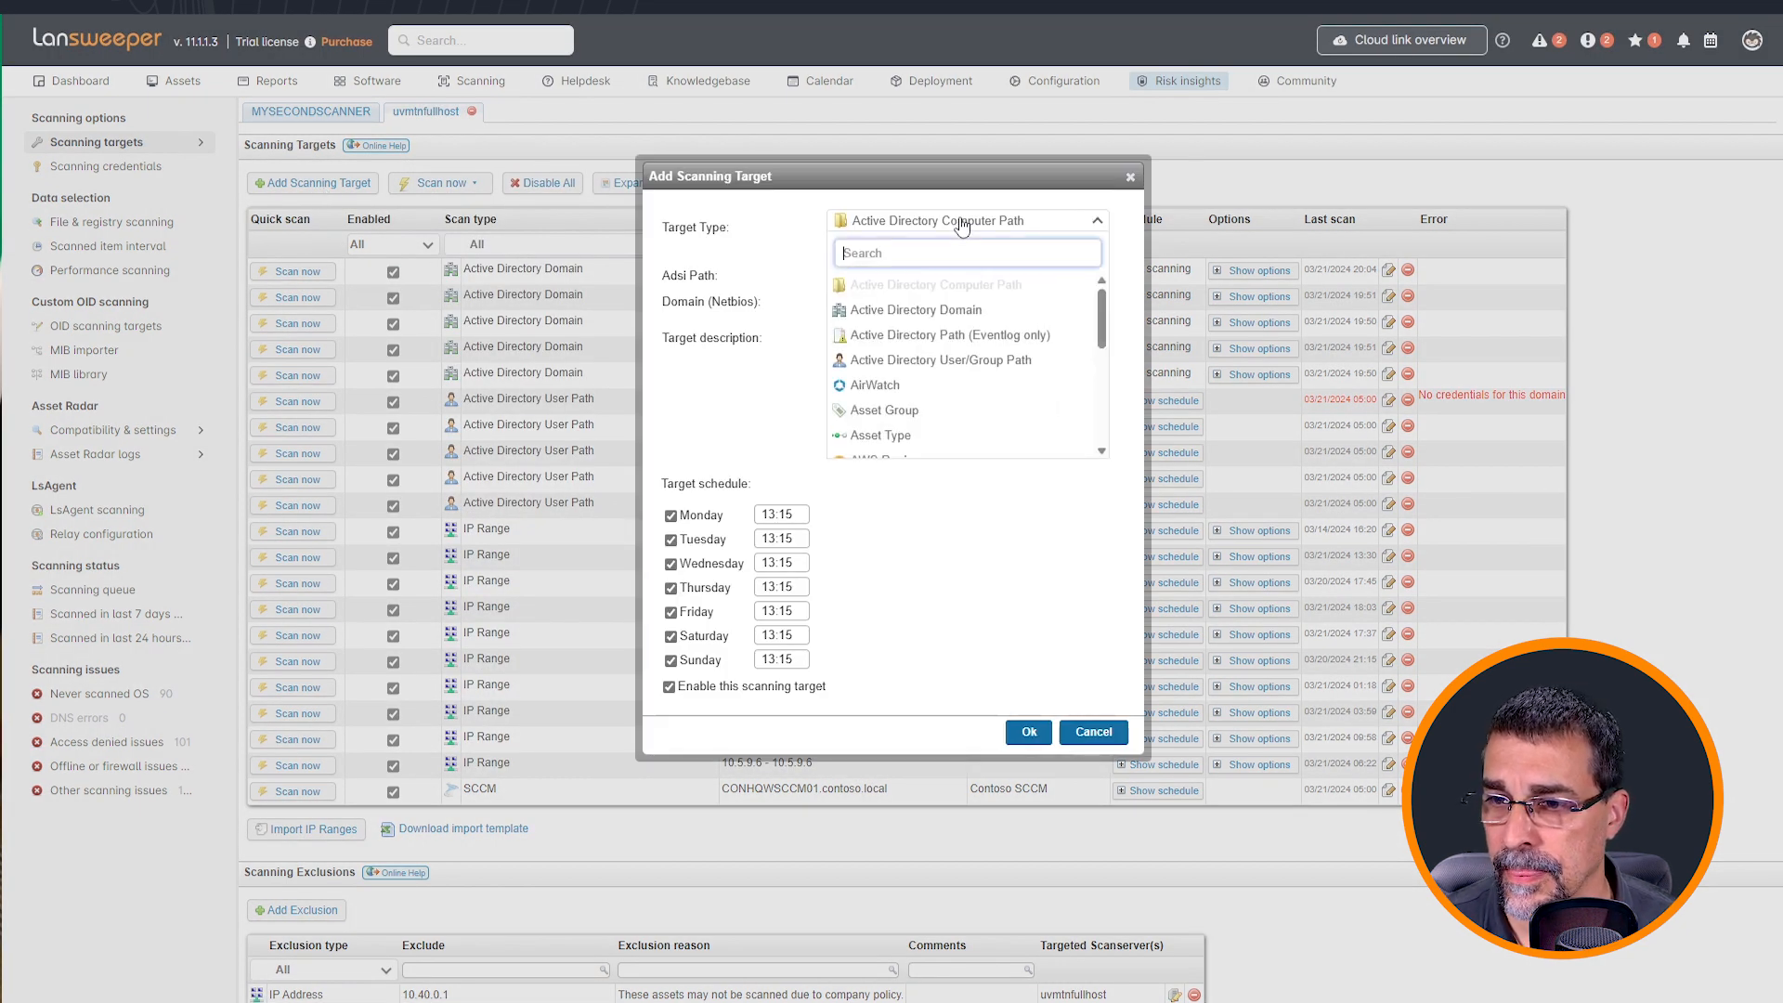
scroll("down", 3)
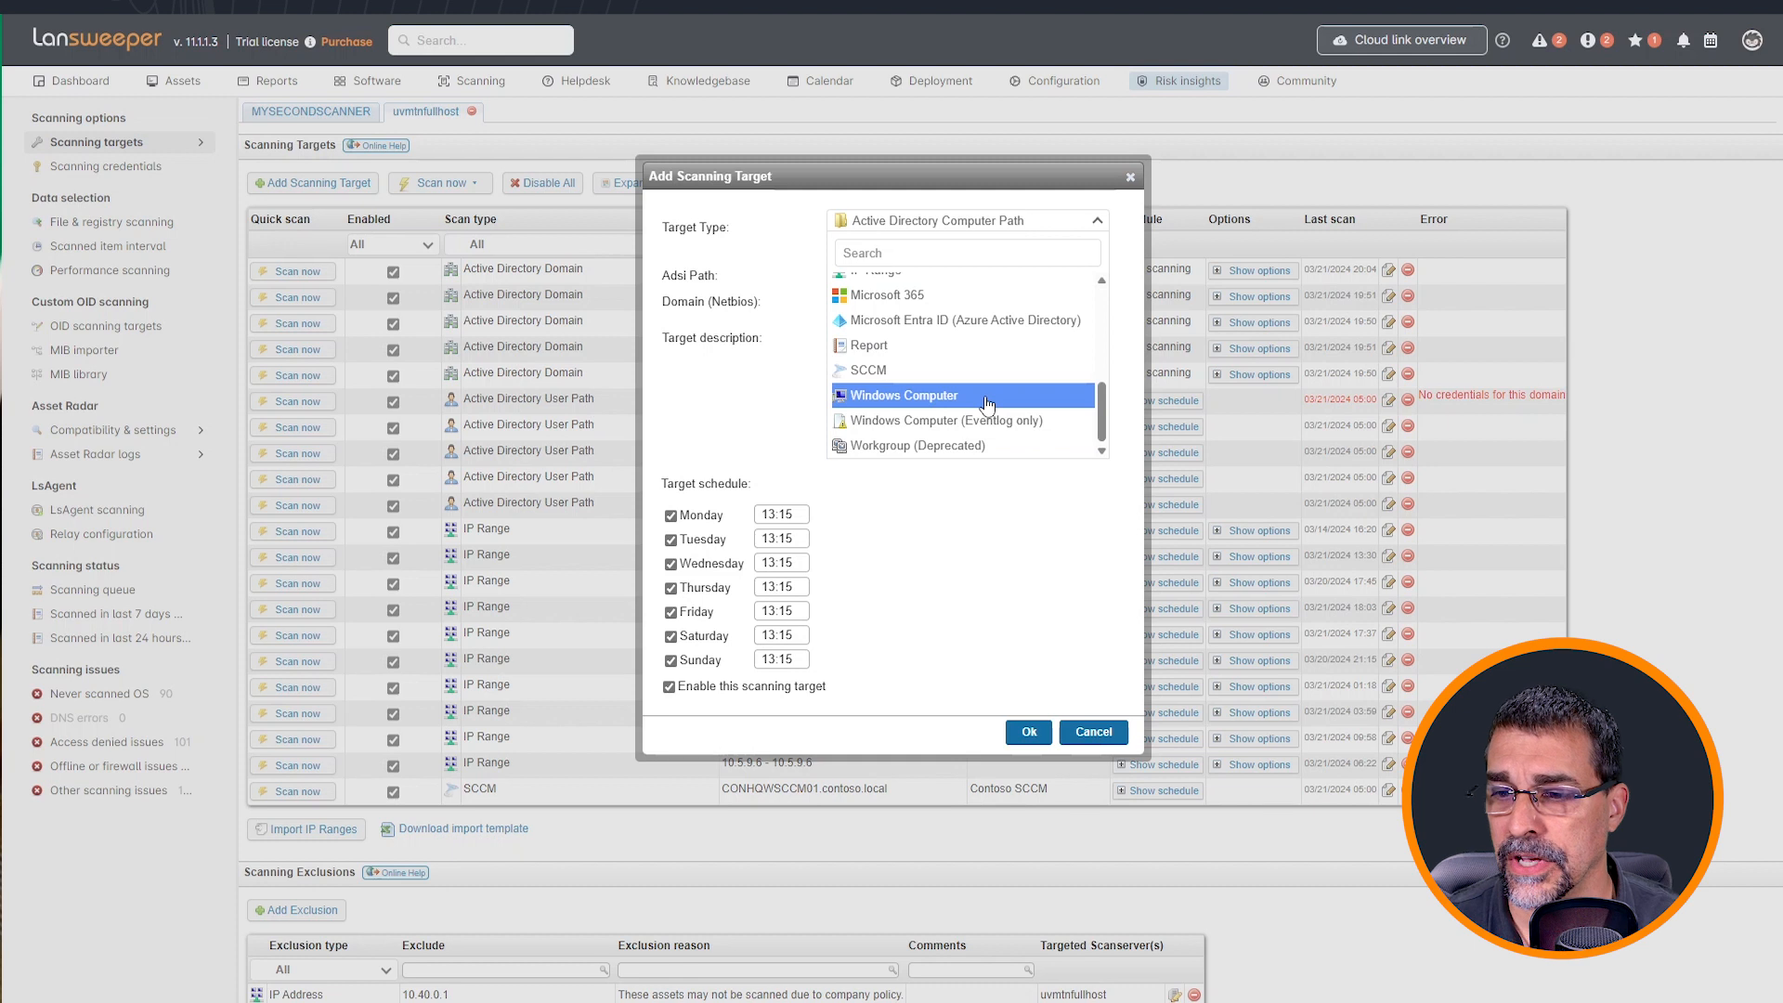
scroll("up", 3)
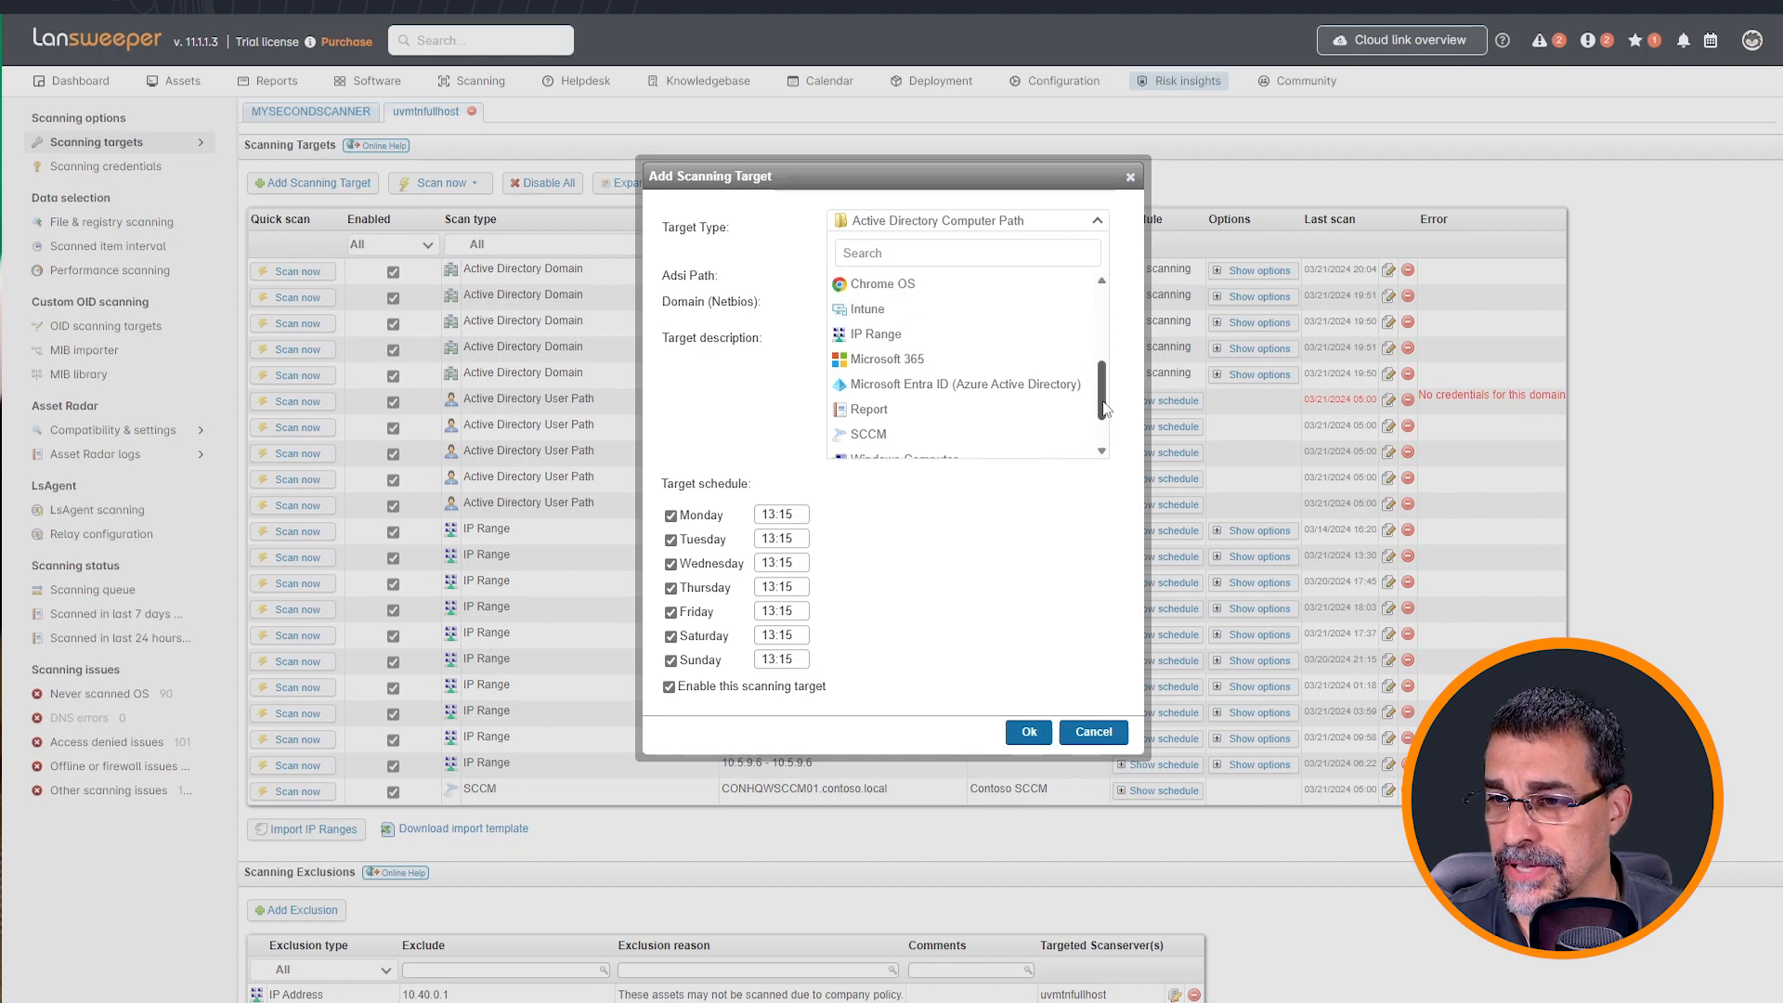
left_click(873, 333)
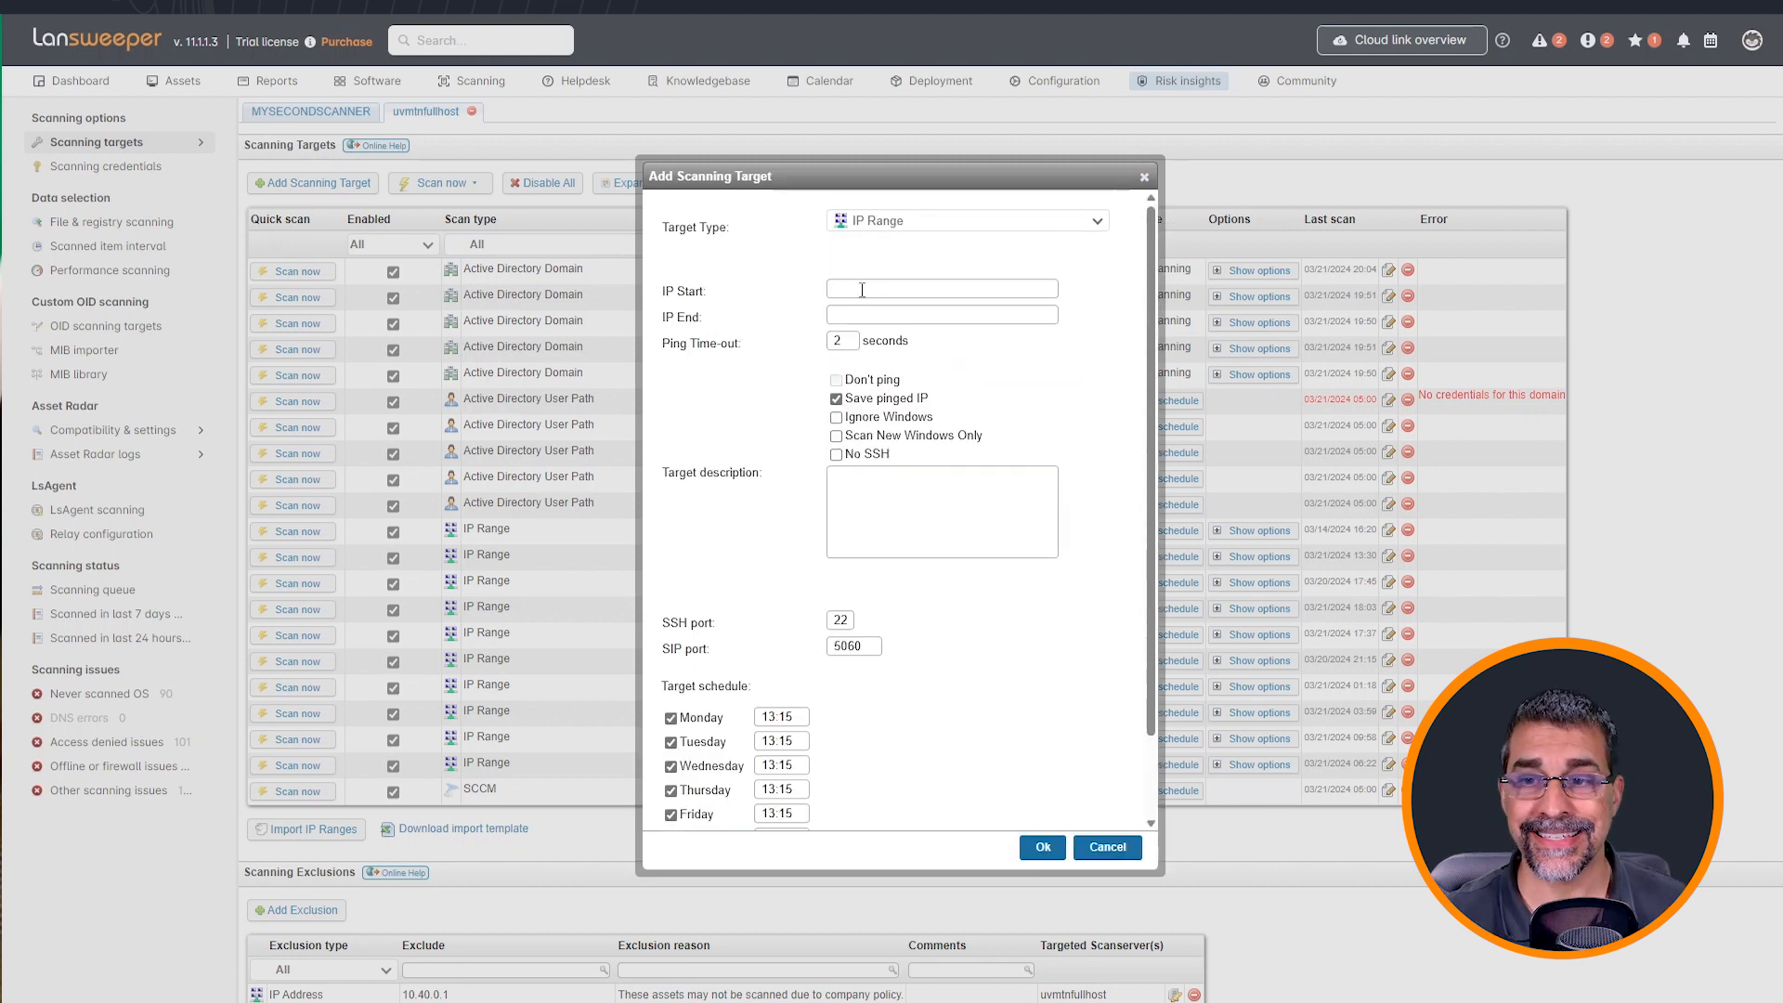
- Enter the range from 10.40.0.1 to 10.40.0.110
left_click(940, 288)
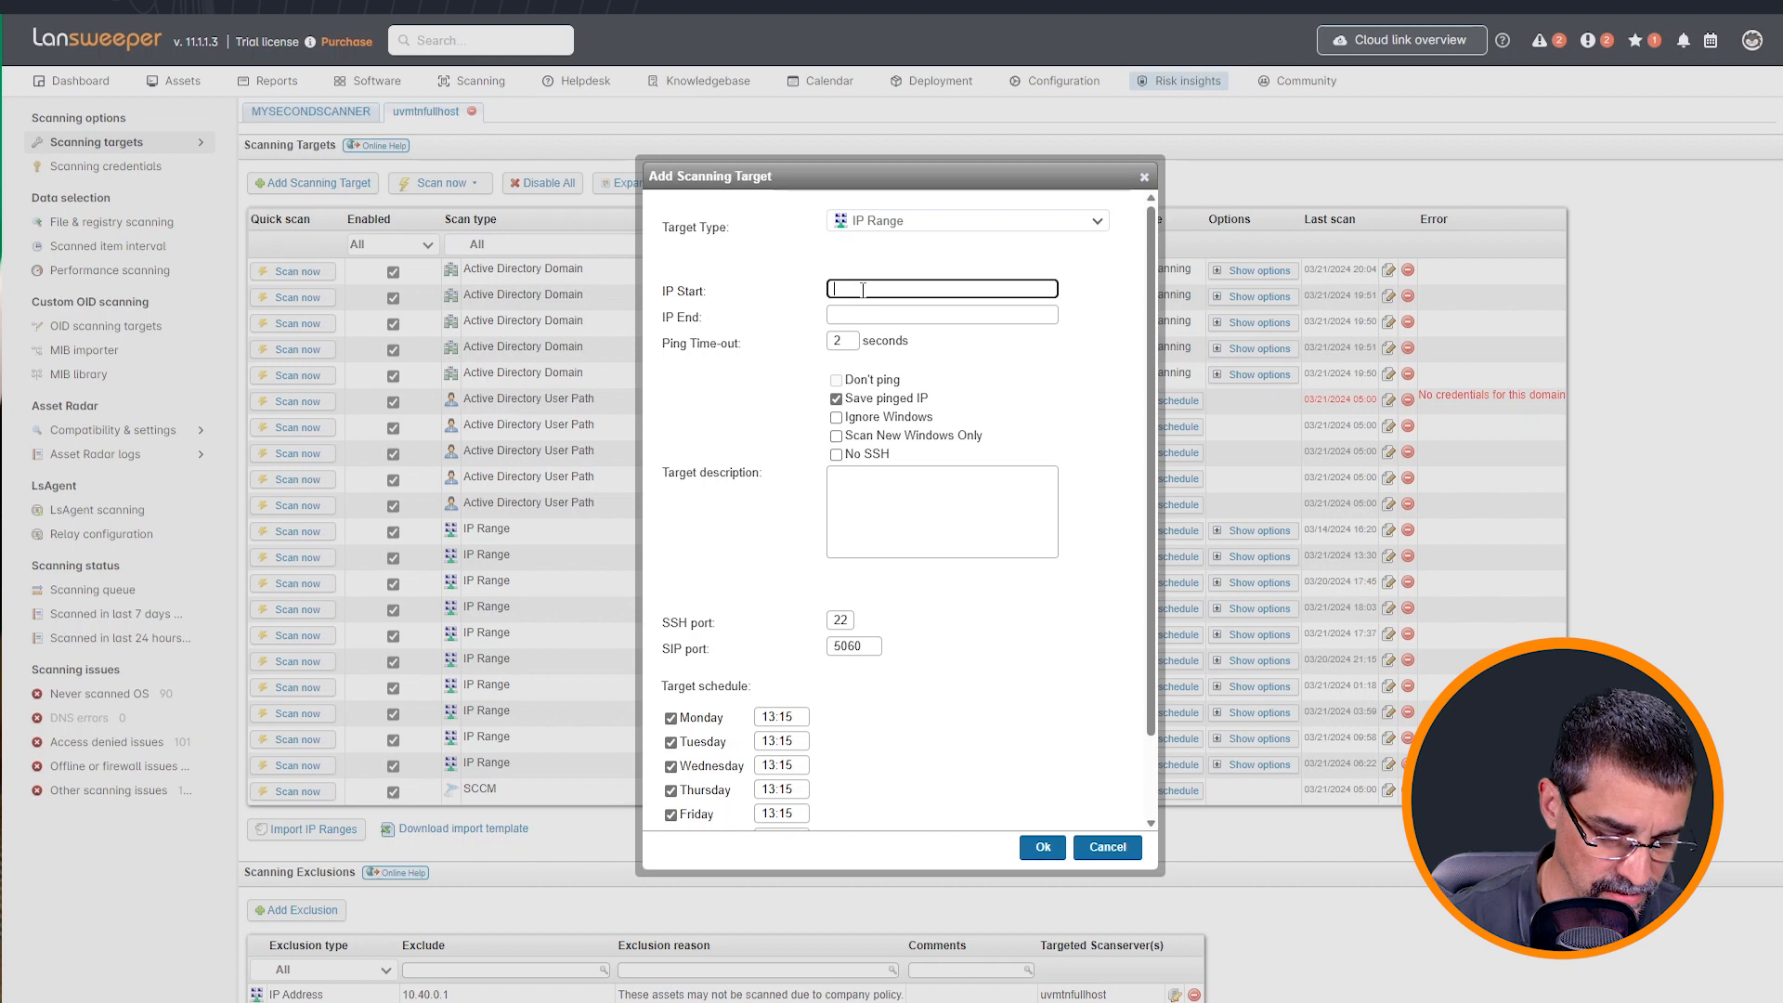
type("10.40.0.")
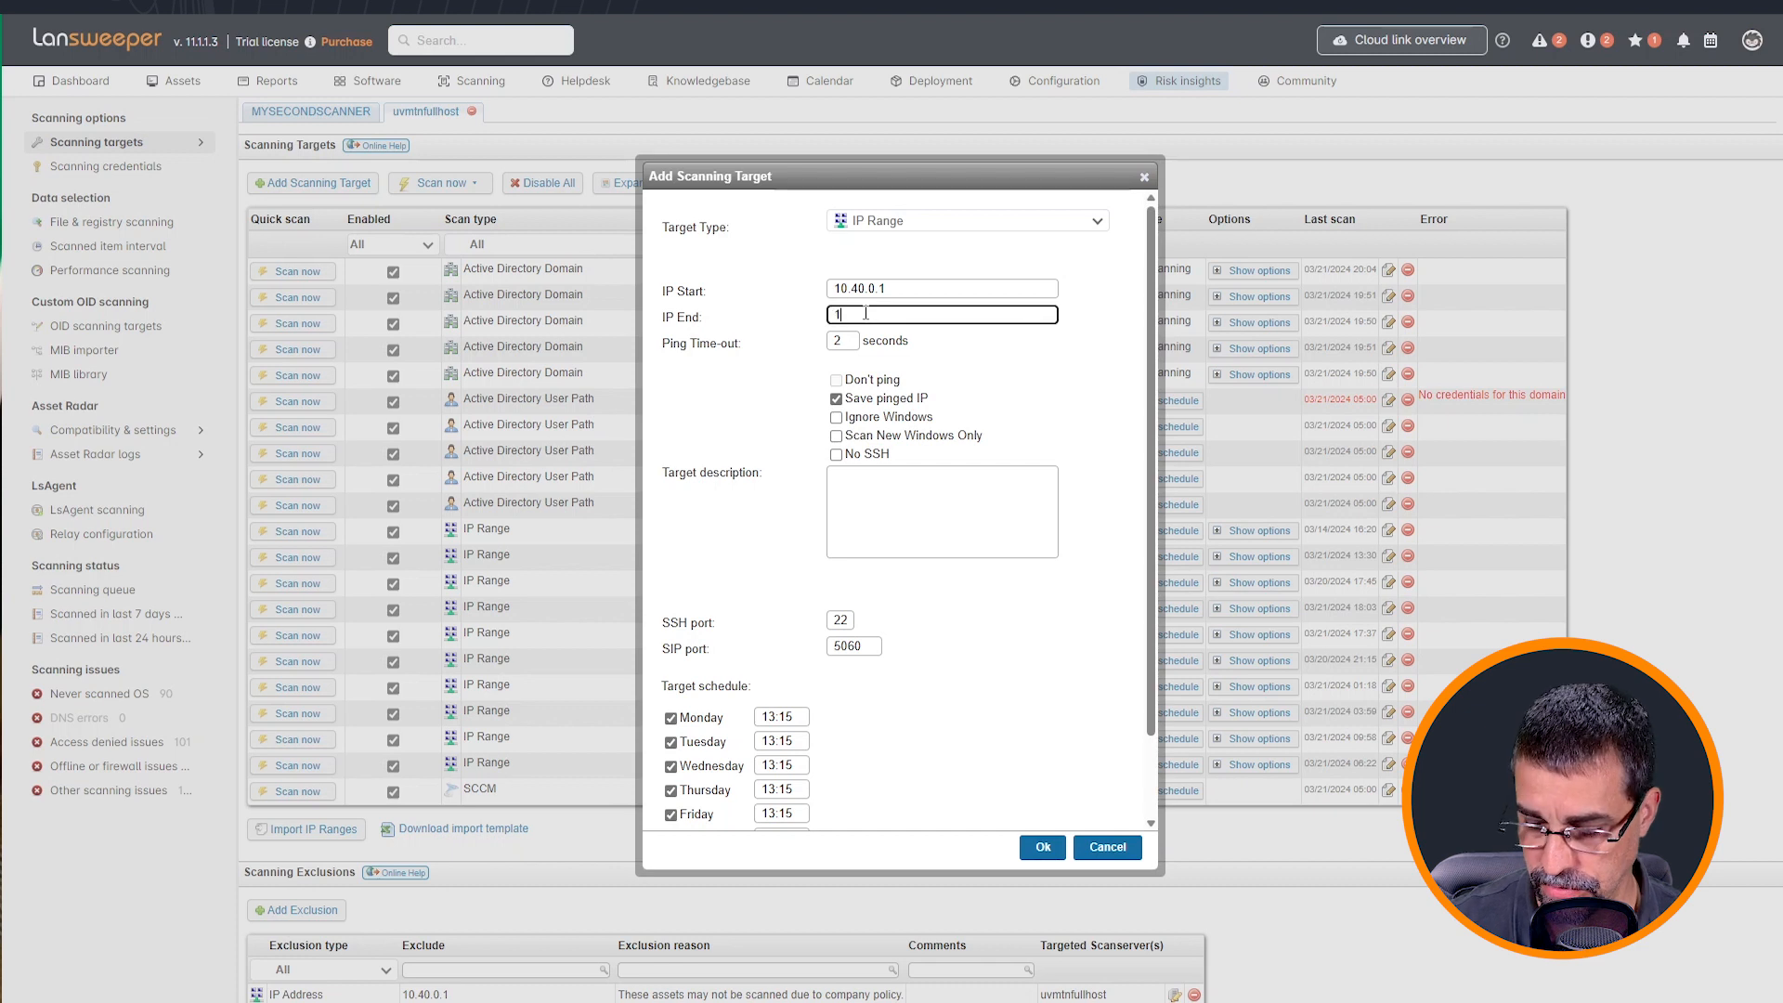
type("10.40.0.110")
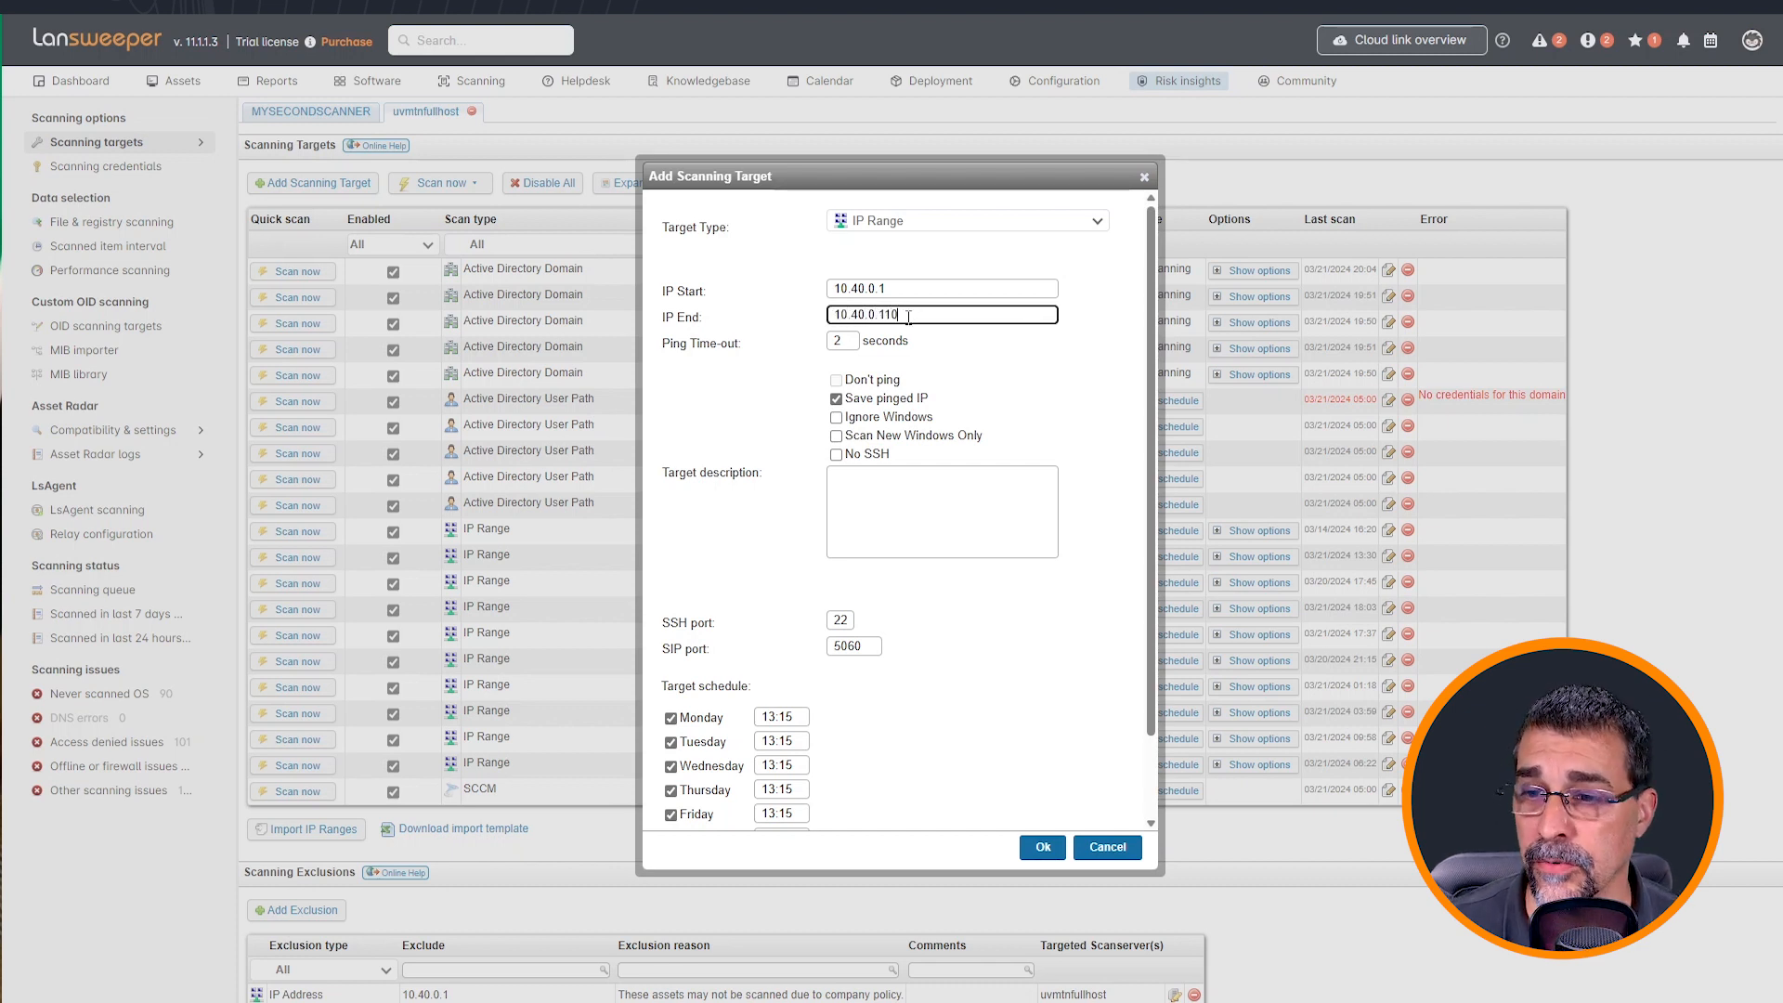
double_click(869, 316)
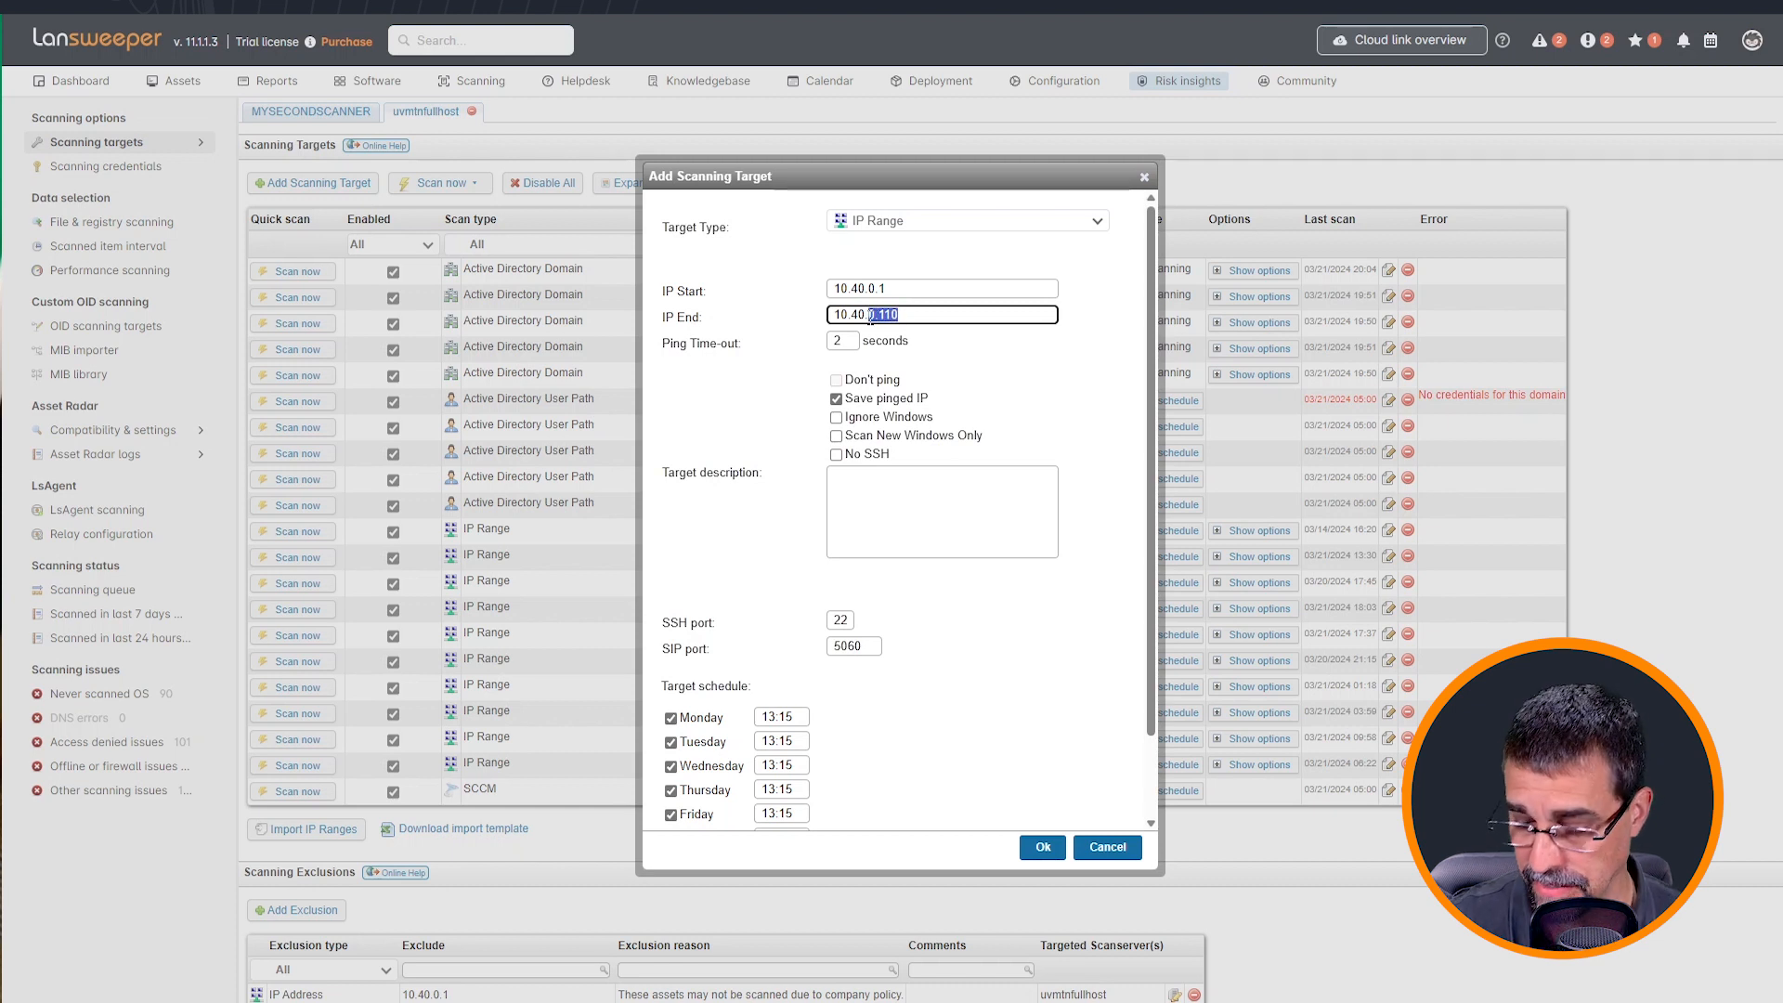
type("10.40.5.25")
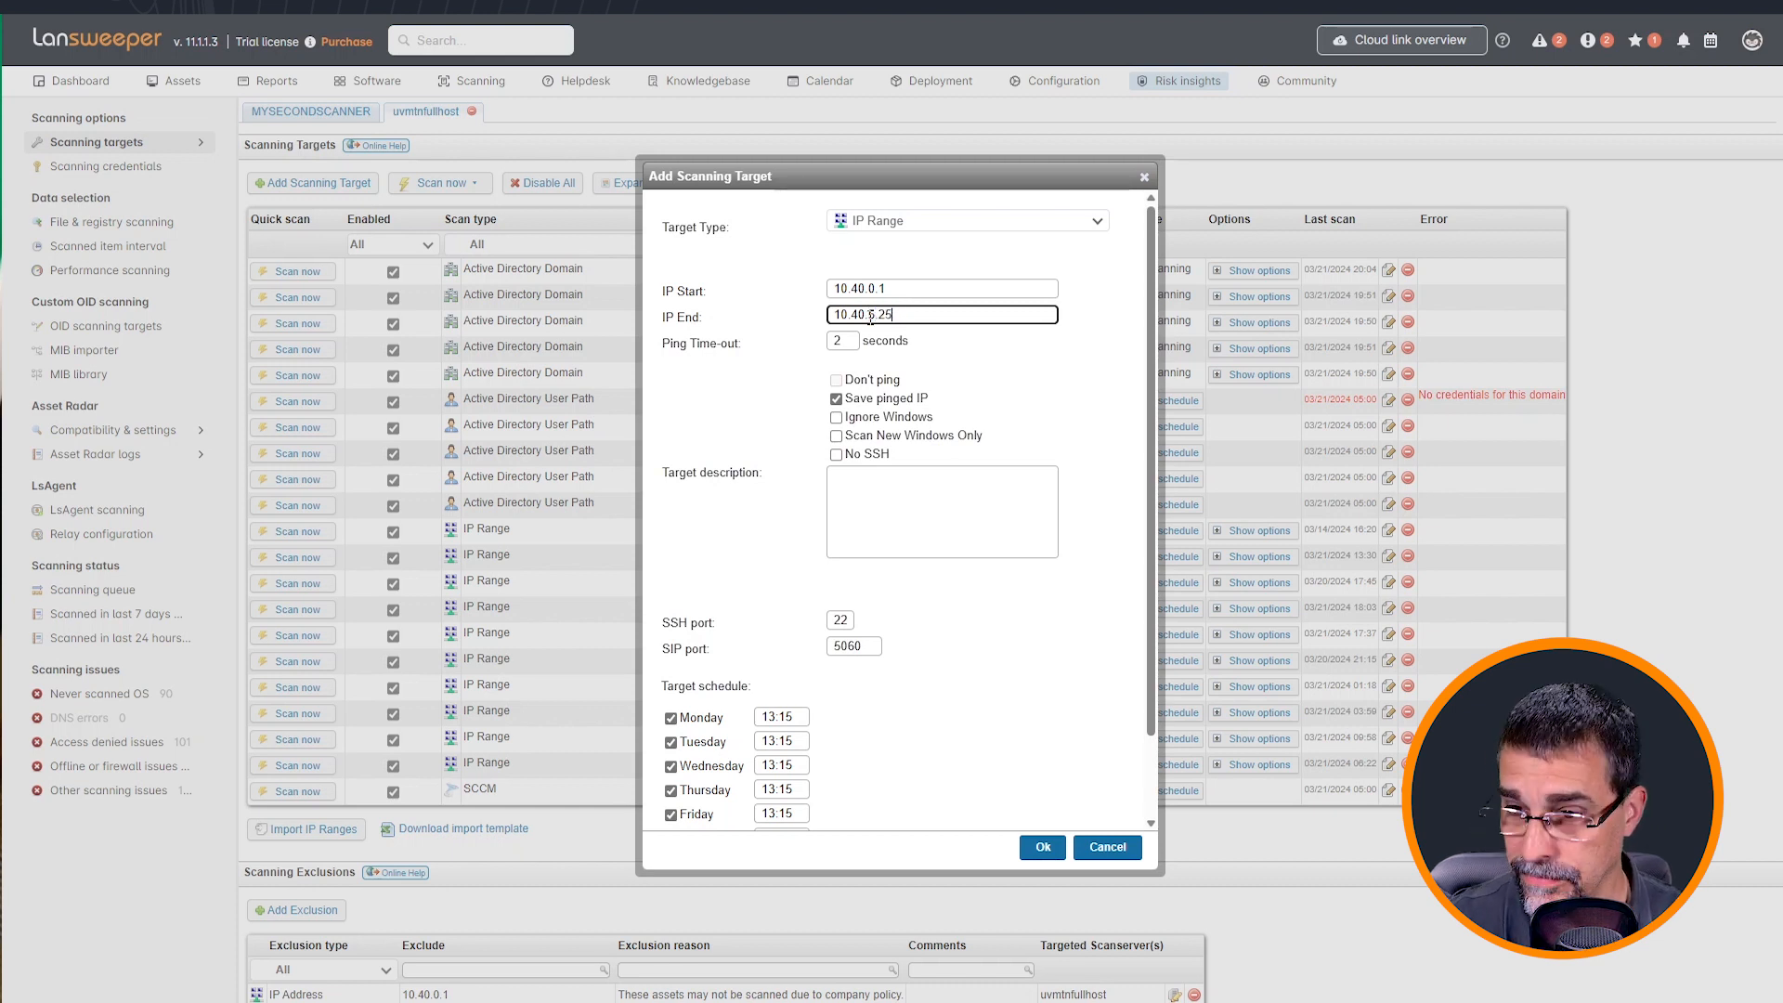
type("5")
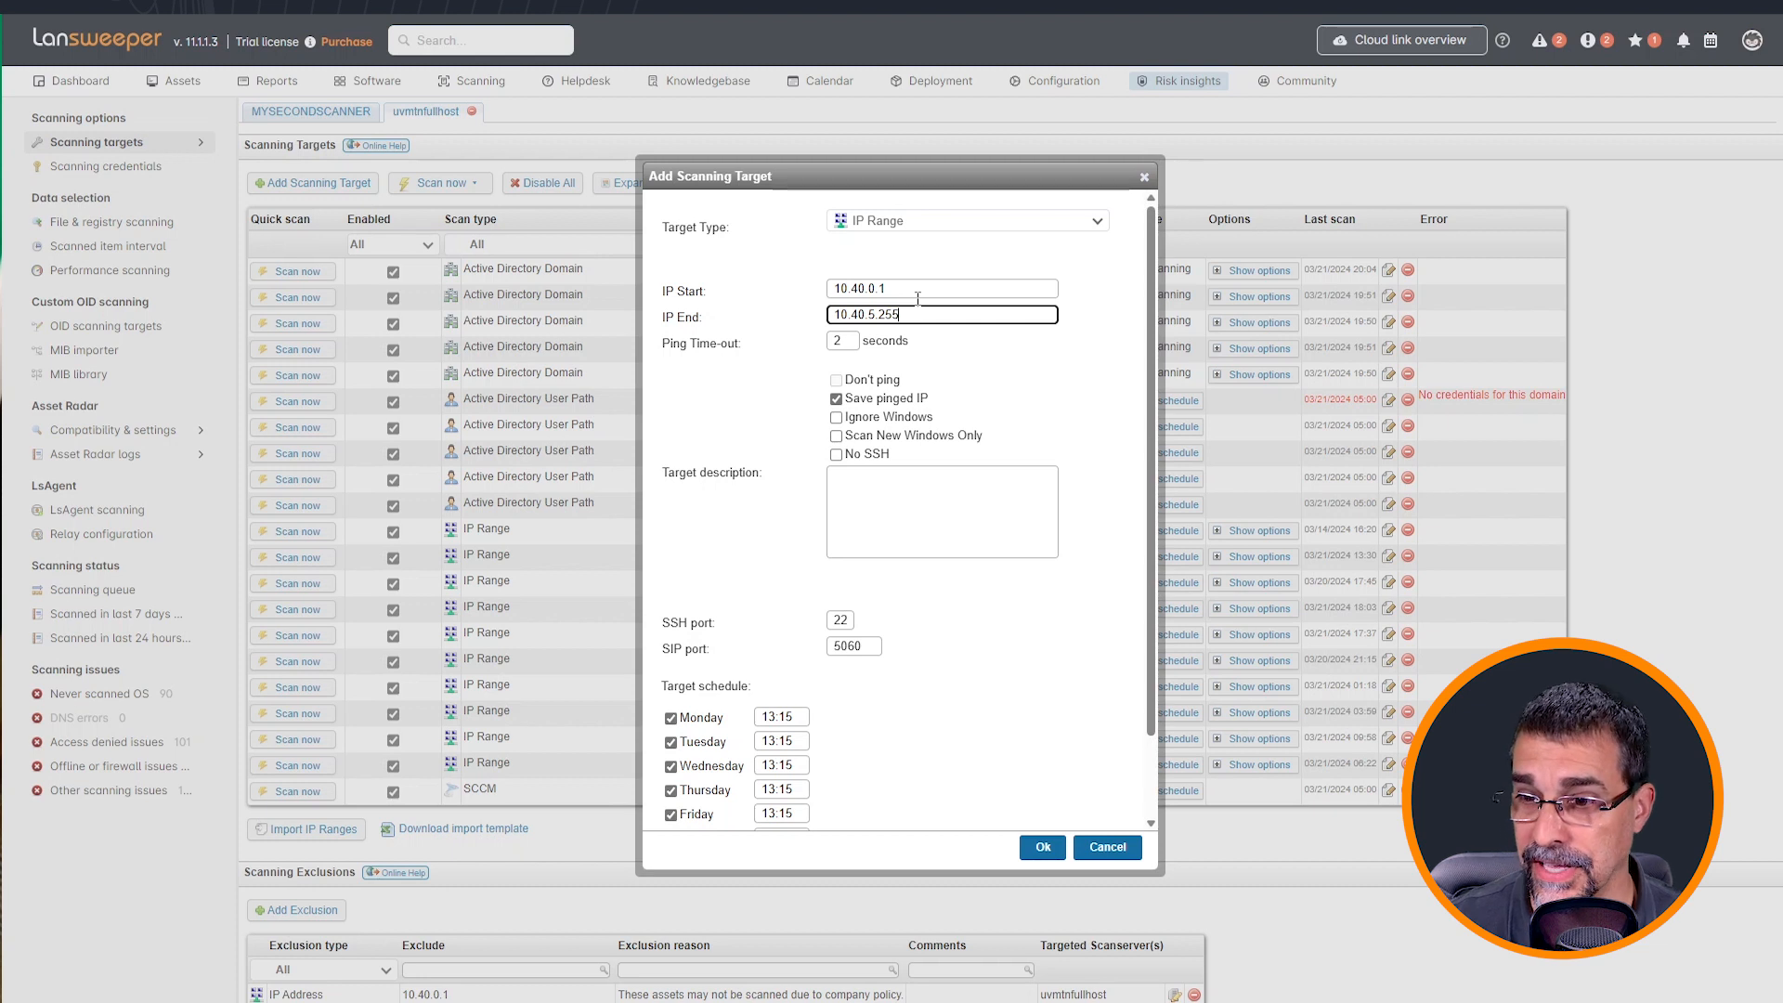
double_click(890, 314)
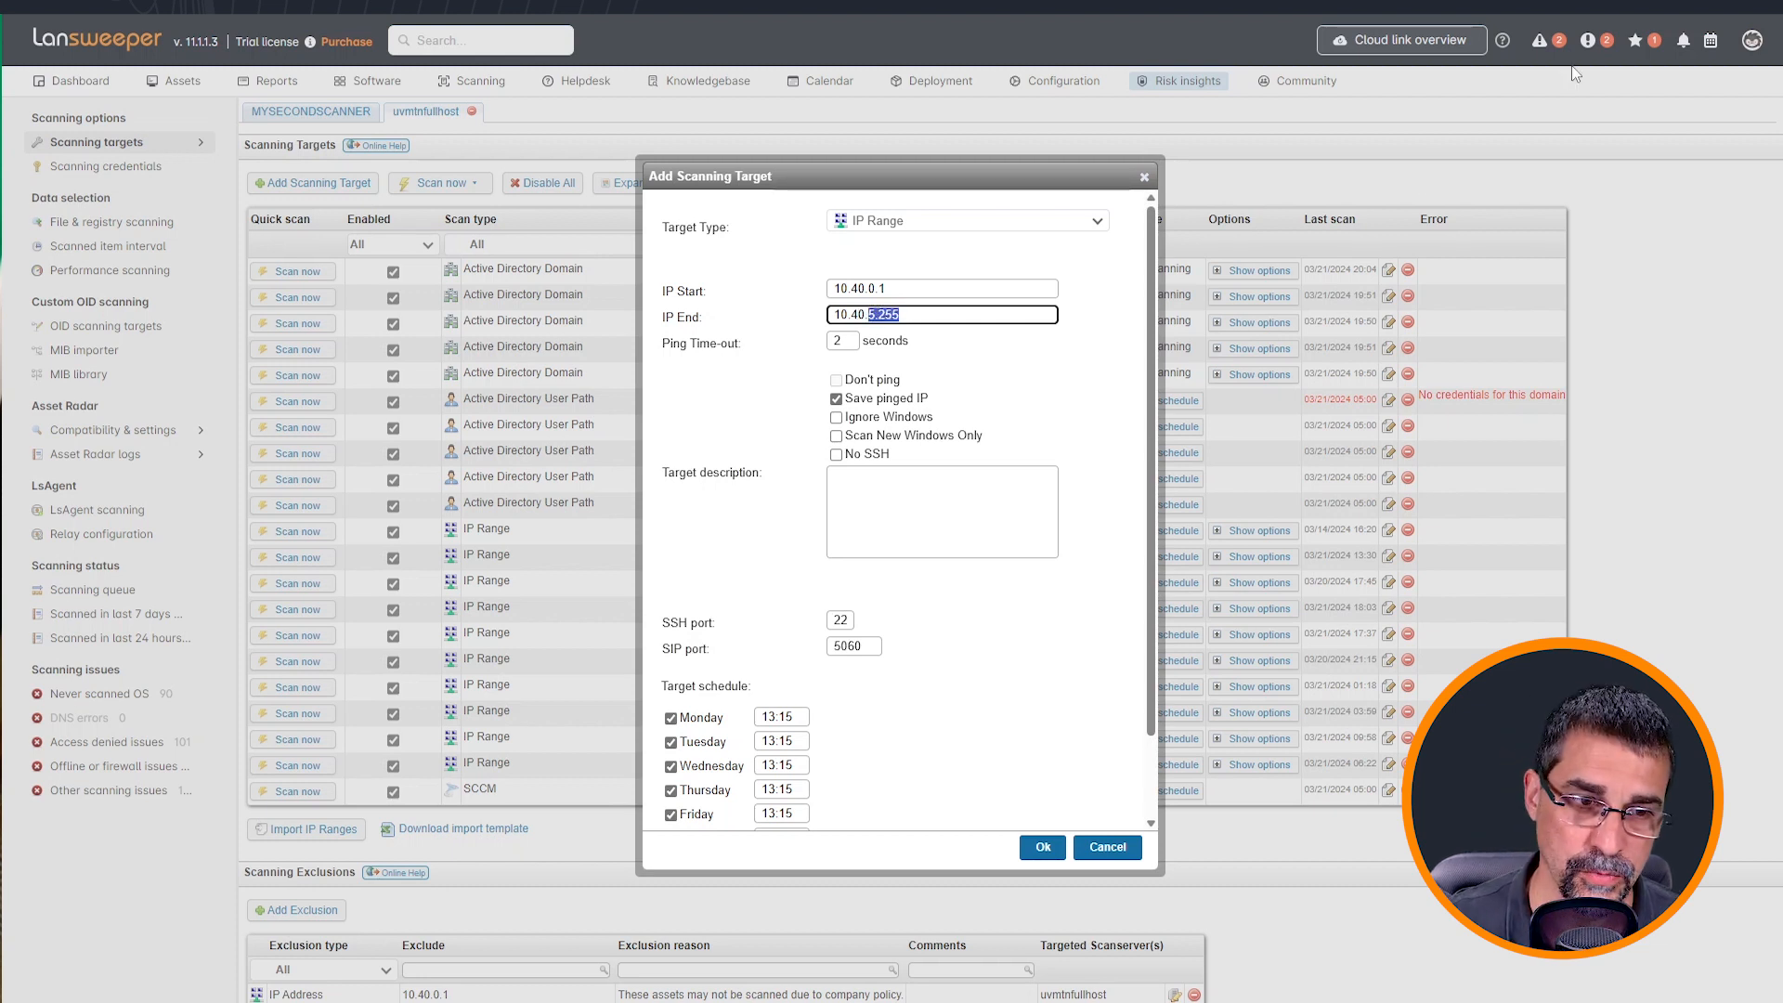
type("10.40.0.110")
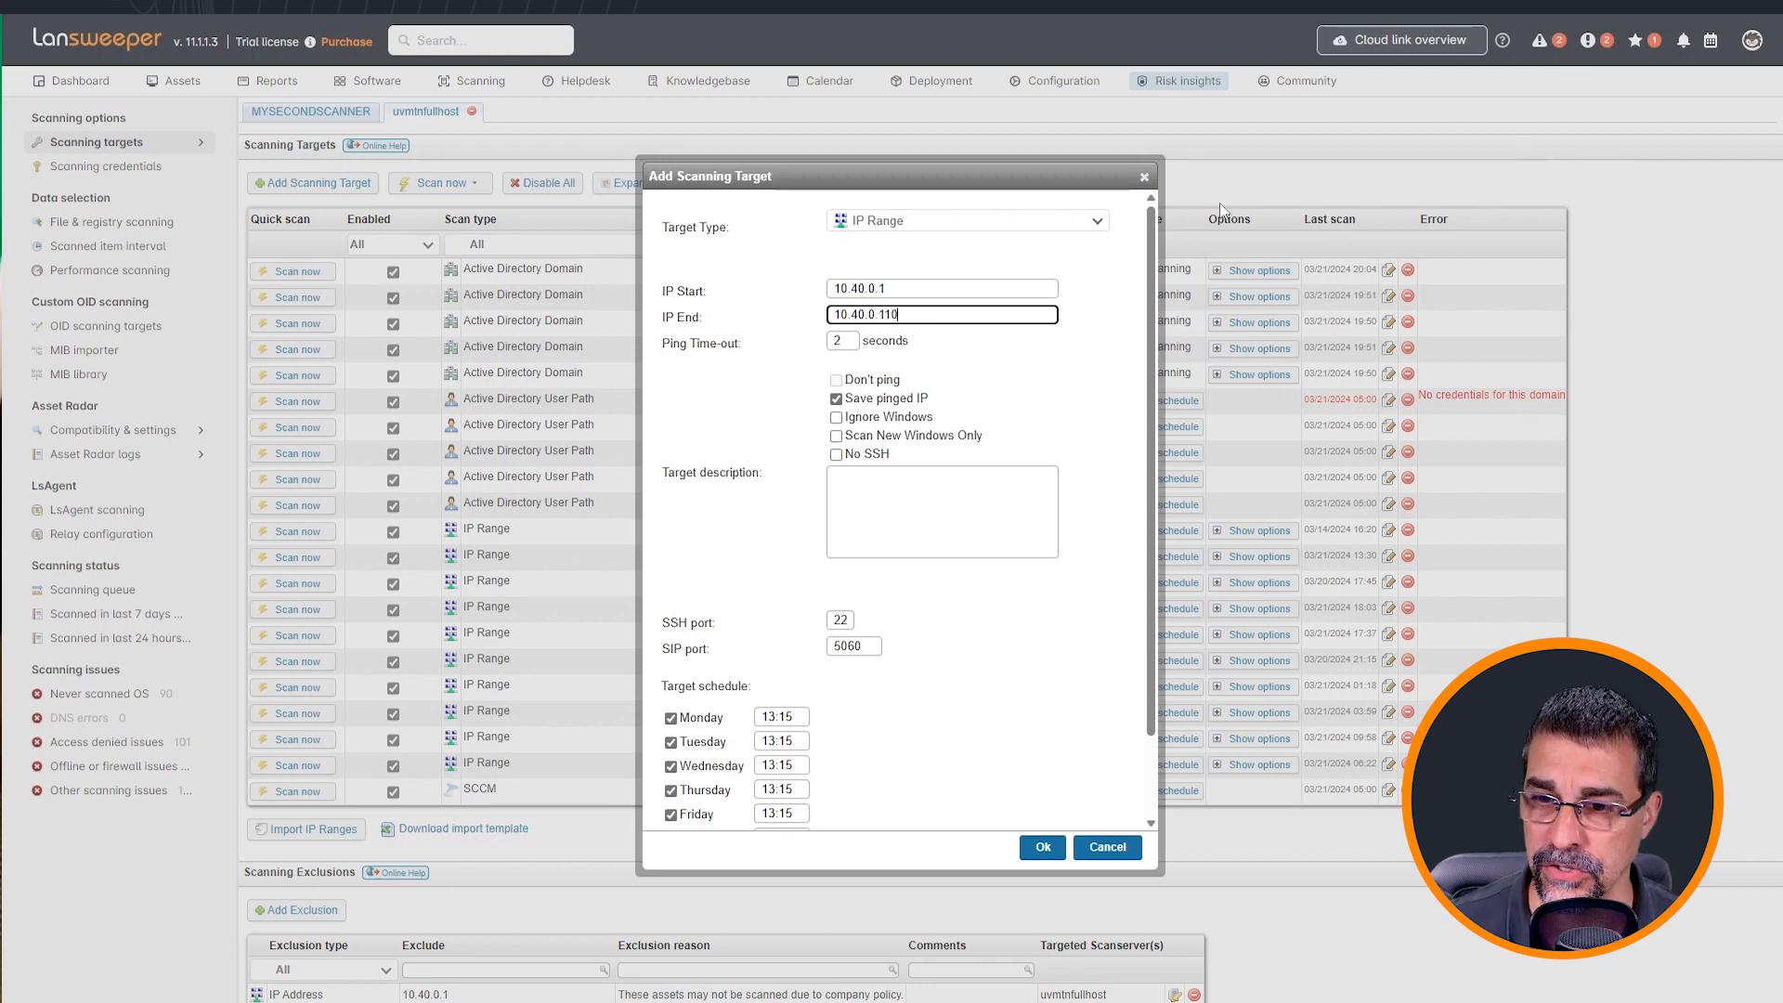
- Describe it as 'Contoso IP range' and review the daily 13:15 schedule and enabled setting
left_click(942, 513)
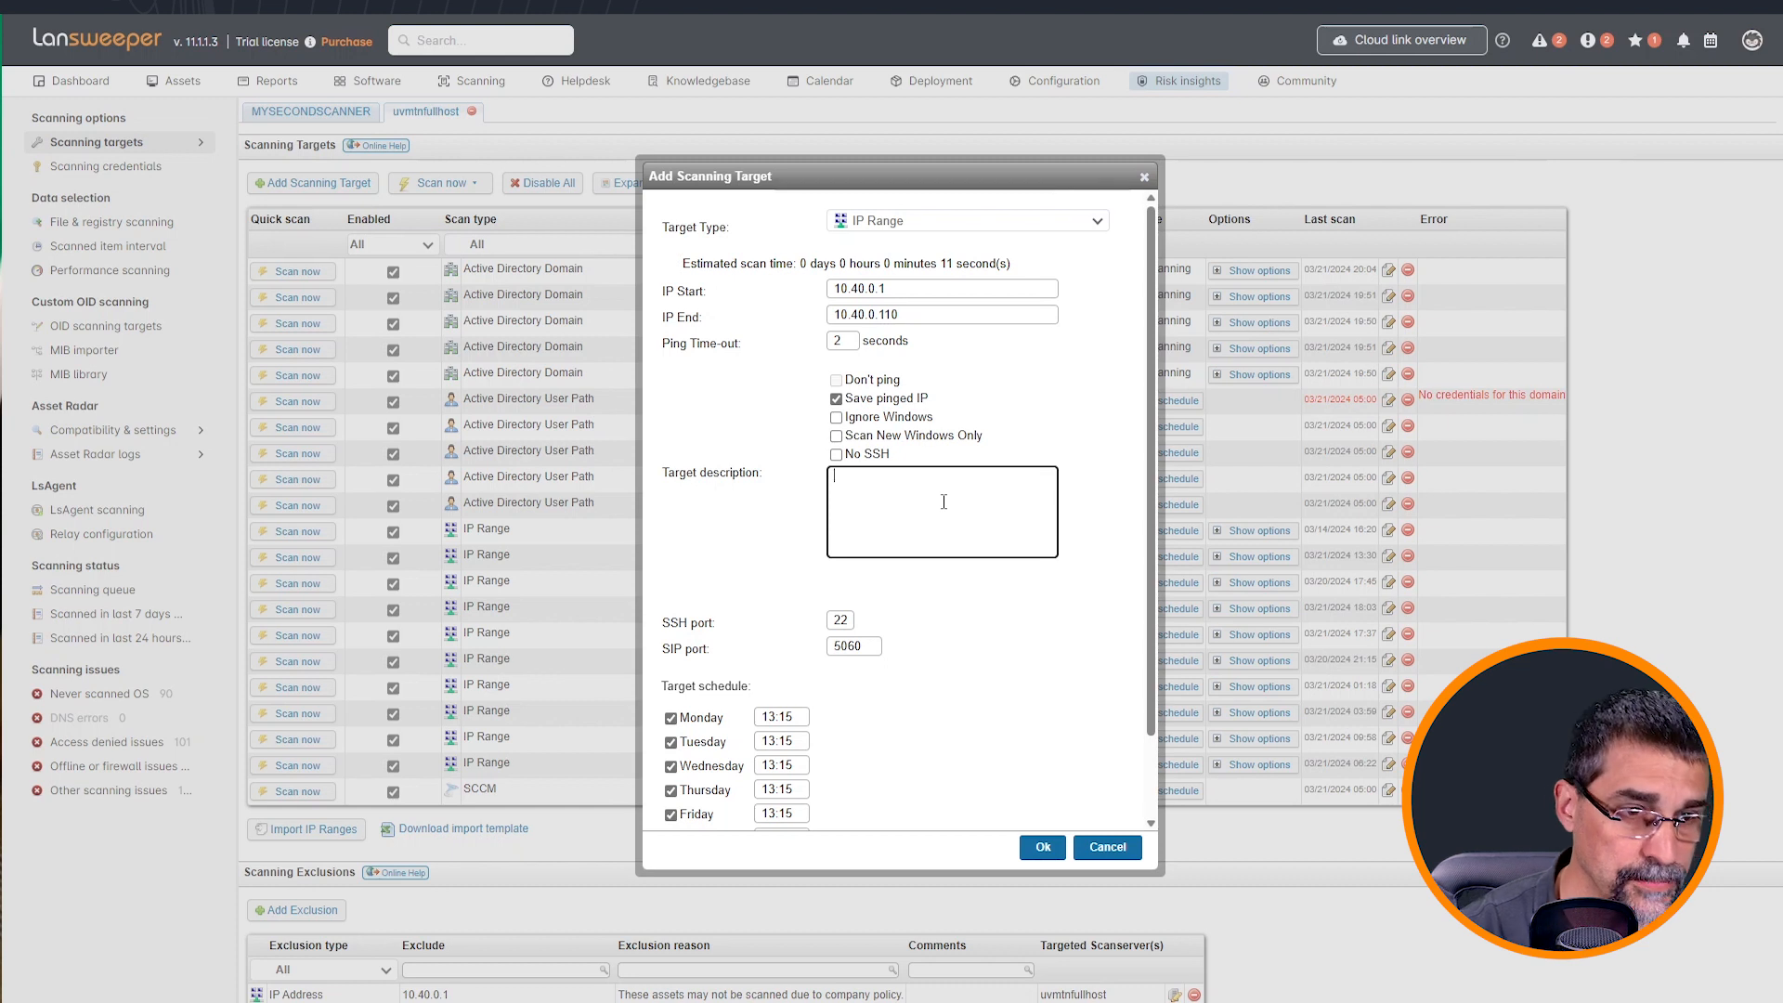
type("Contoso")
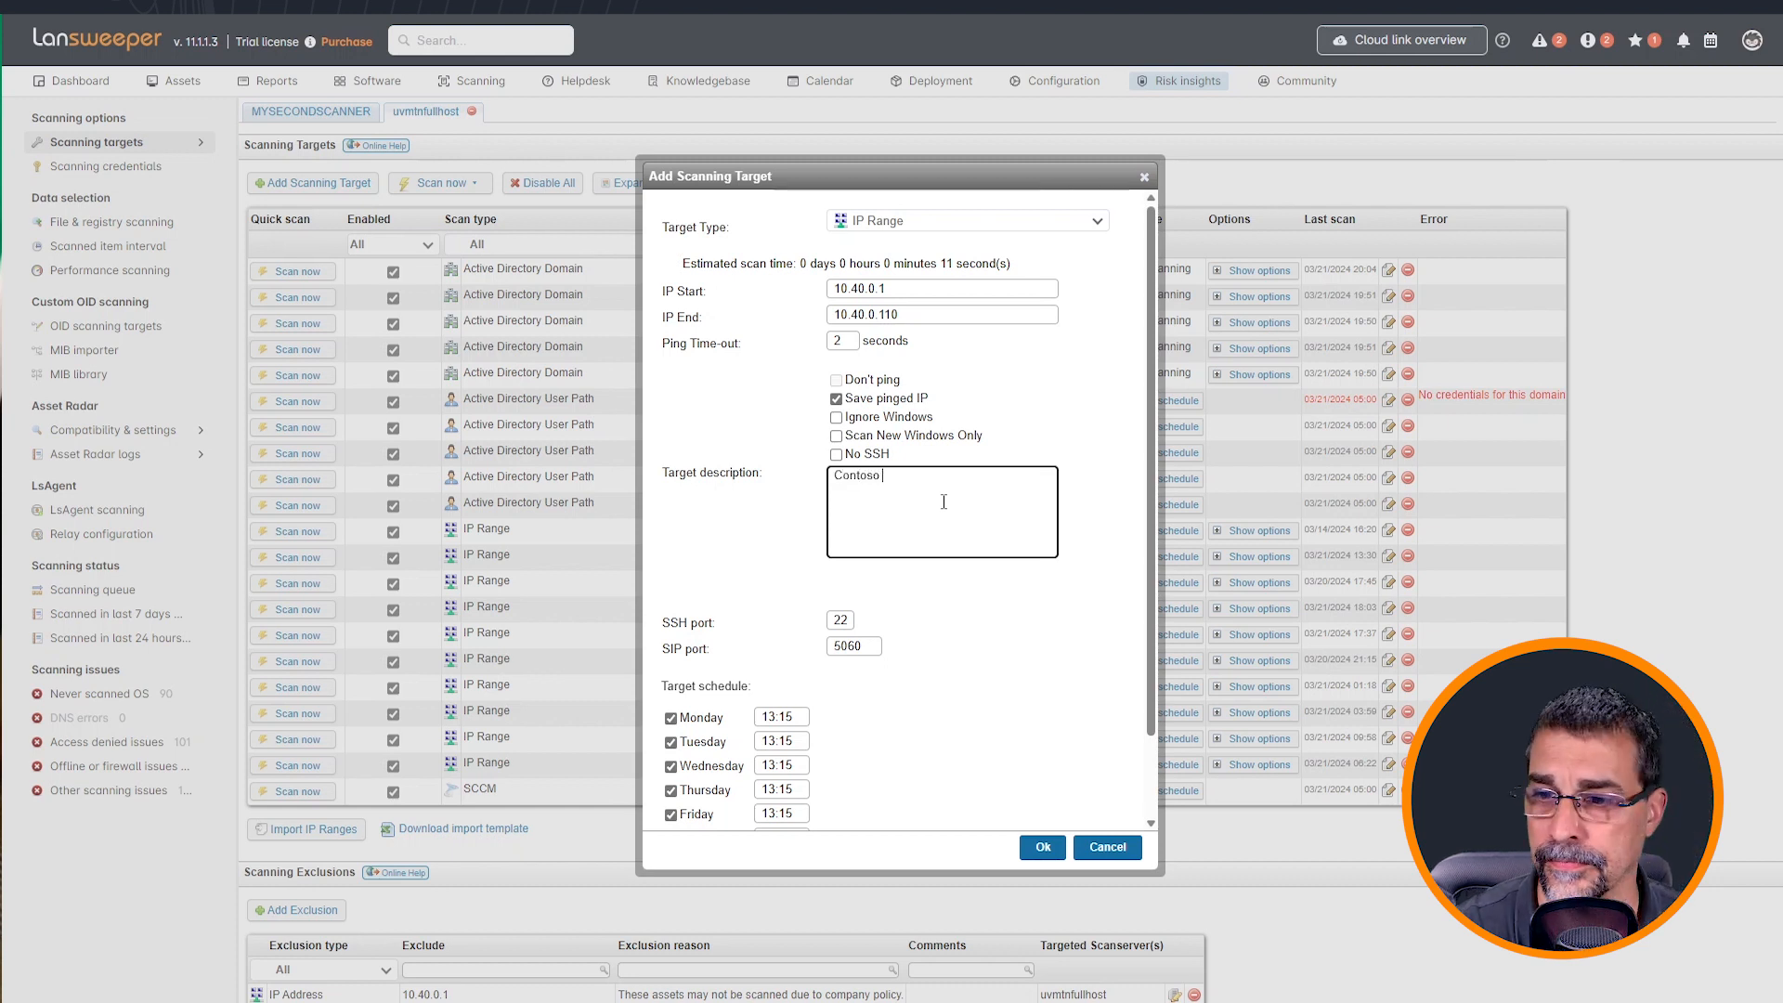
type("IP")
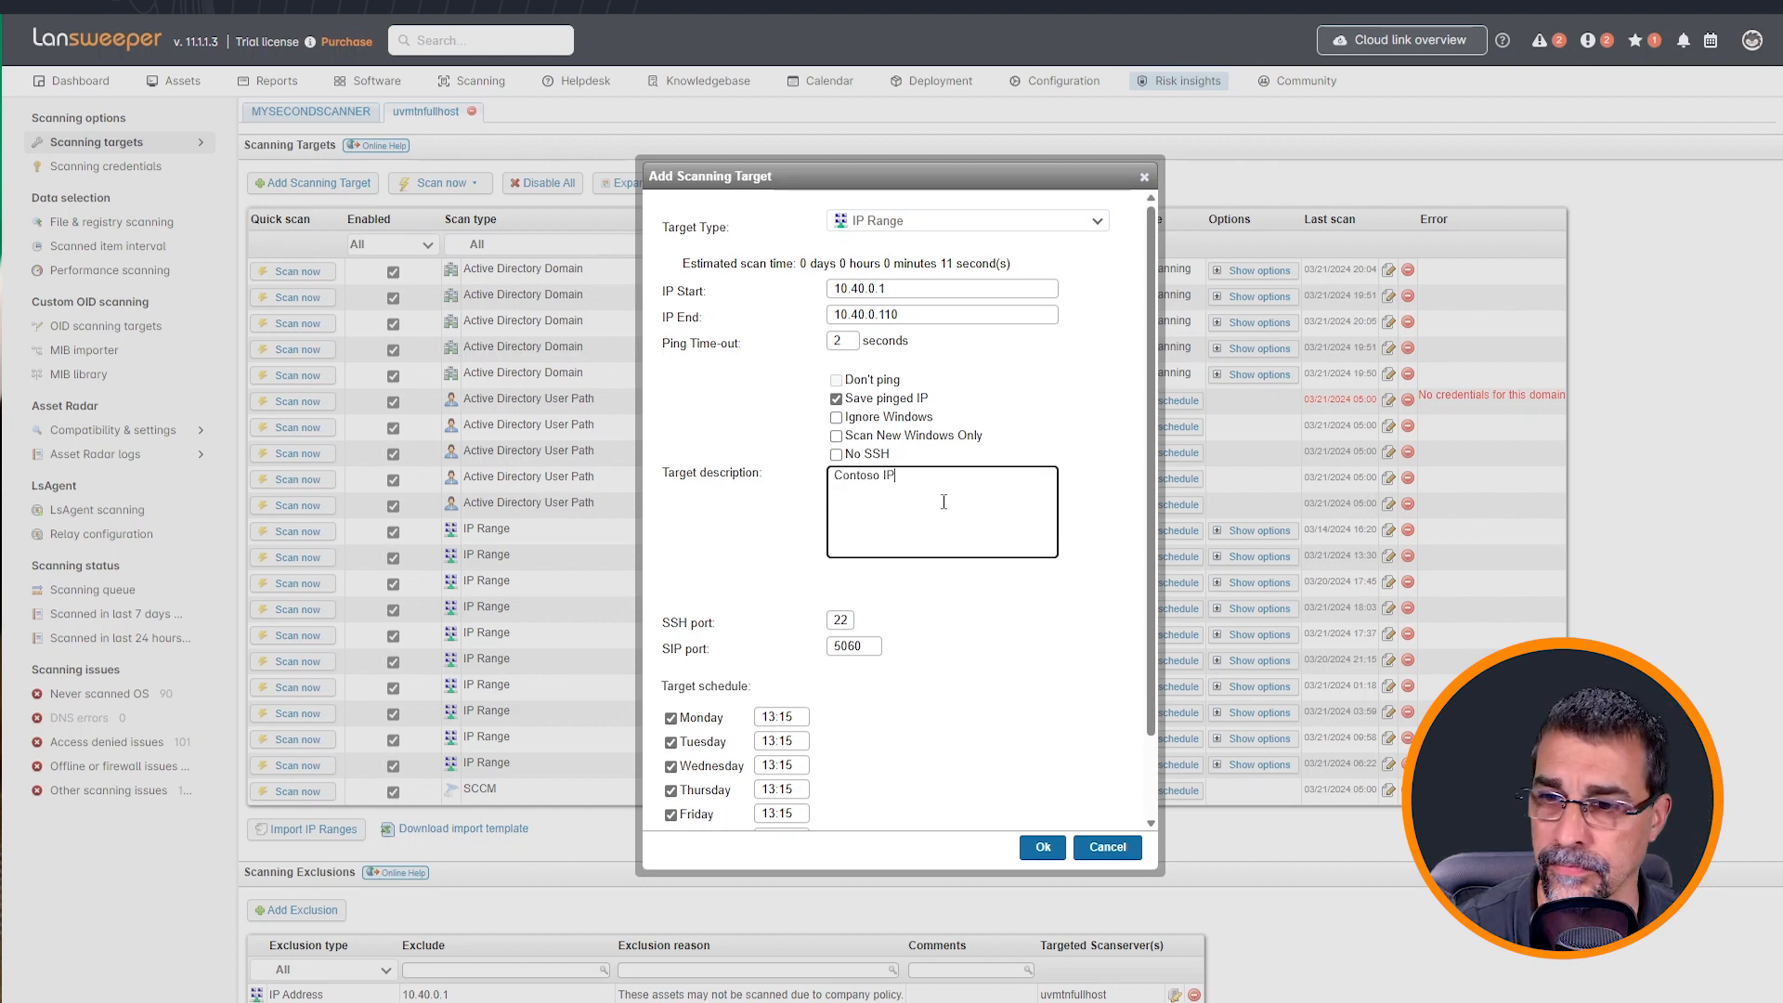
type("range")
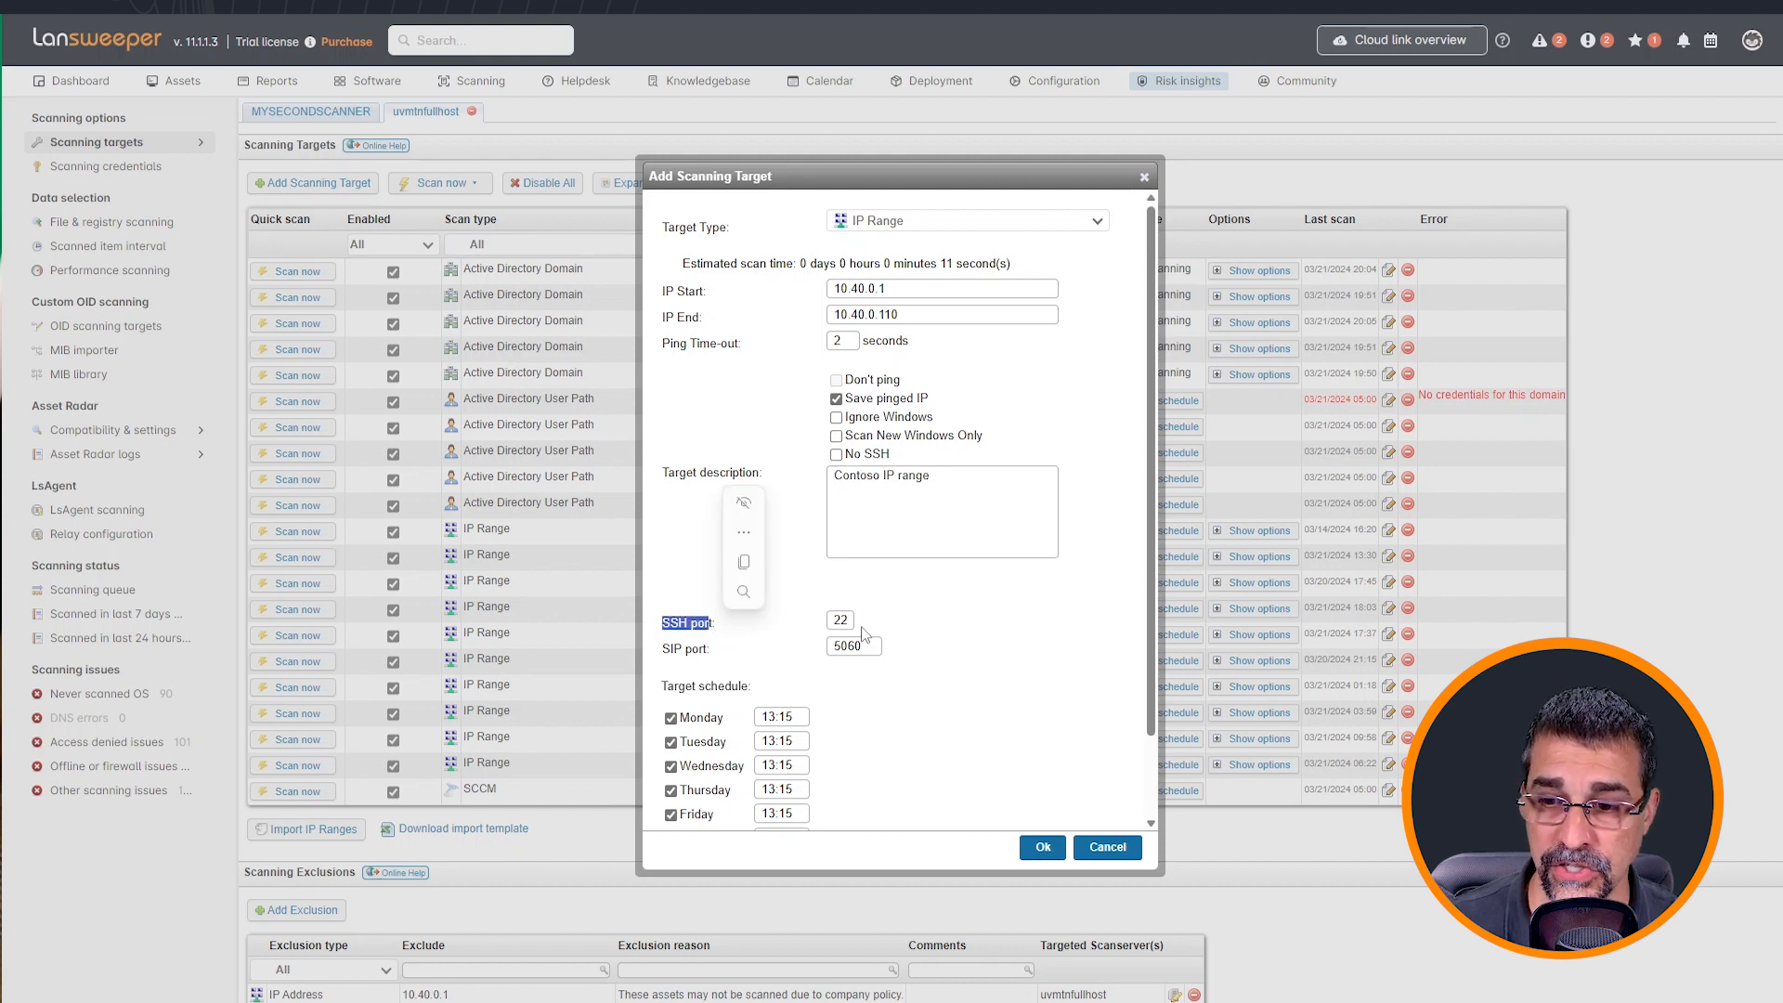
scroll("down", 3)
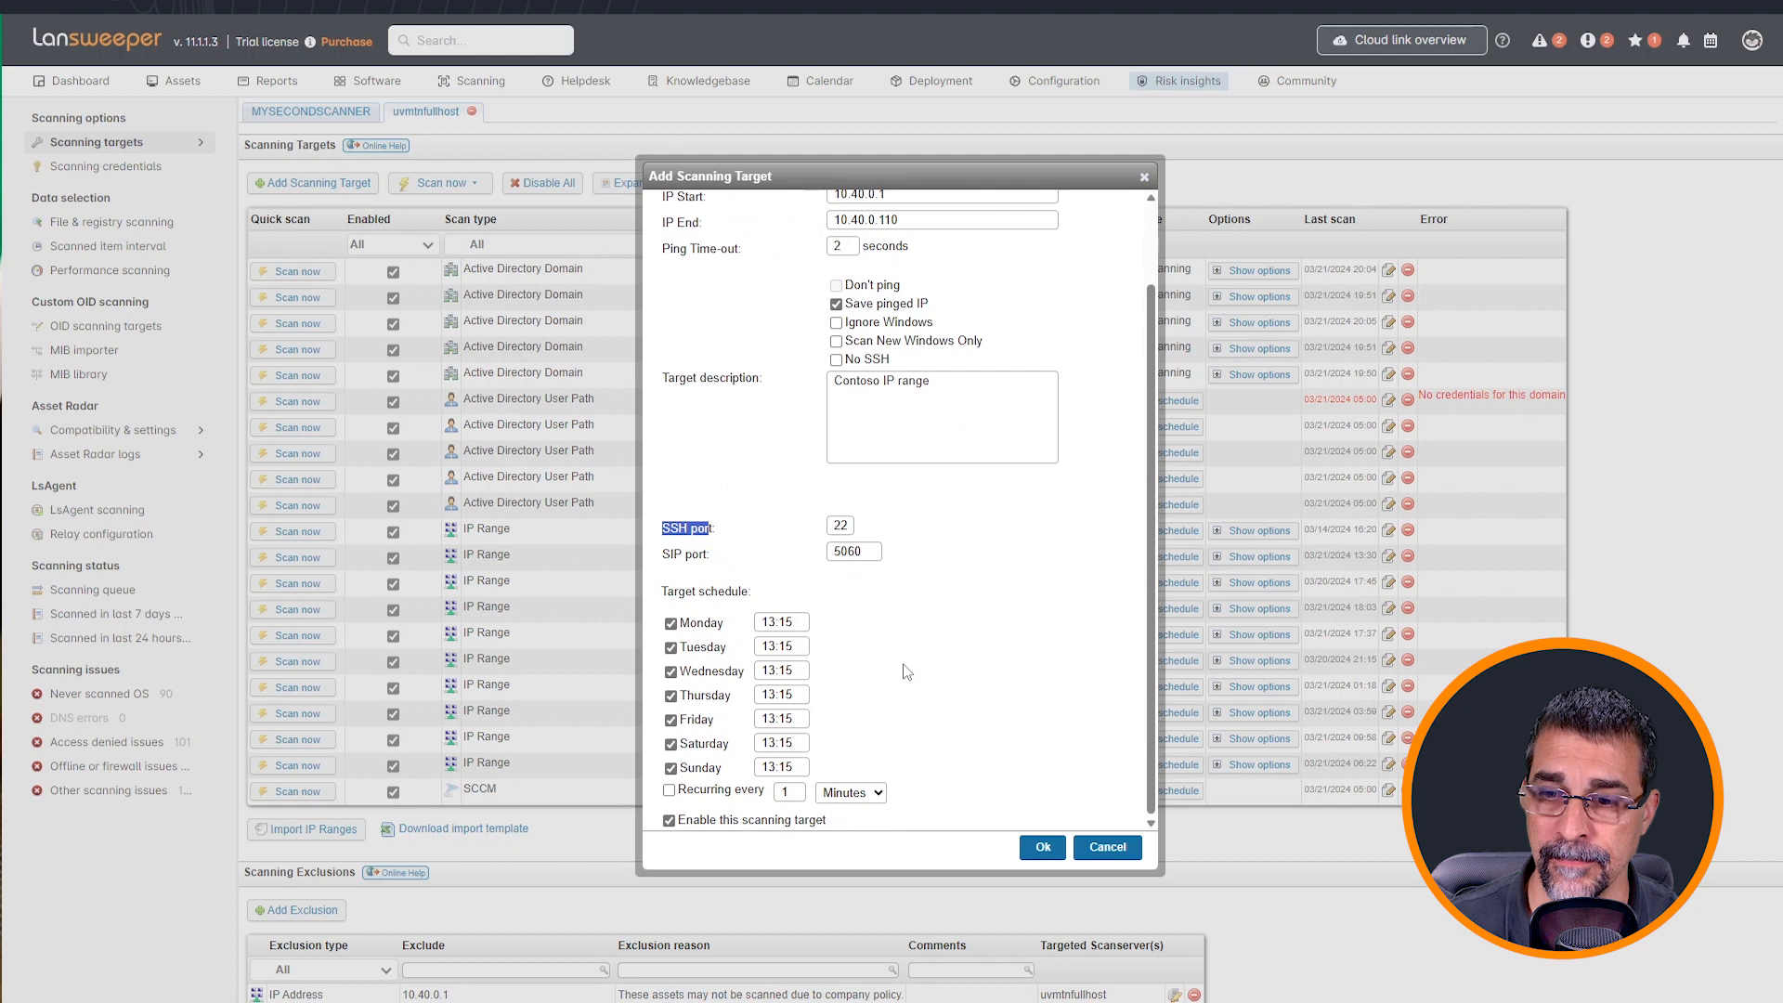
mouse_move(726, 722)
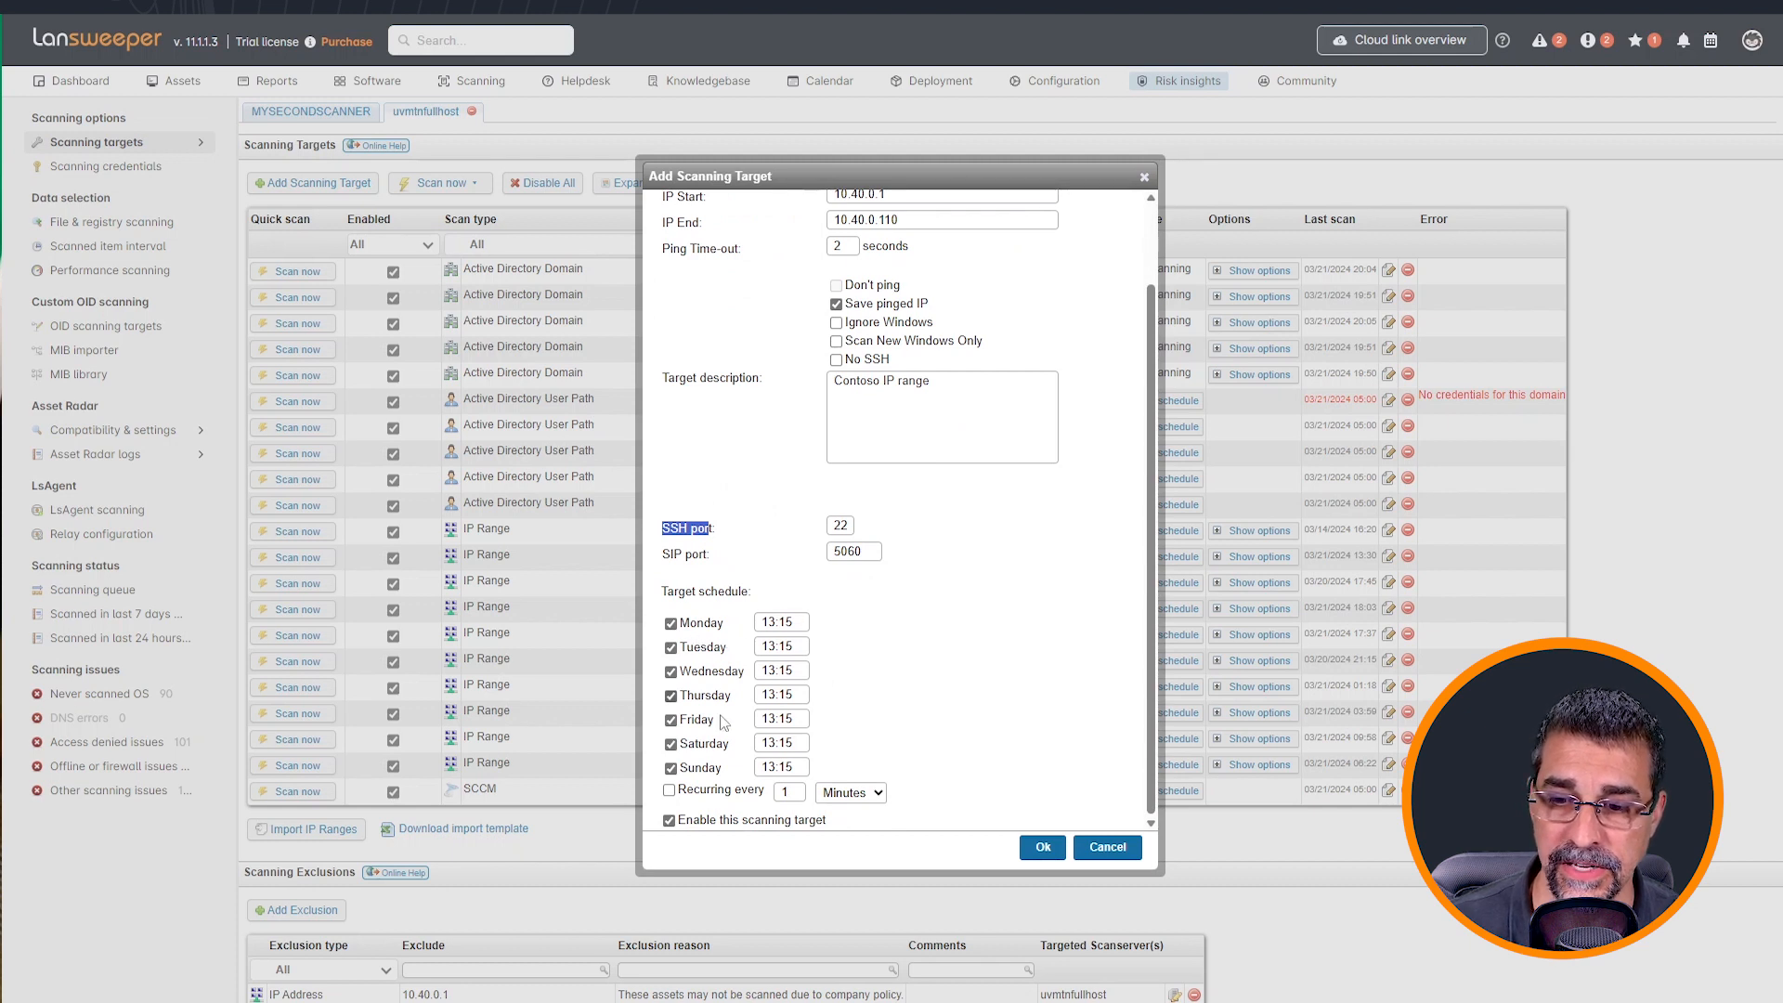
mouse_move(869, 753)
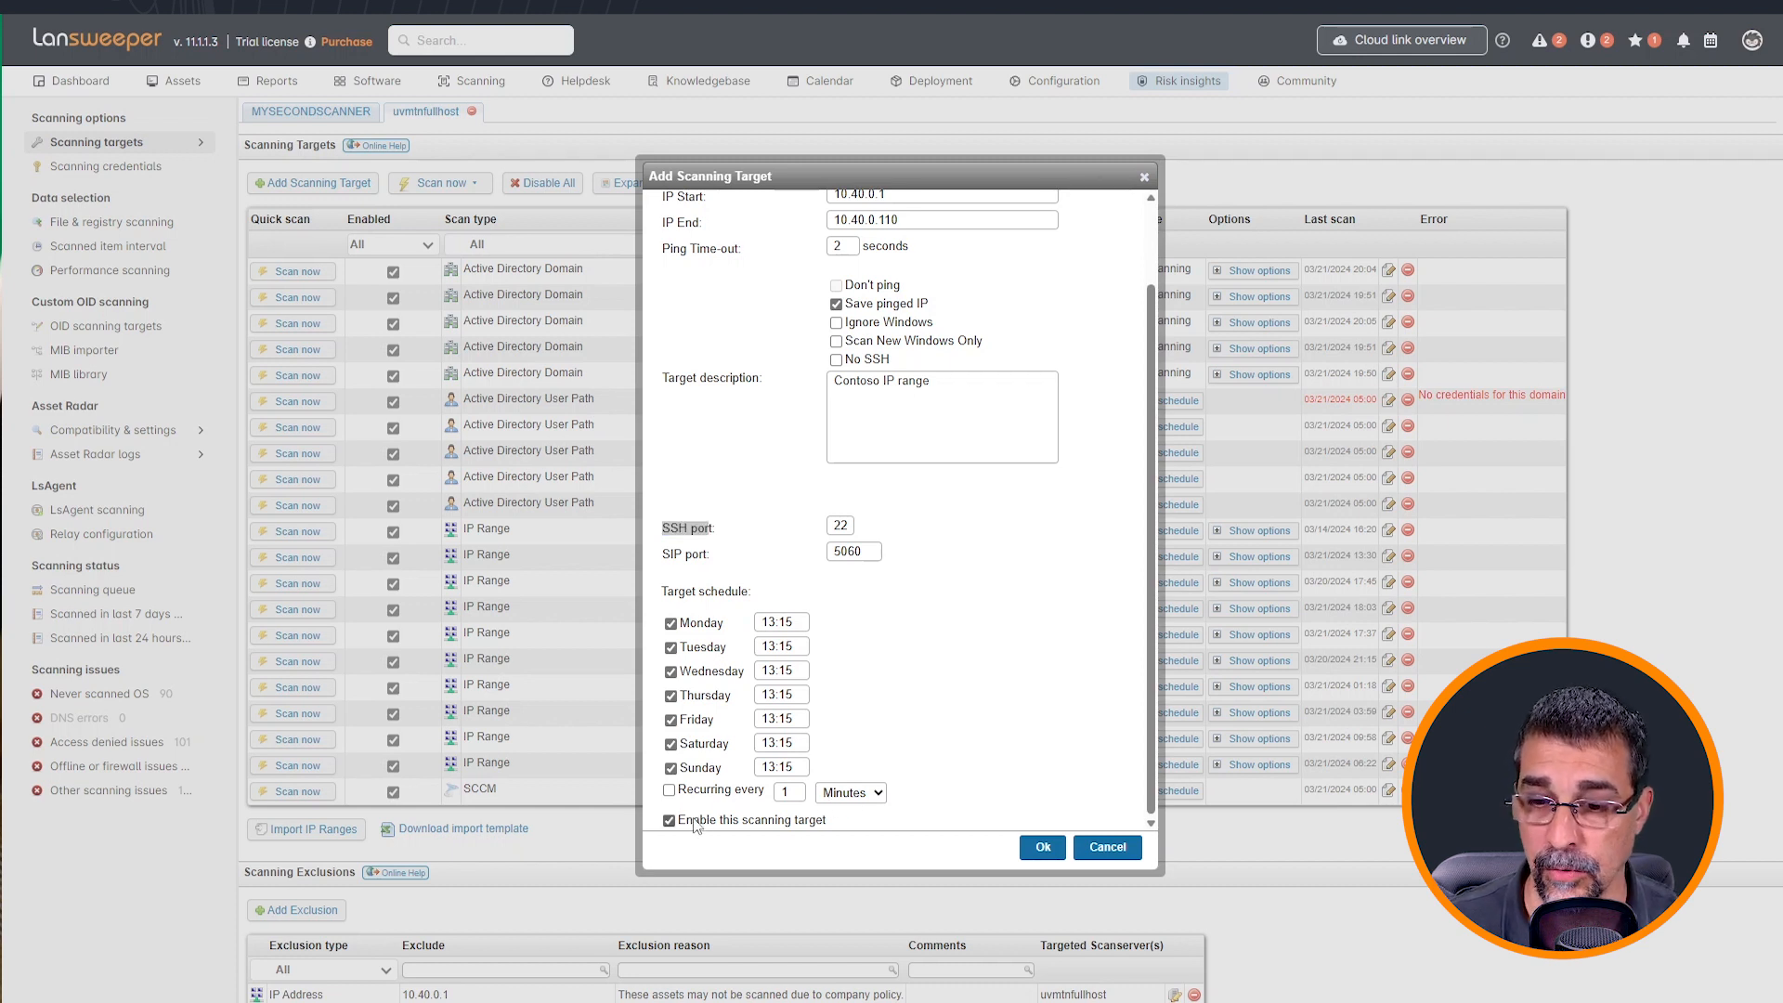
scroll("up", 3)
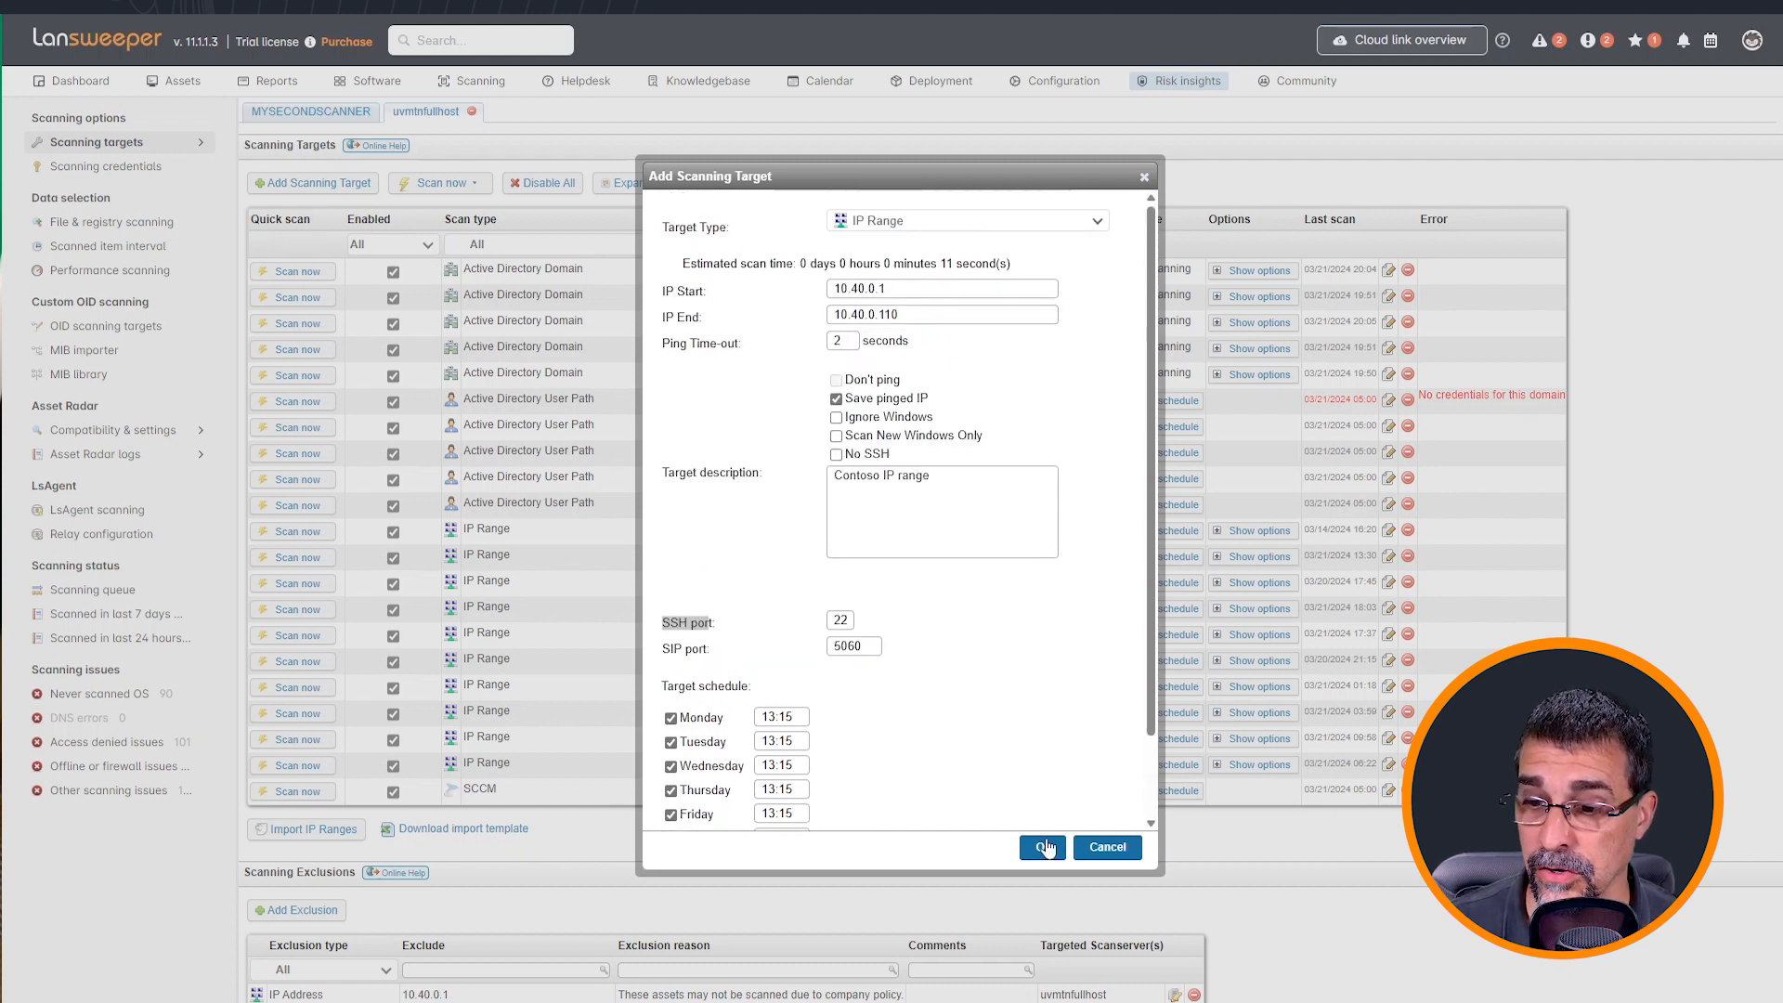
- Save the 10.40.0.1–10.40.0.110 IP range target so it appears in the targets list
left_click(1042, 847)
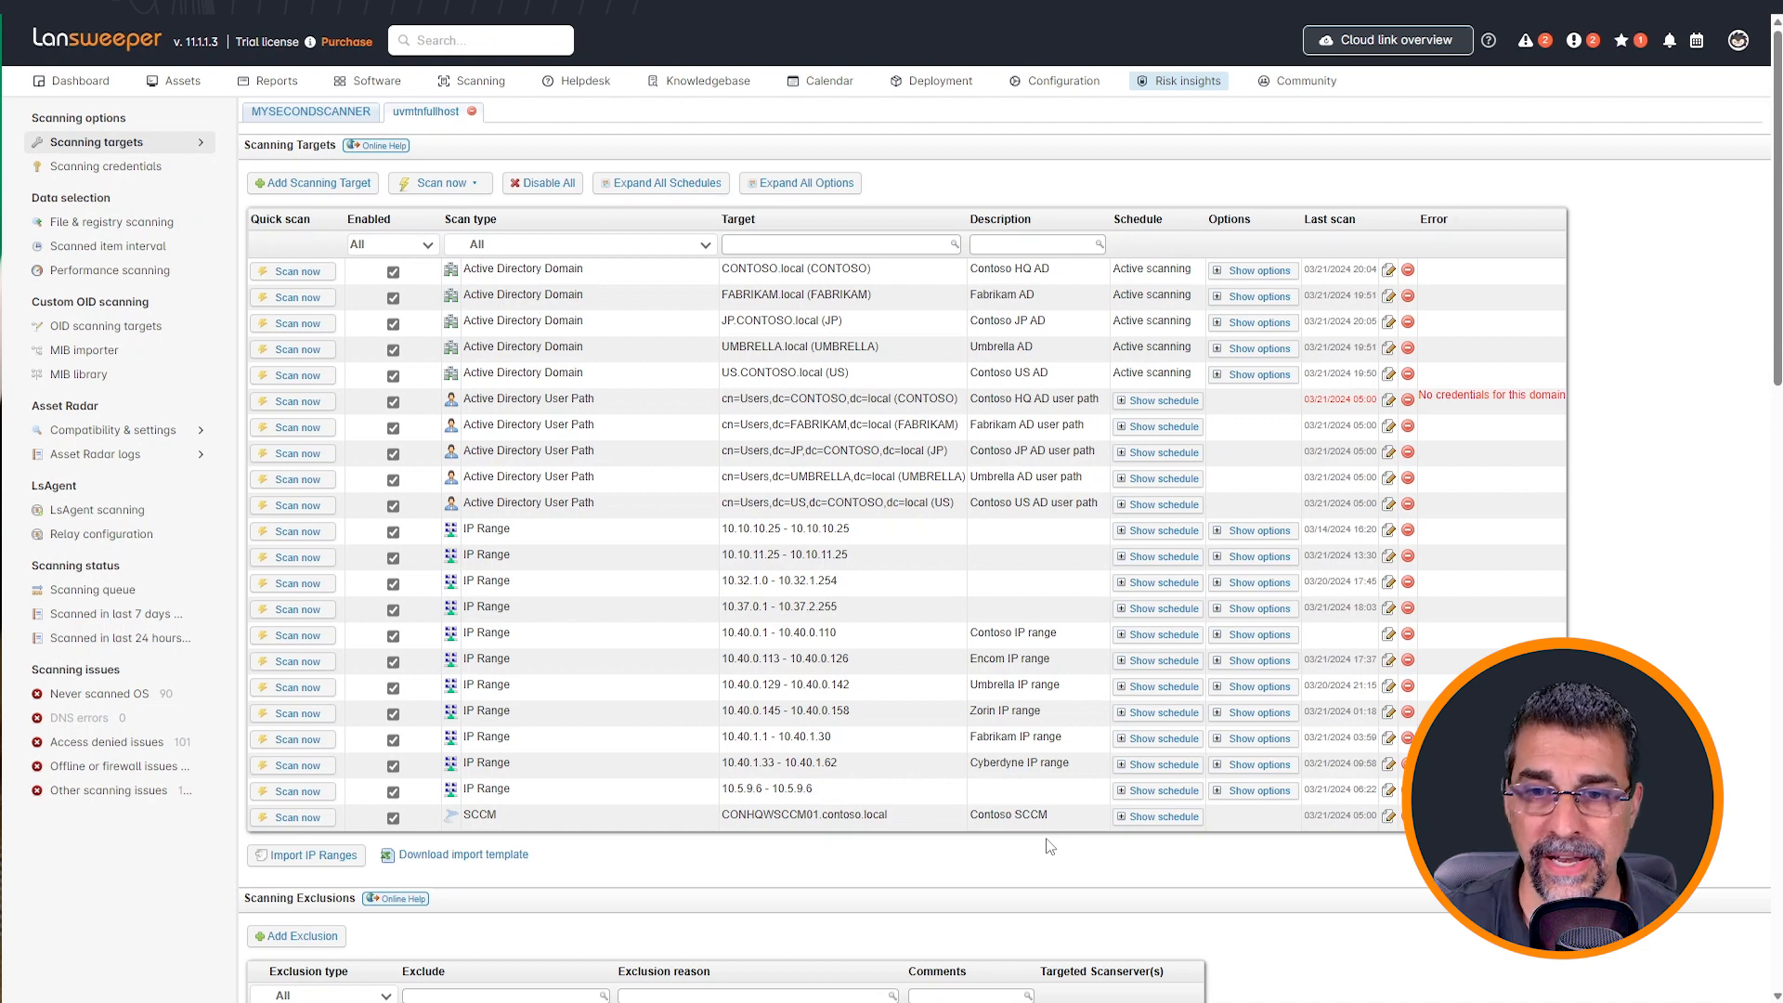
mouse_move(961, 546)
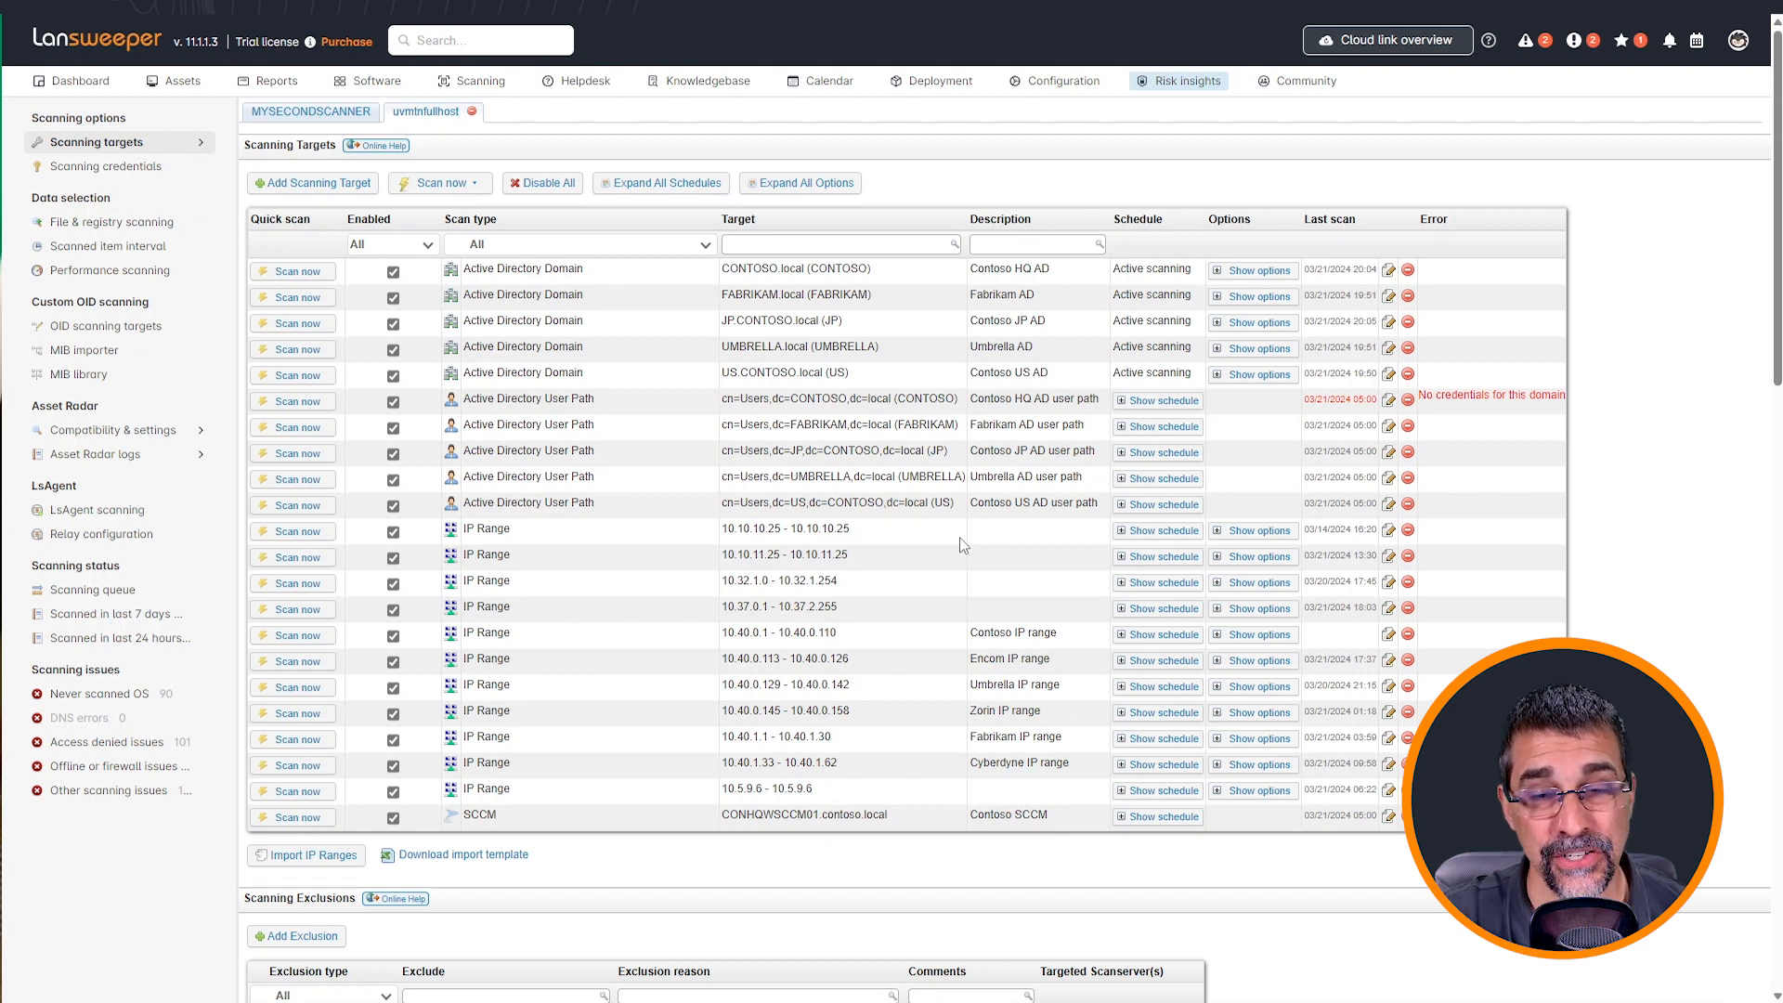
mouse_move(109, 221)
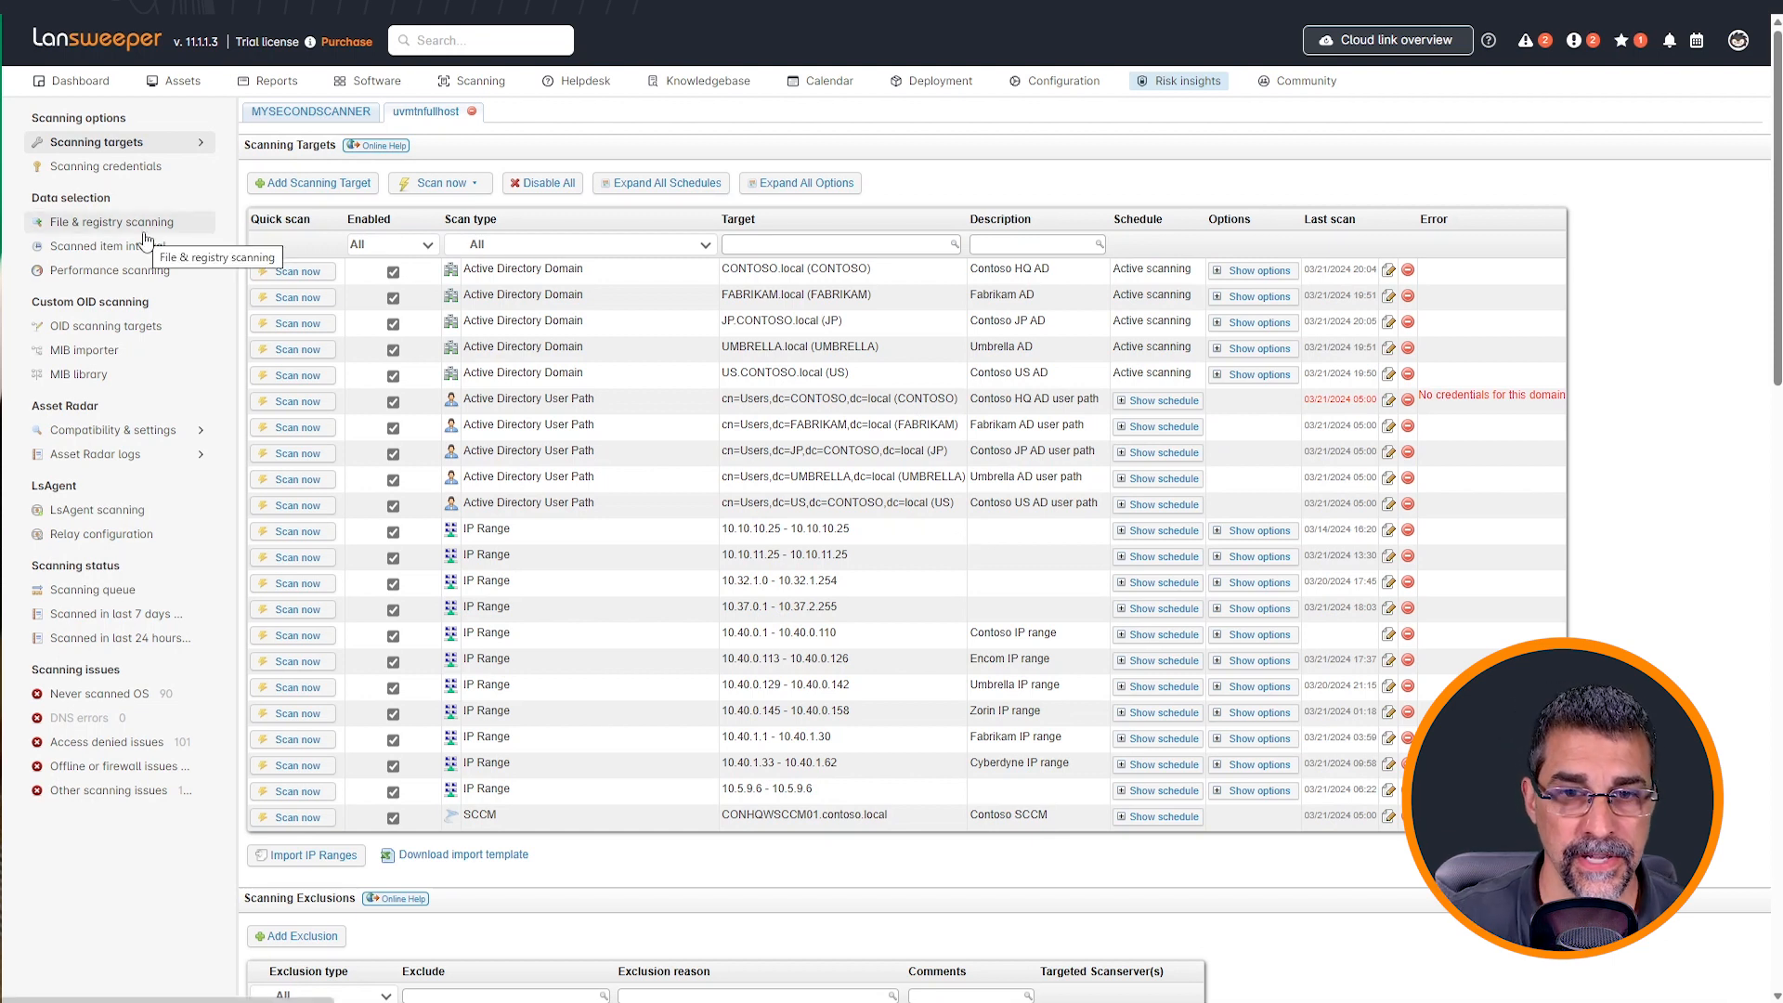
- In Credential Mapping, select the 10.40.0.1–10.40.0.110 range, which lists only global credentials
left_click(108, 165)
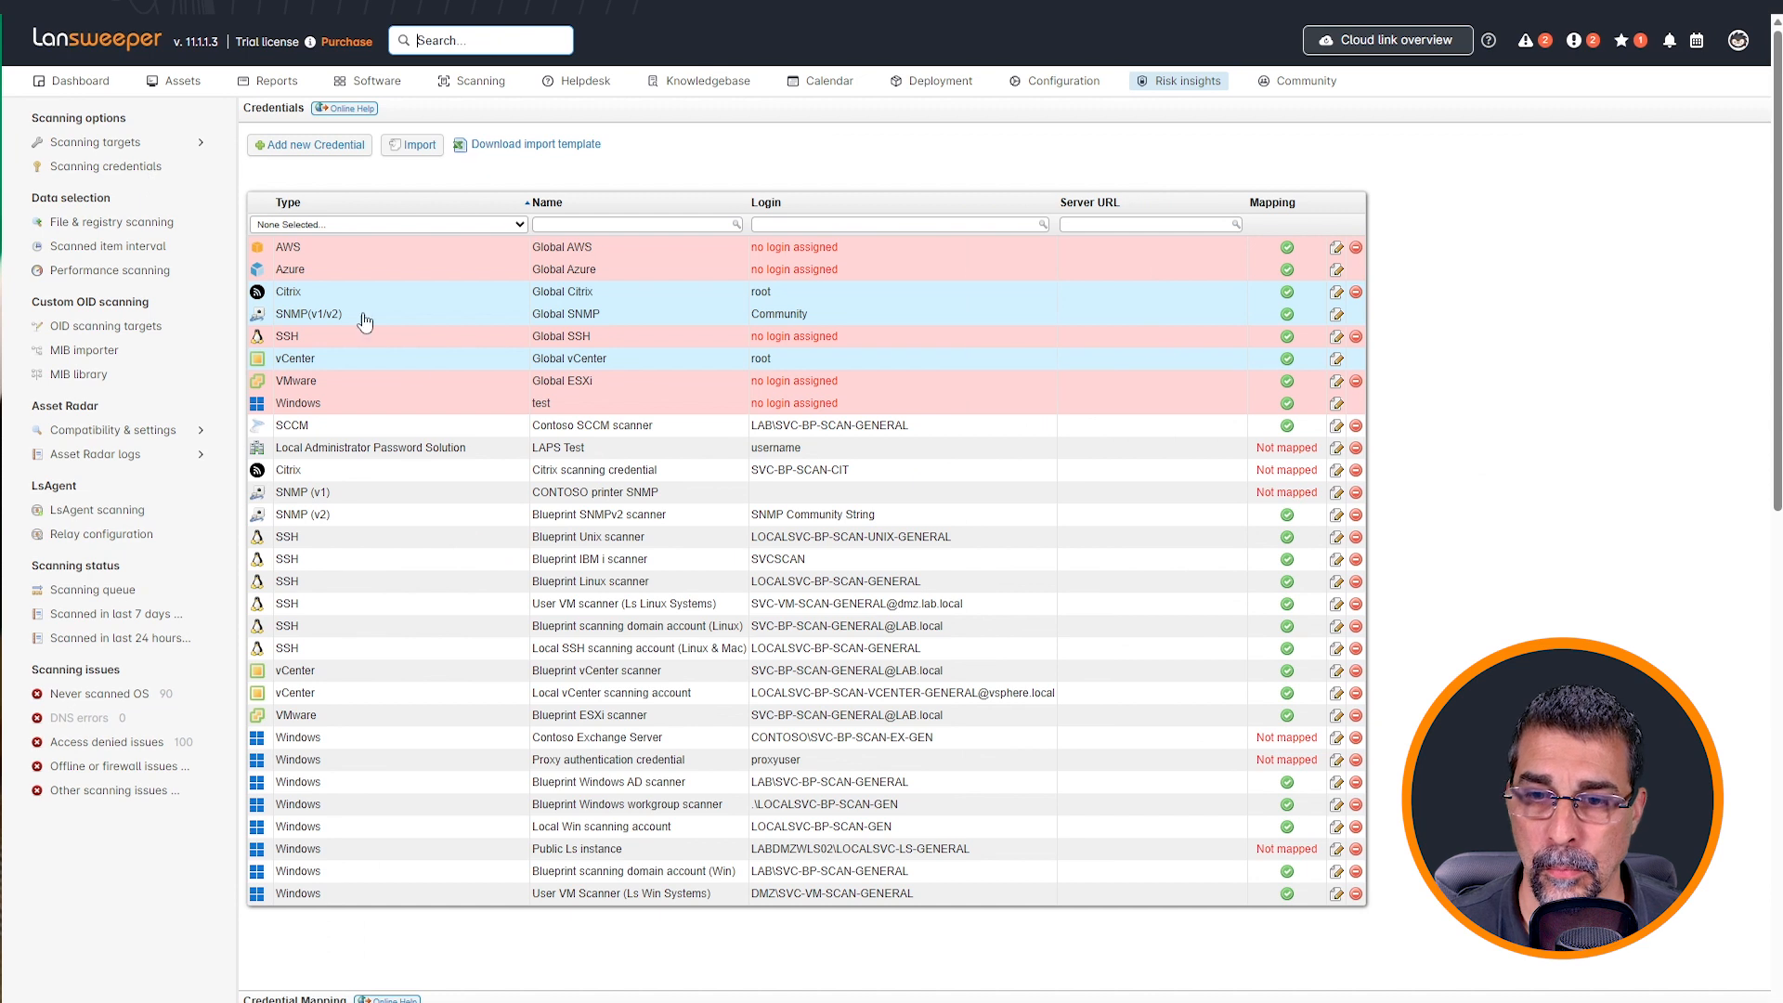
scroll("down", 3)
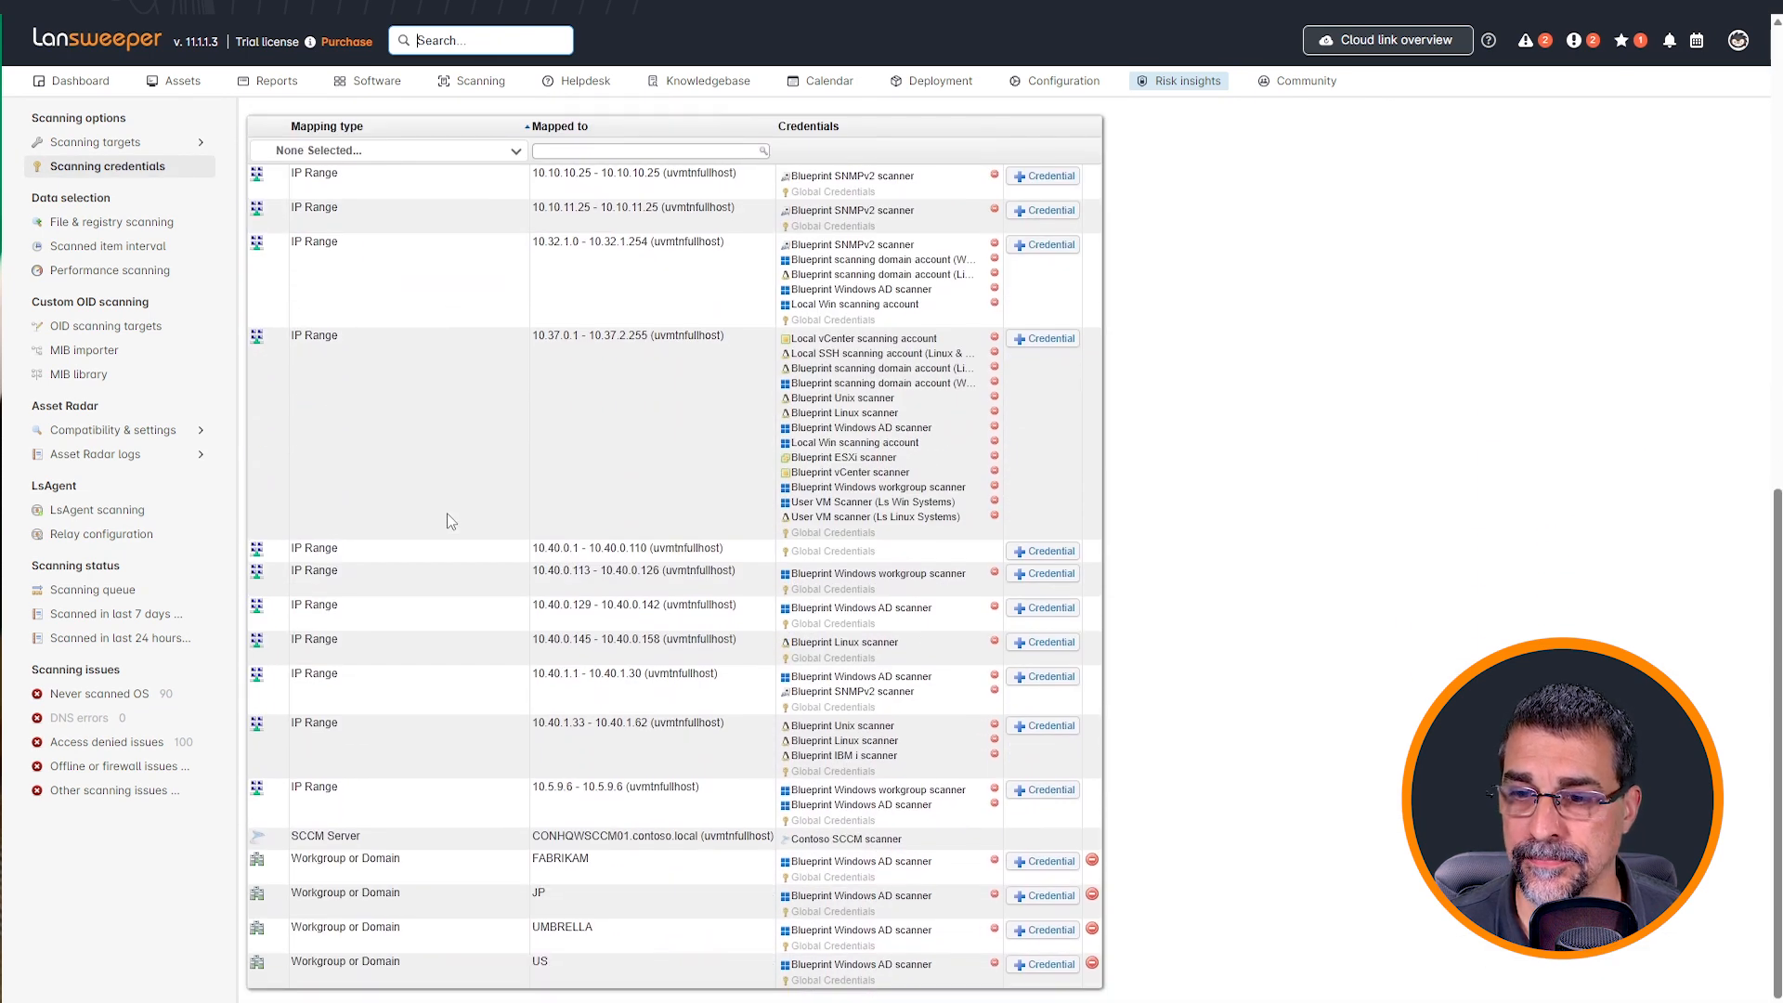
double_click(699, 548)
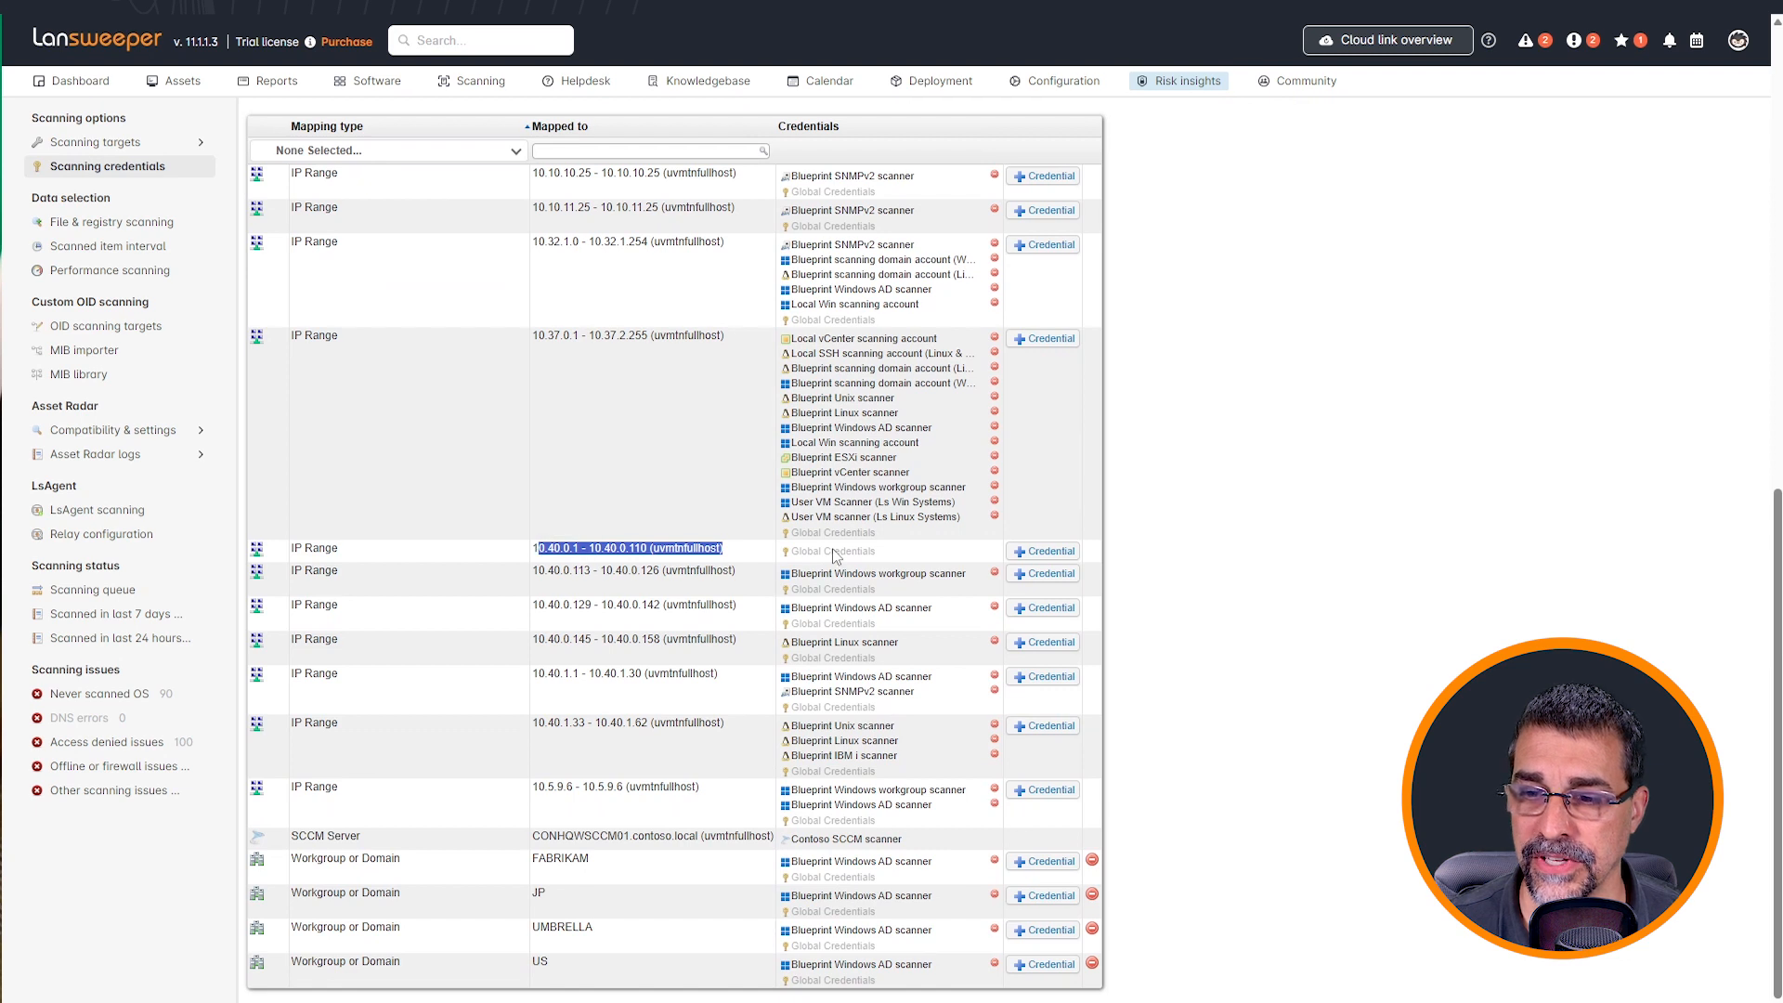
scroll("up", 3)
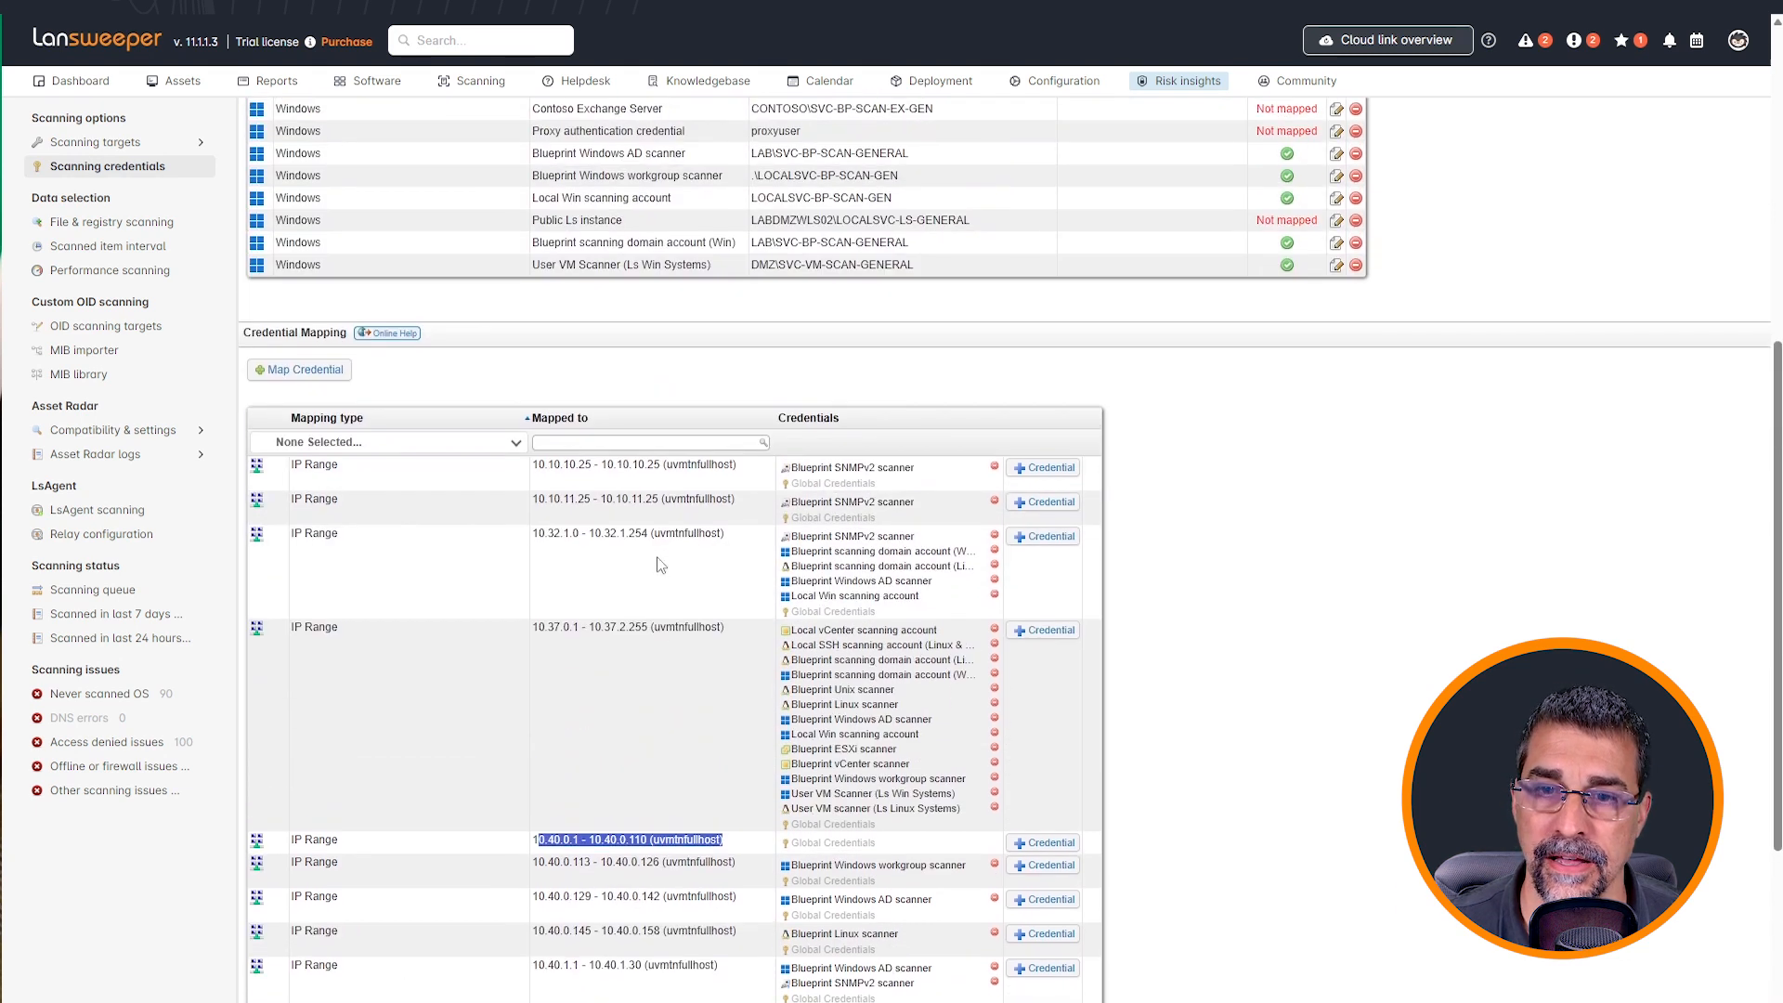
scroll("down", 3)
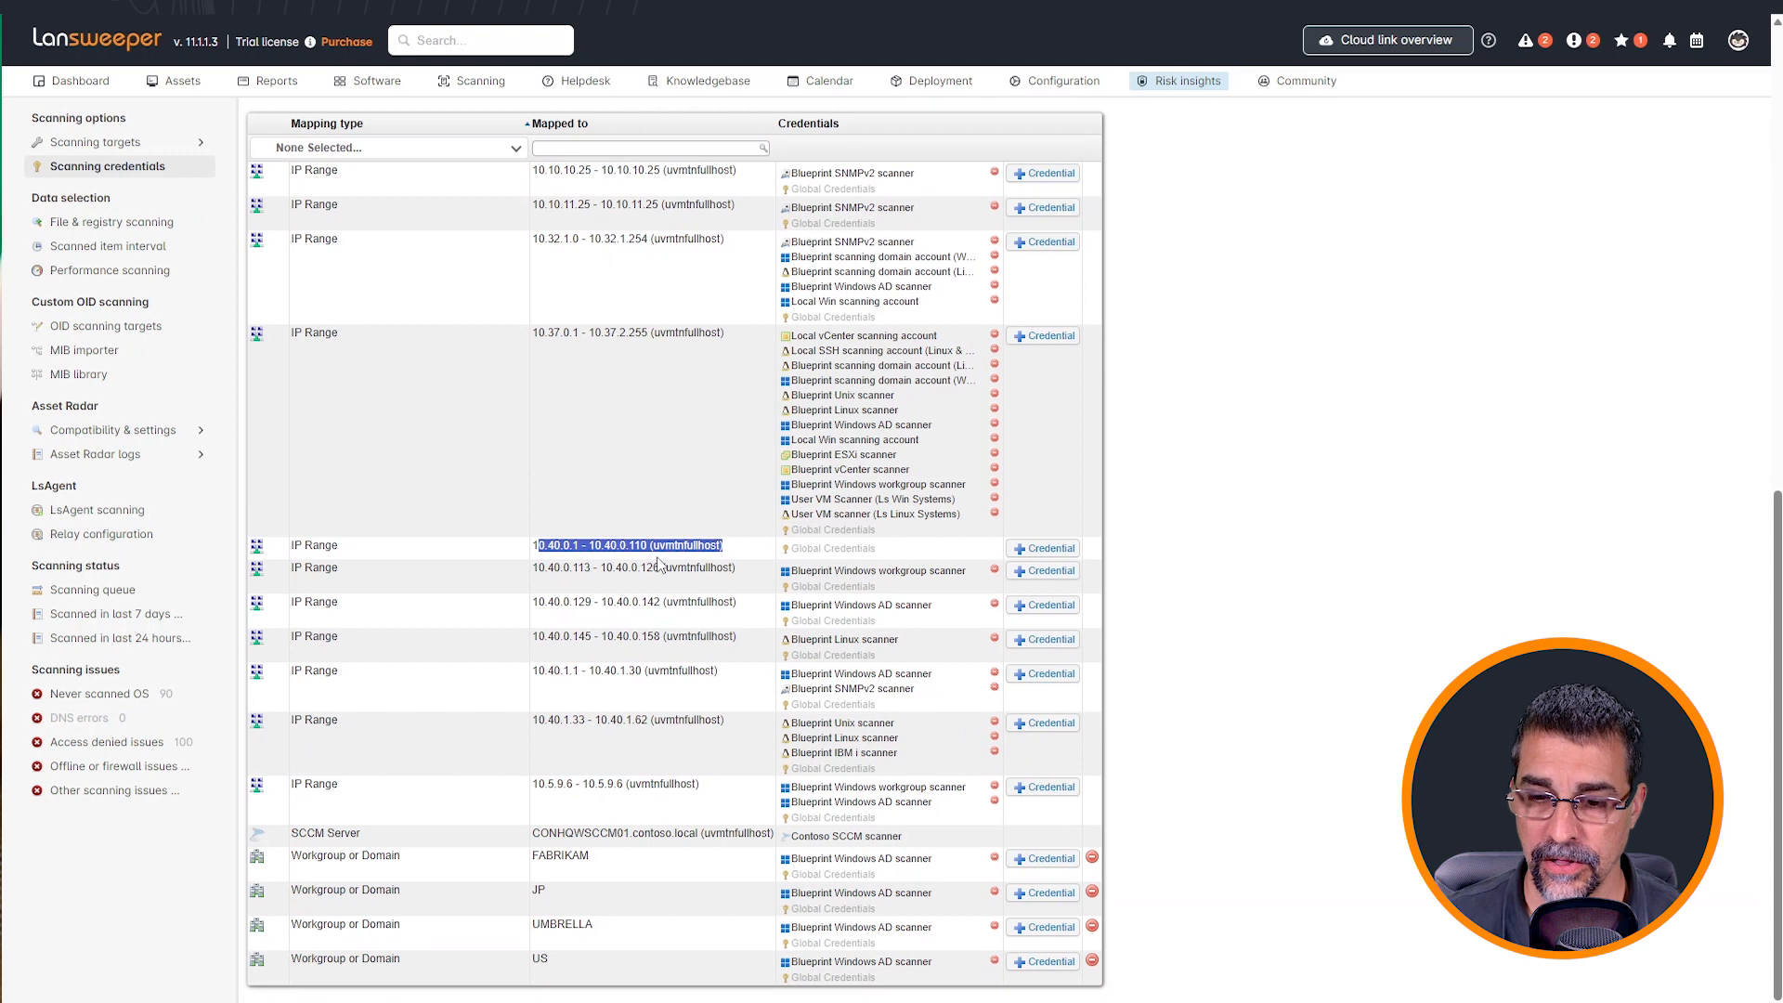
mouse_move(858, 554)
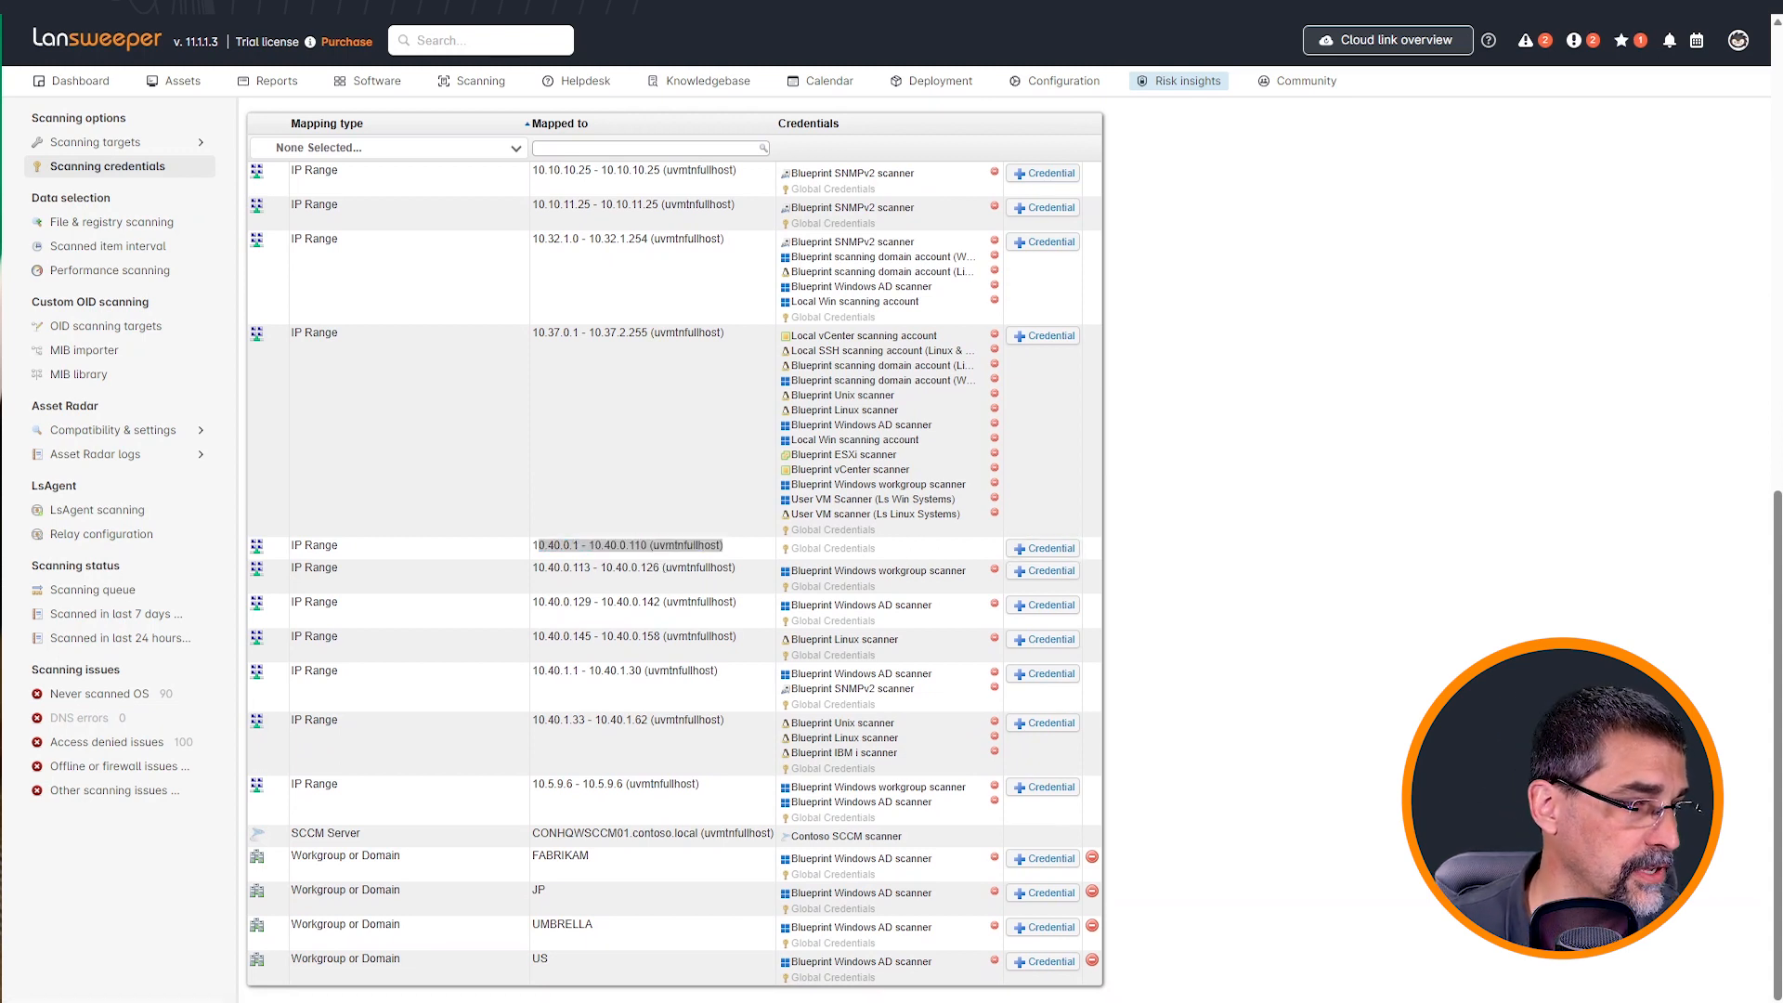
- Map eight credentials (vCenter, ESXi, Linux, SNMPv2, Windows AD, Exchange) to the 10.40.0.1–10.40.0.110 range
left_click(1040, 548)
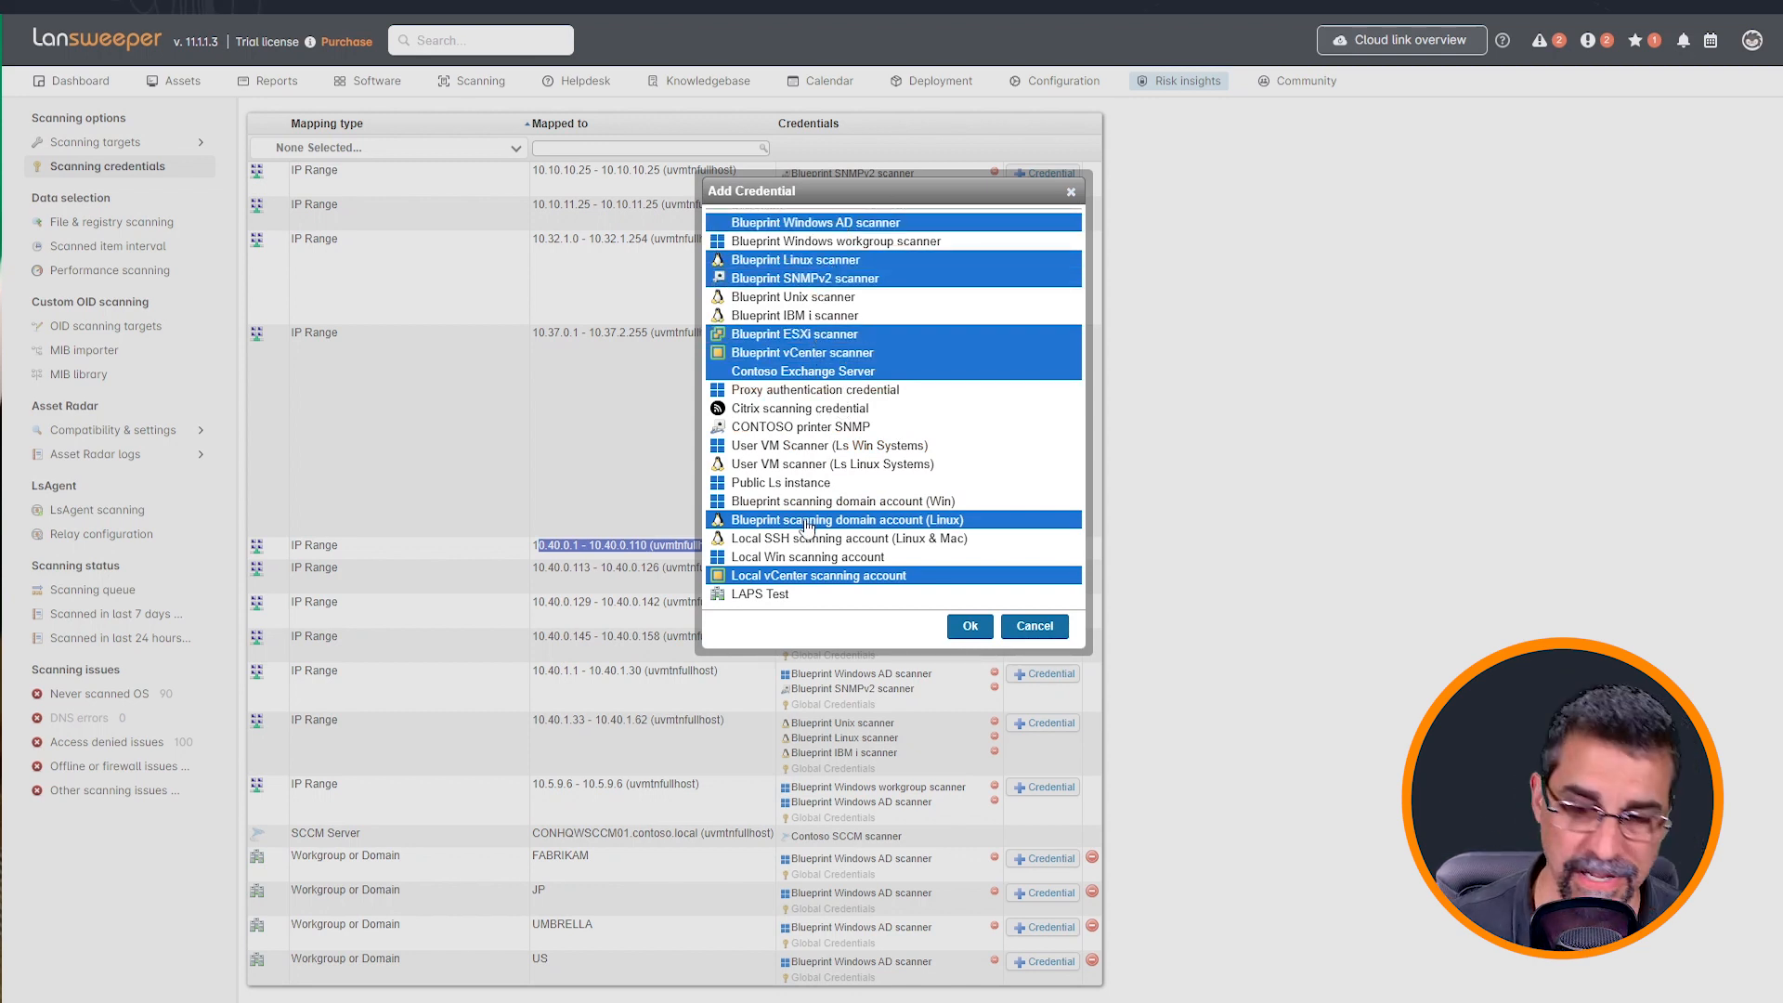
mouse_move(798, 427)
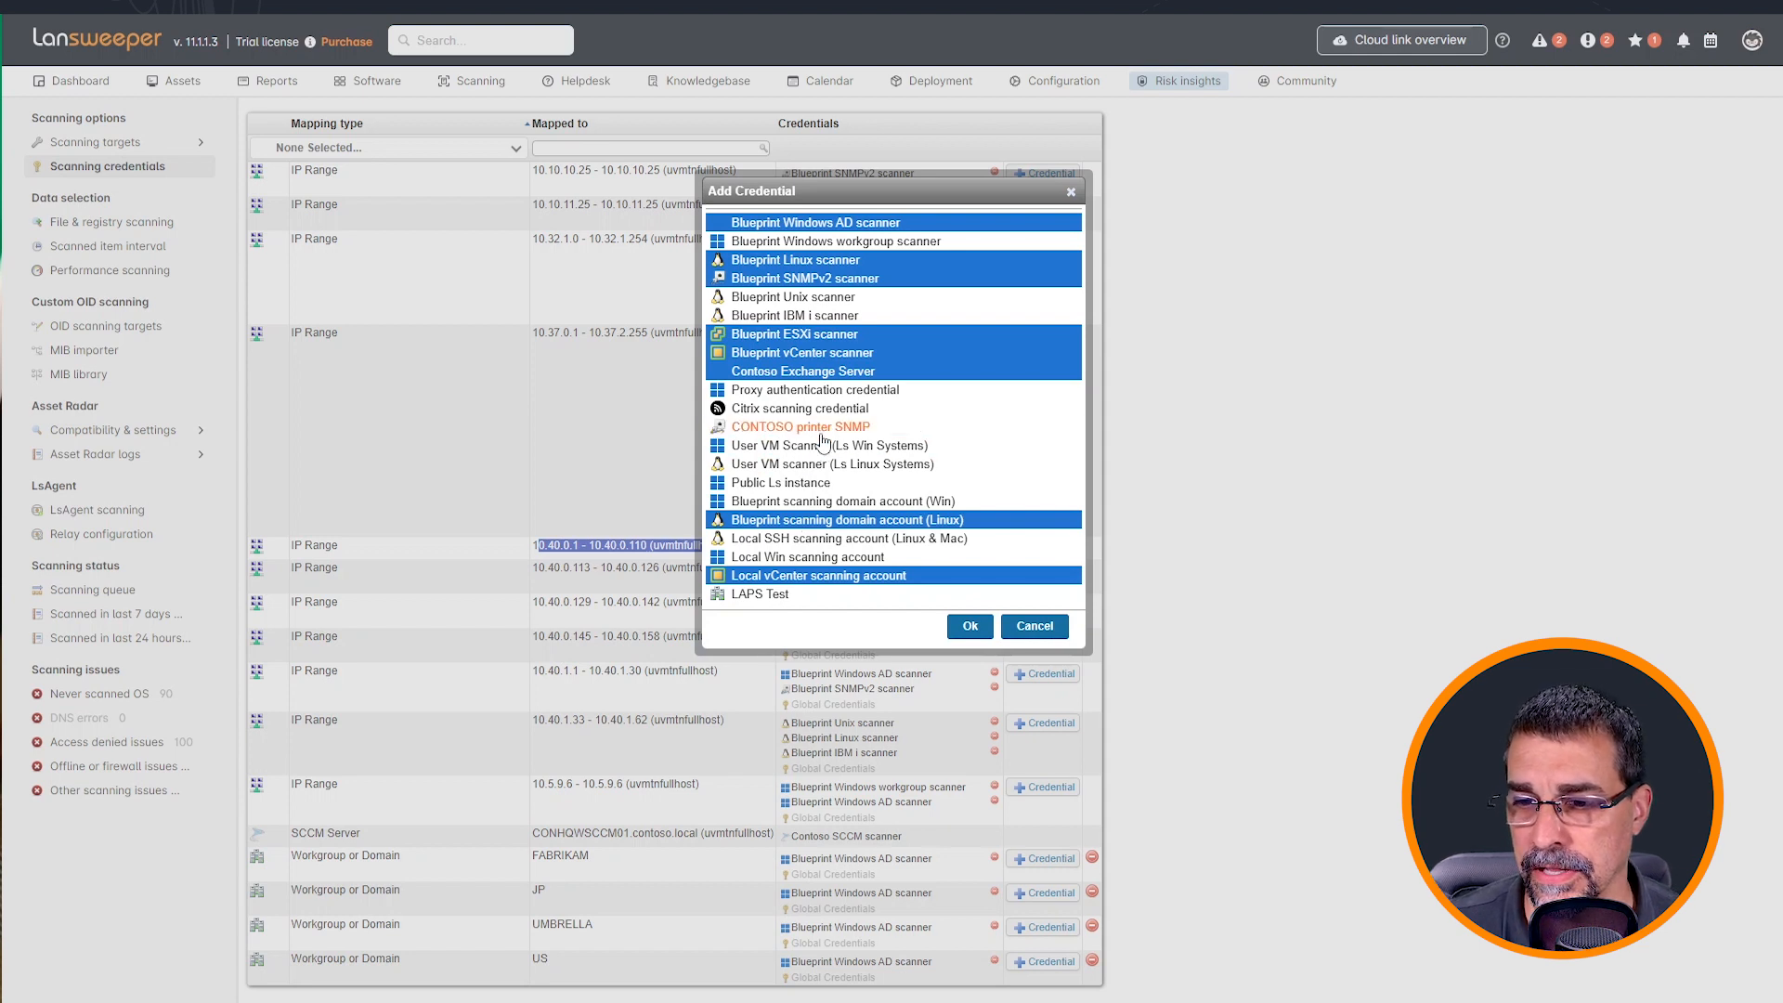
mouse_move(884, 439)
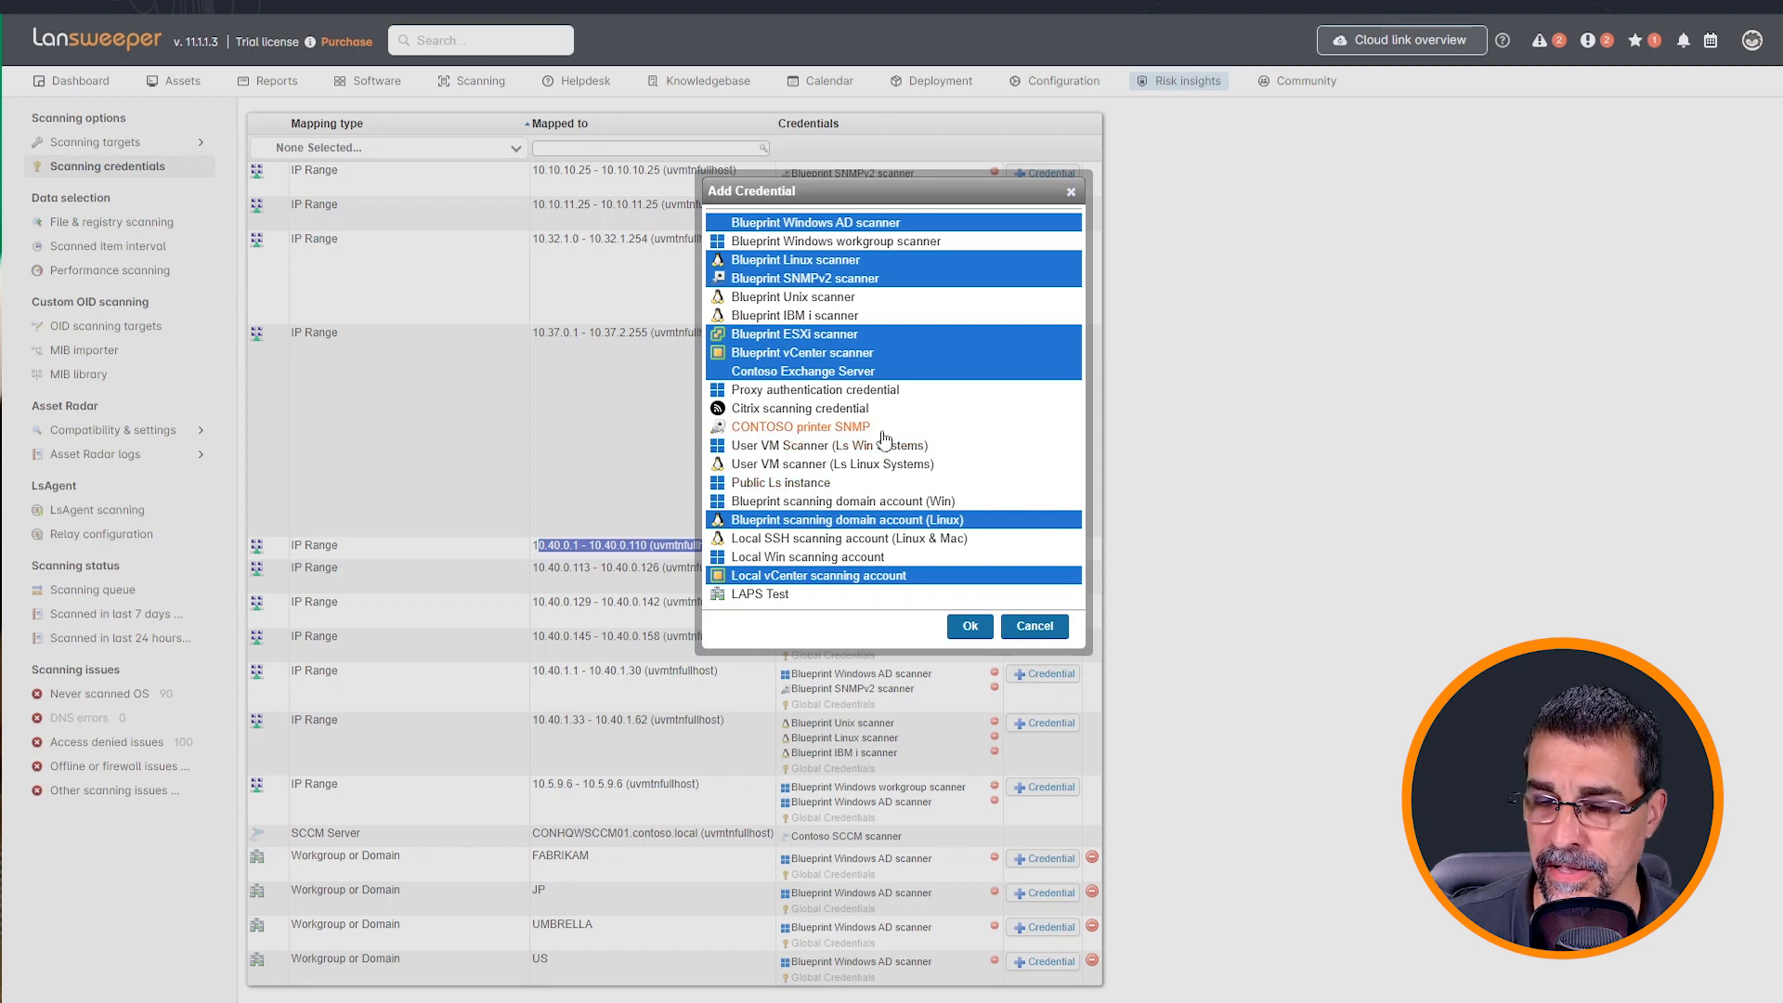
mouse_move(972, 663)
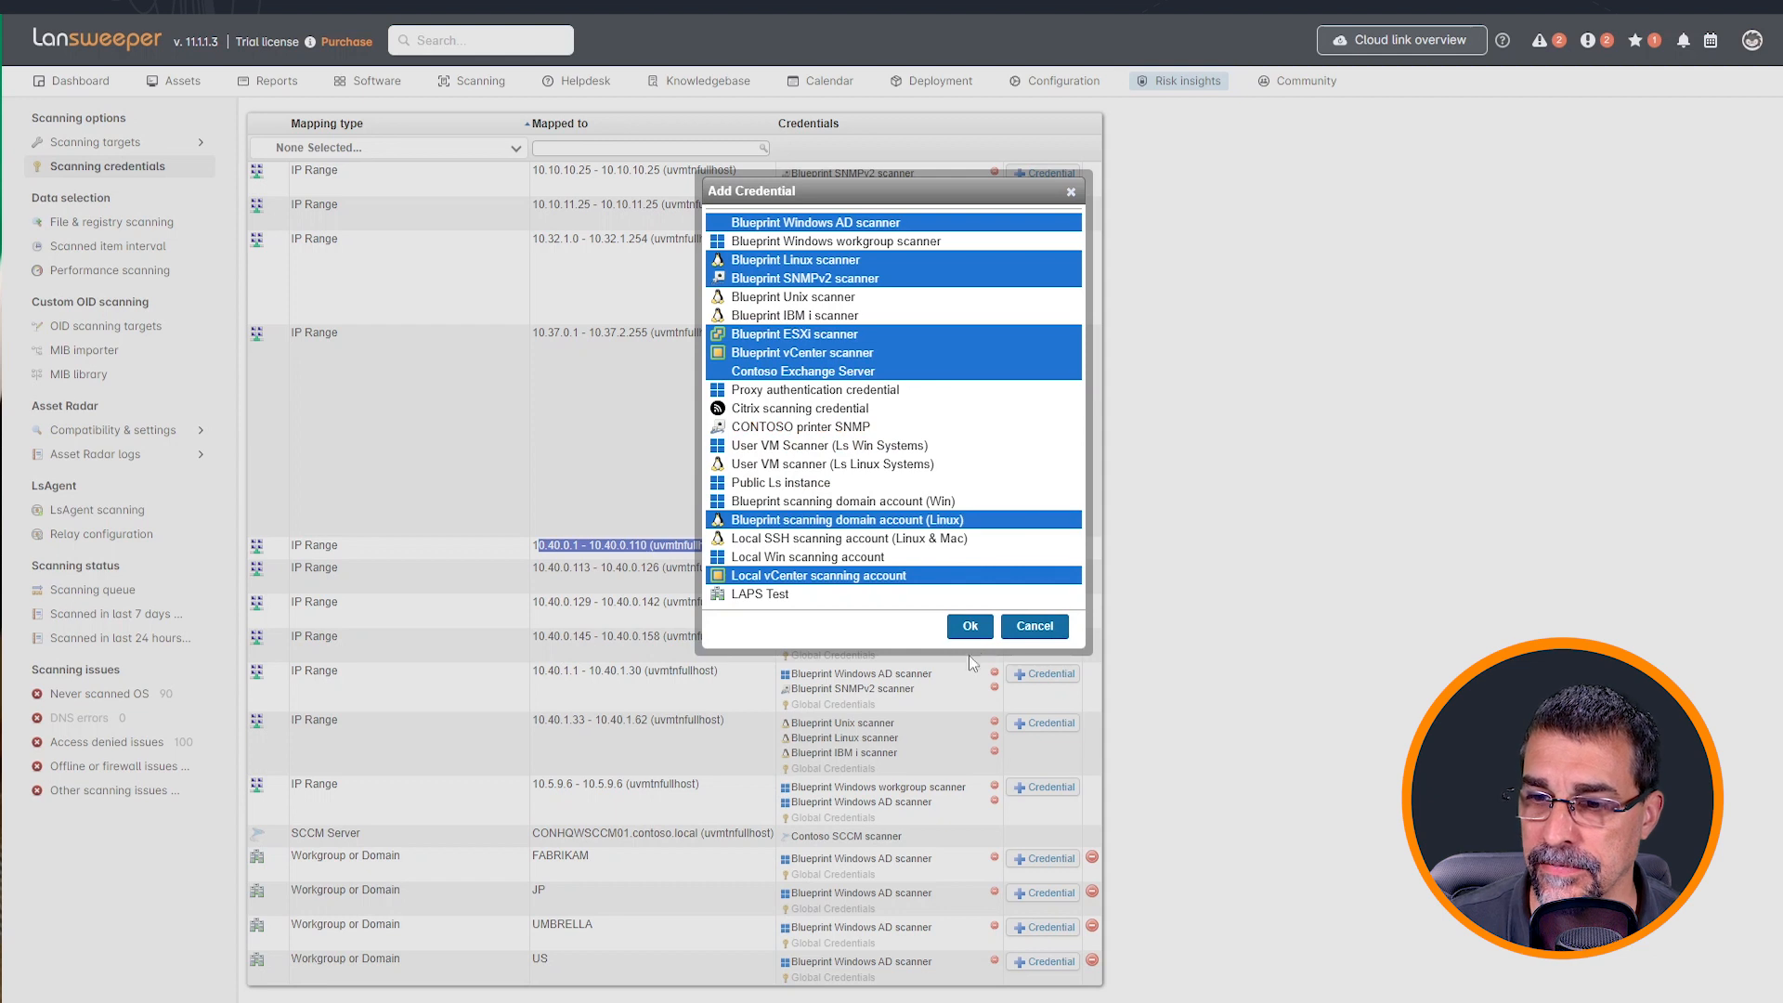
left_click(968, 626)
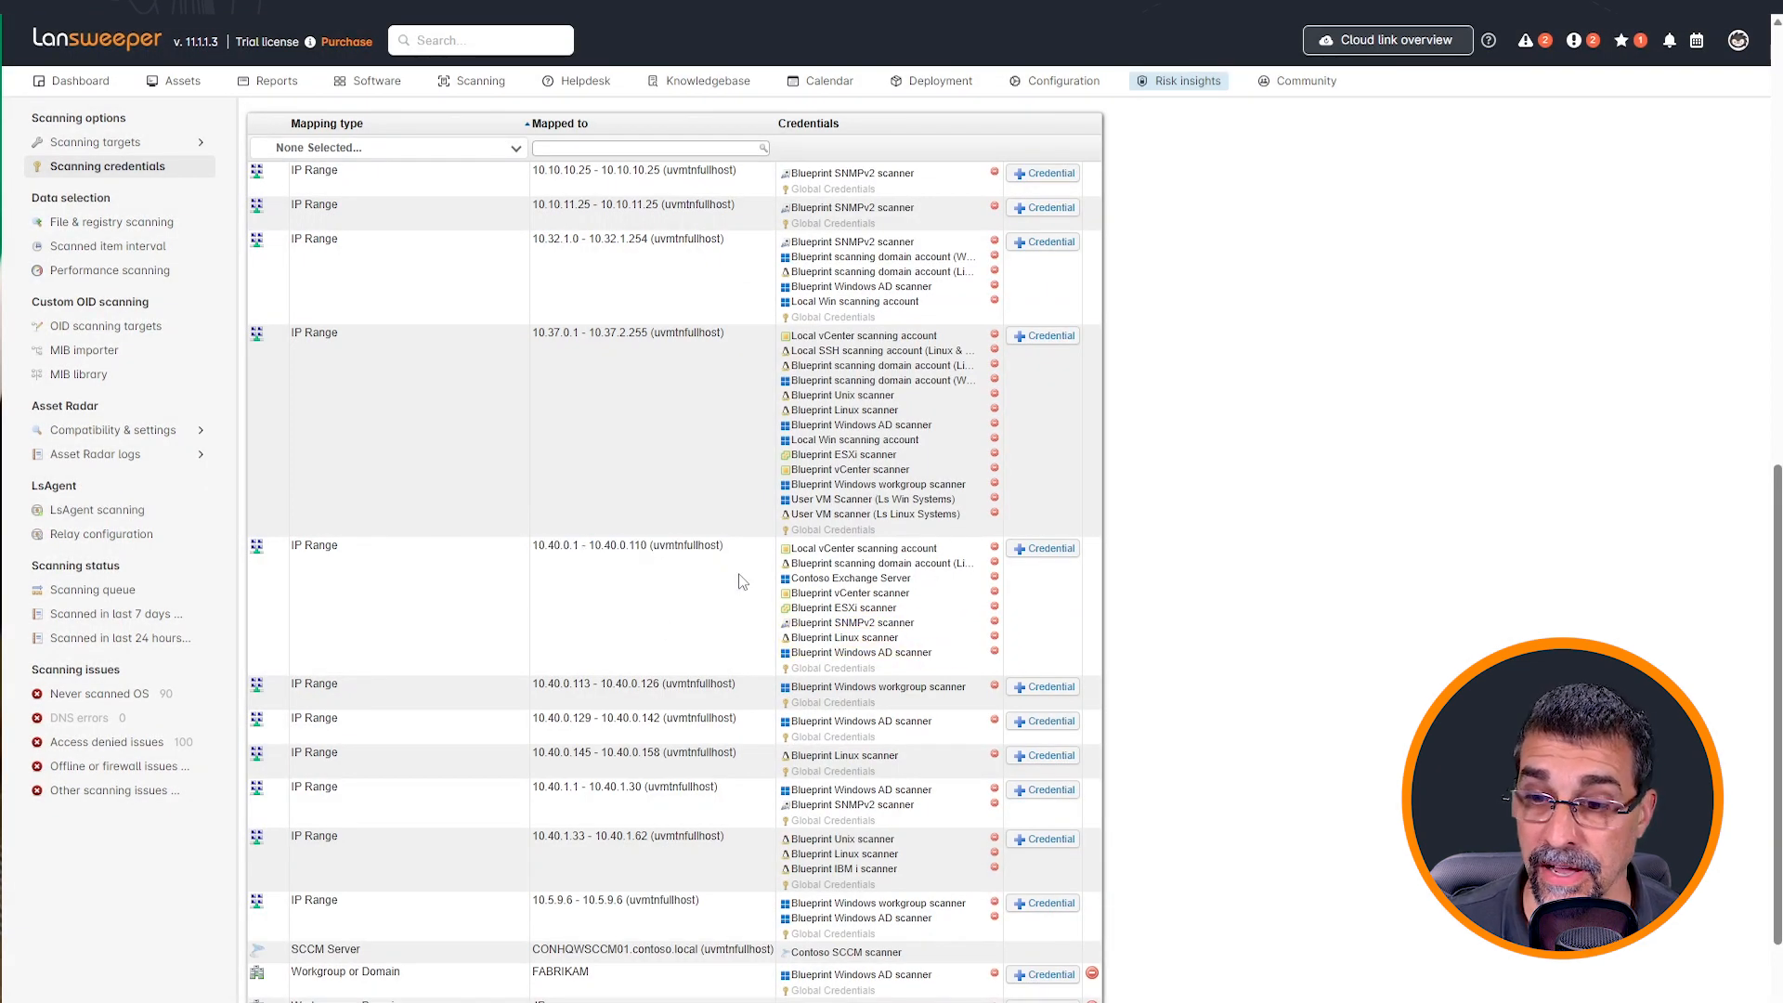
mouse_move(589, 559)
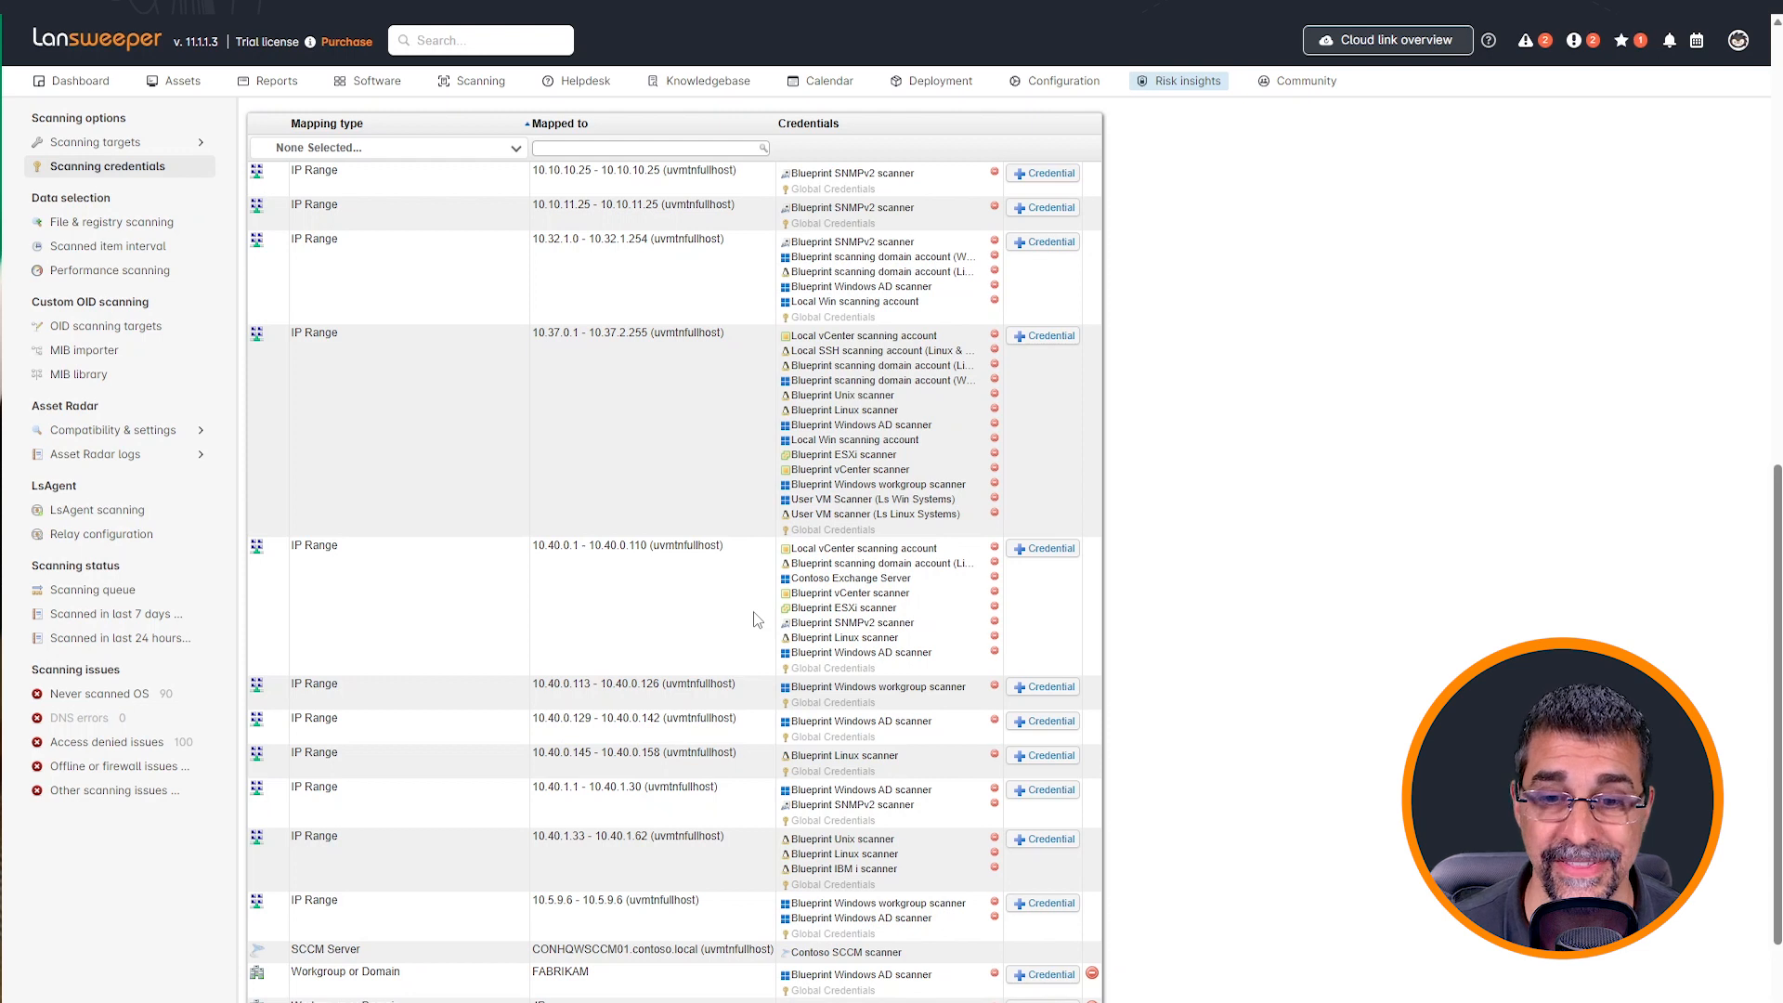
mouse_move(685, 588)
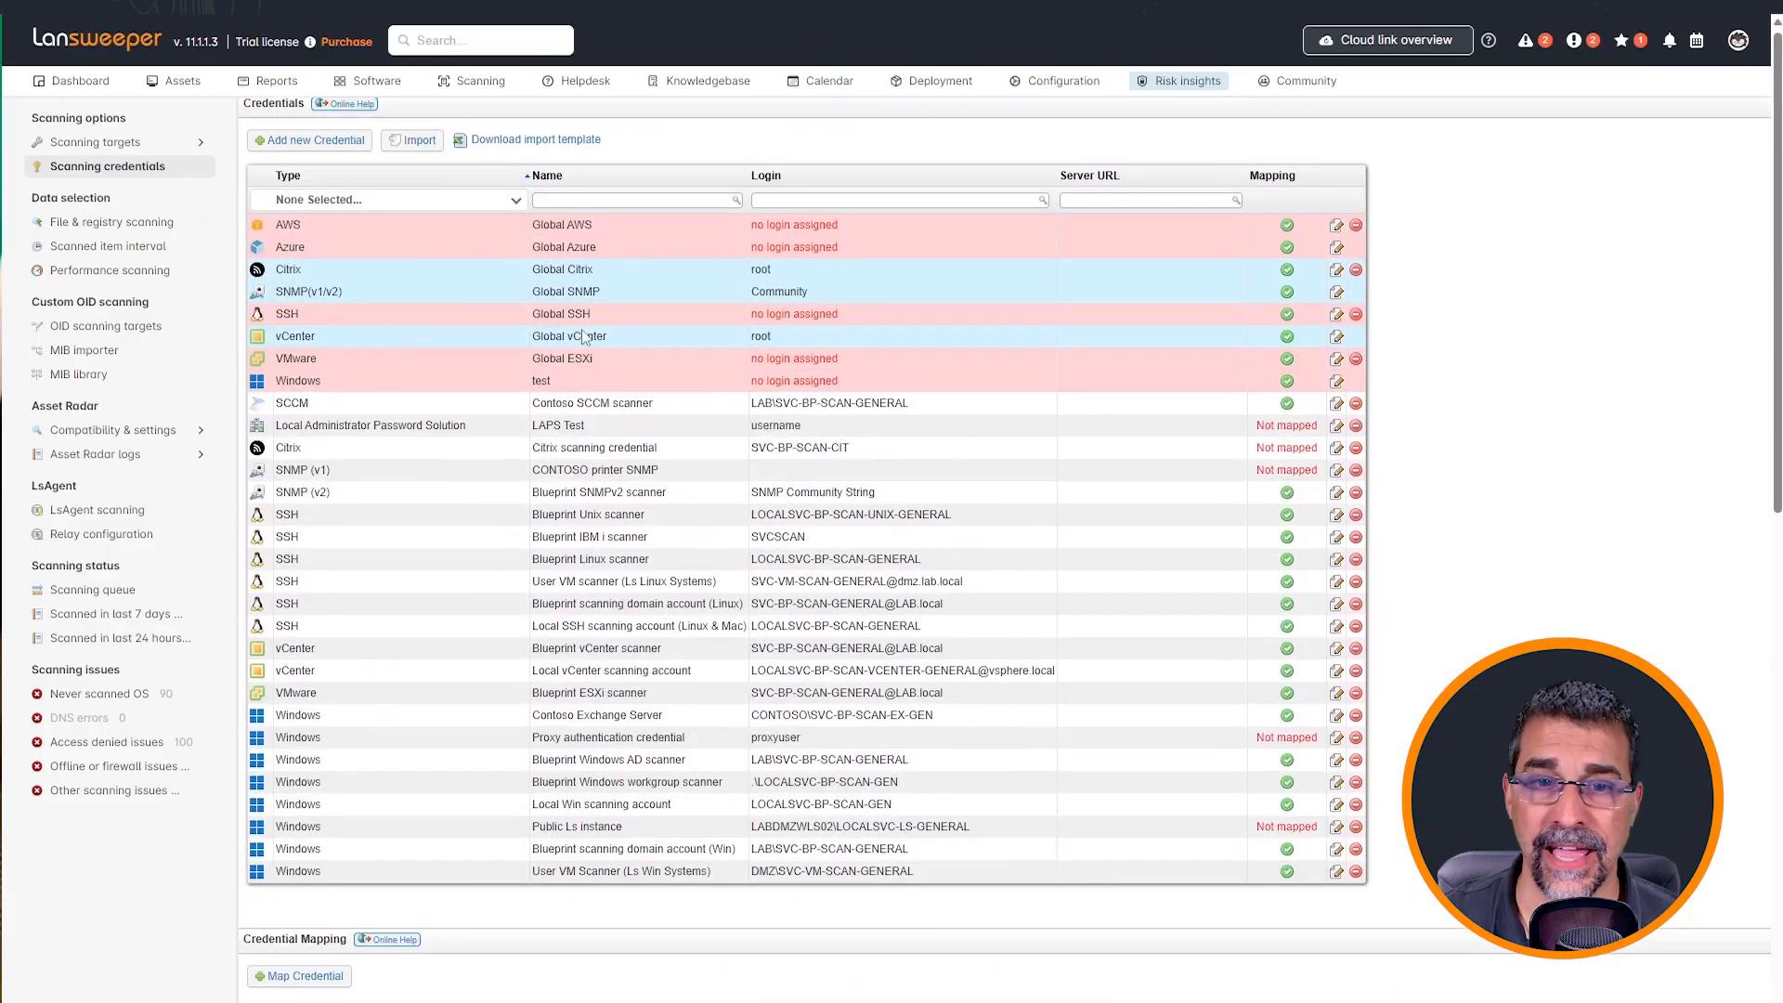
- From Scanning targets, queue an immediate scan of the CONTOSO.local domain and acknowledge the notice
left_click(95, 141)
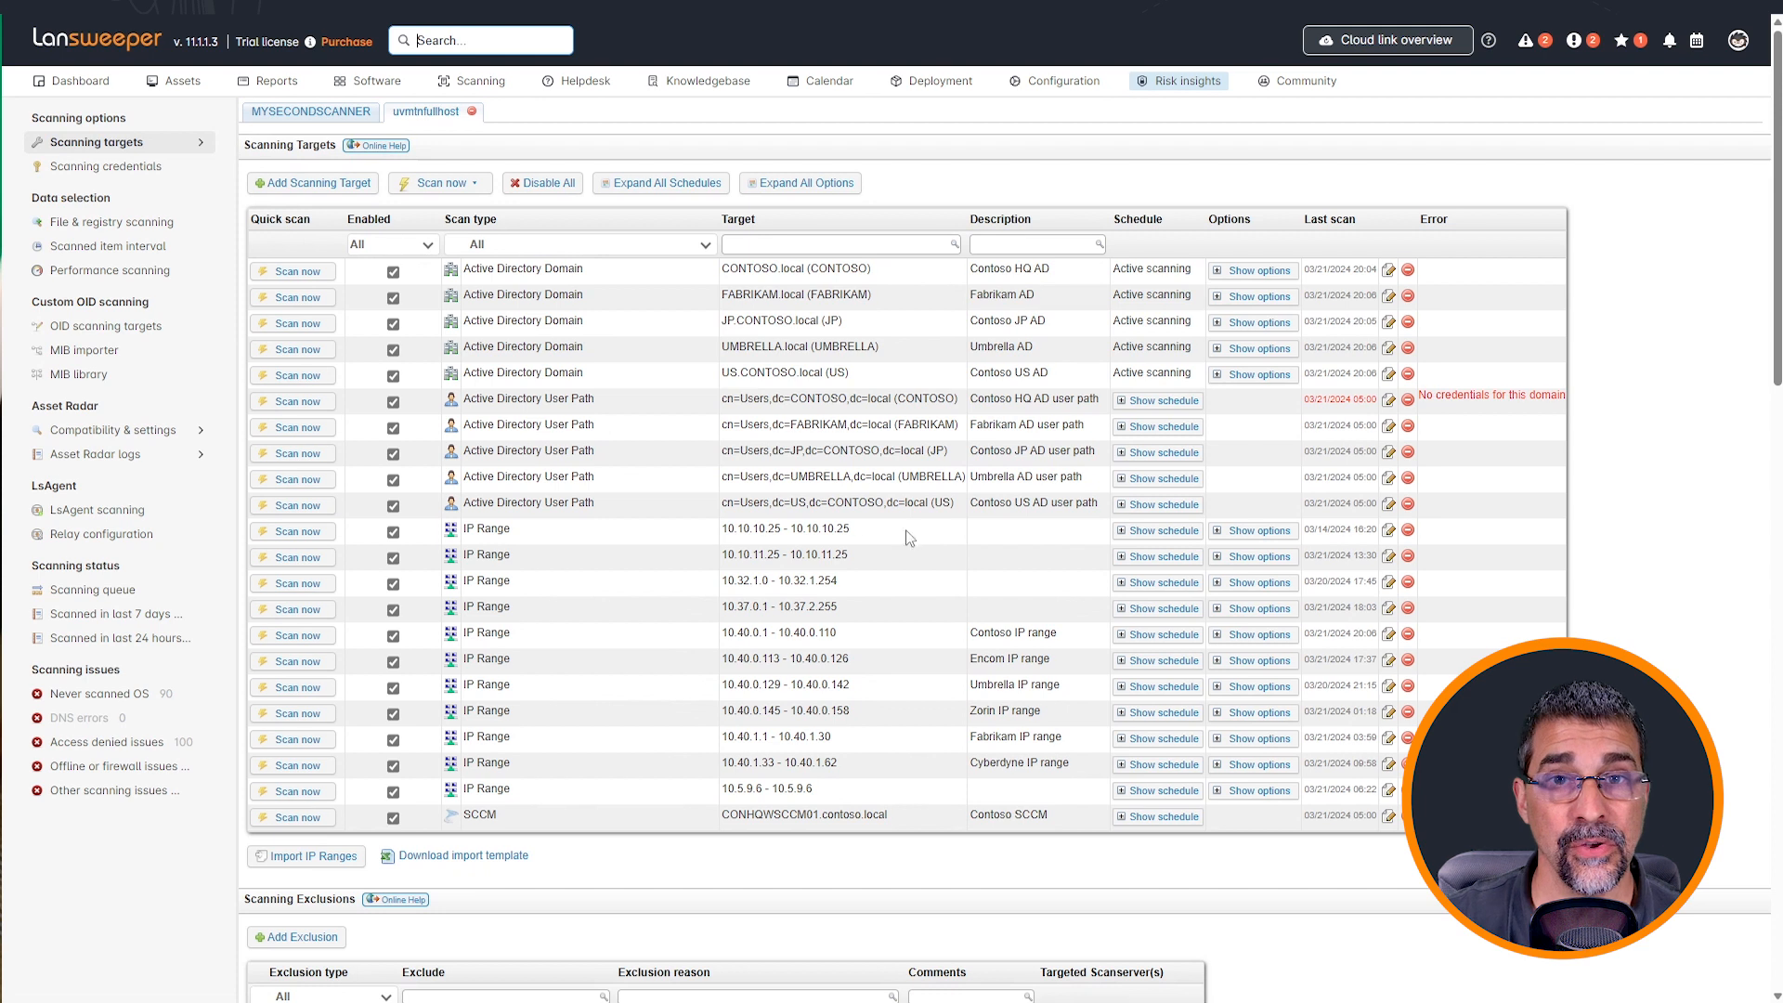
mouse_move(711, 310)
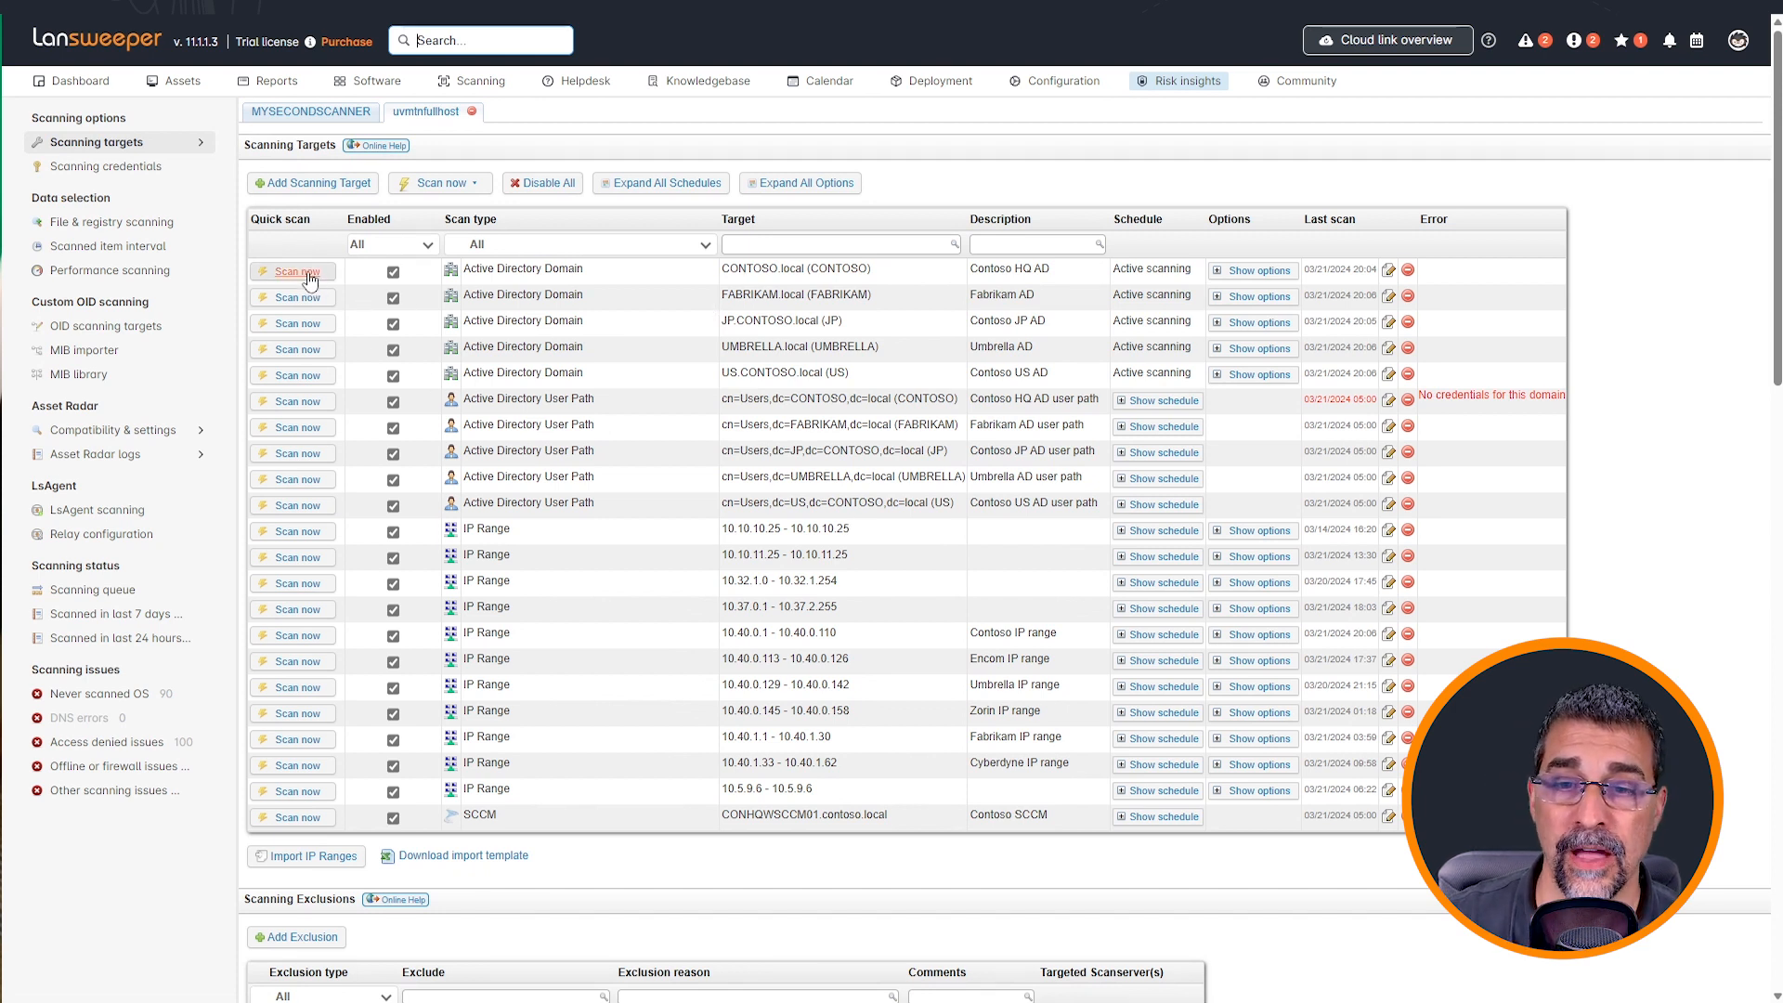
left_click(292, 271)
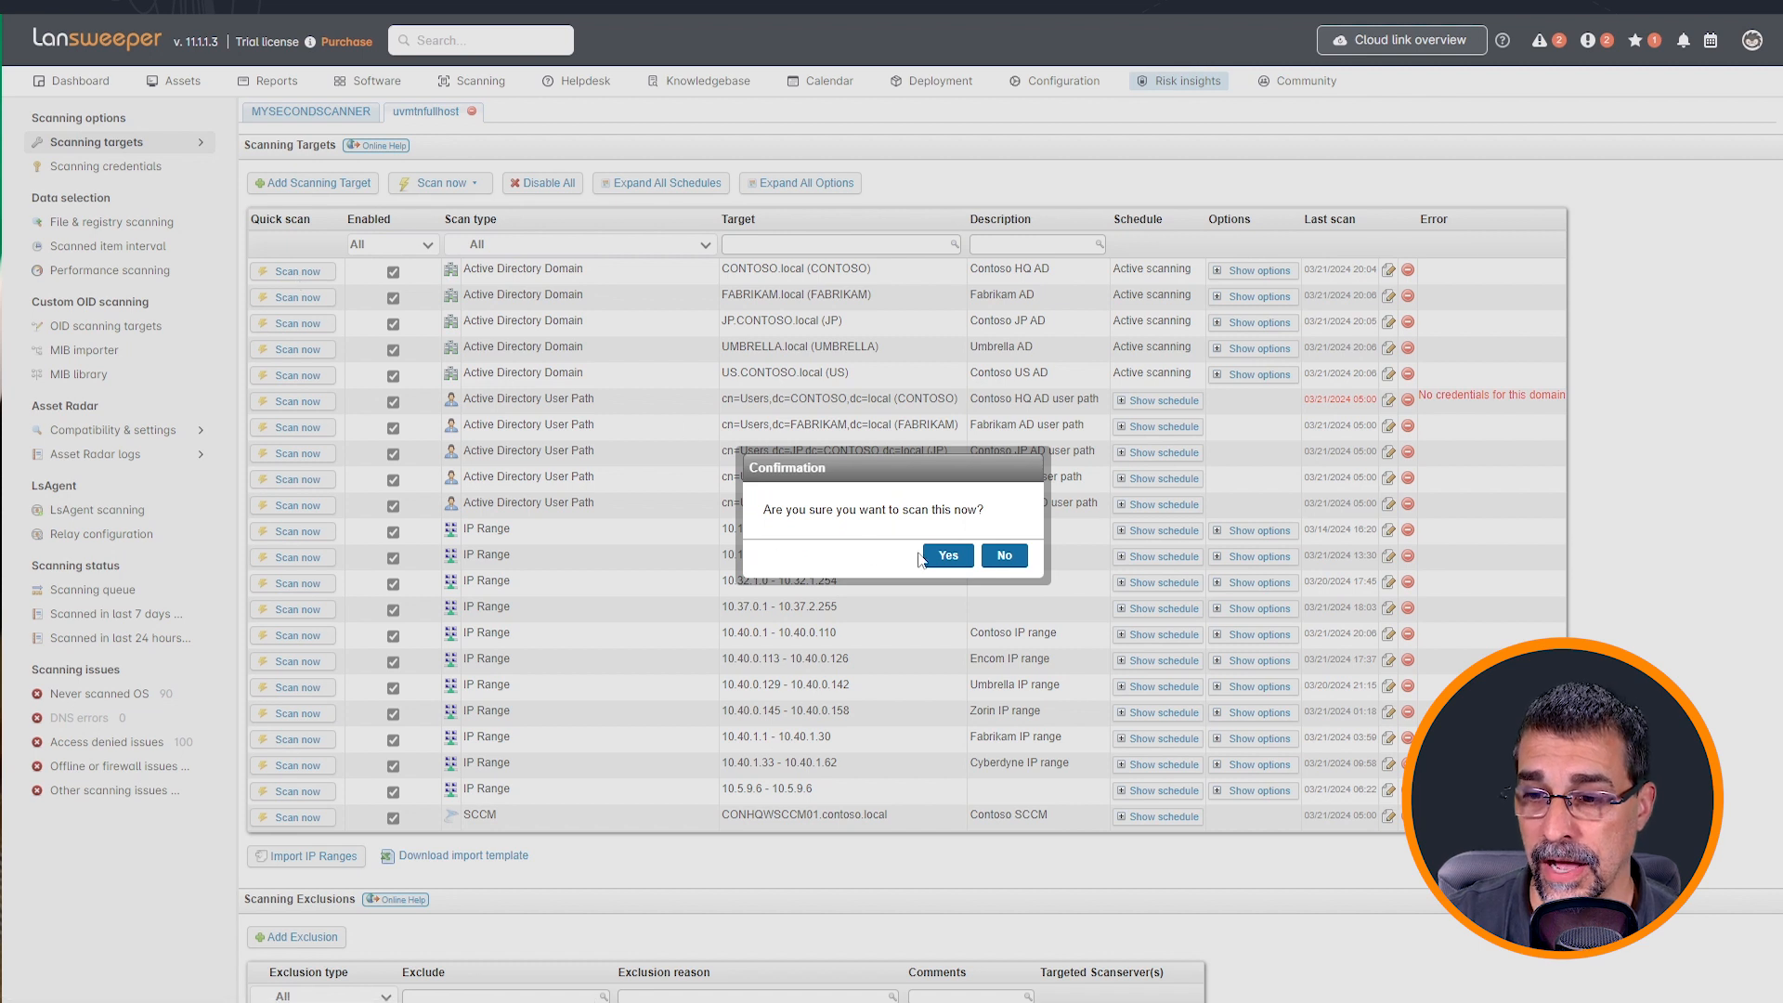
left_click(947, 555)
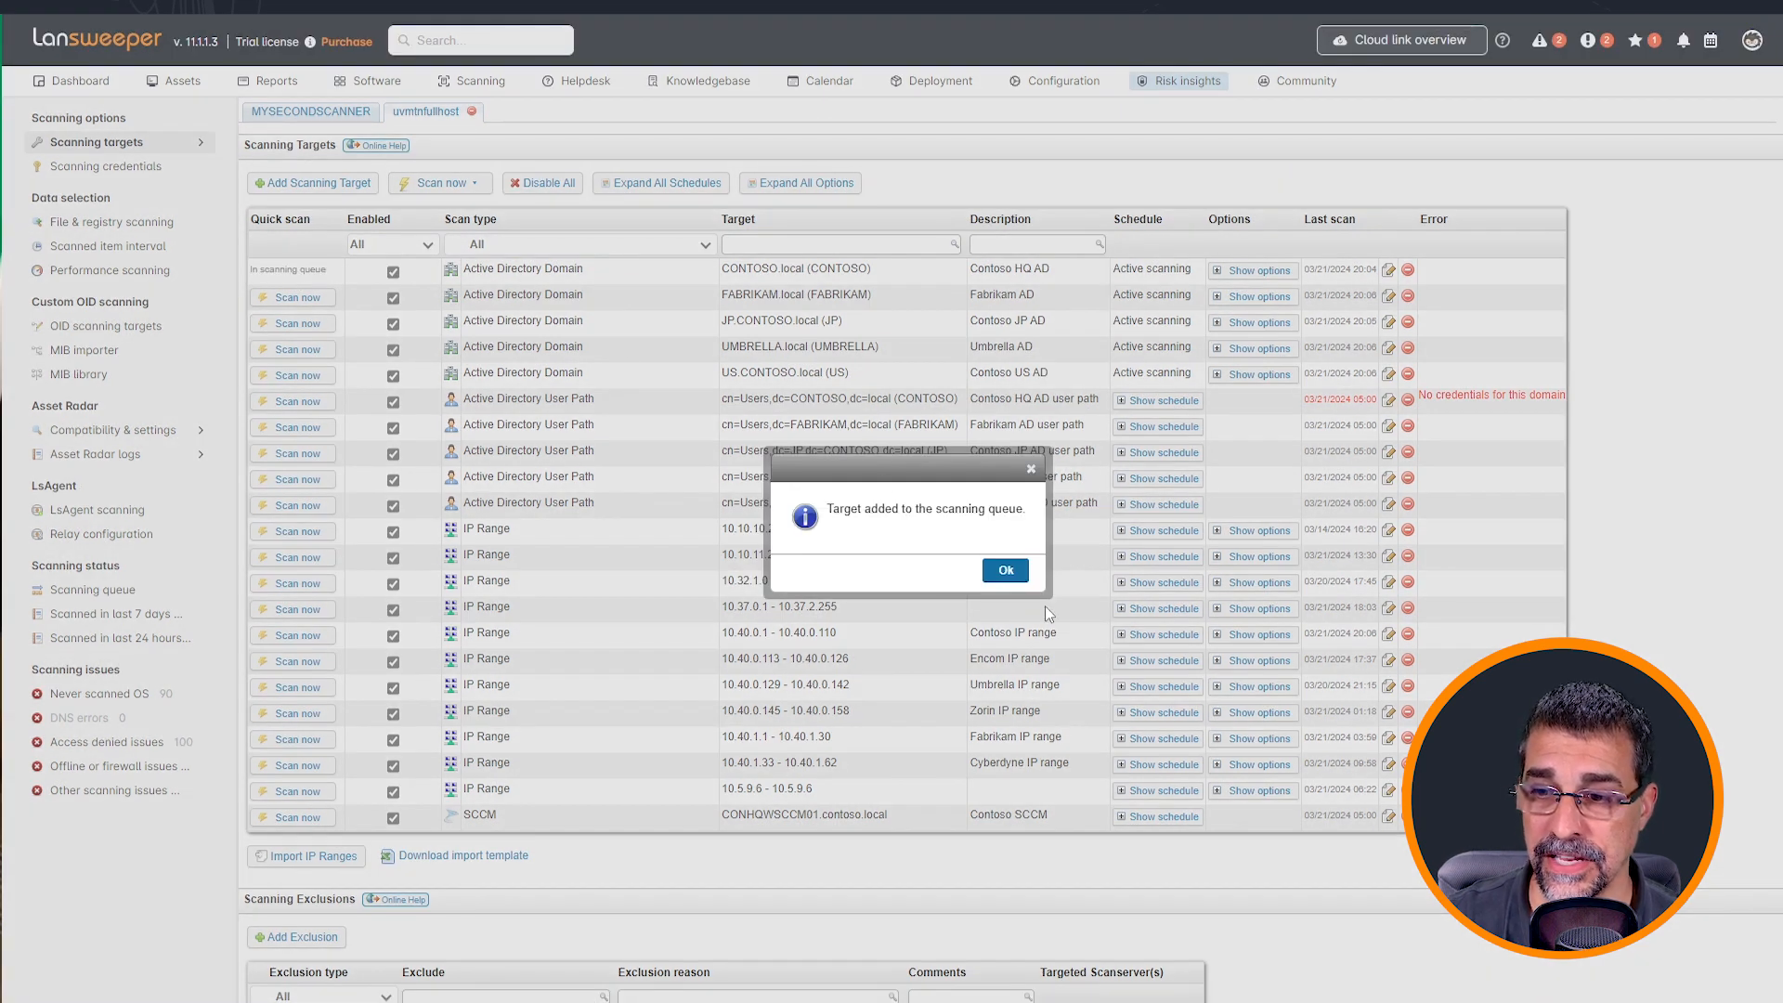
left_click(1005, 571)
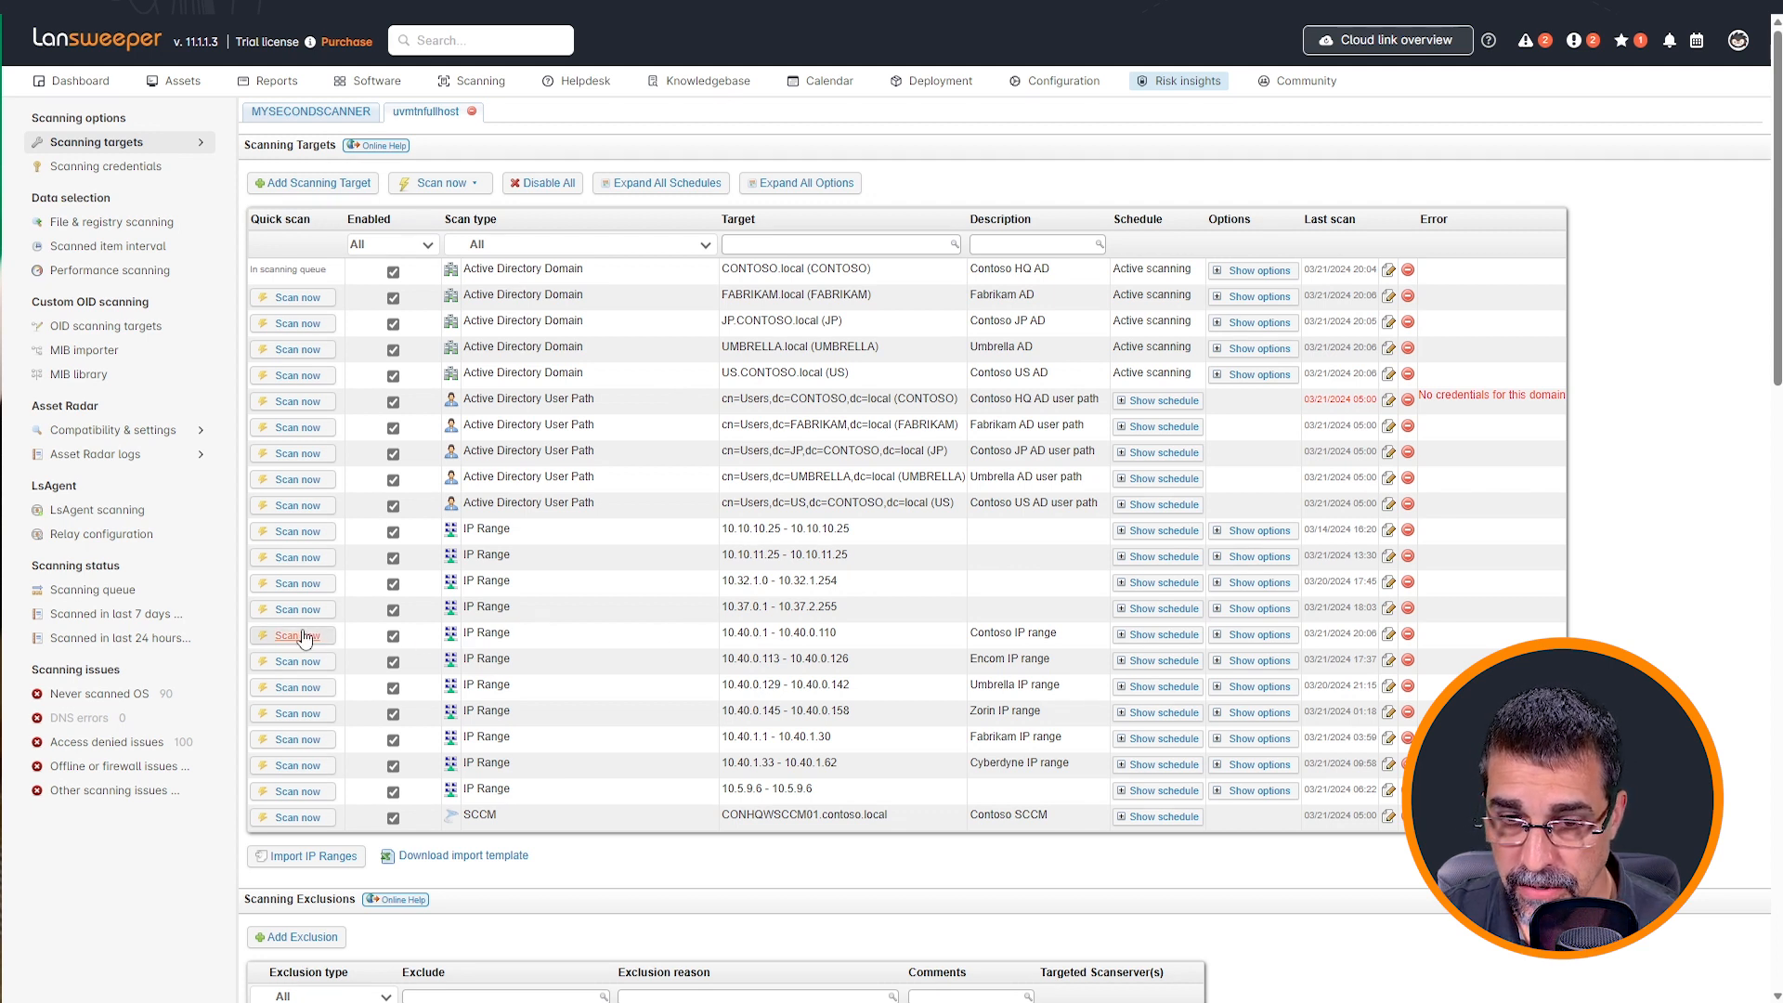
- Queue an immediate scan of the 10.40.0.1–10.40.0.110 range and acknowledge the notice
left_click(292, 635)
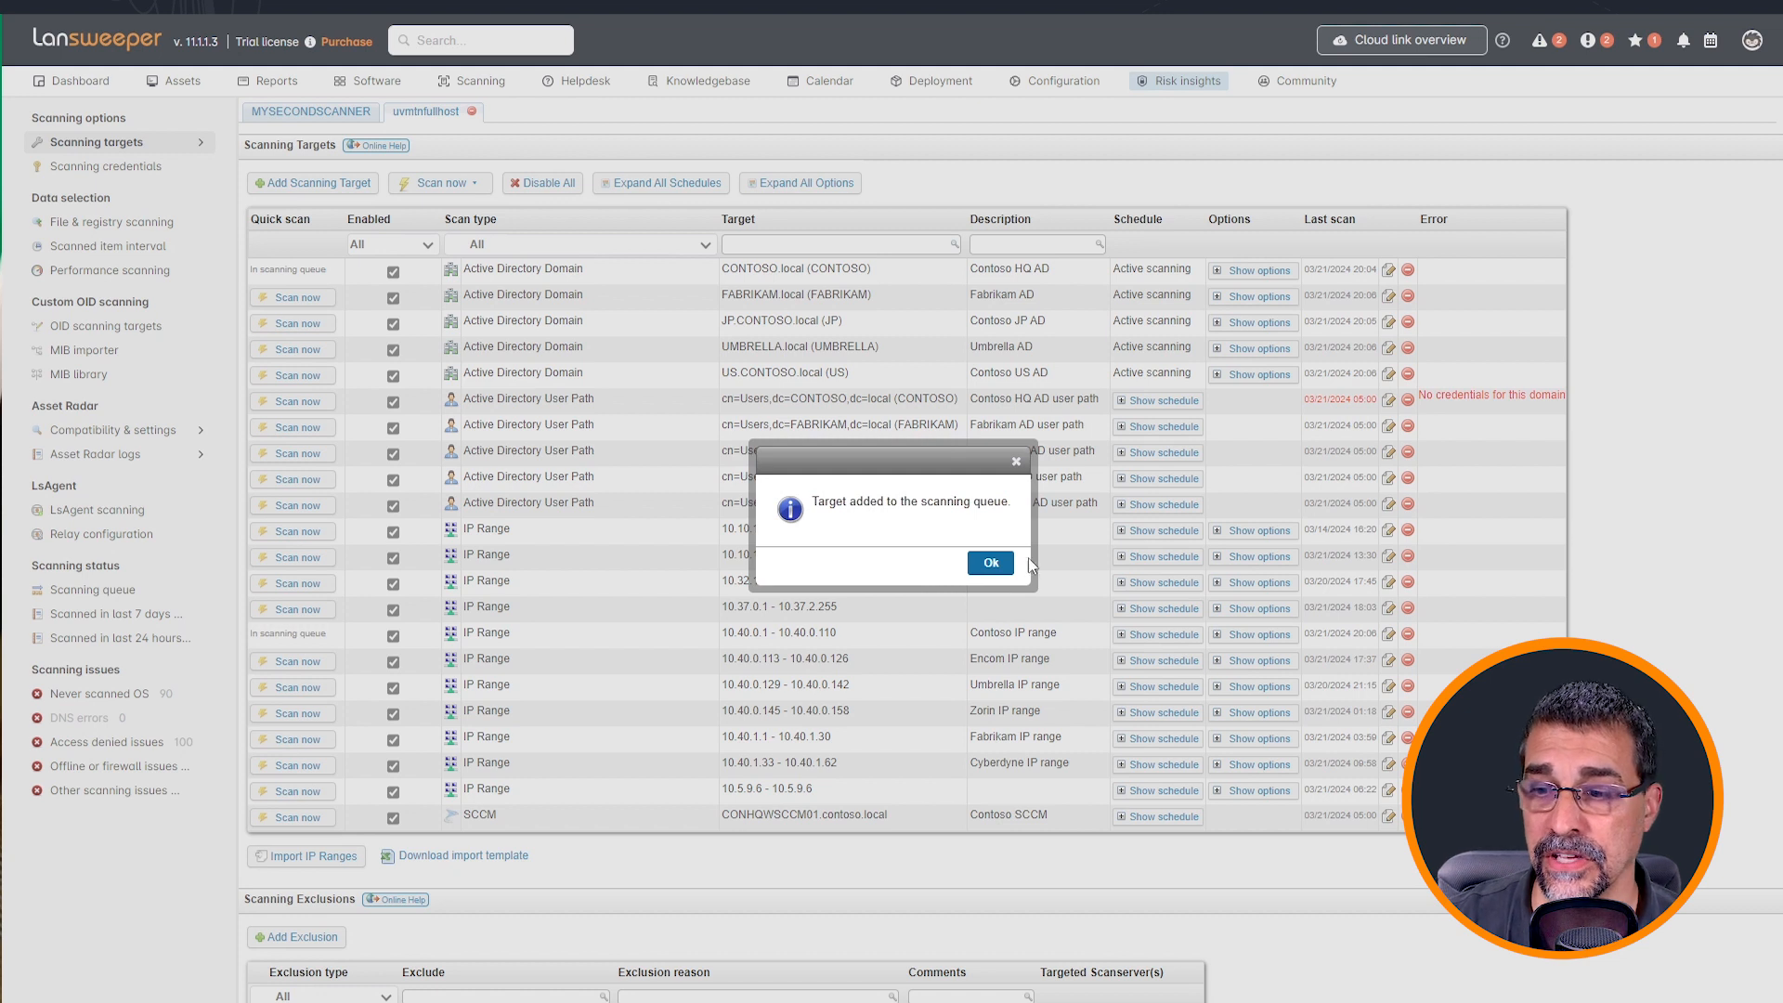
left_click(990, 563)
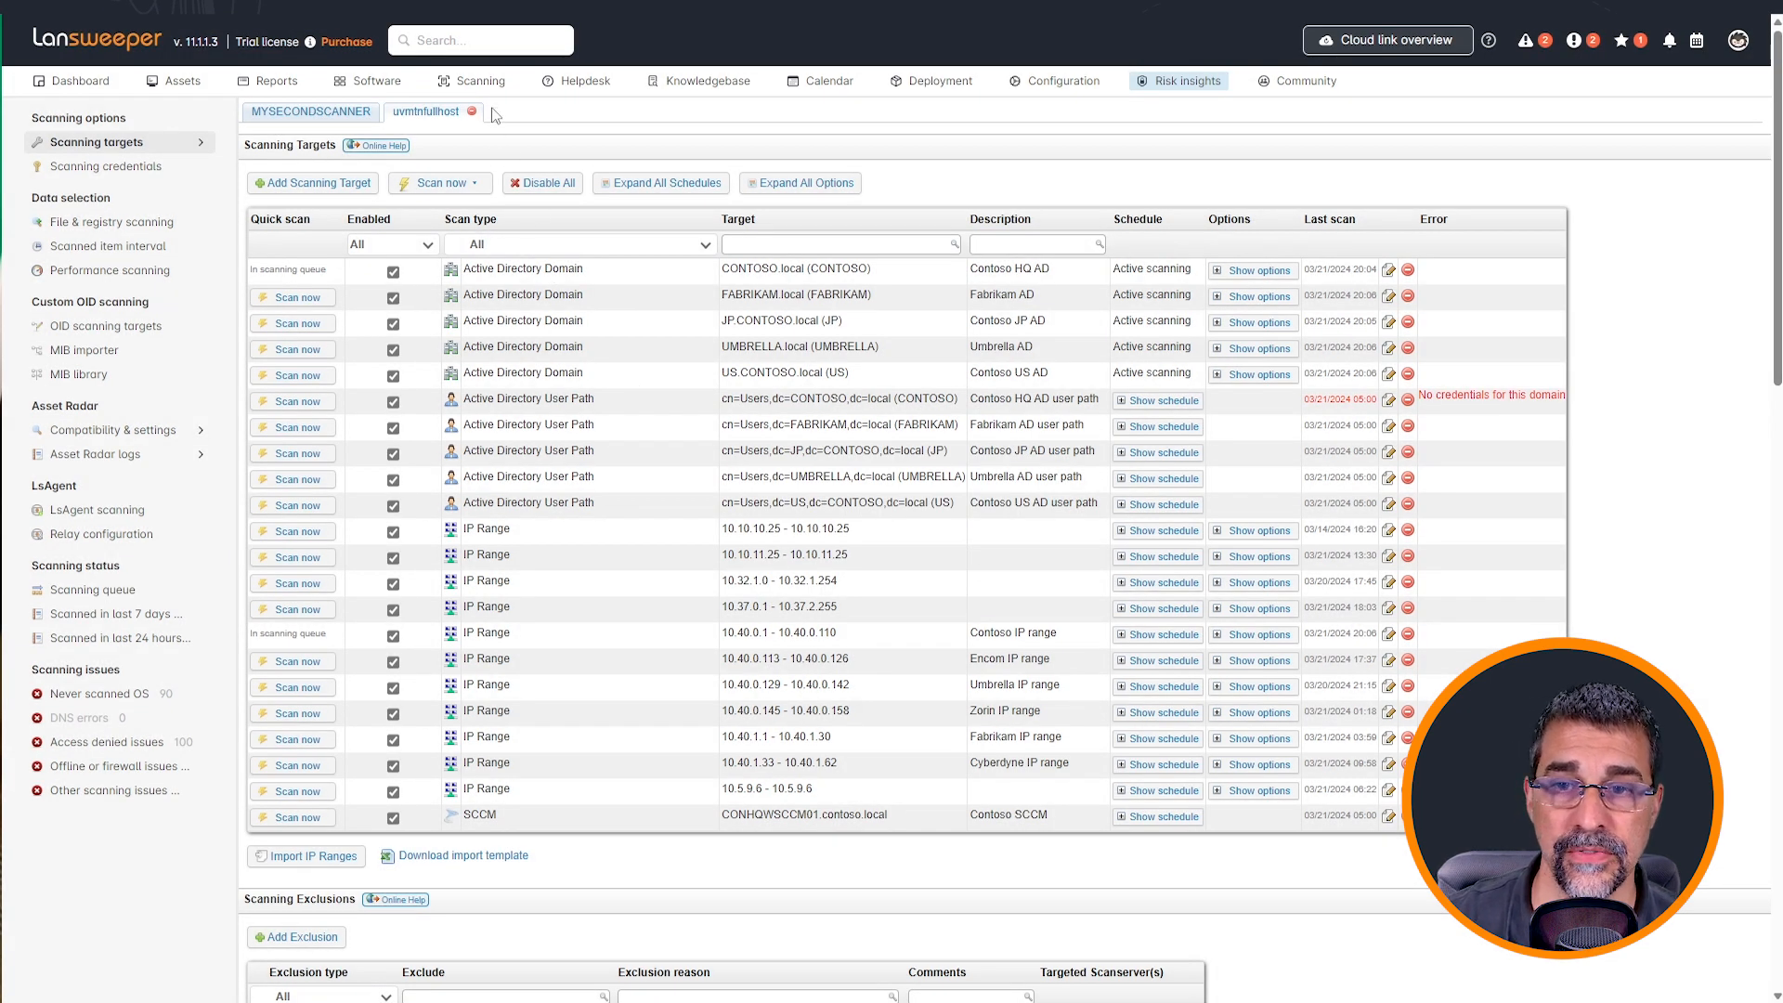
left_click(480, 80)
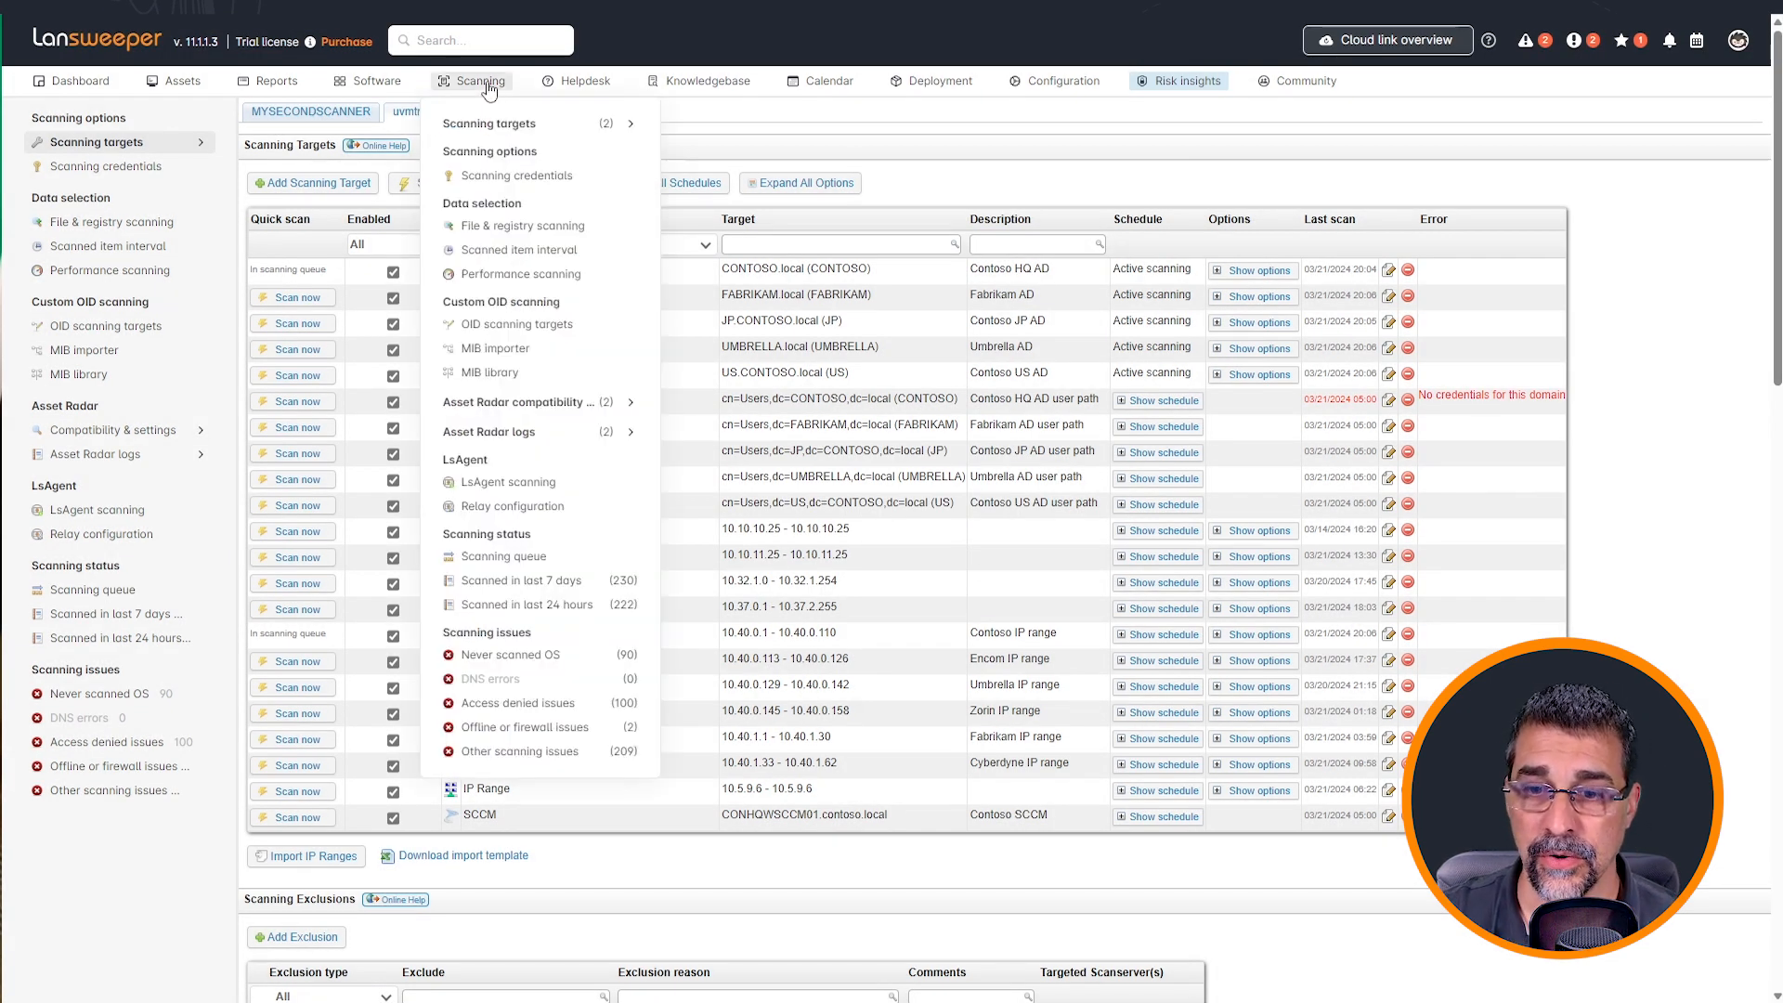
mouse_move(503, 555)
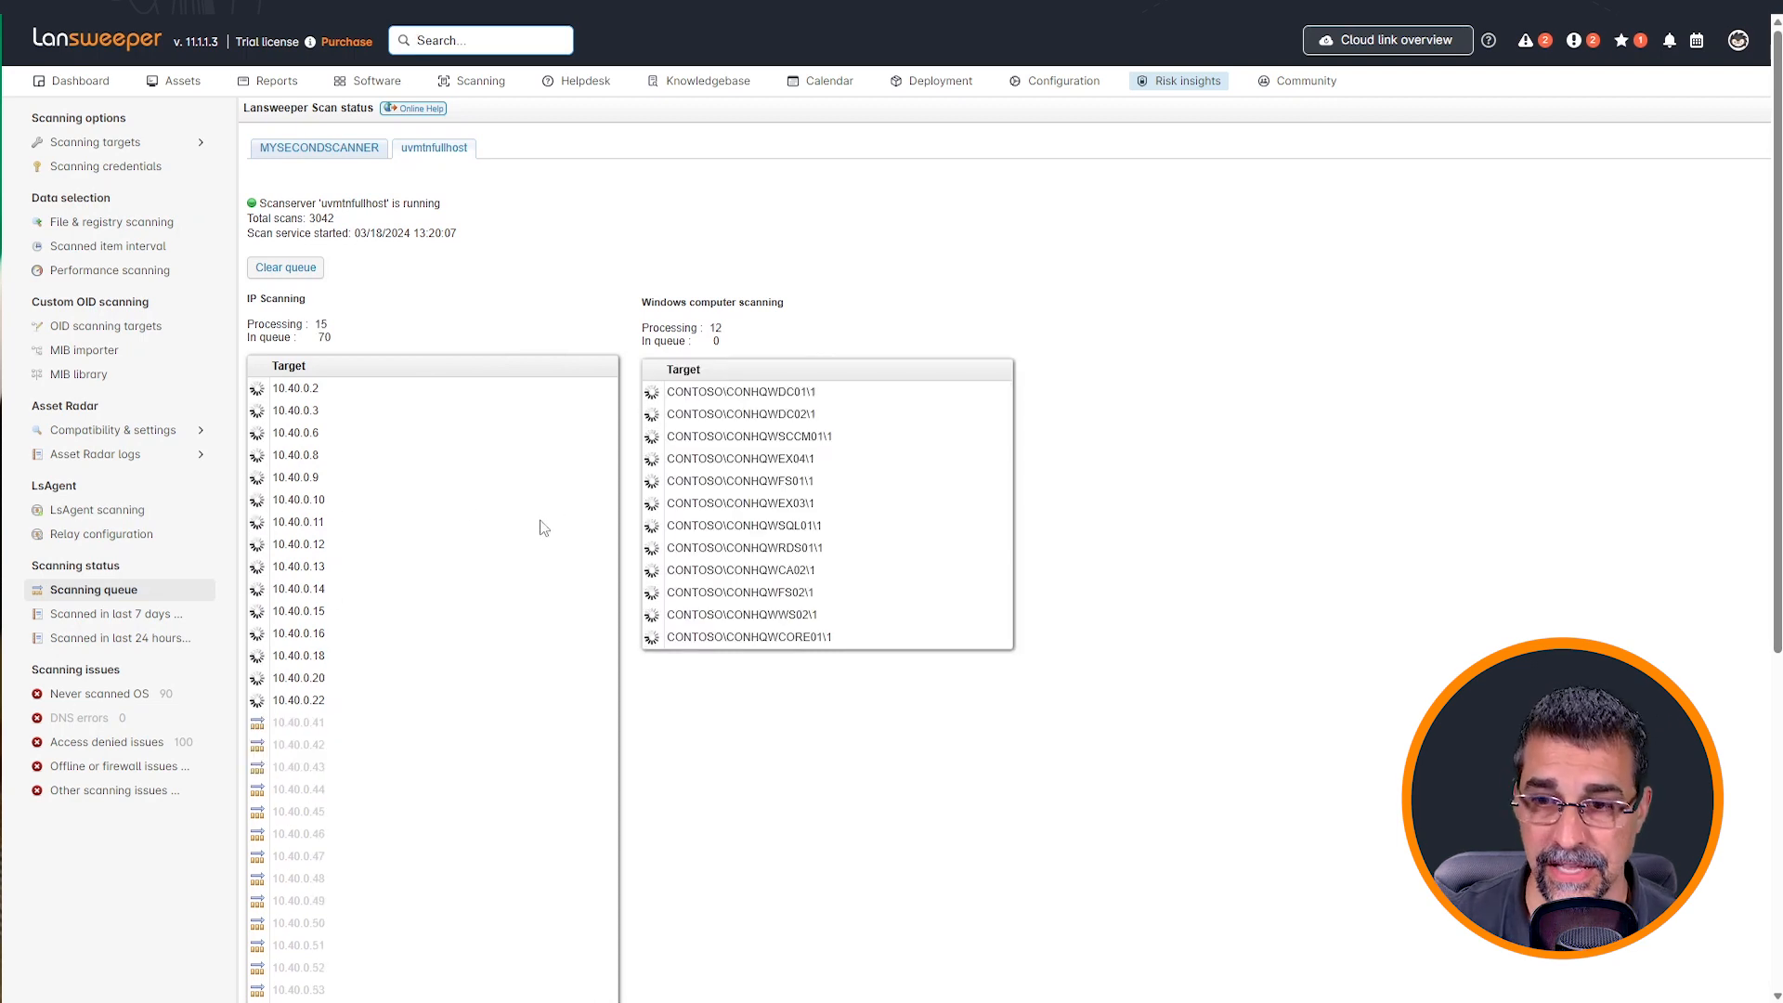
mouse_move(849, 758)
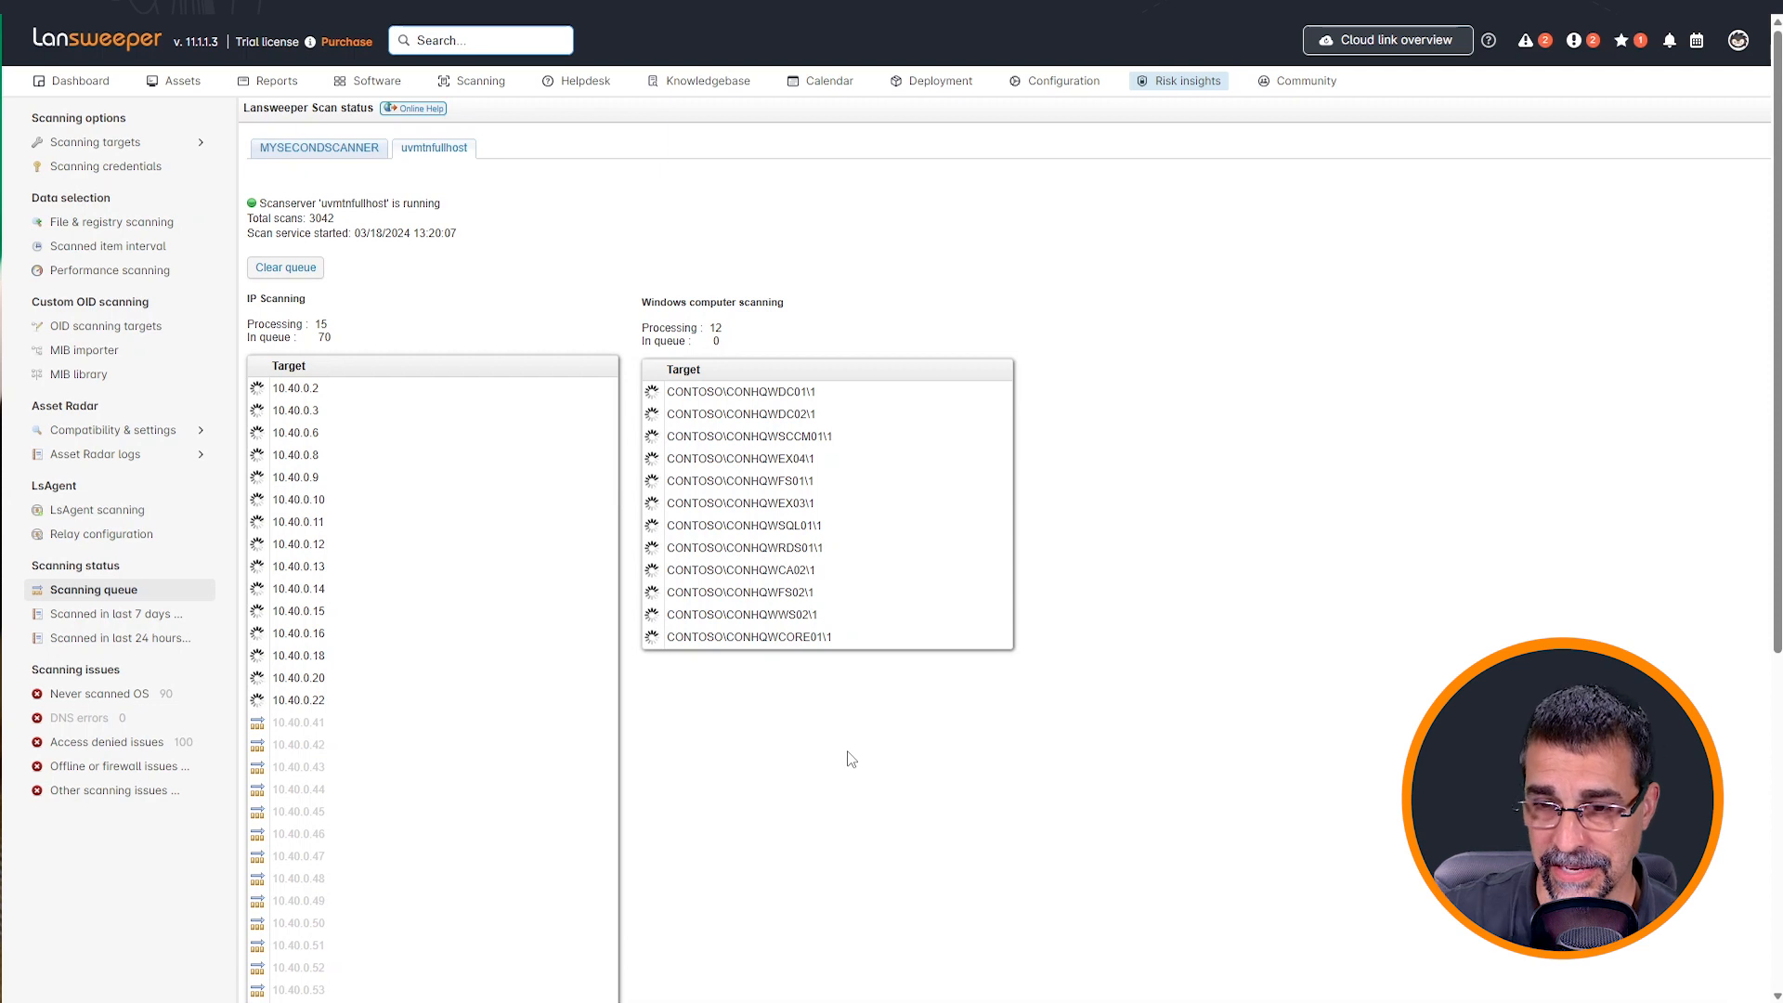